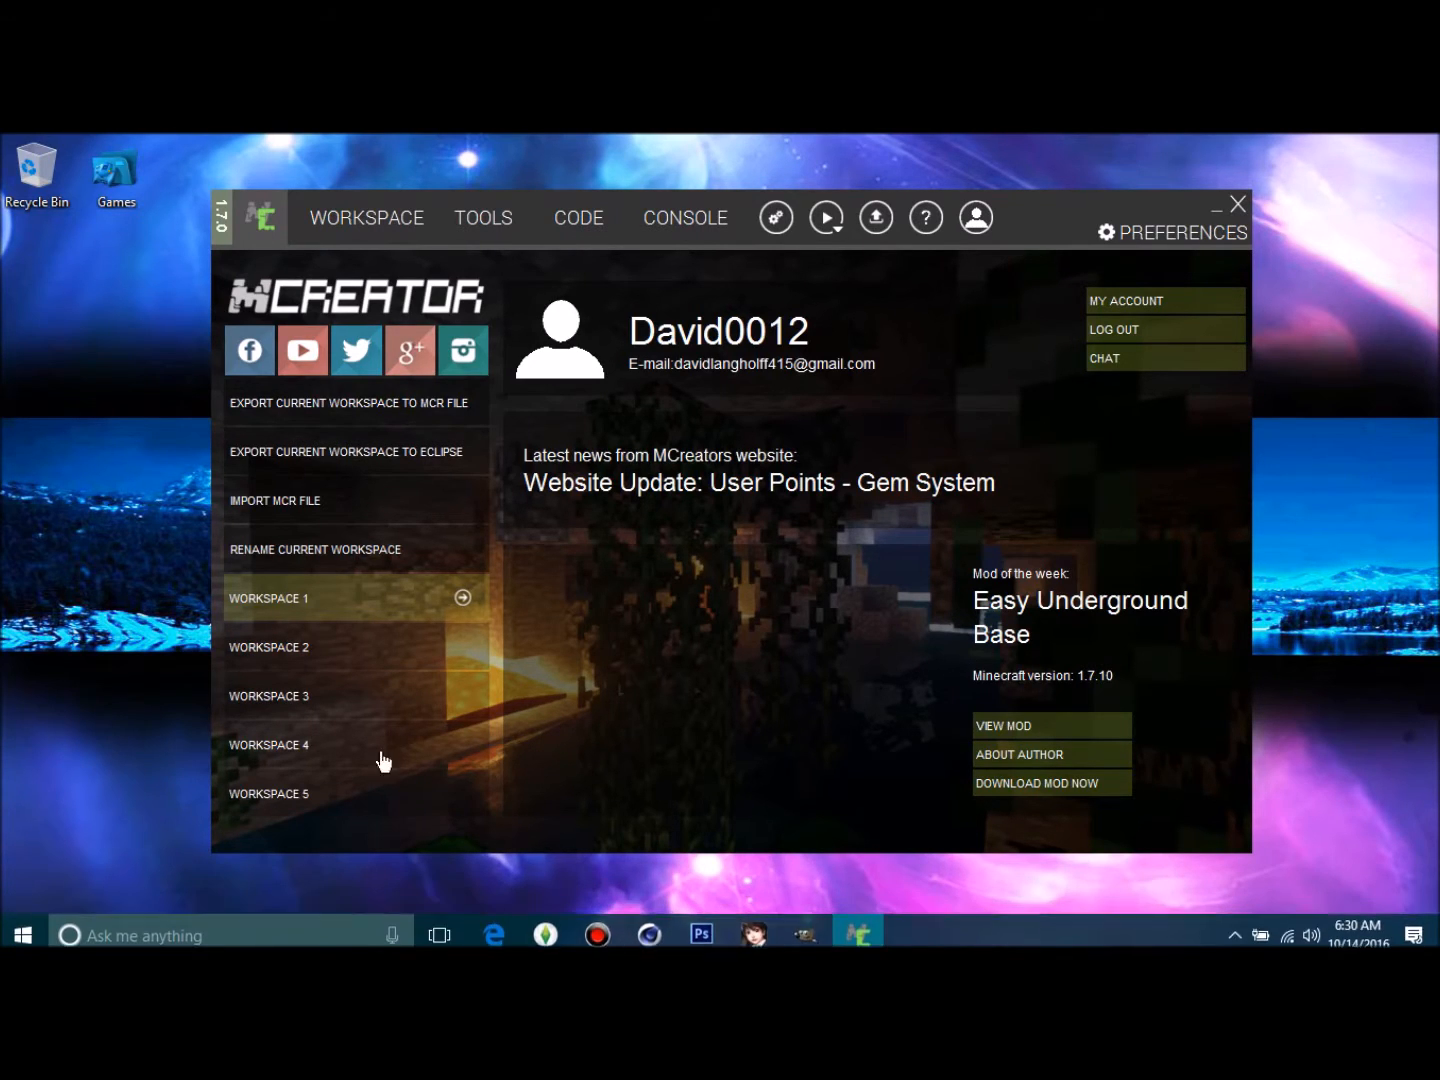
mouse_move(464, 592)
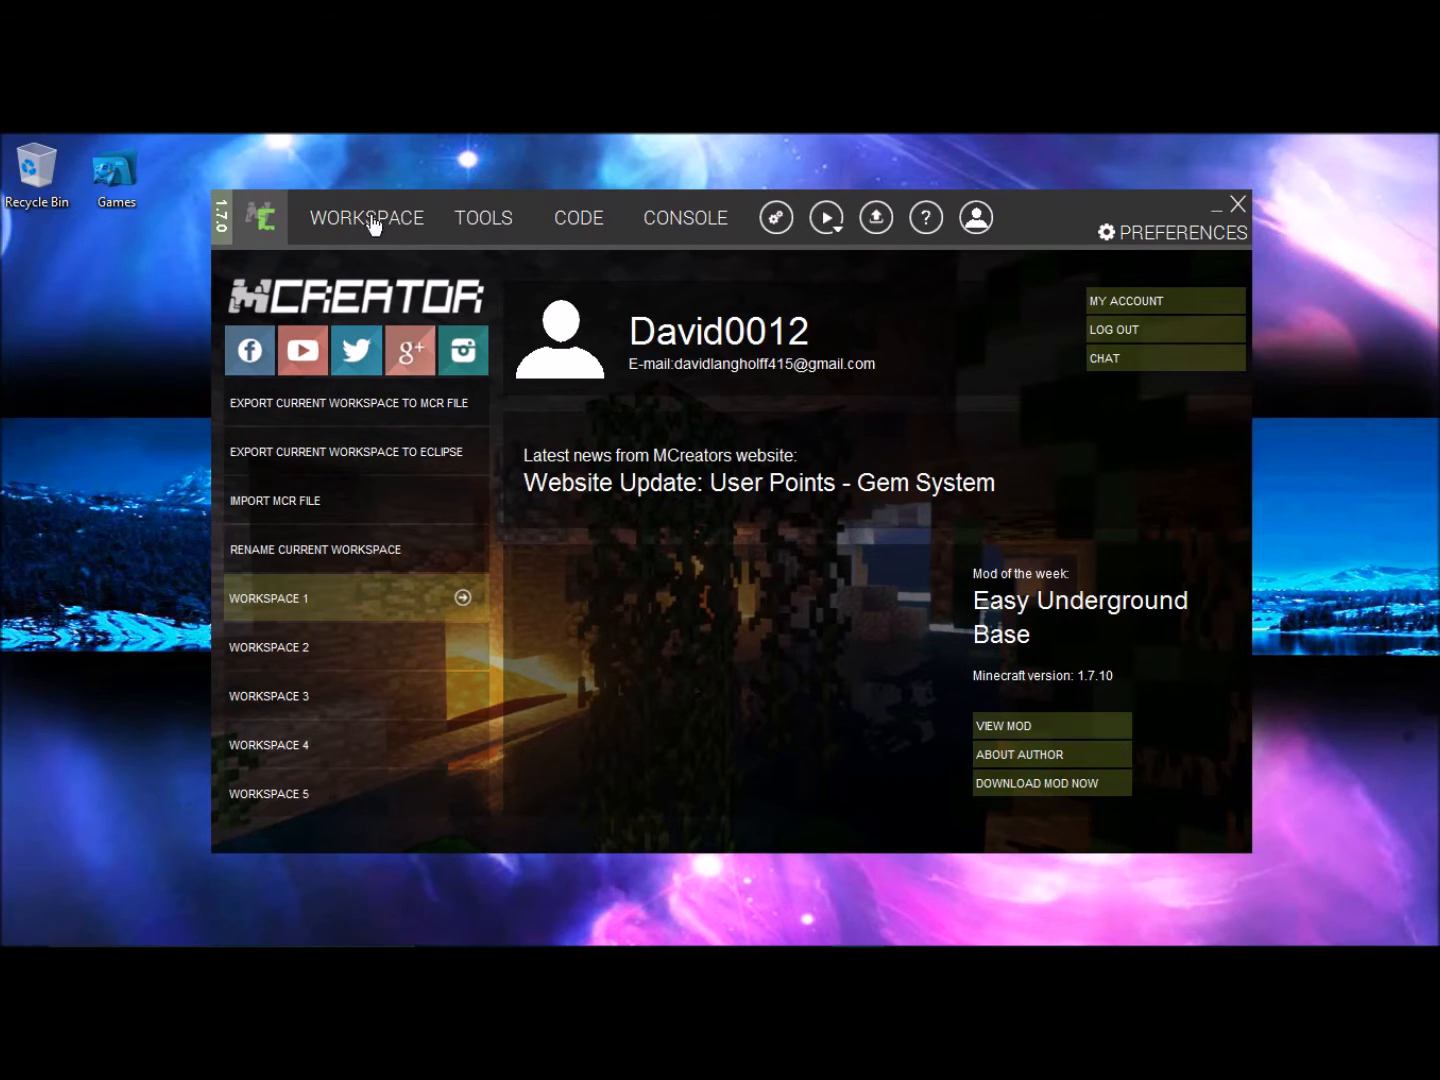
- Show the workspace element list with the DarkMagic items and DarkKnight mob
left_click(366, 216)
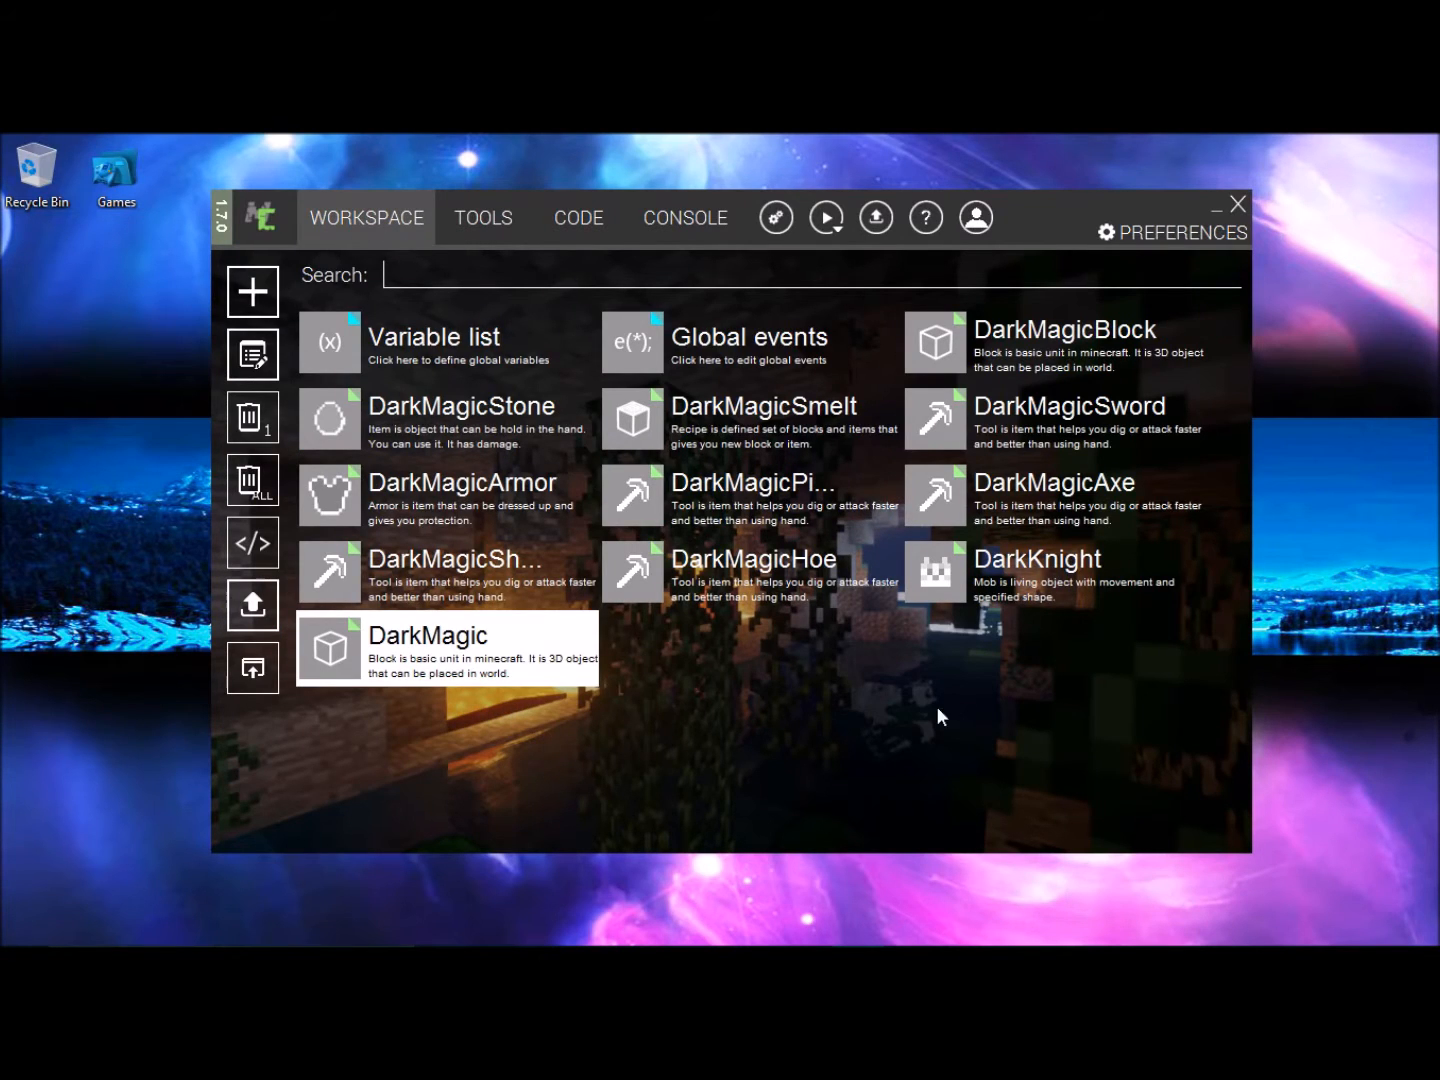
mouse_move(1040, 590)
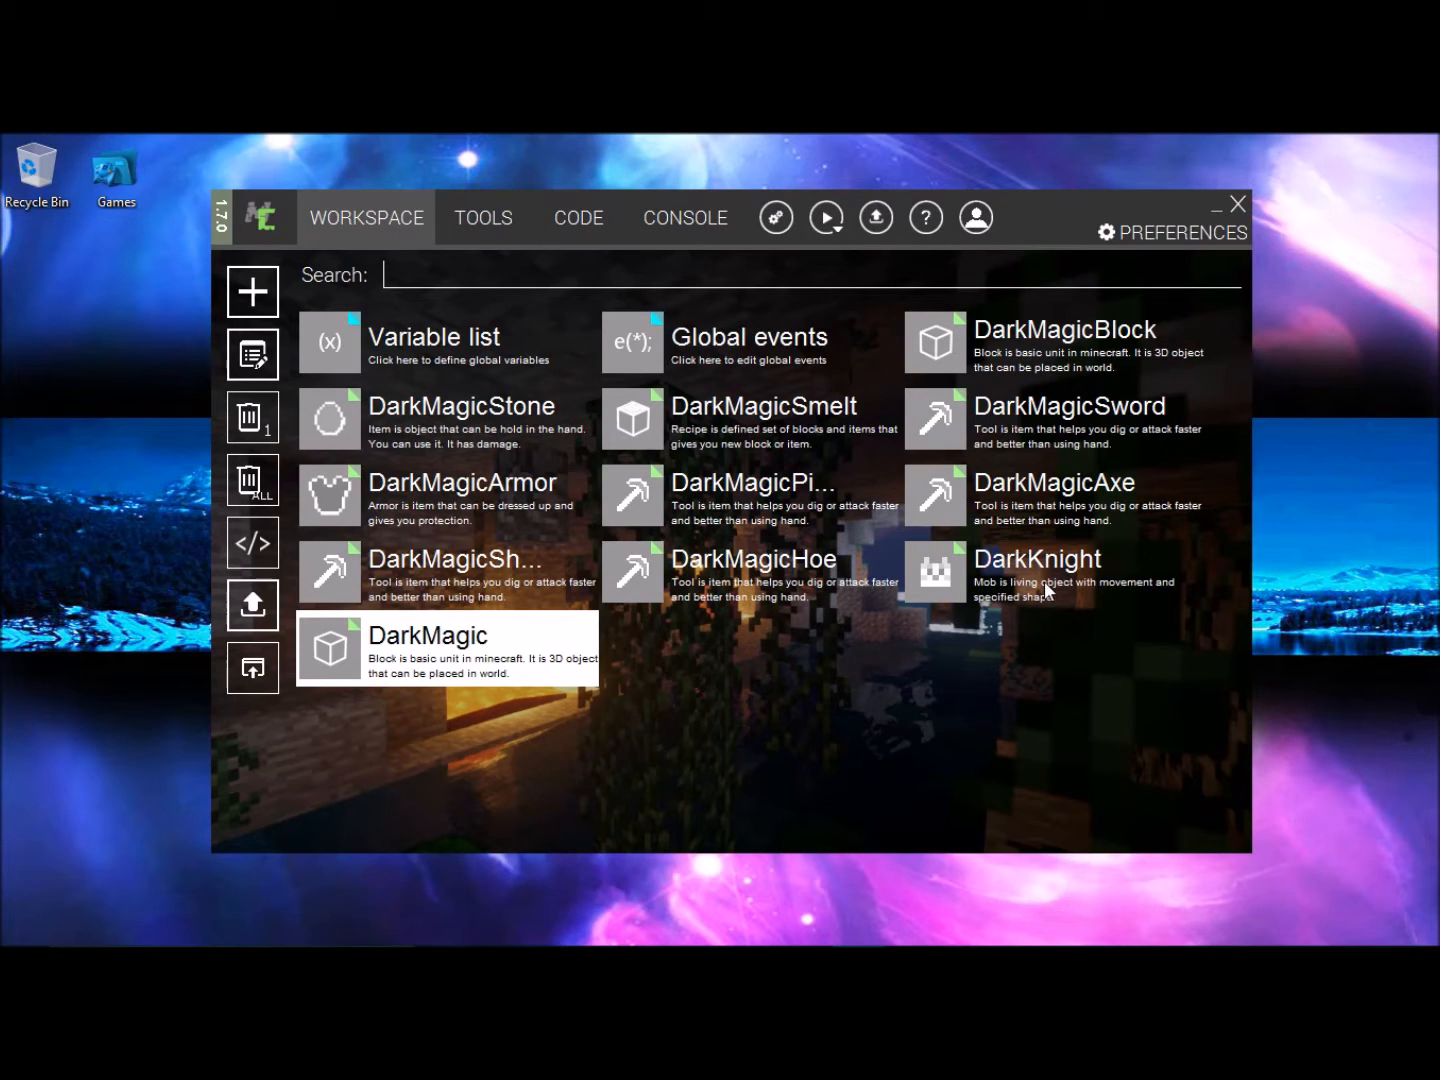
mouse_move(800, 714)
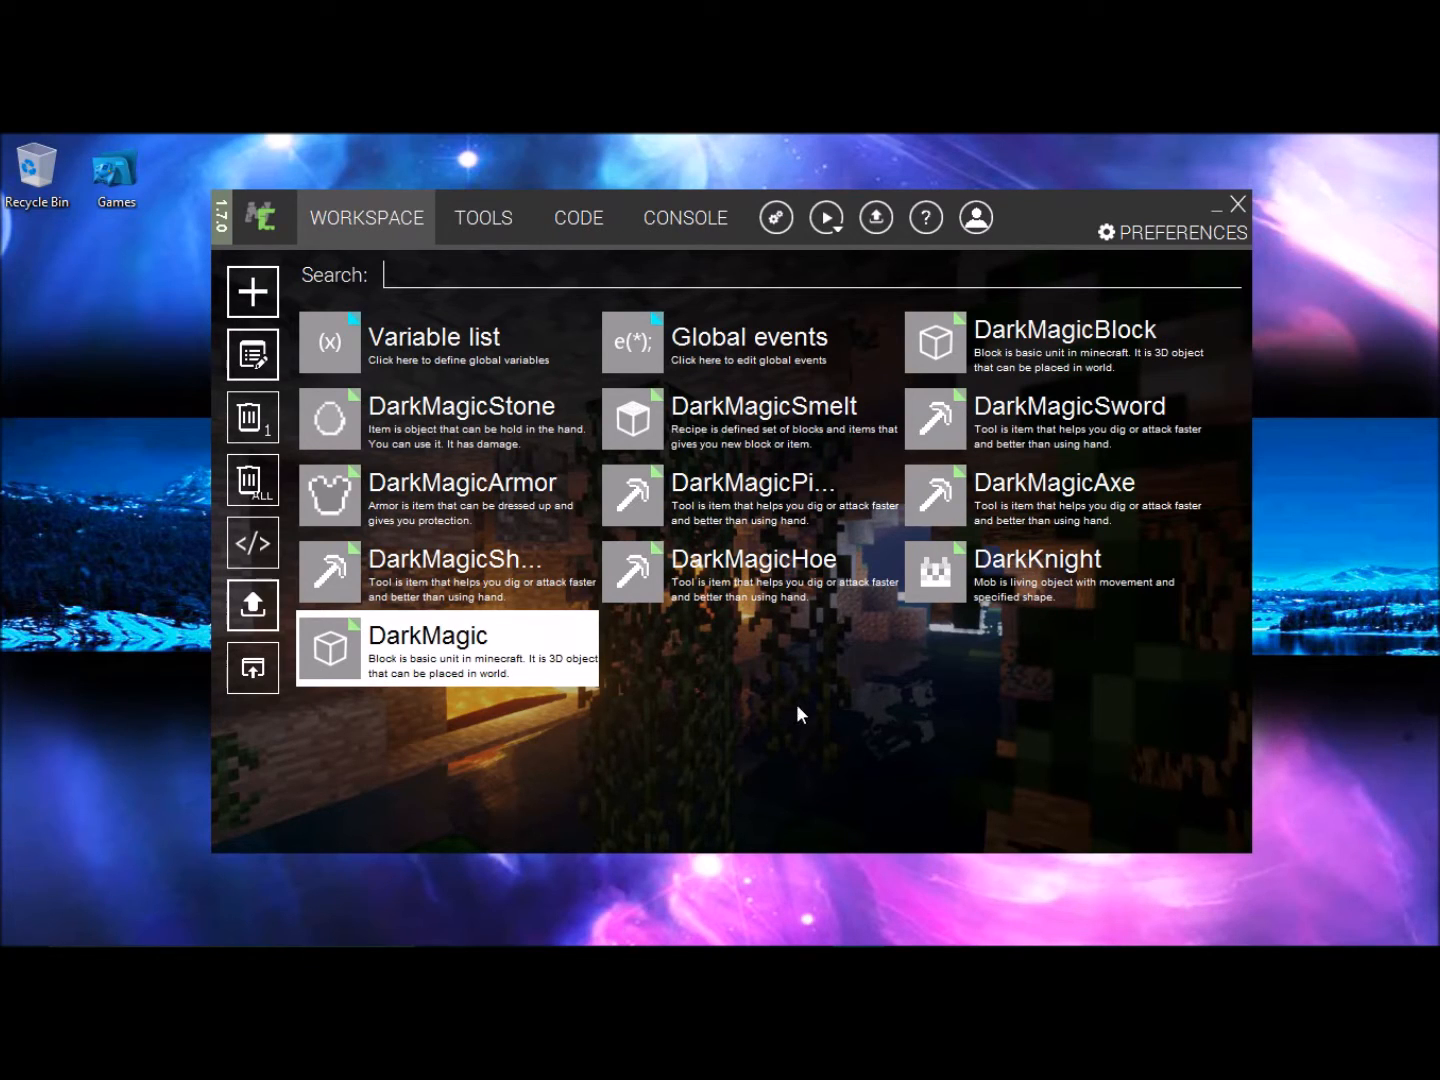
mouse_move(838, 698)
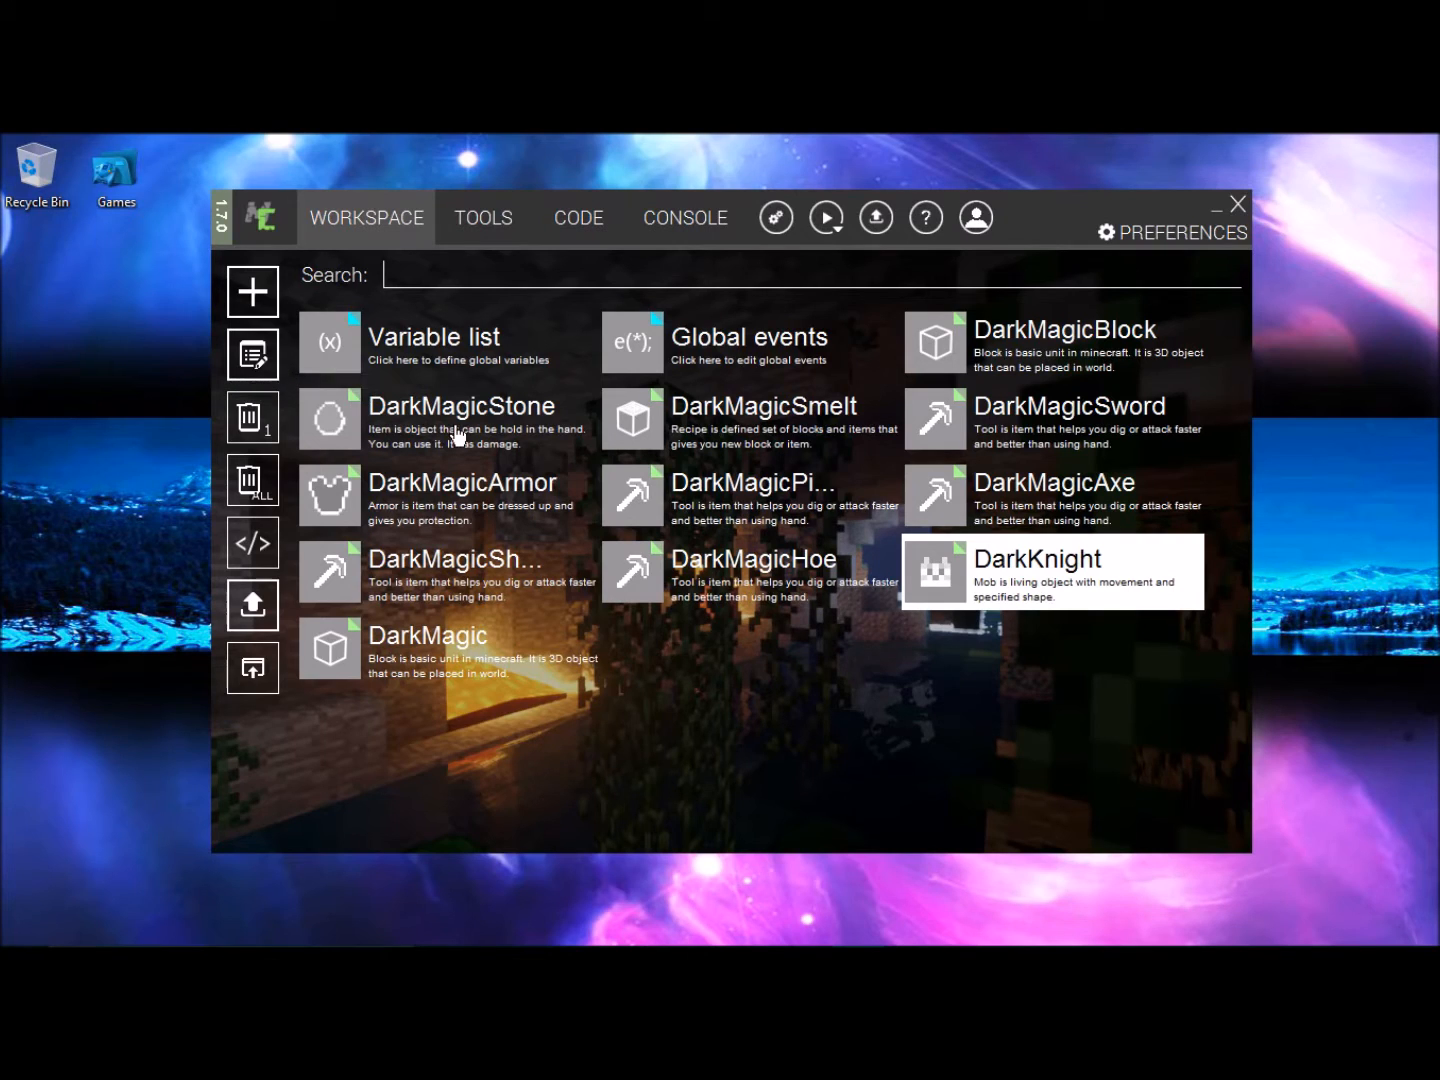
- Open the DarkKnight mob and keep its KNIGHT.png texture and Biped model unchanged
double_click(1036, 558)
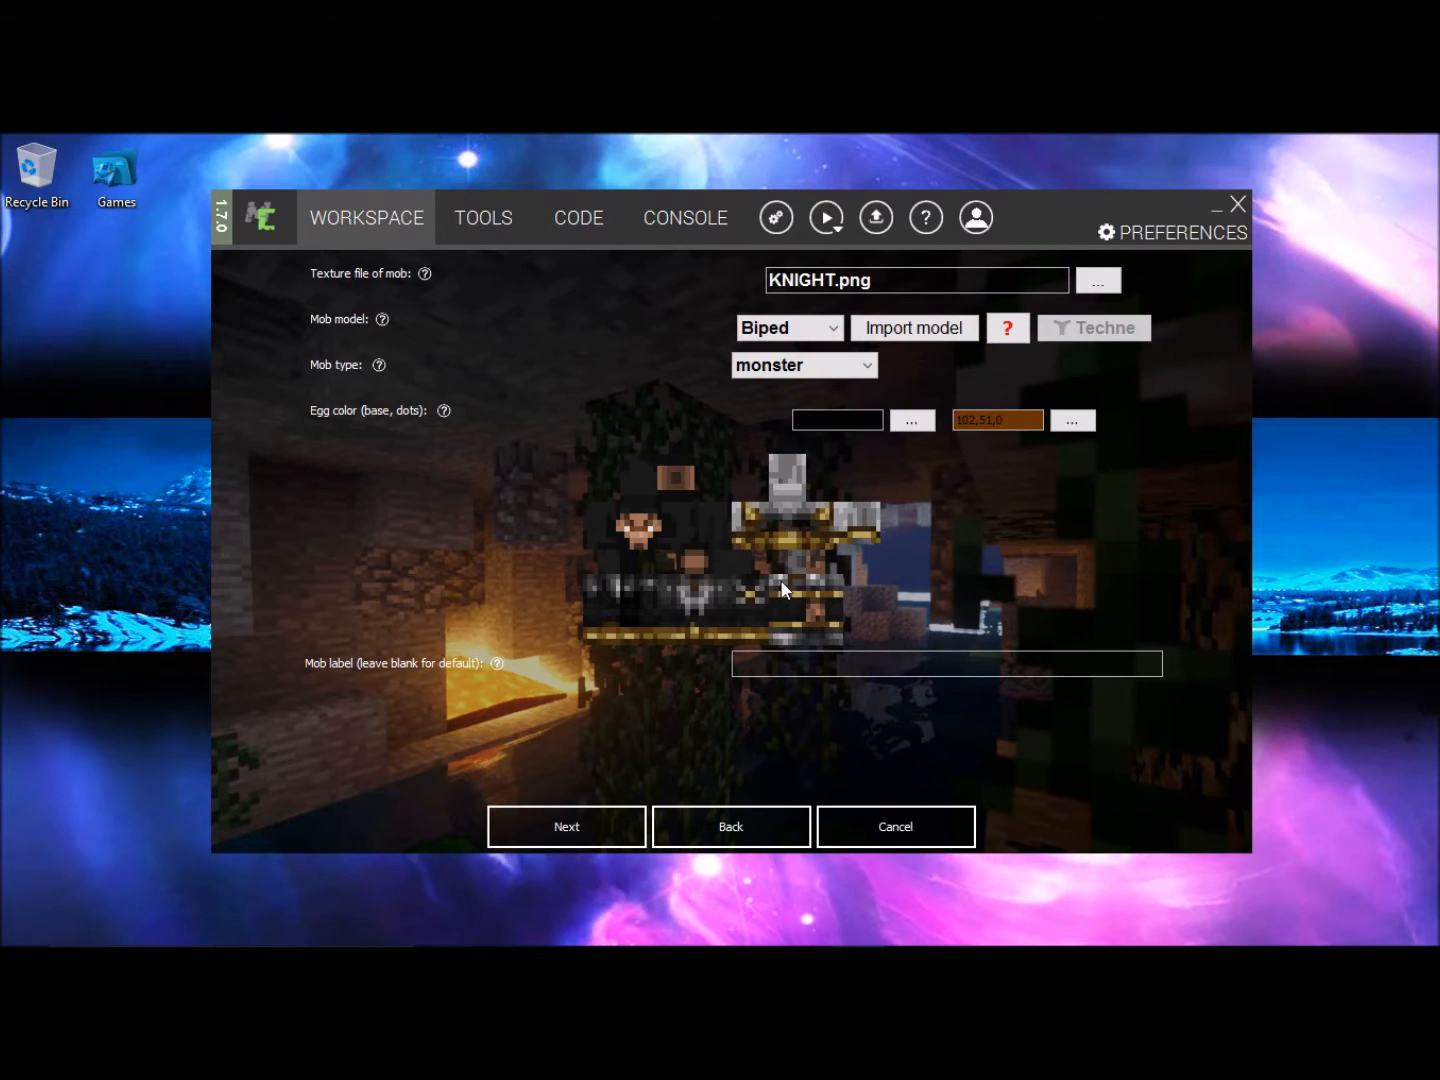
mouse_move(838, 530)
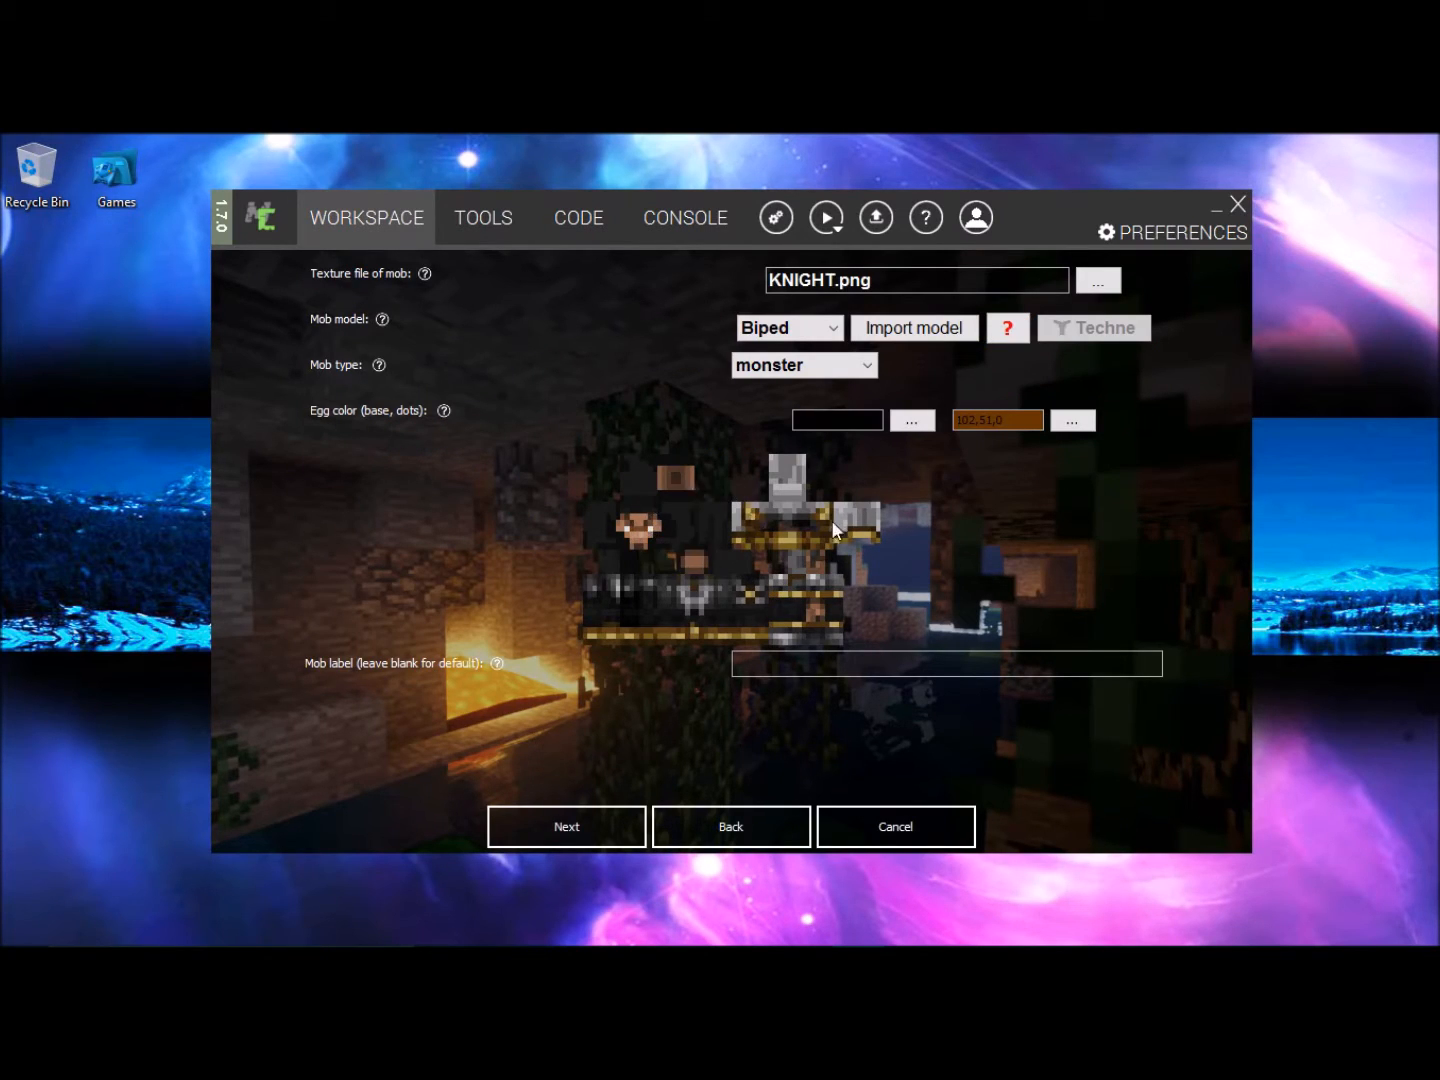
mouse_move(856, 512)
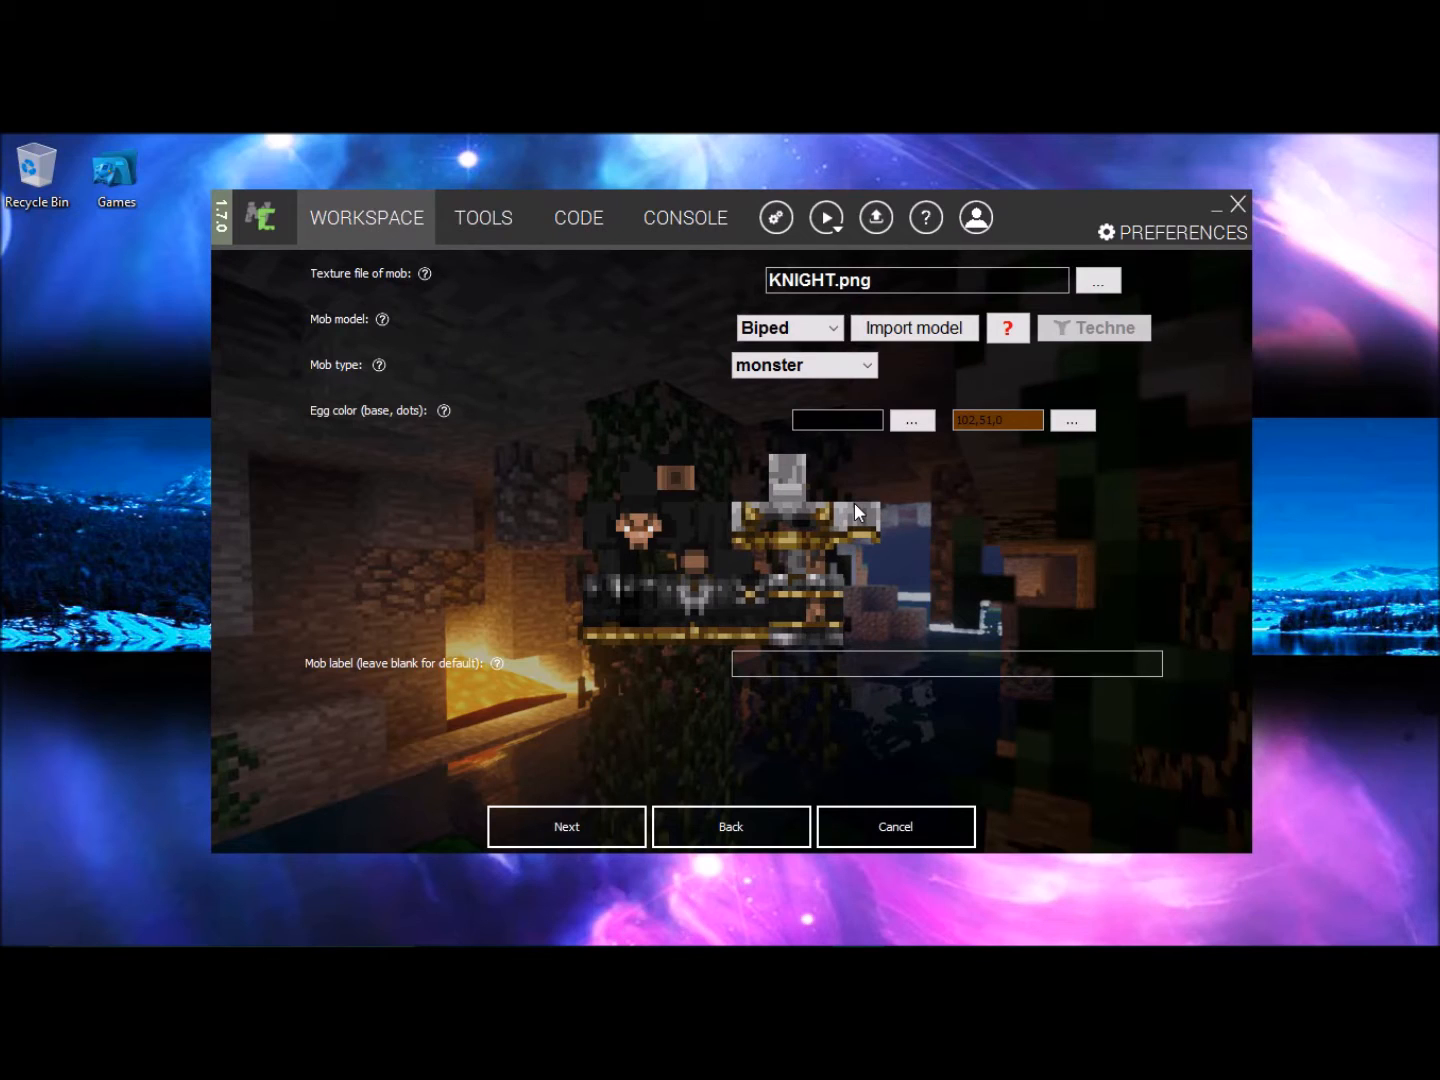
mouse_move(860, 508)
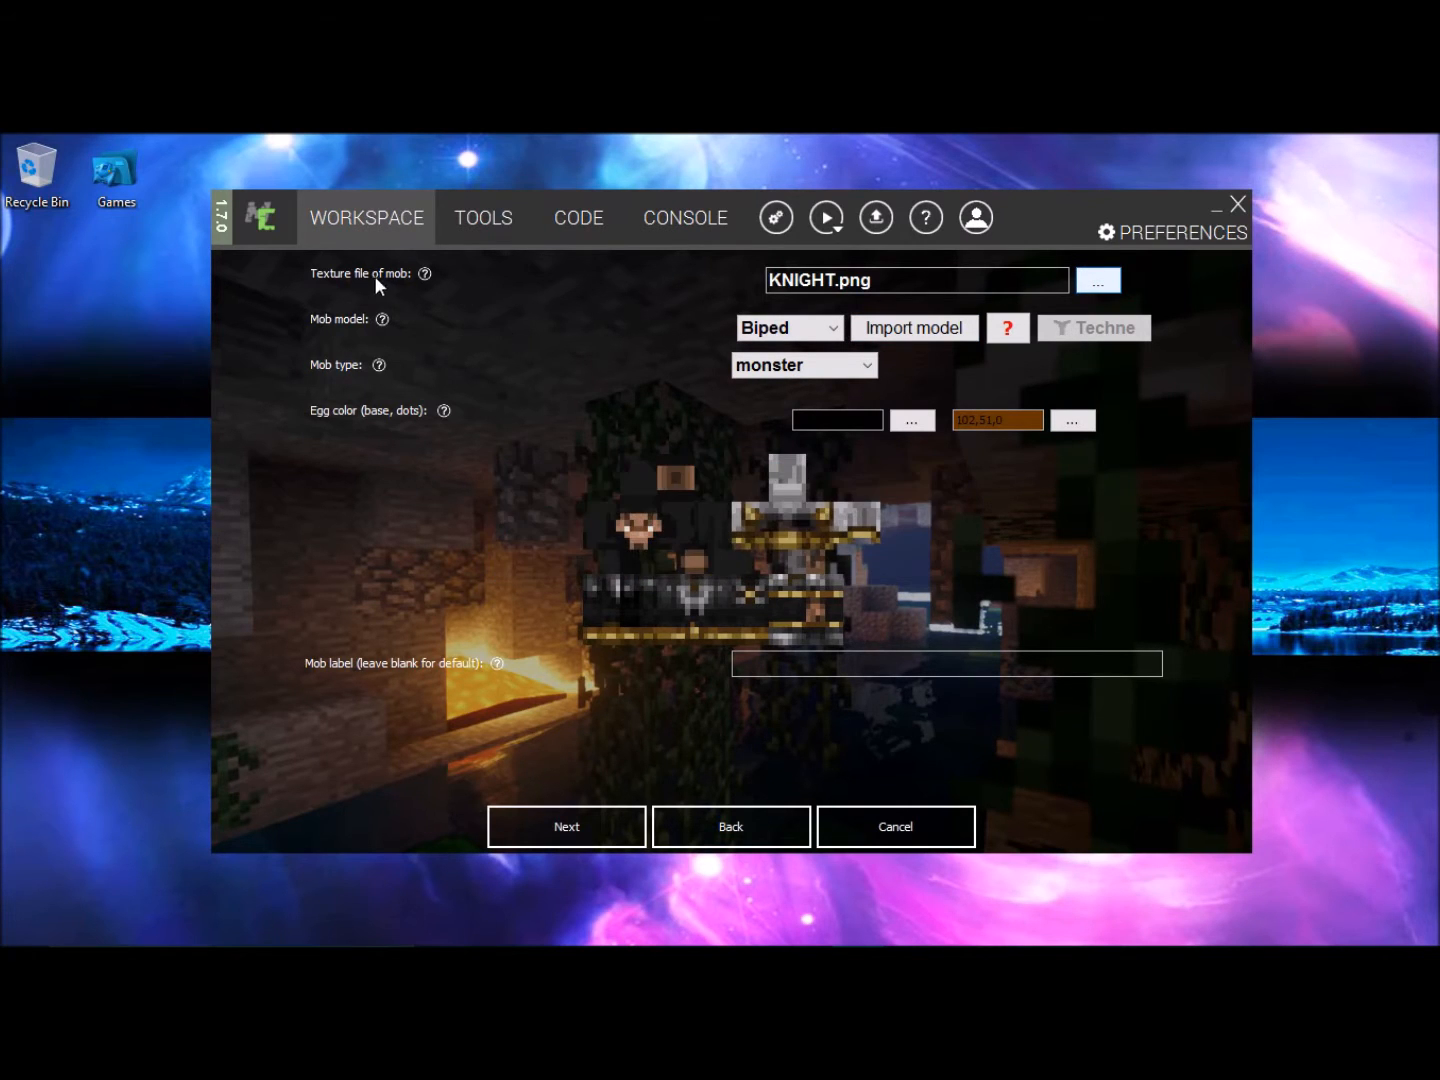
left_click(1096, 280)
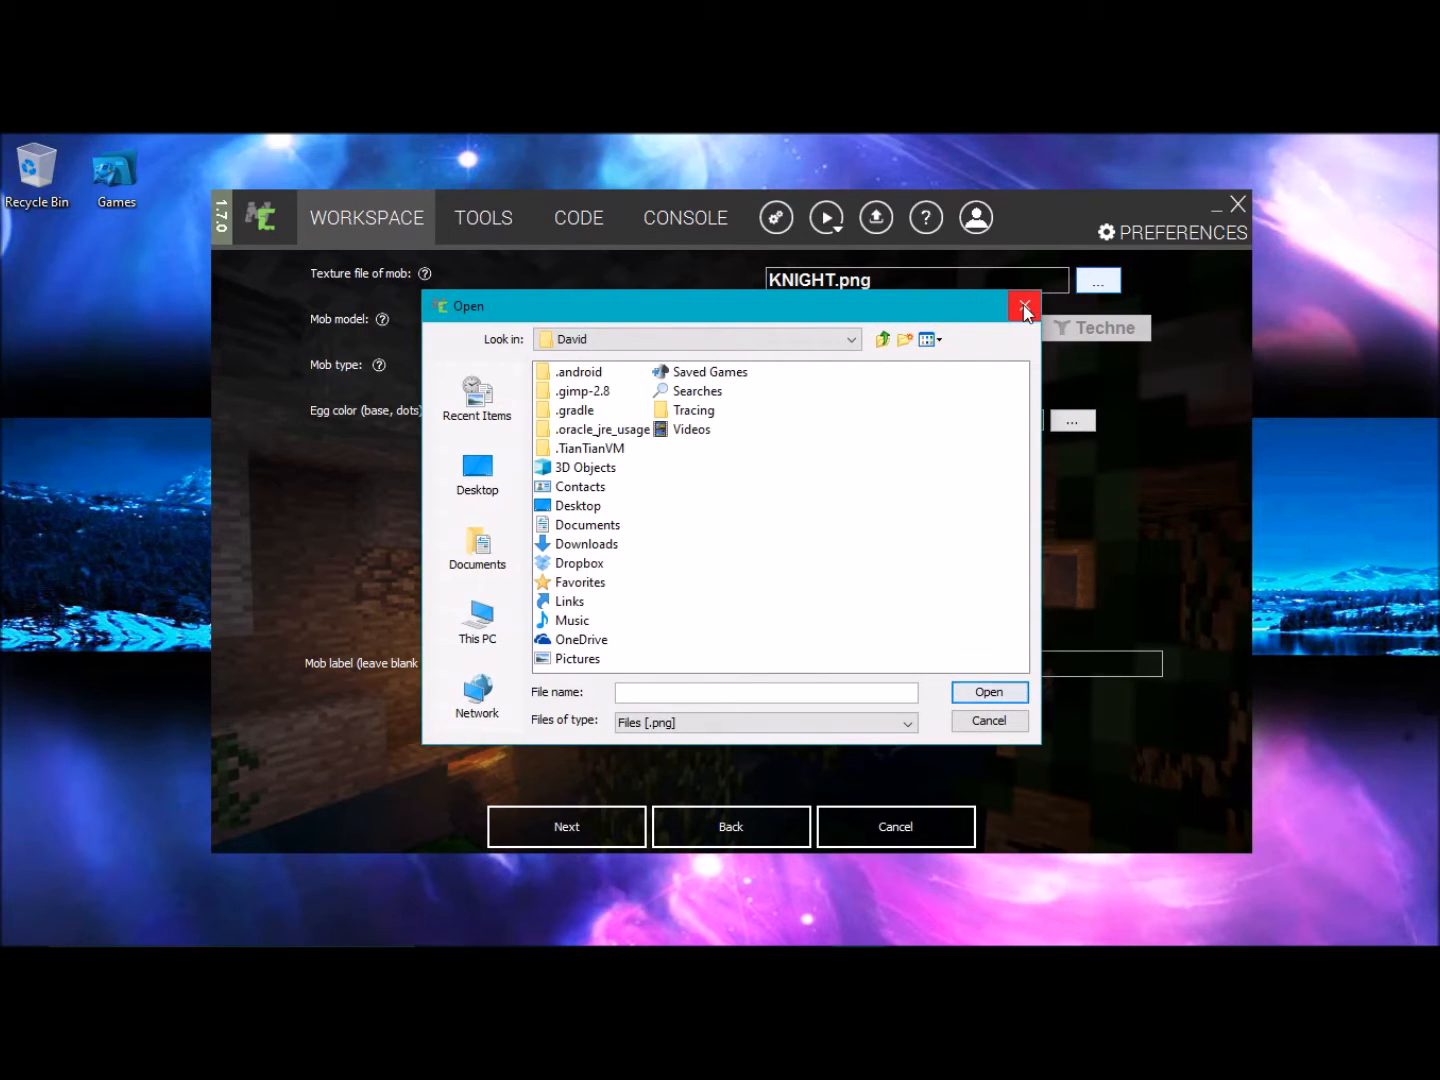
left_click(1024, 306)
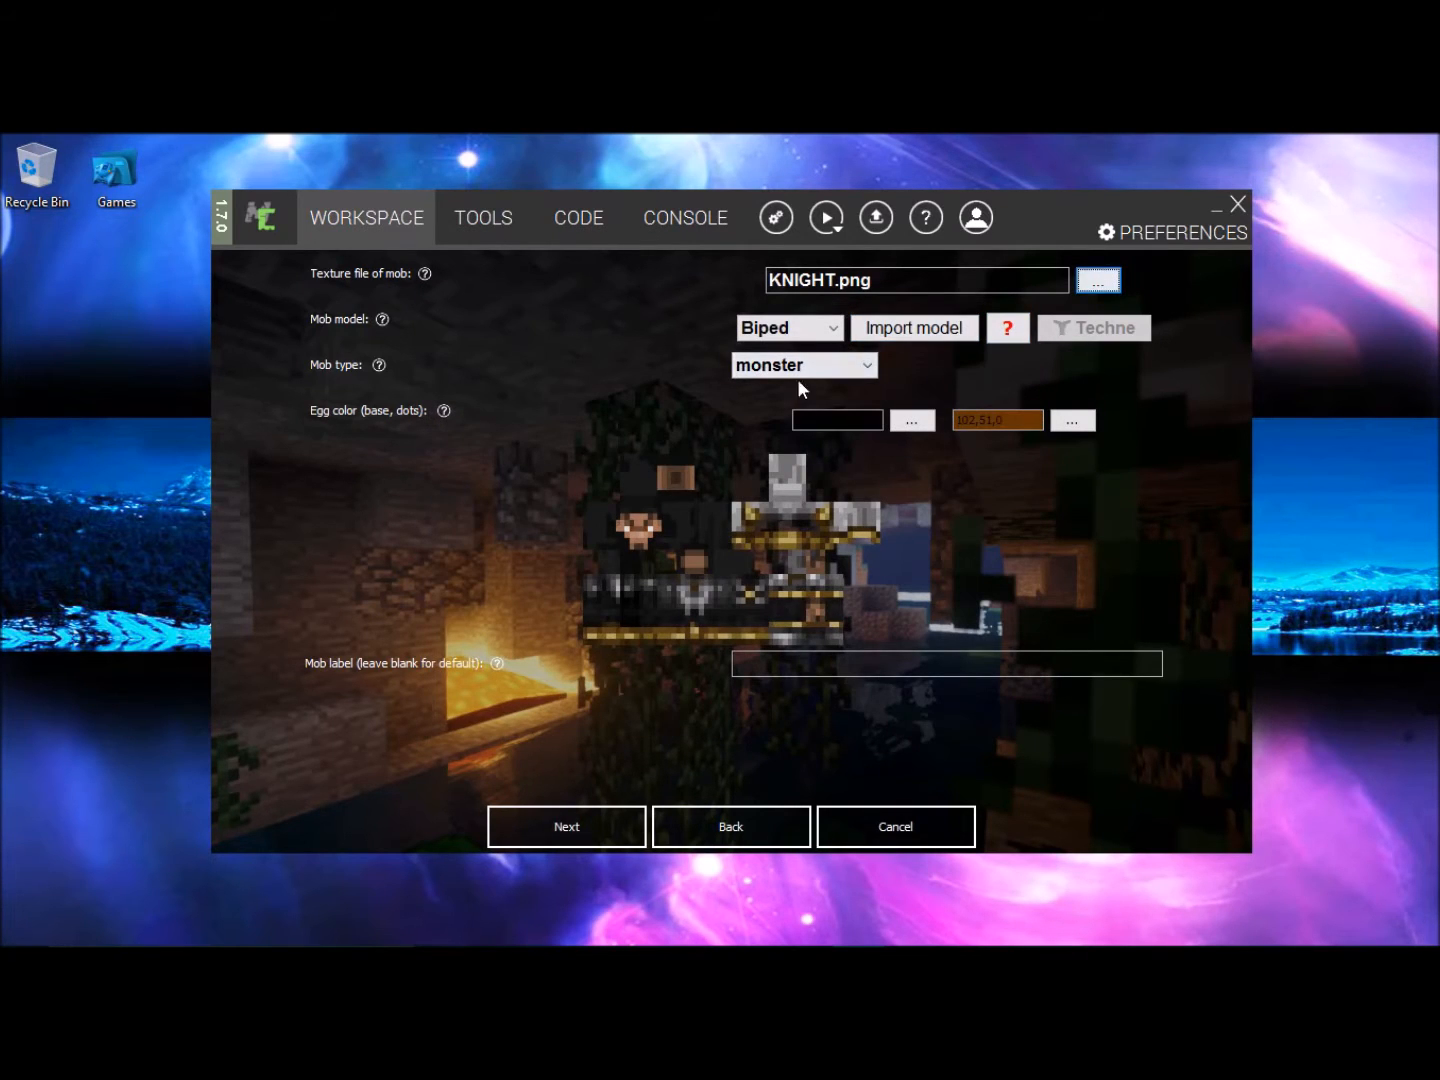
left_click(790, 328)
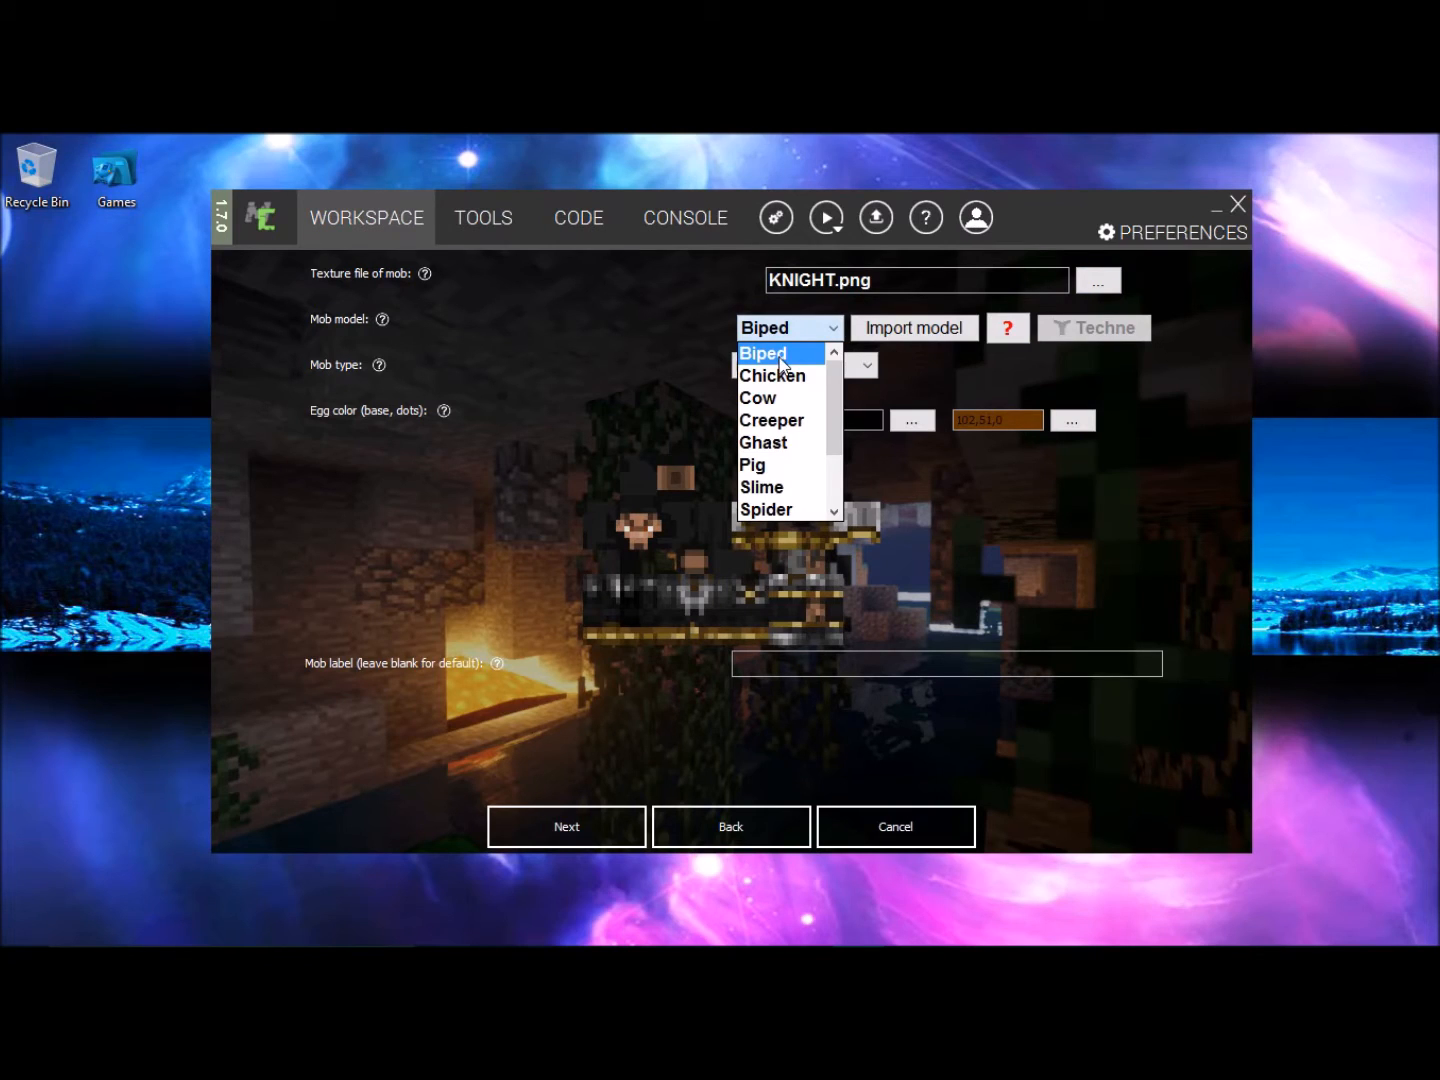
scroll("down", 3)
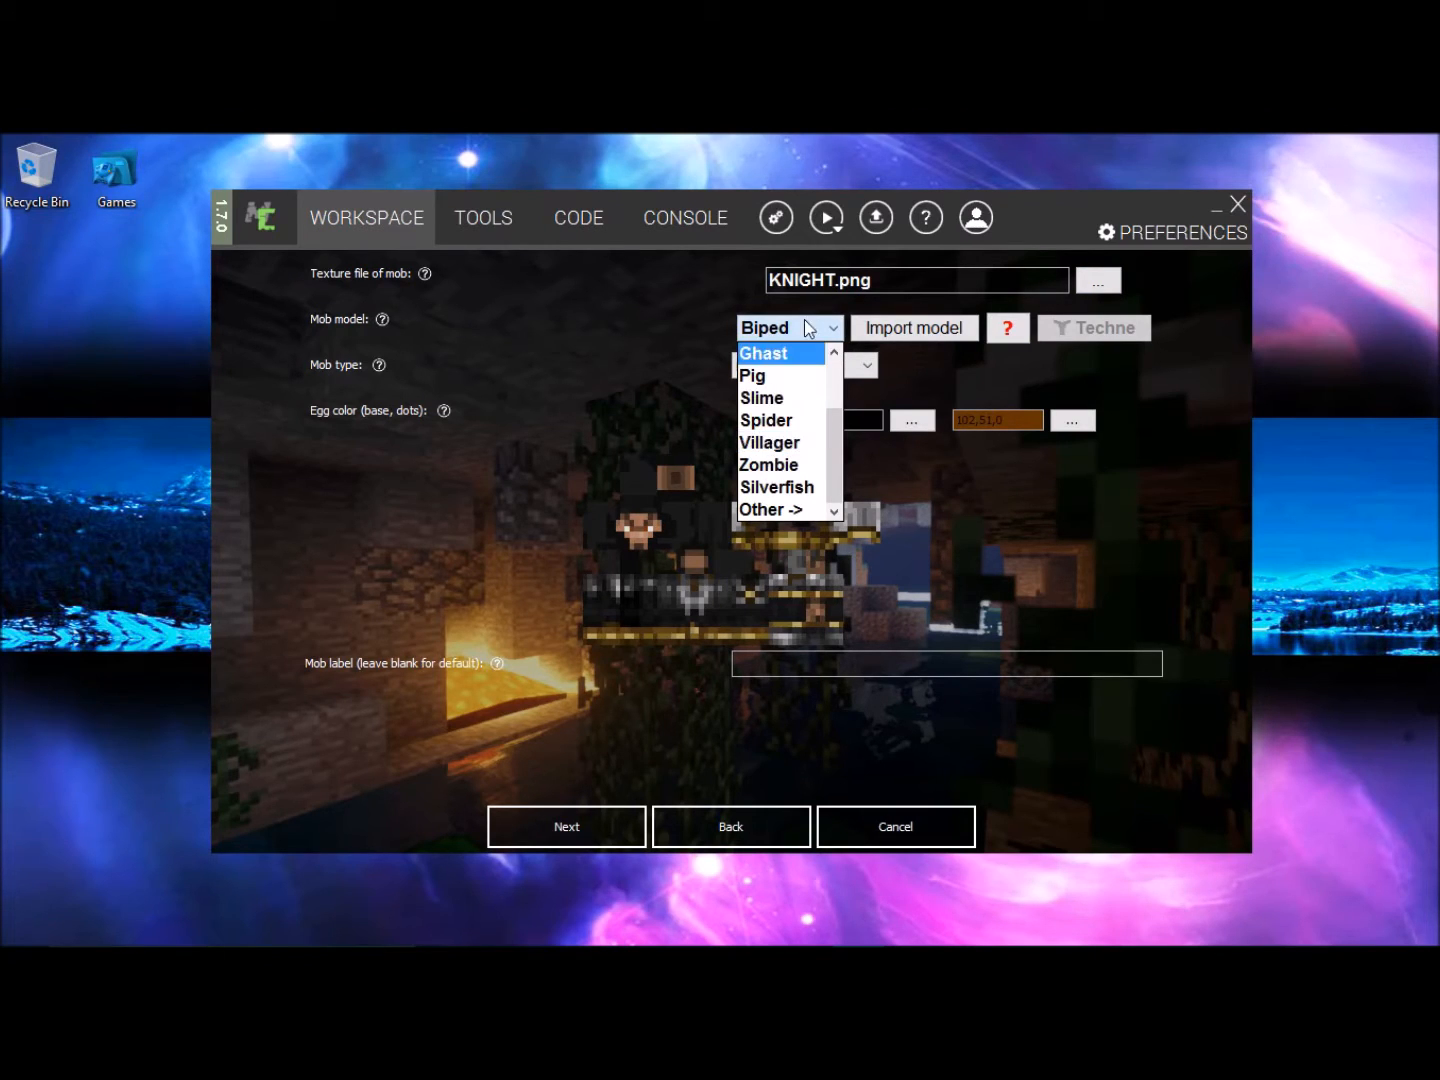
left_click(804, 364)
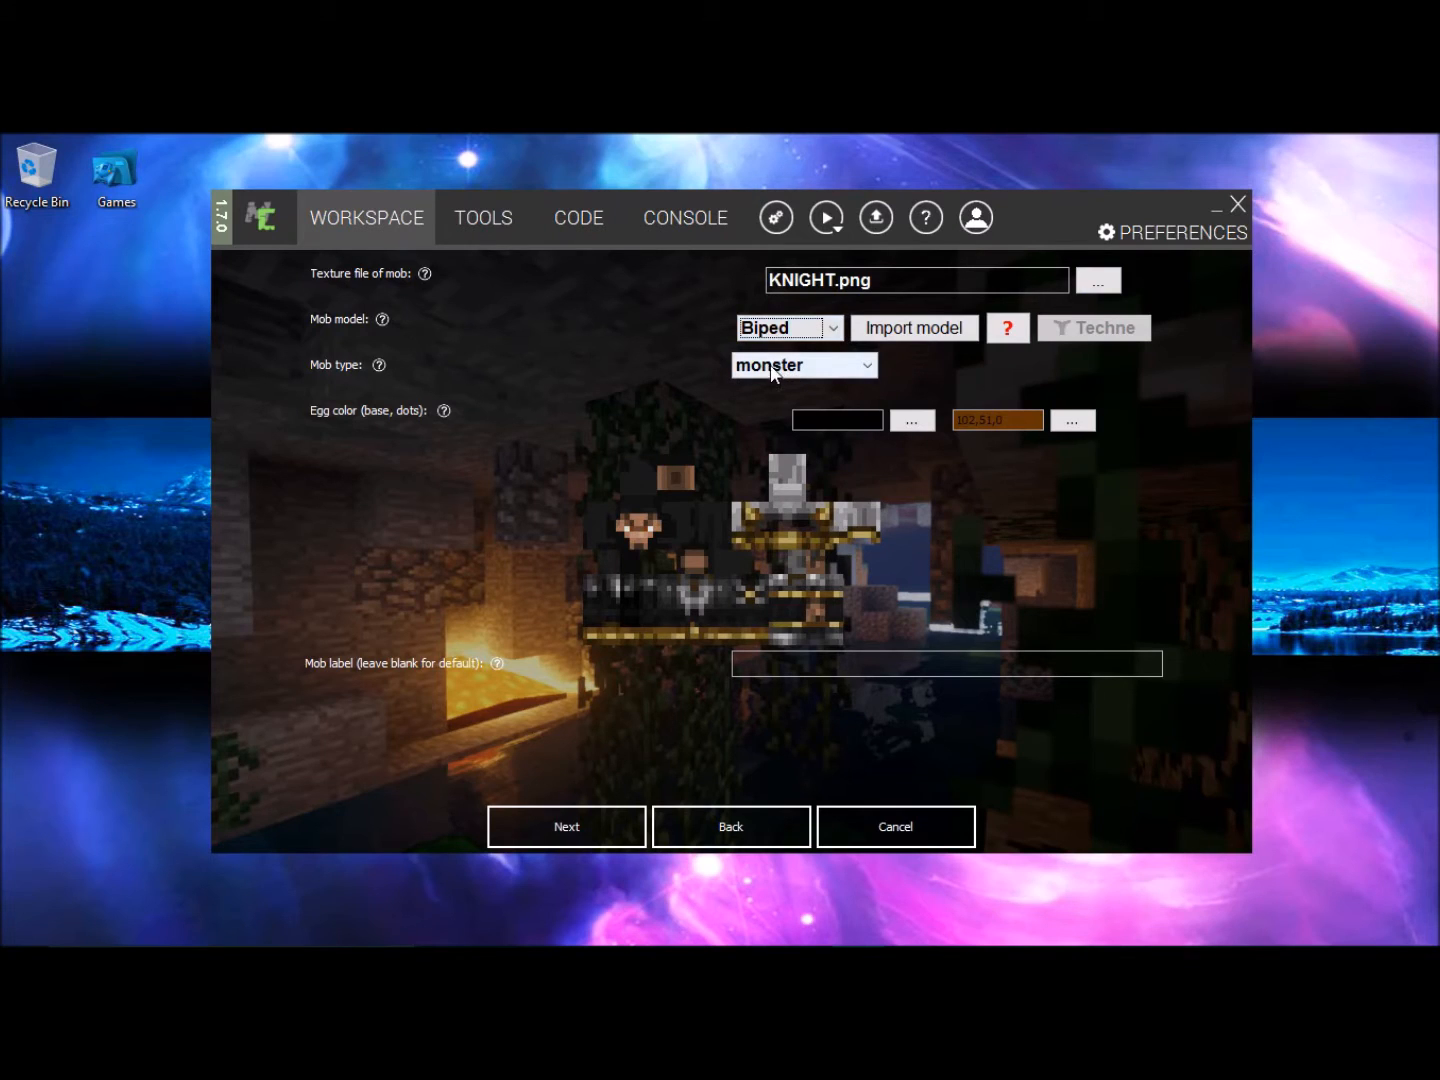
mouse_move(812, 380)
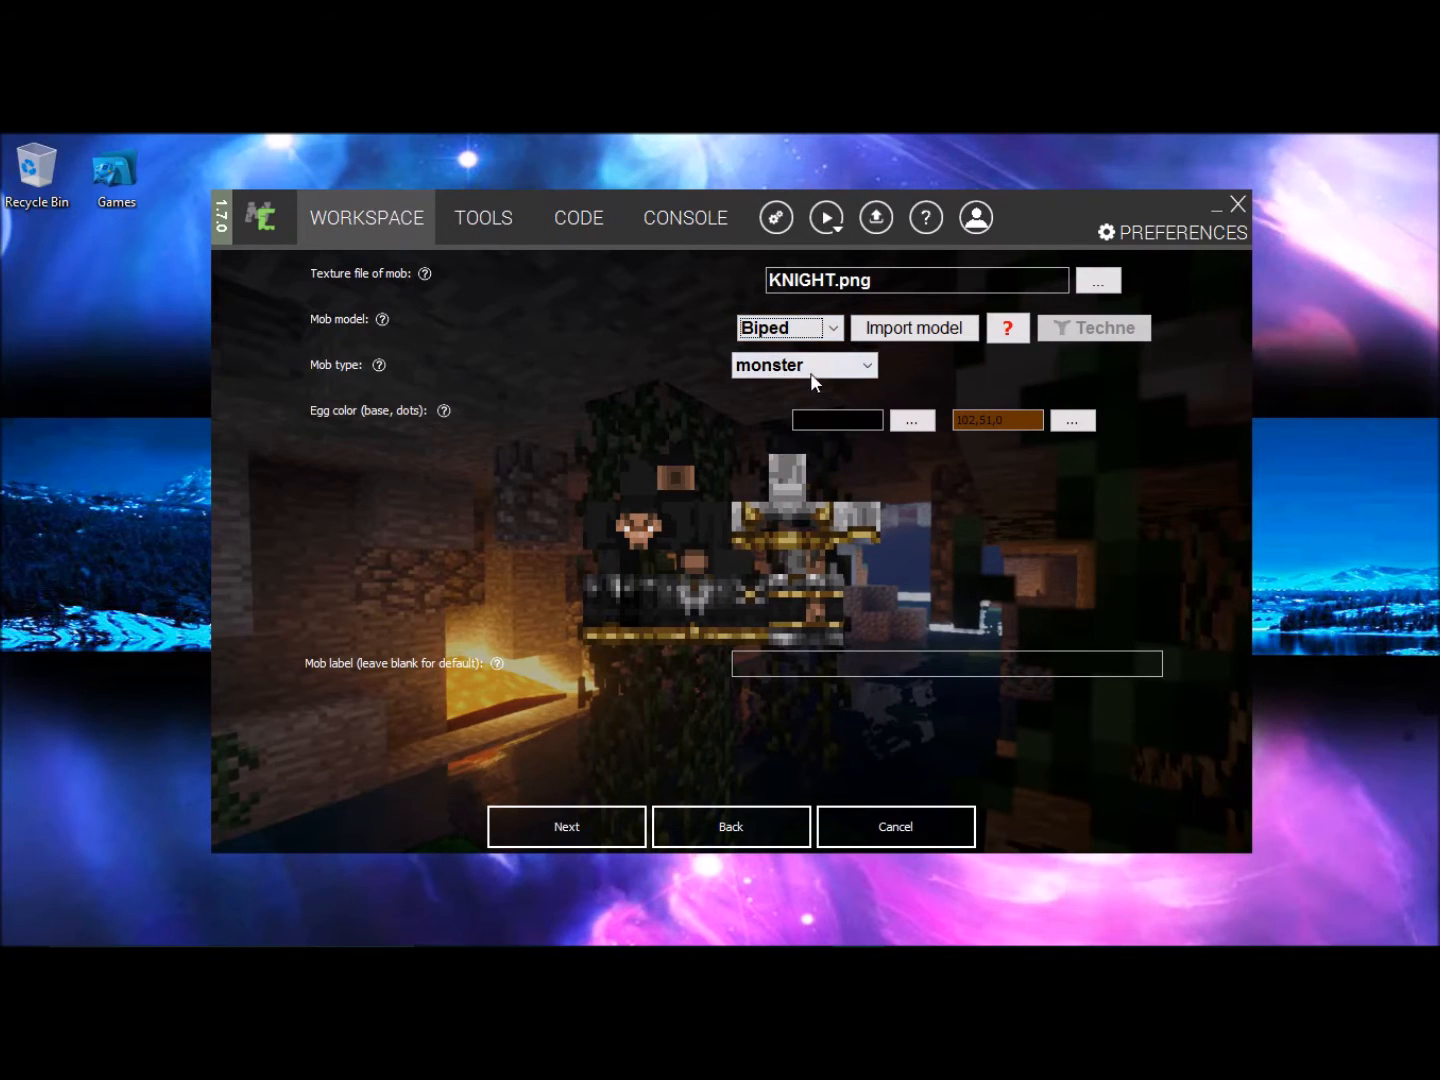
left_click(800, 364)
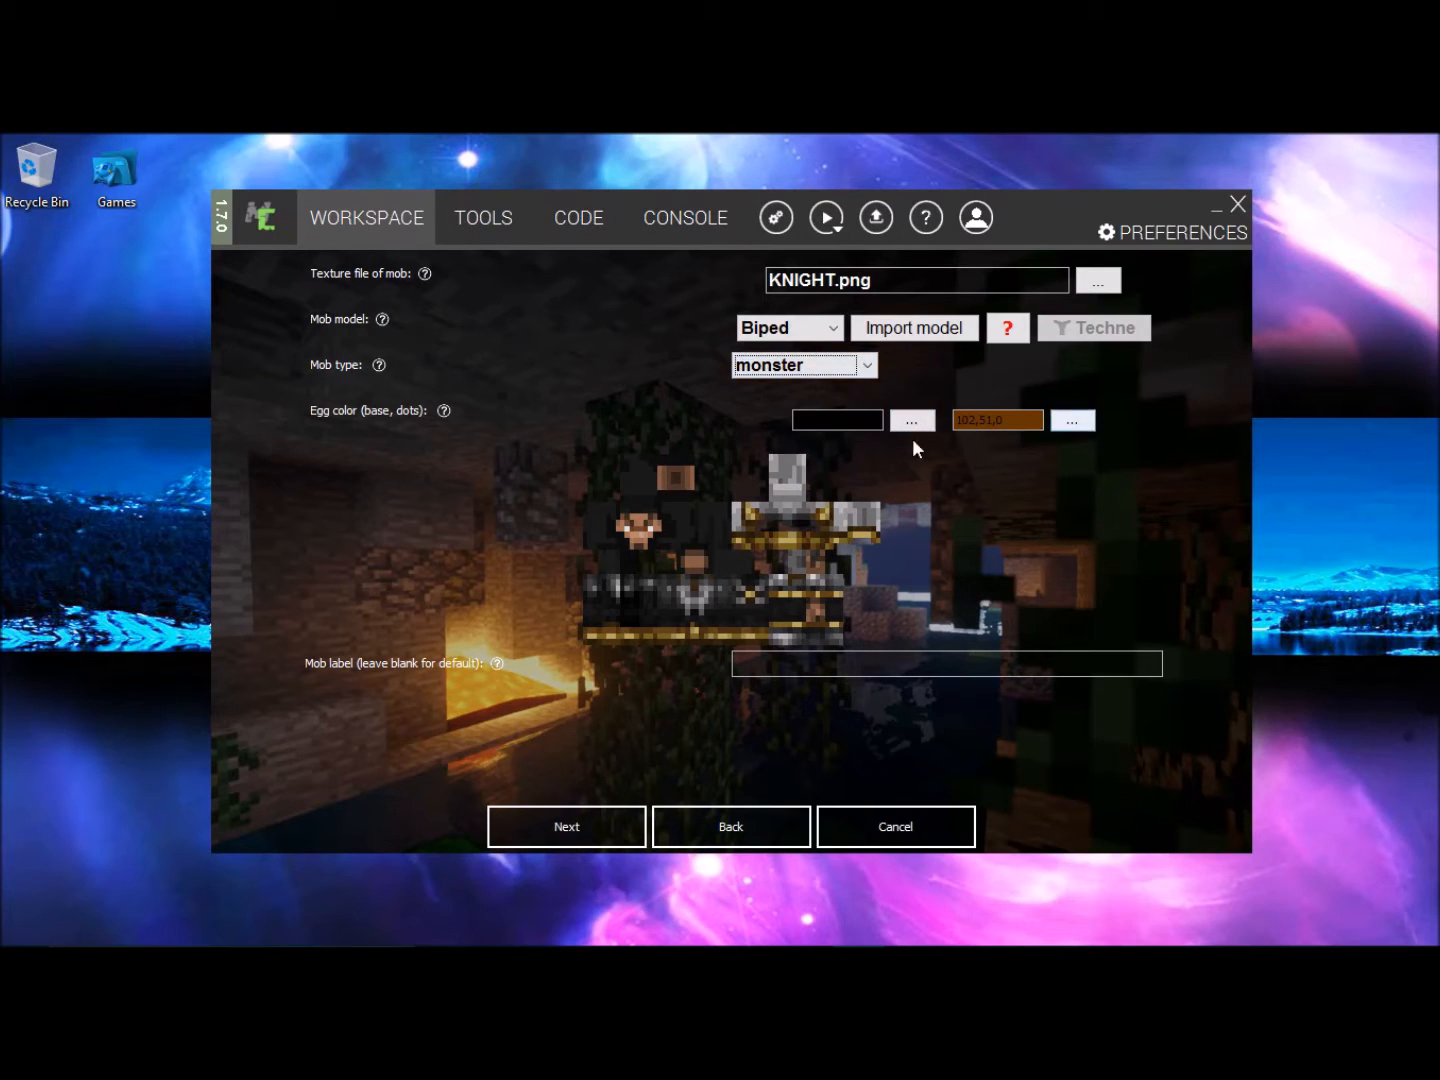
mouse_move(912, 464)
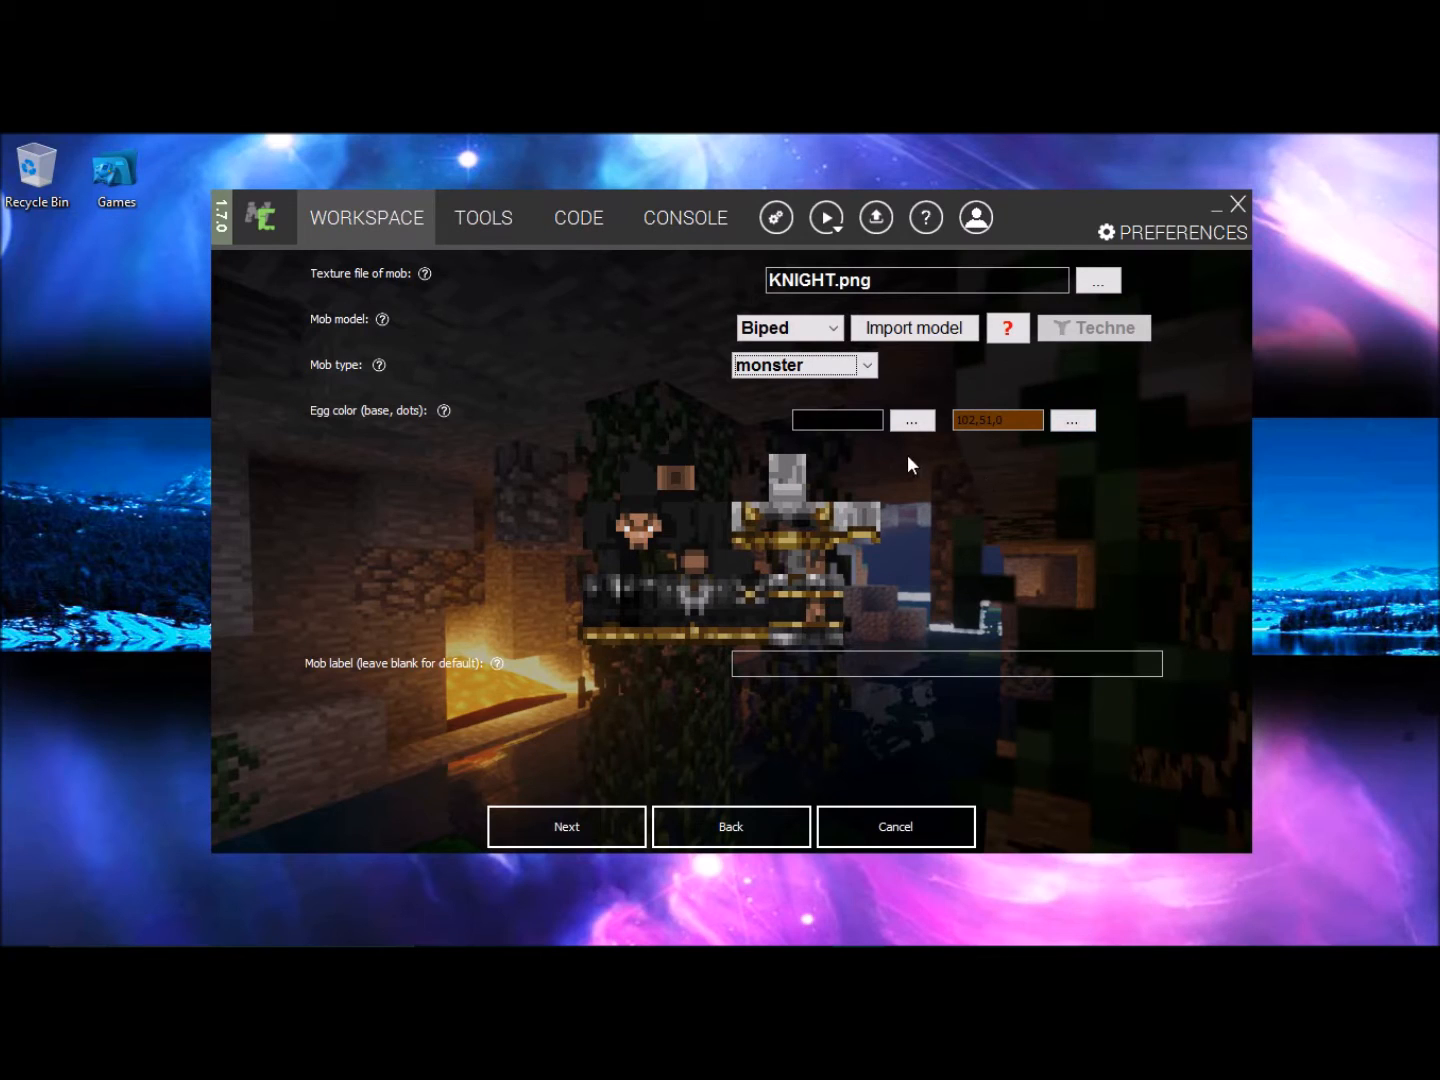
mouse_move(710, 570)
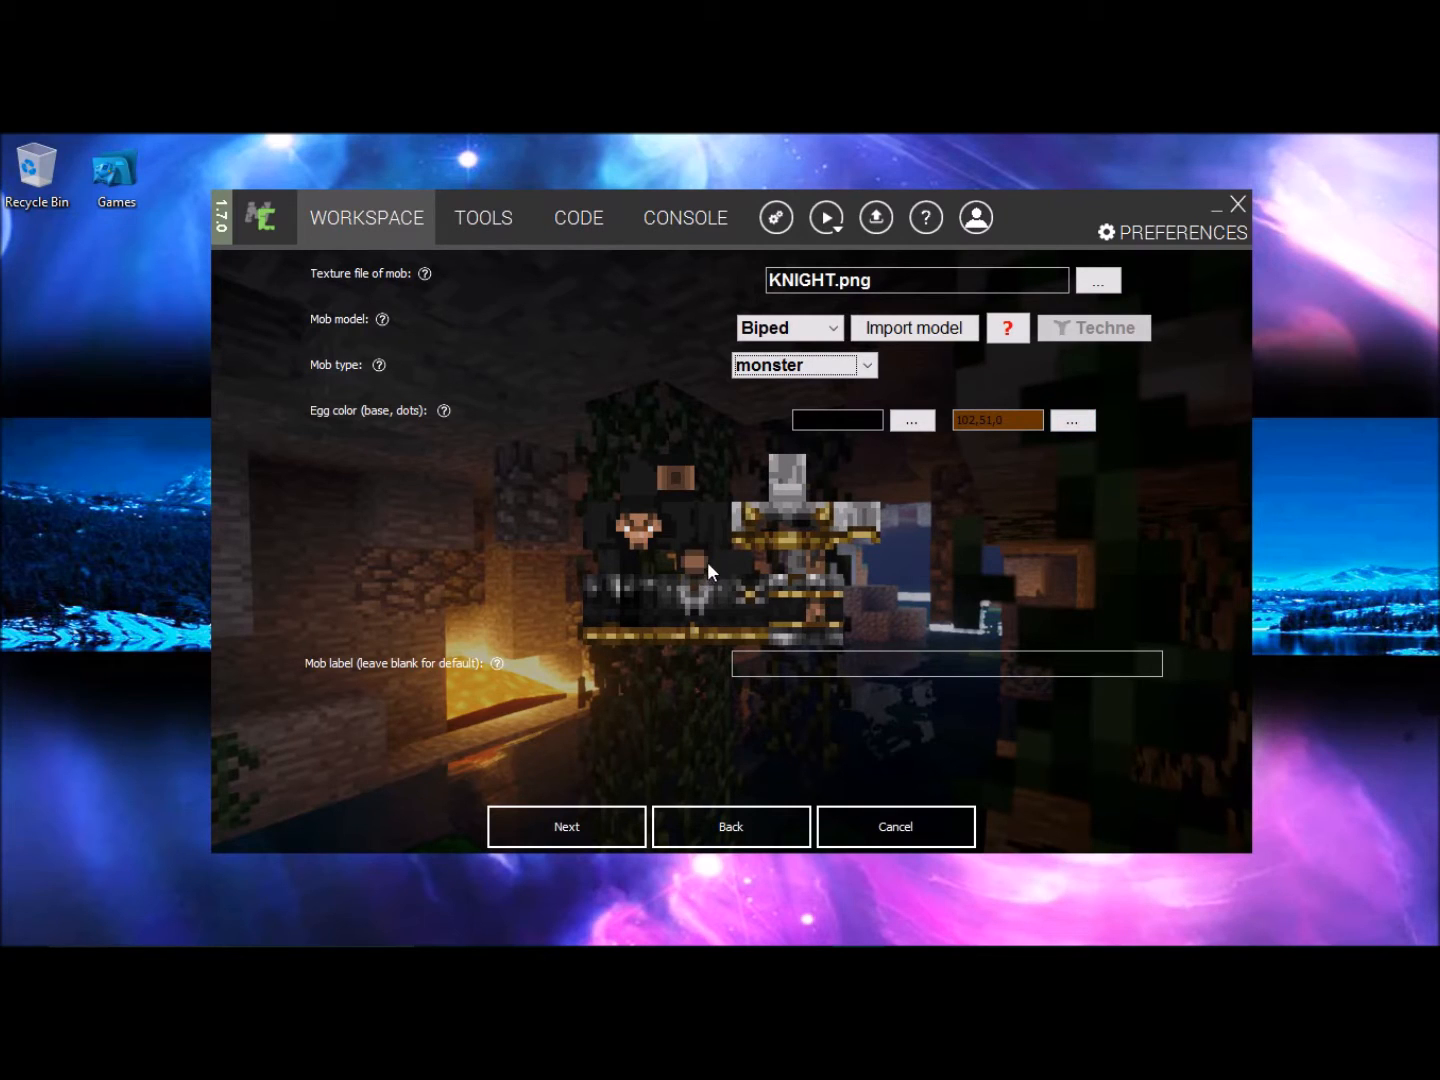
- Keep aggressive Mob behaviour and give the Dark Knight attack strength 40
left_click(566, 826)
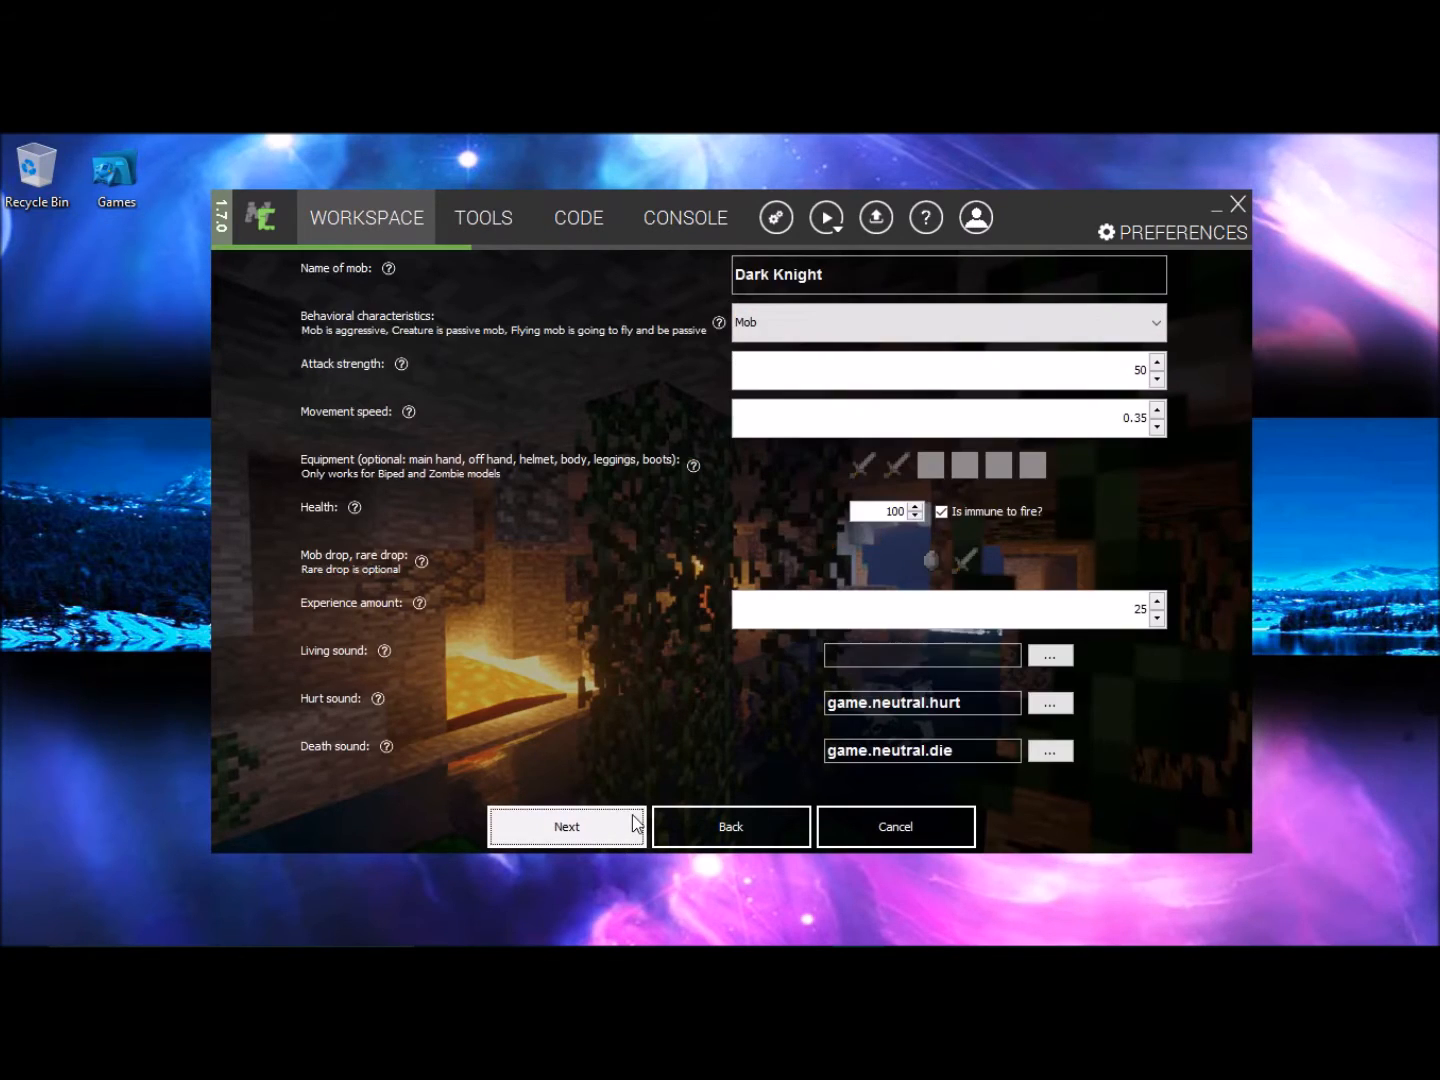
mouse_move(368, 264)
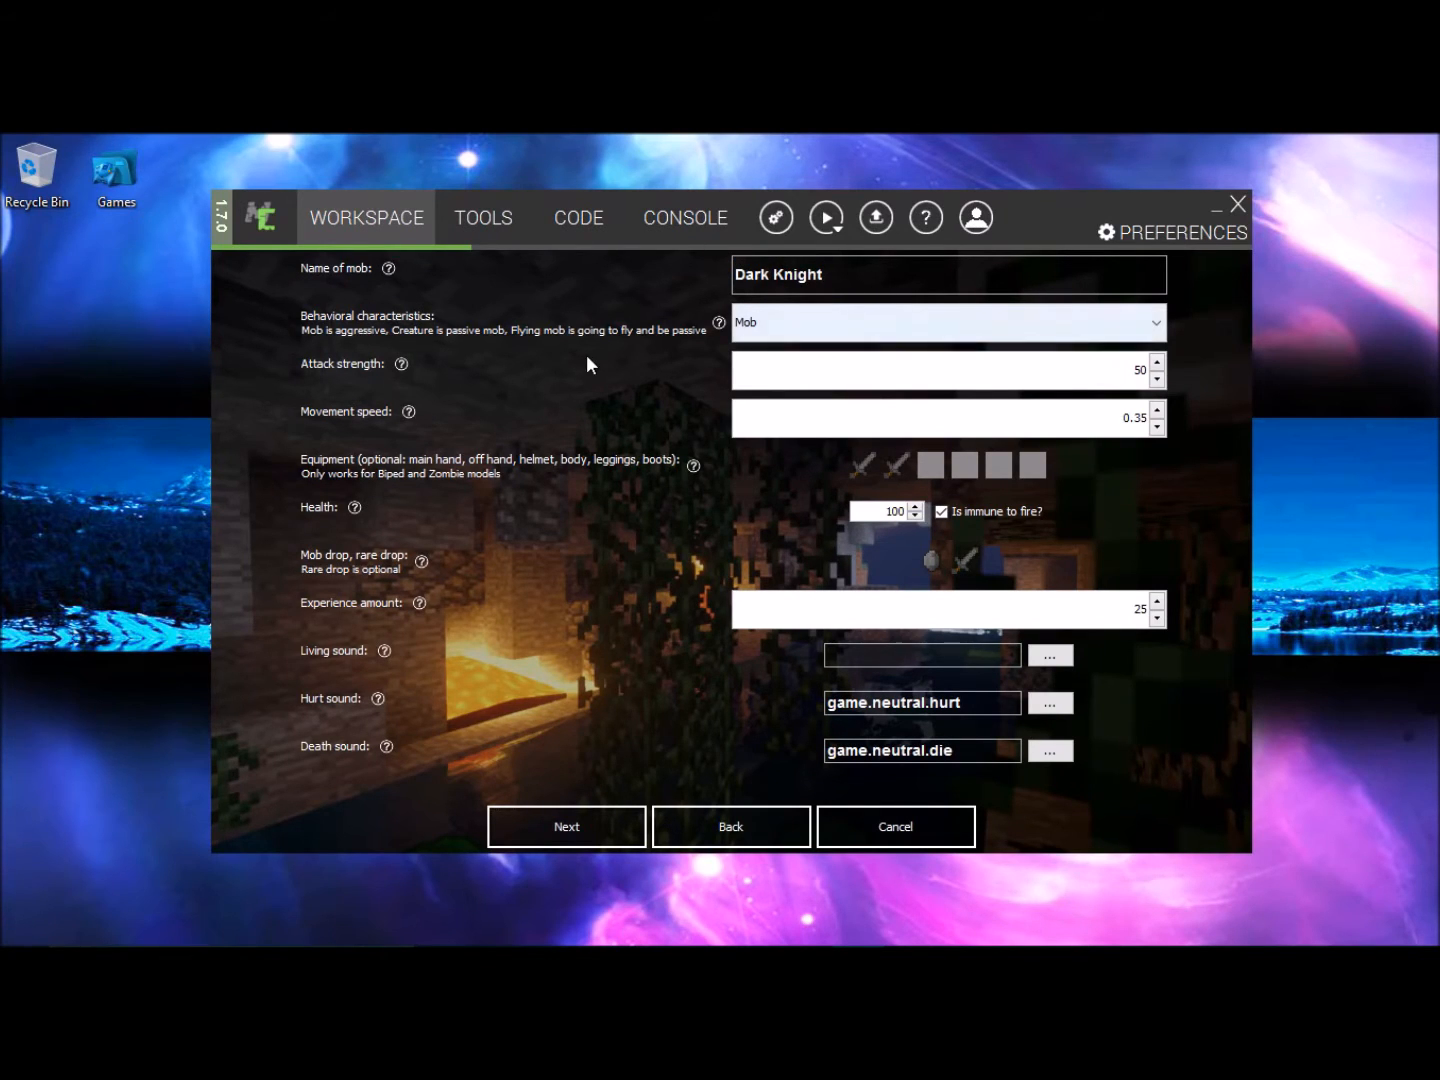
left_click(946, 322)
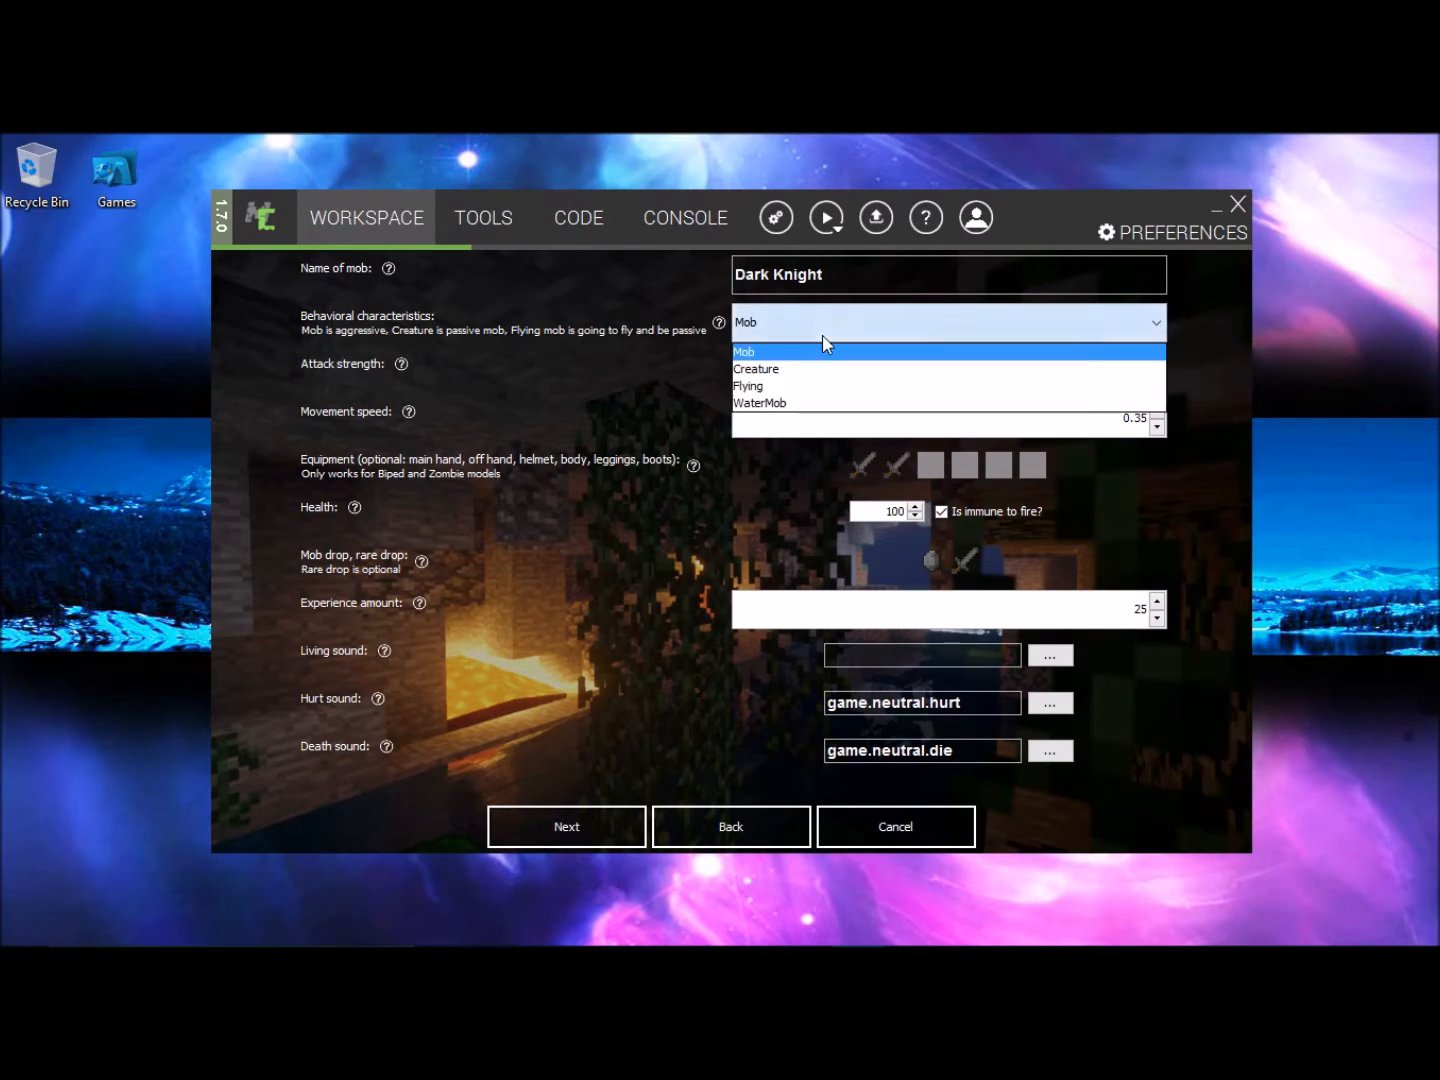
left_click(744, 352)
type("5")
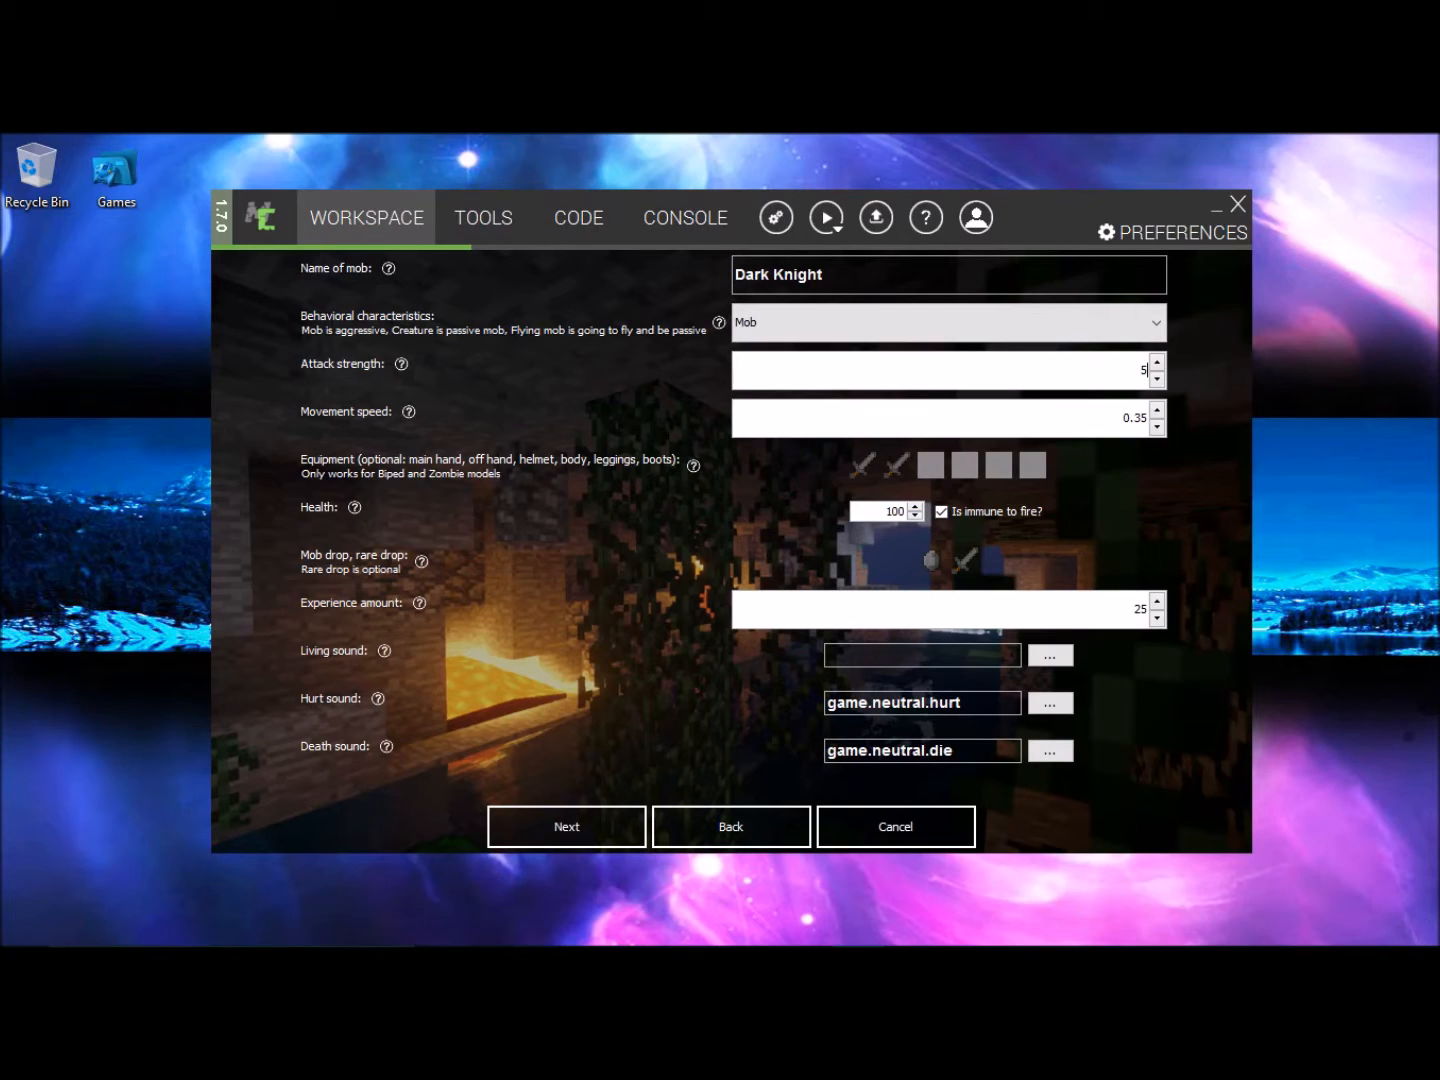
mouse_move(1206, 374)
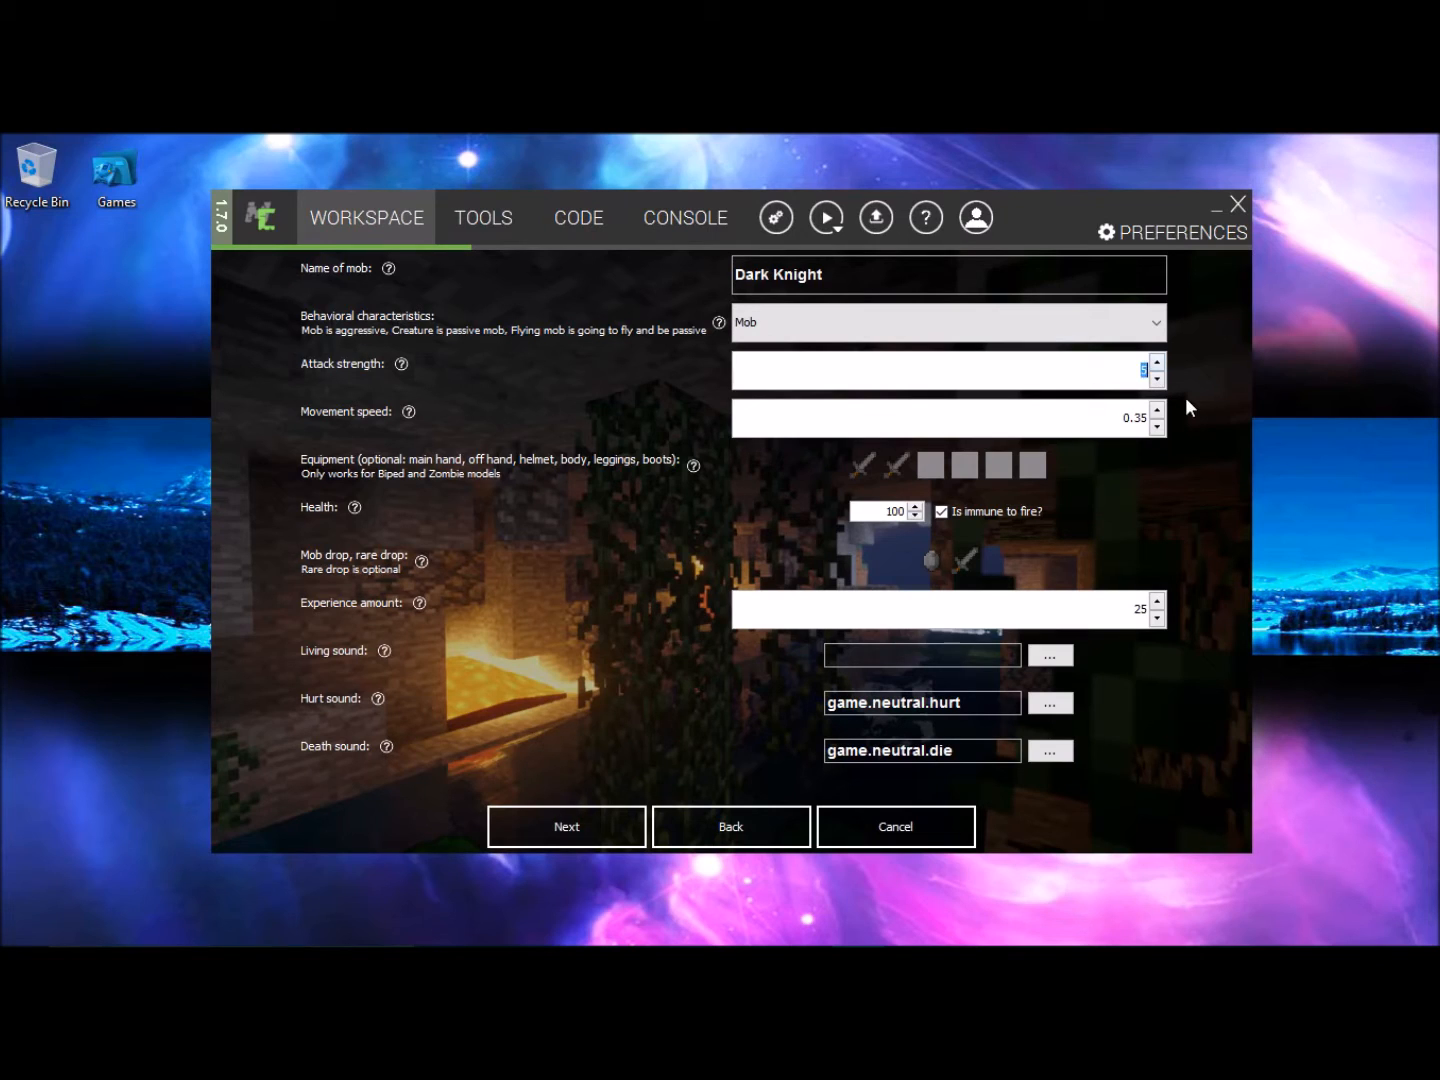
type("40")
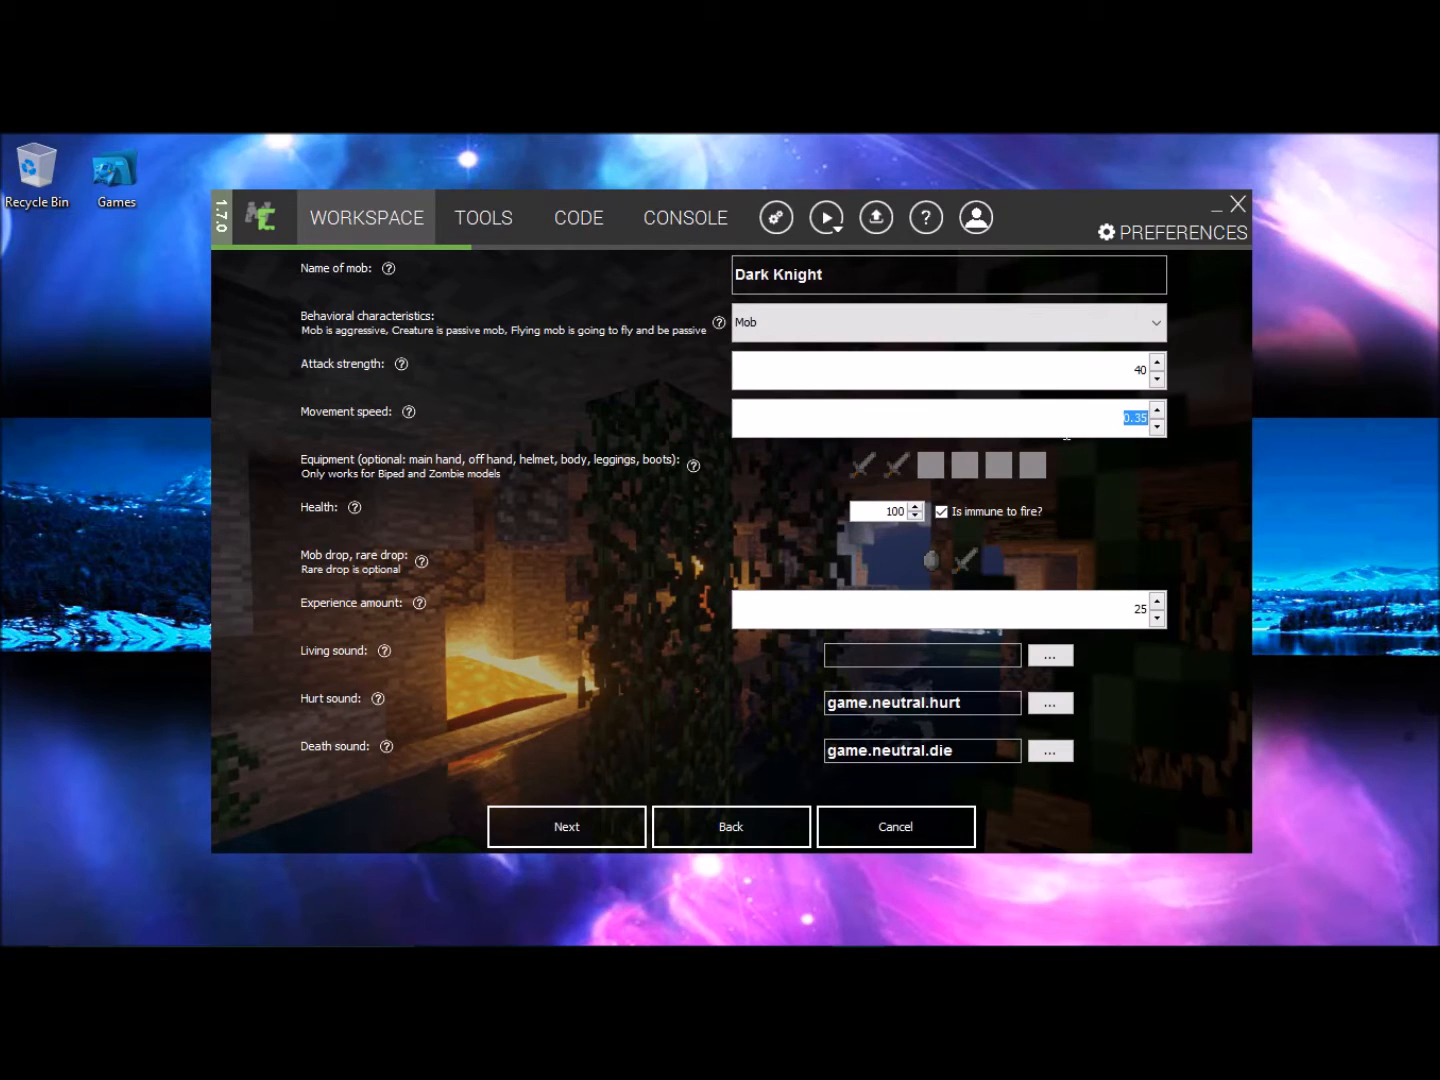
mouse_move(1072, 446)
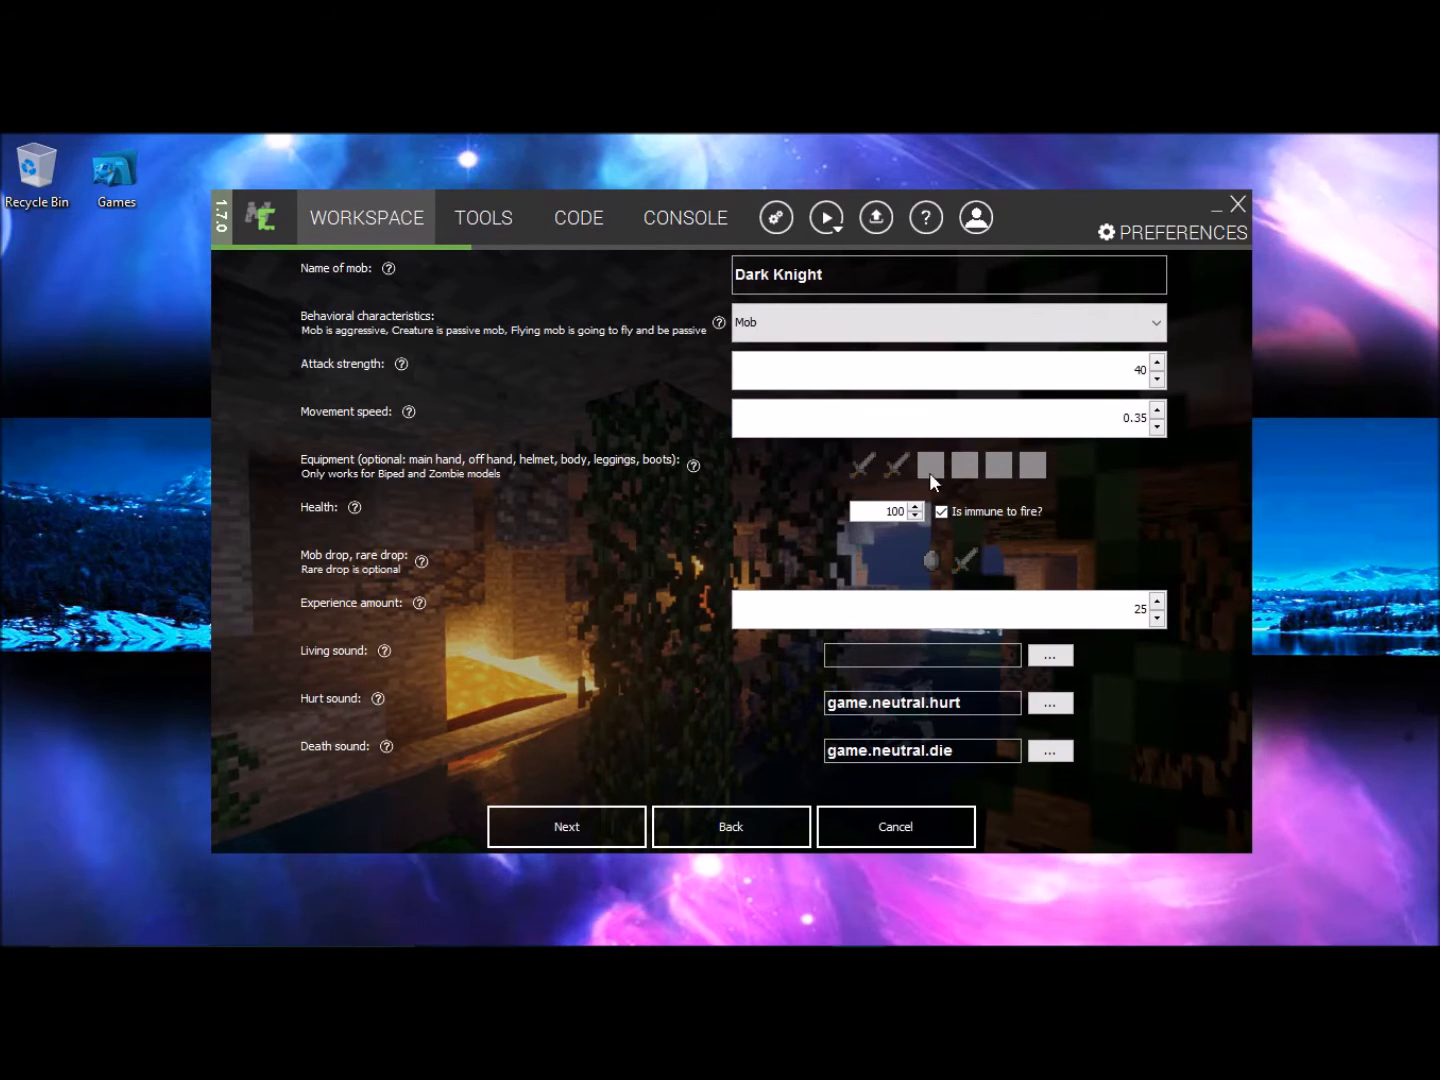
mouse_move(908, 478)
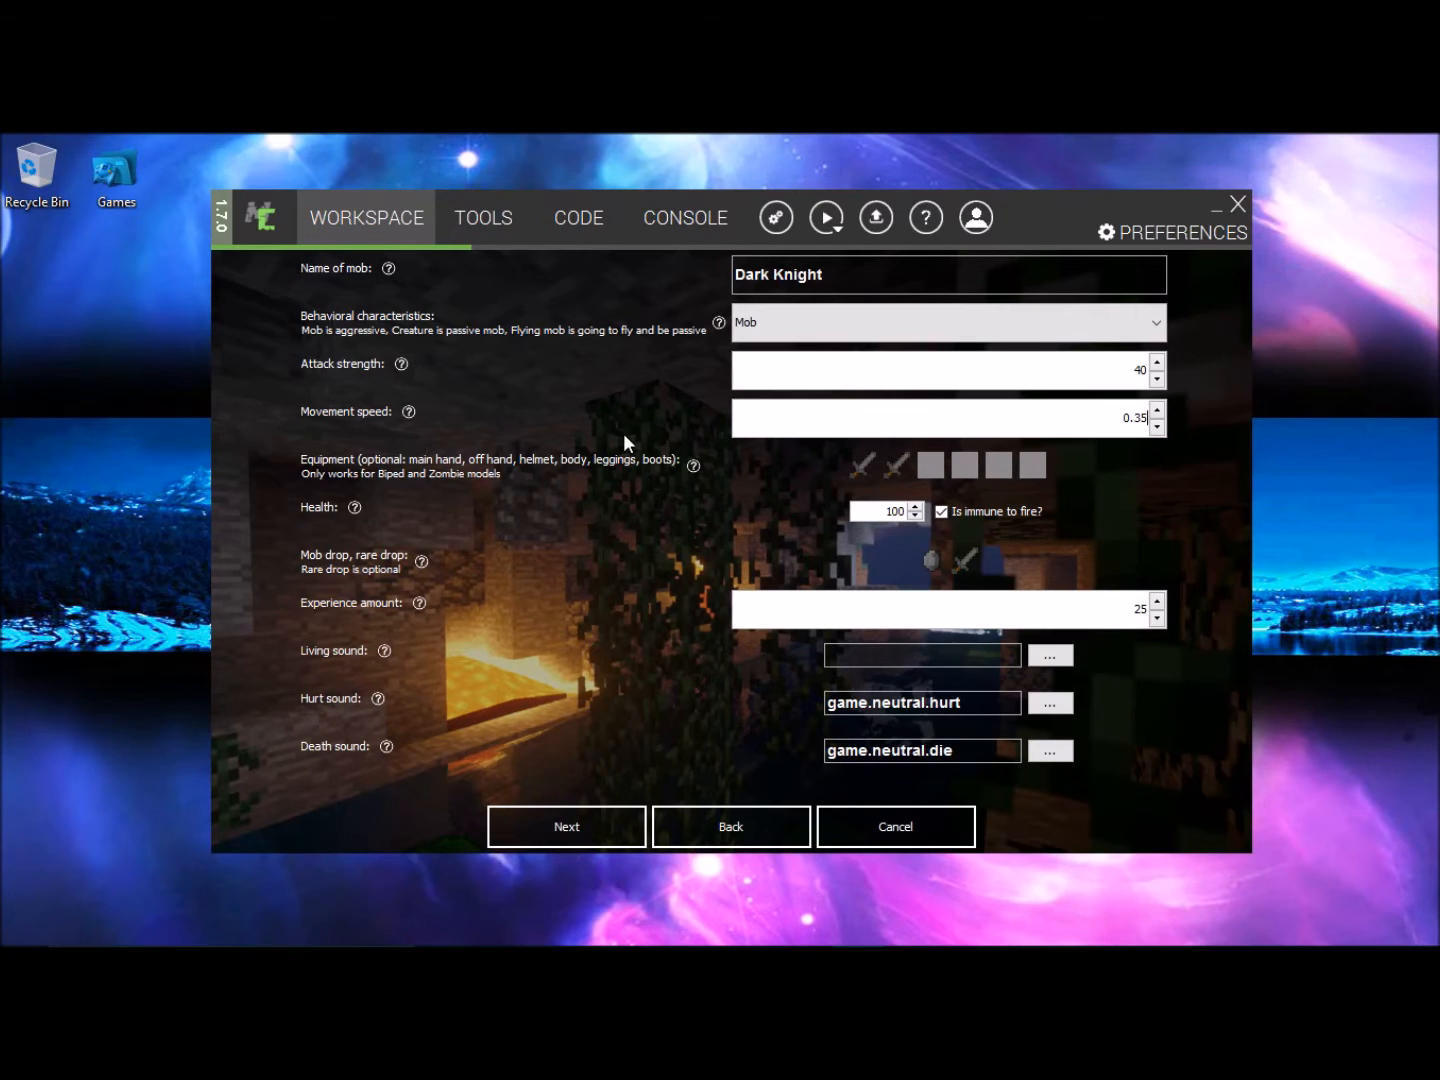
mouse_move(536, 428)
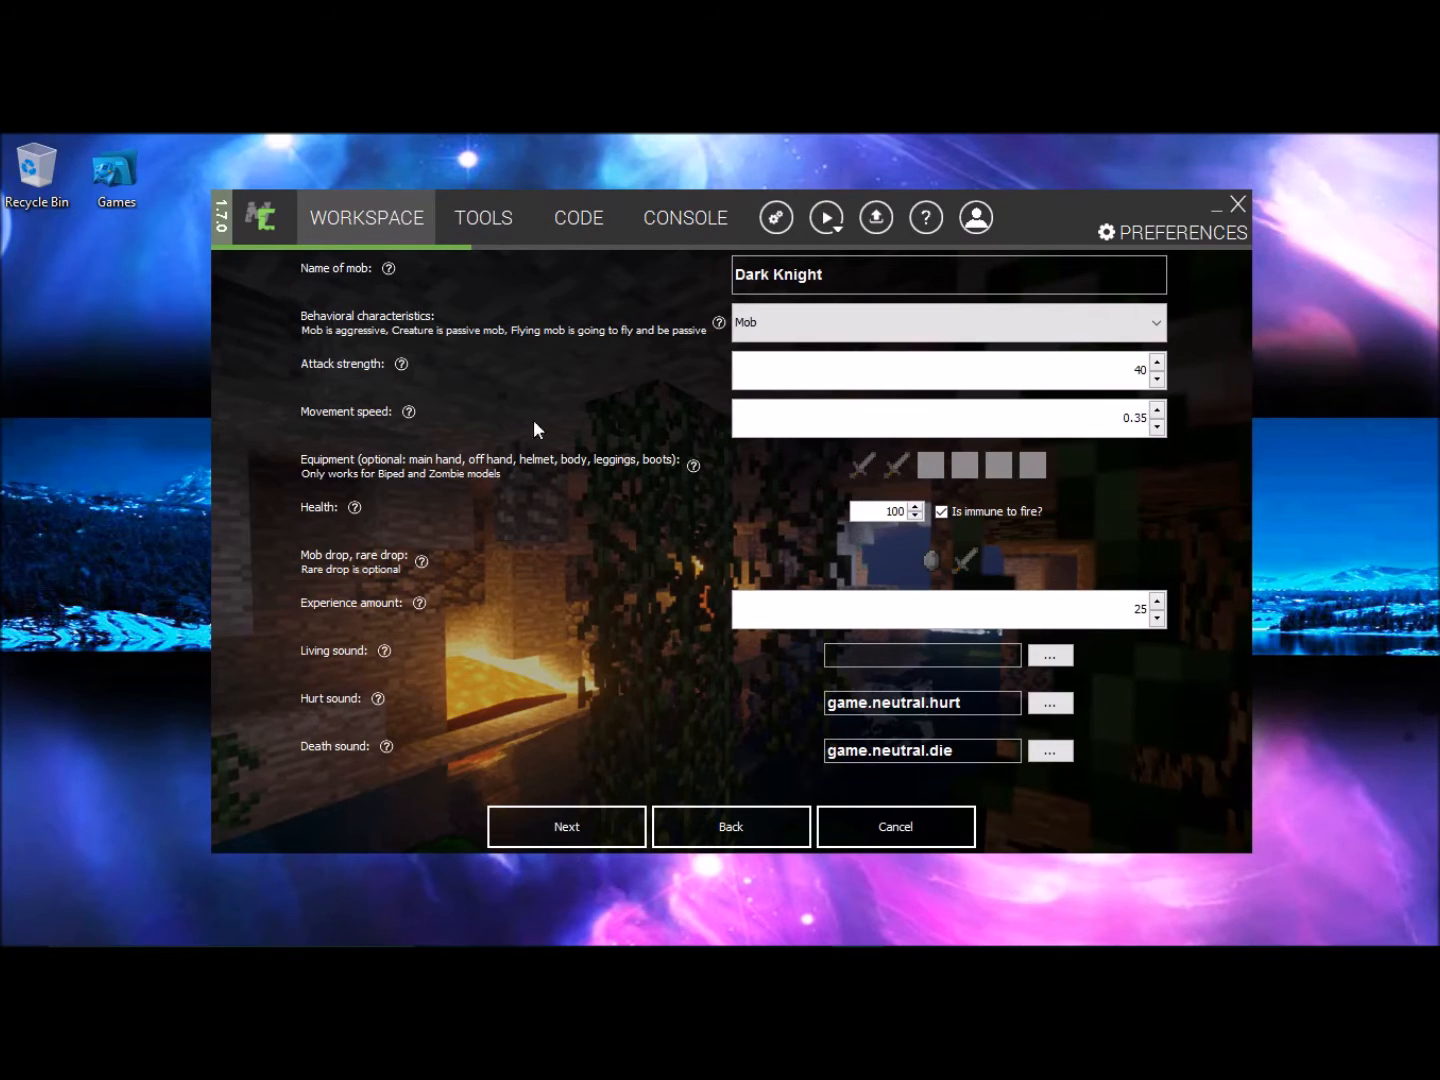
mouse_move(842, 532)
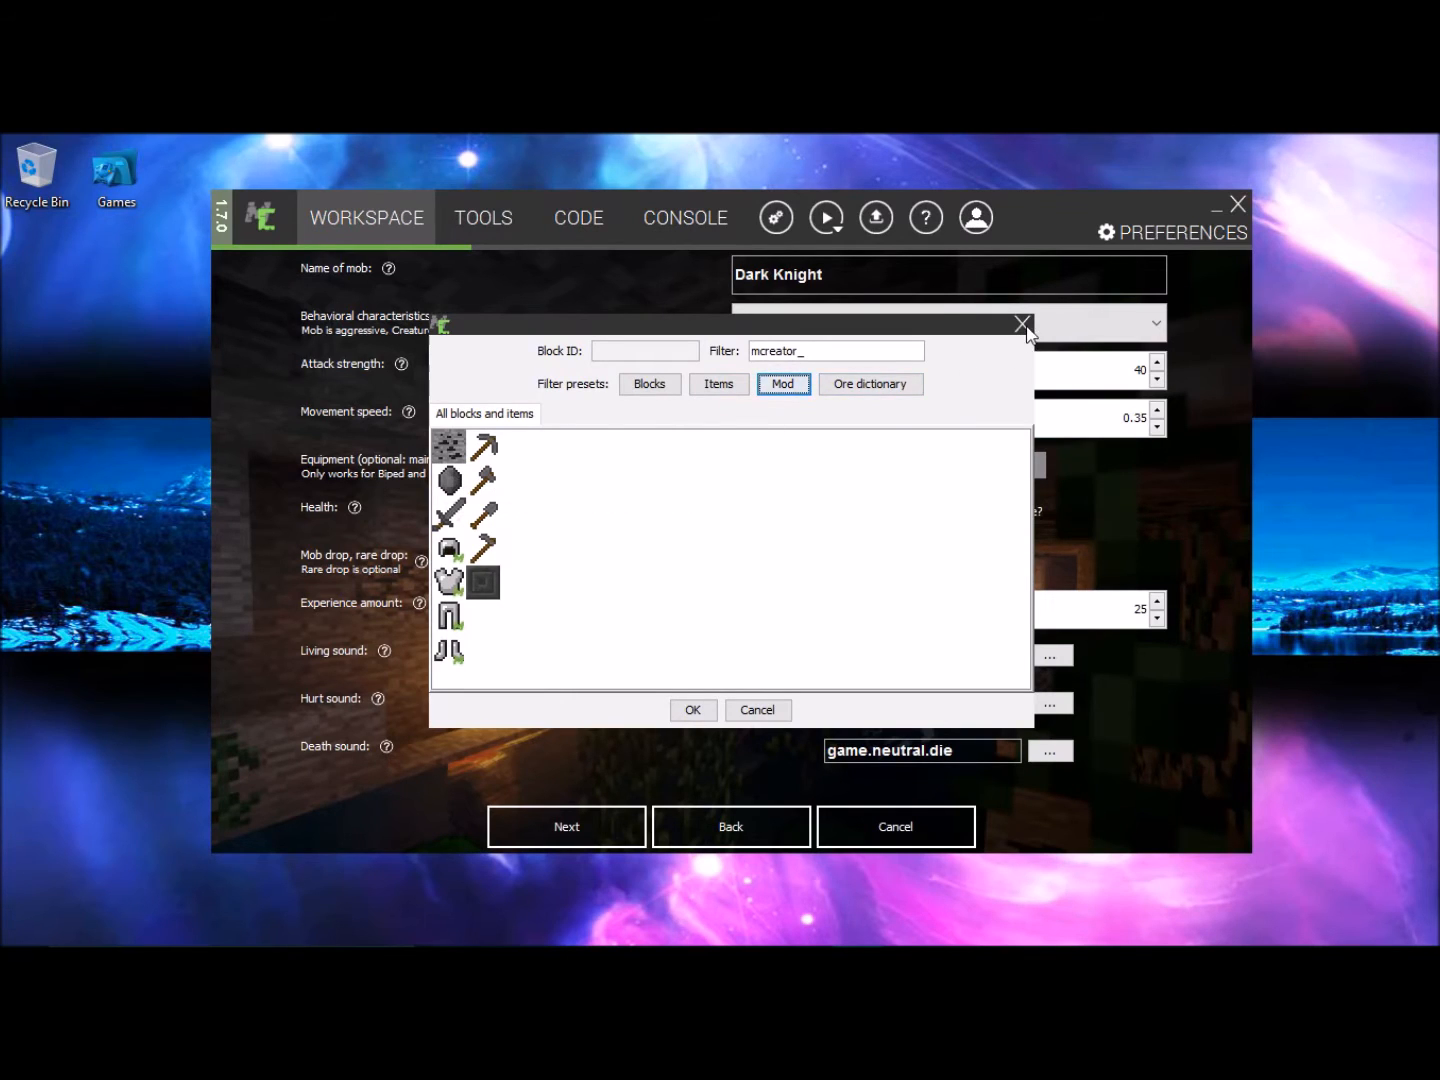
- Leave equipment empty and select the experience amount to set it to 25
left_click(1022, 324)
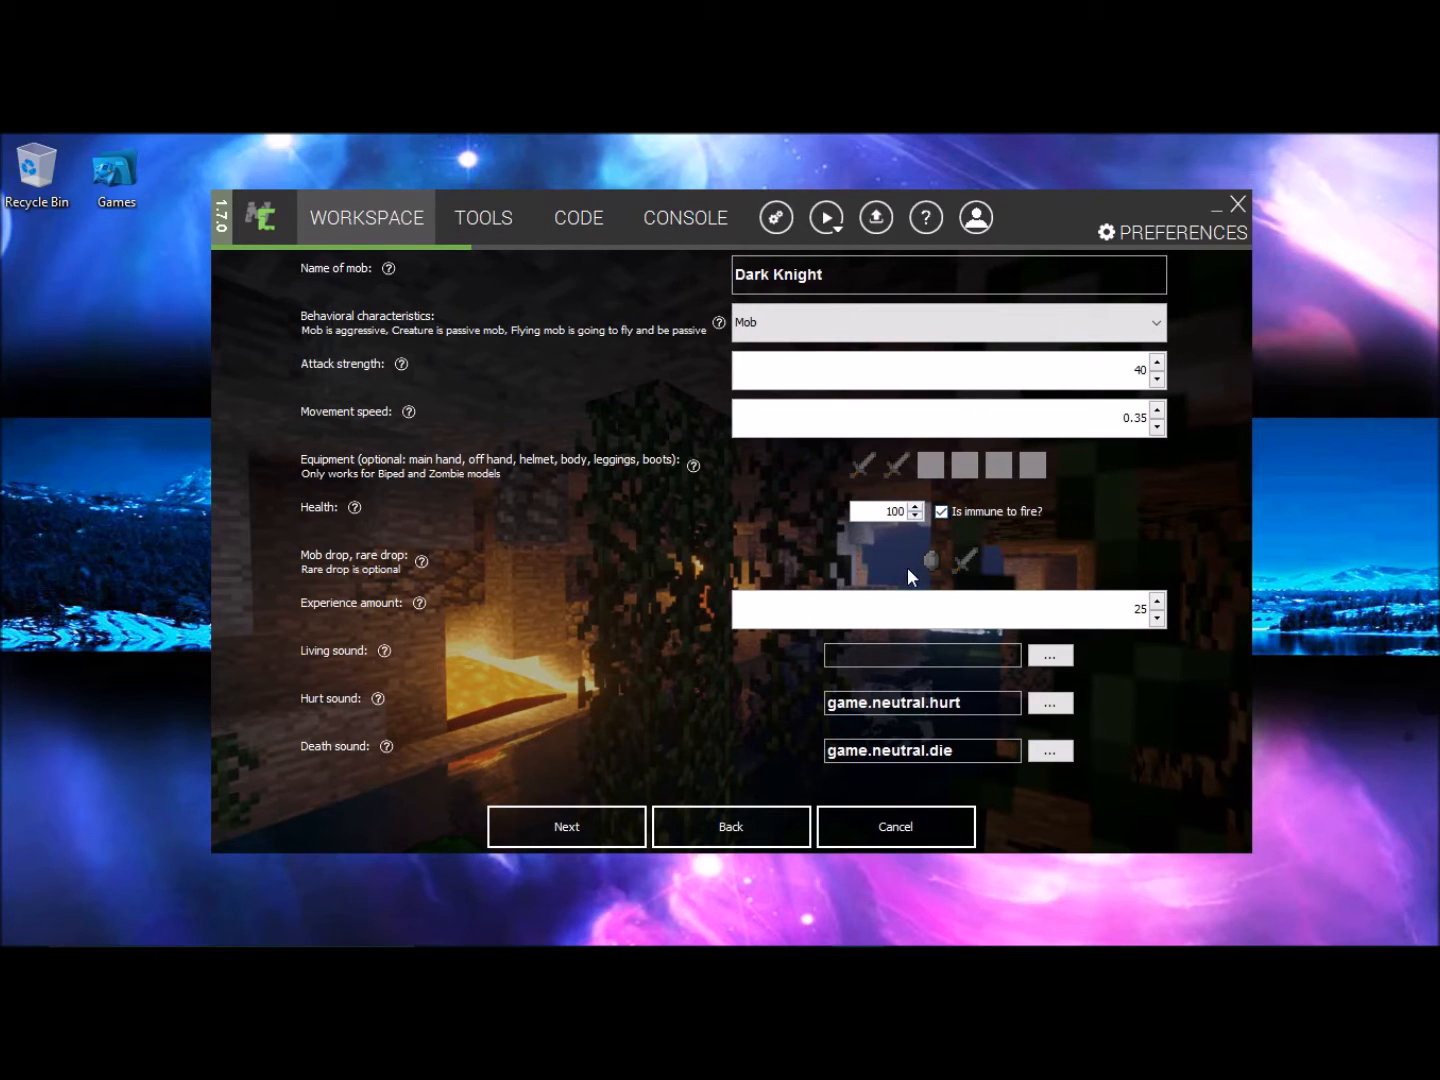
mouse_move(944, 560)
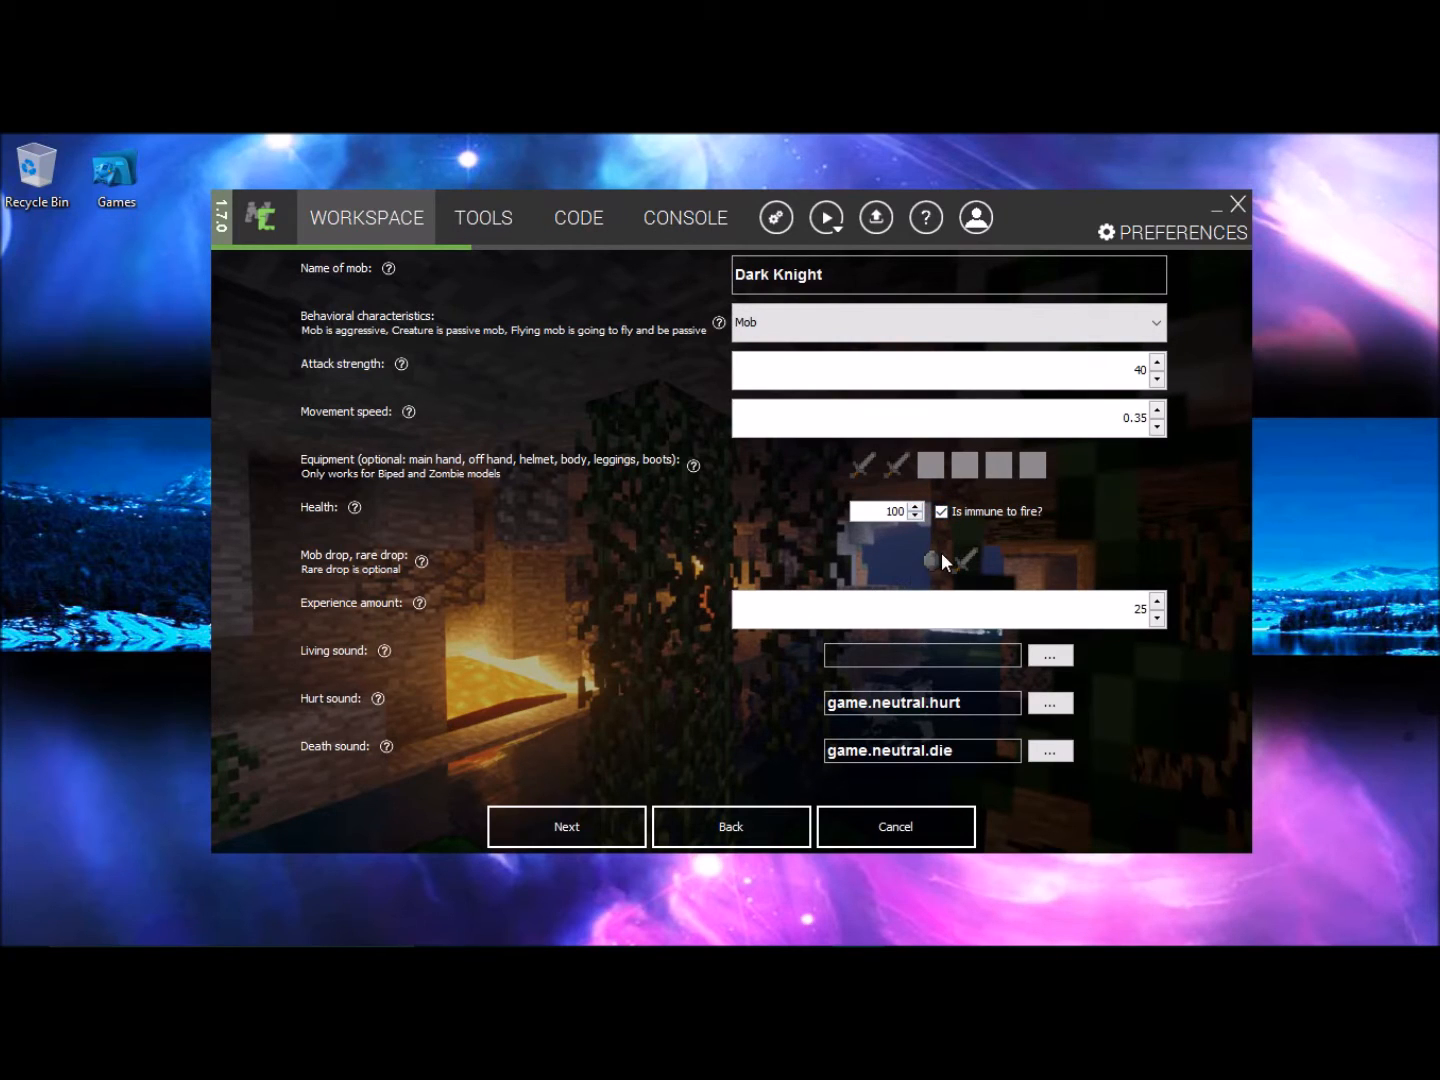
mouse_move(262, 618)
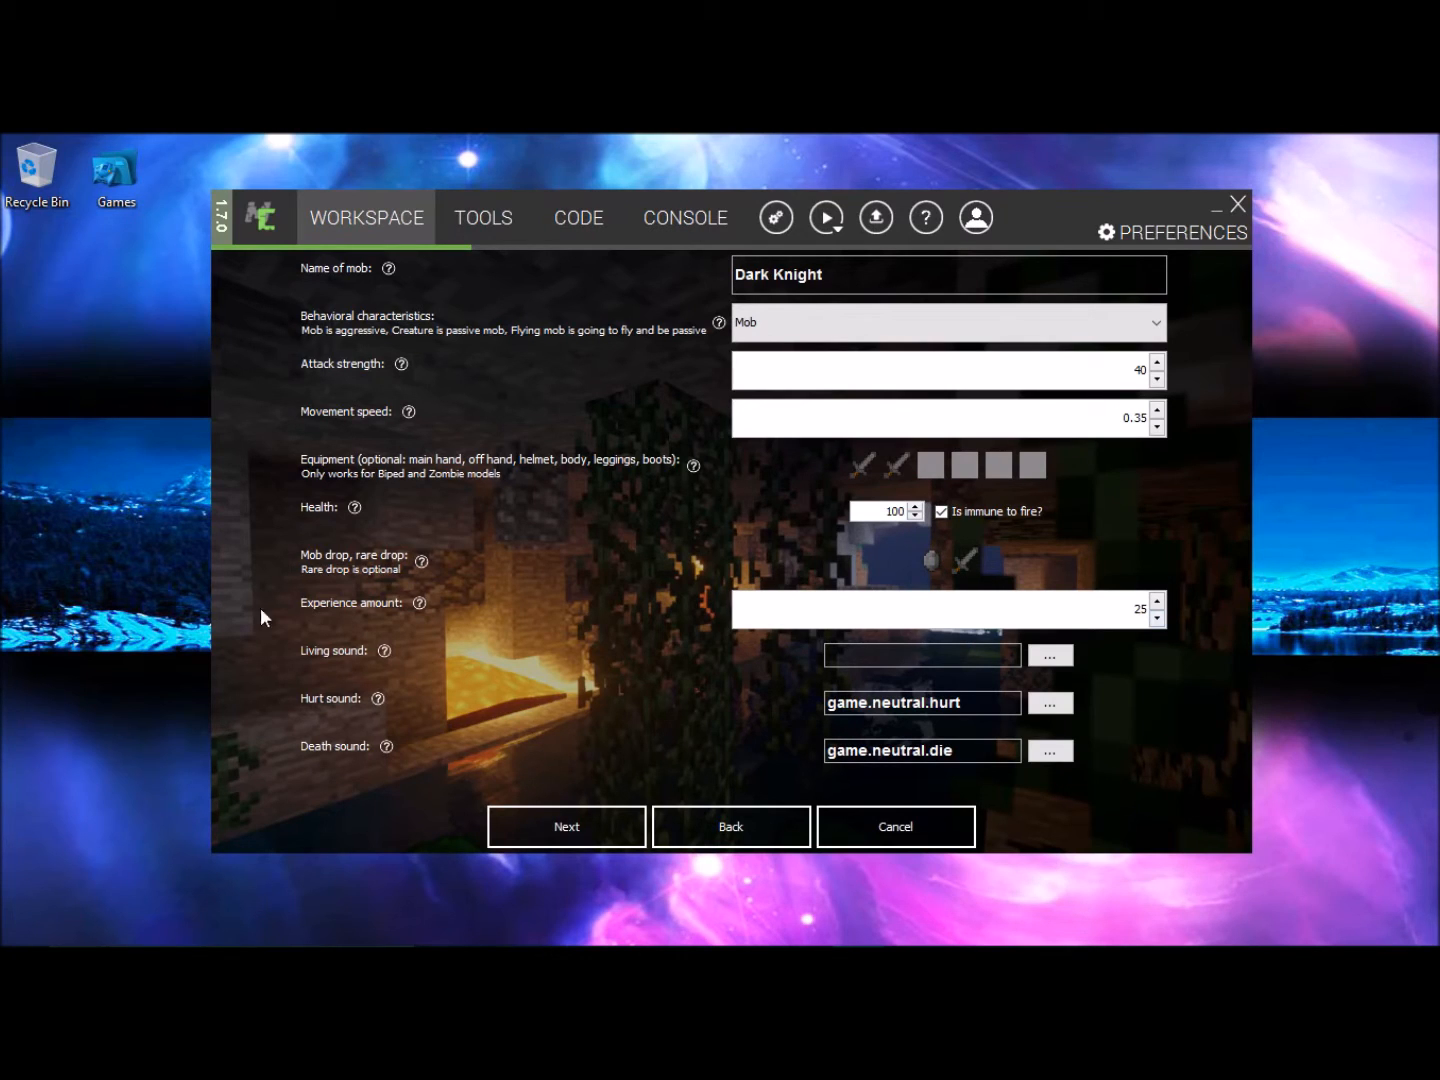
double_click(1140, 608)
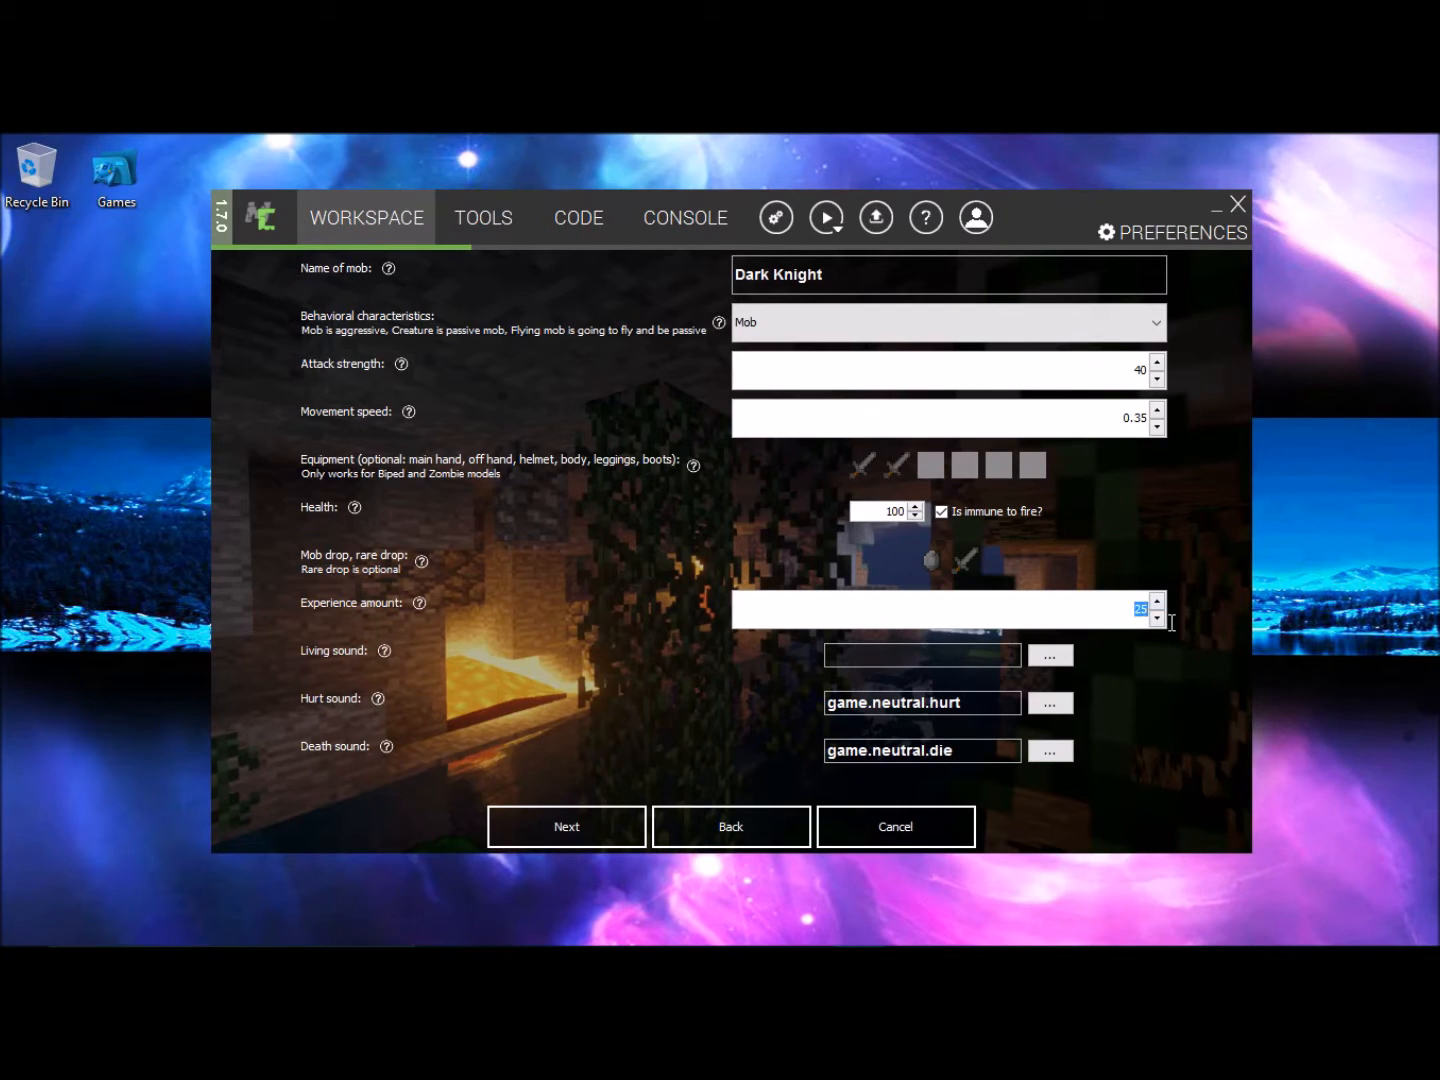
mouse_move(1170, 620)
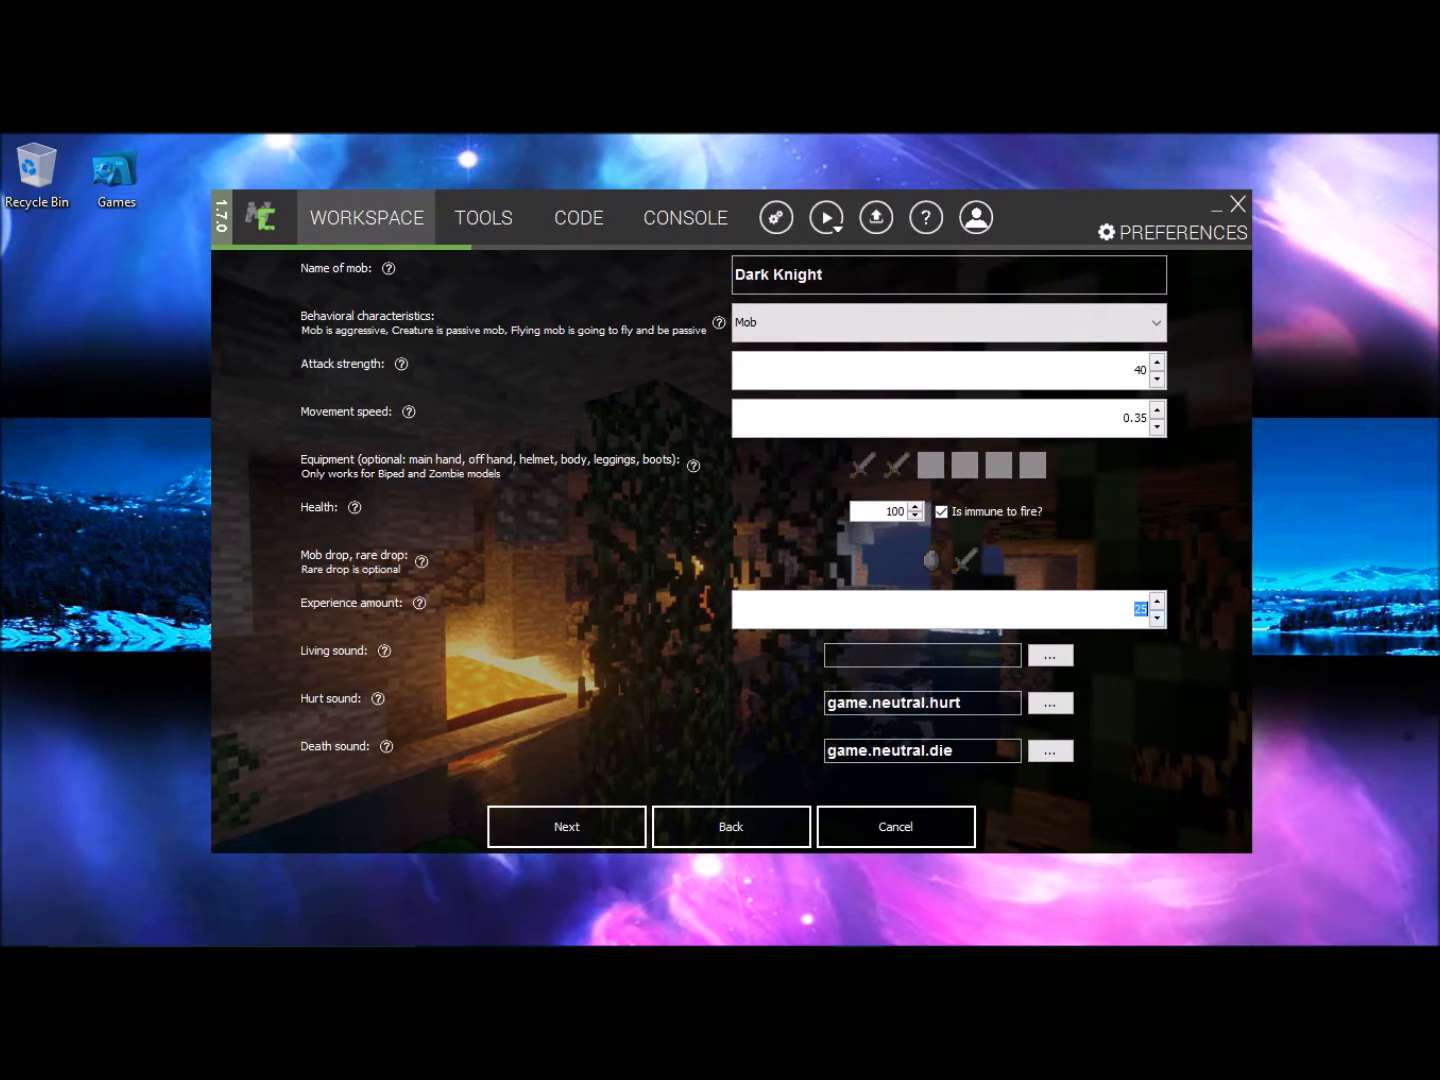
mouse_move(782, 640)
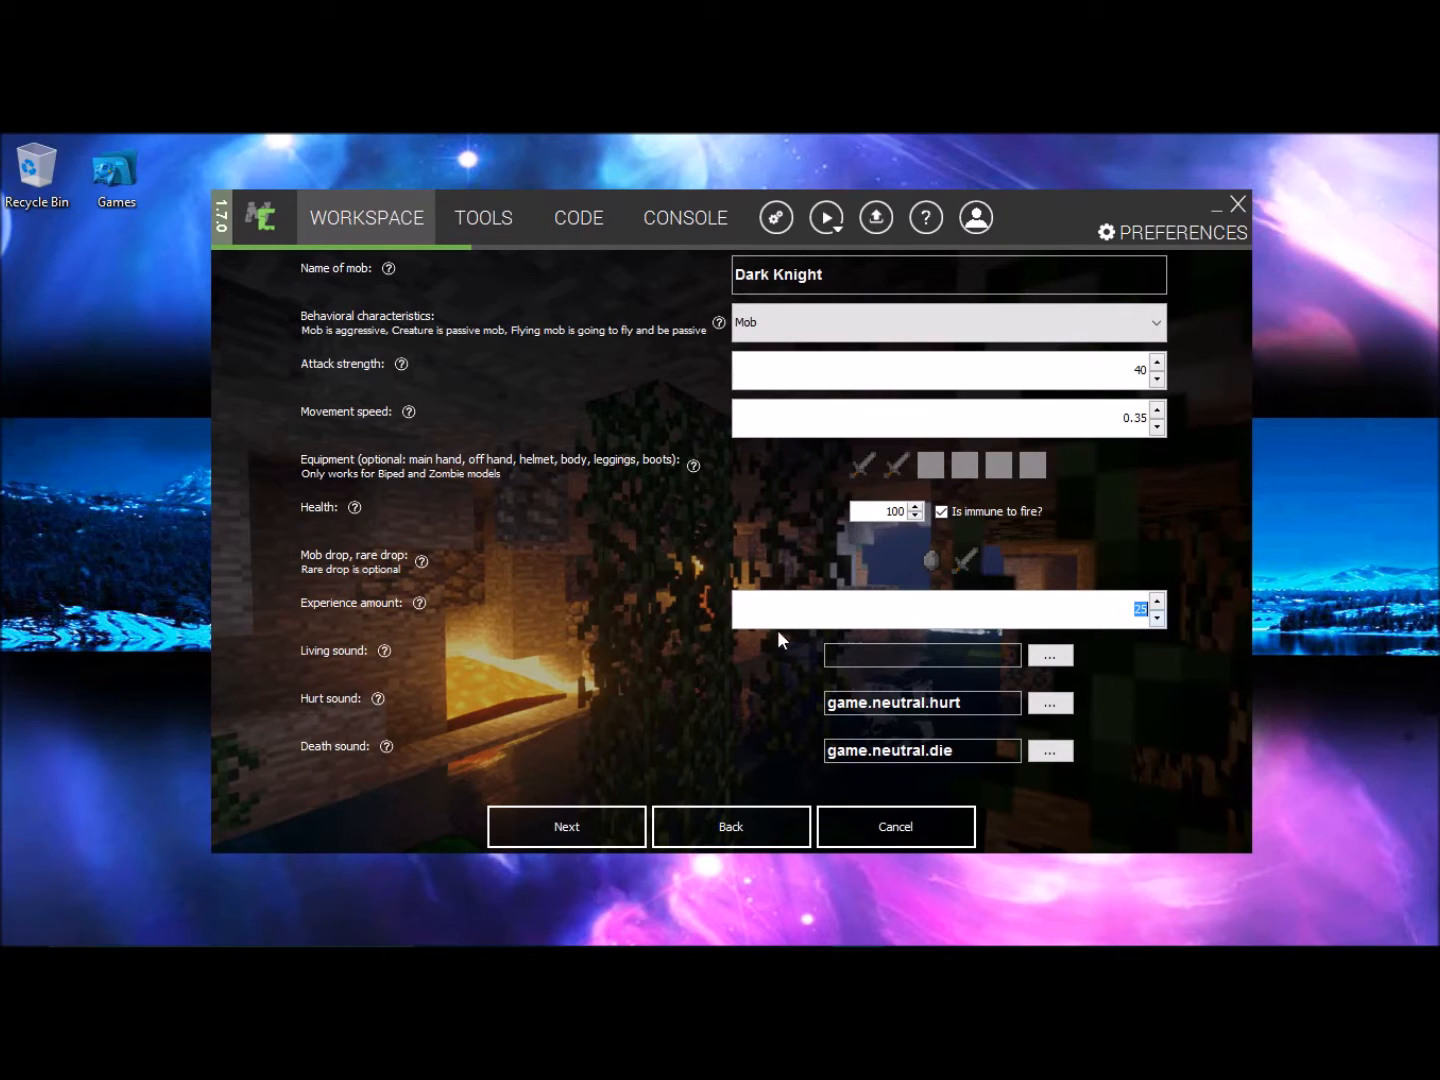
- Leave the event triggers empty and move on to the AI settings page
left_click(566, 826)
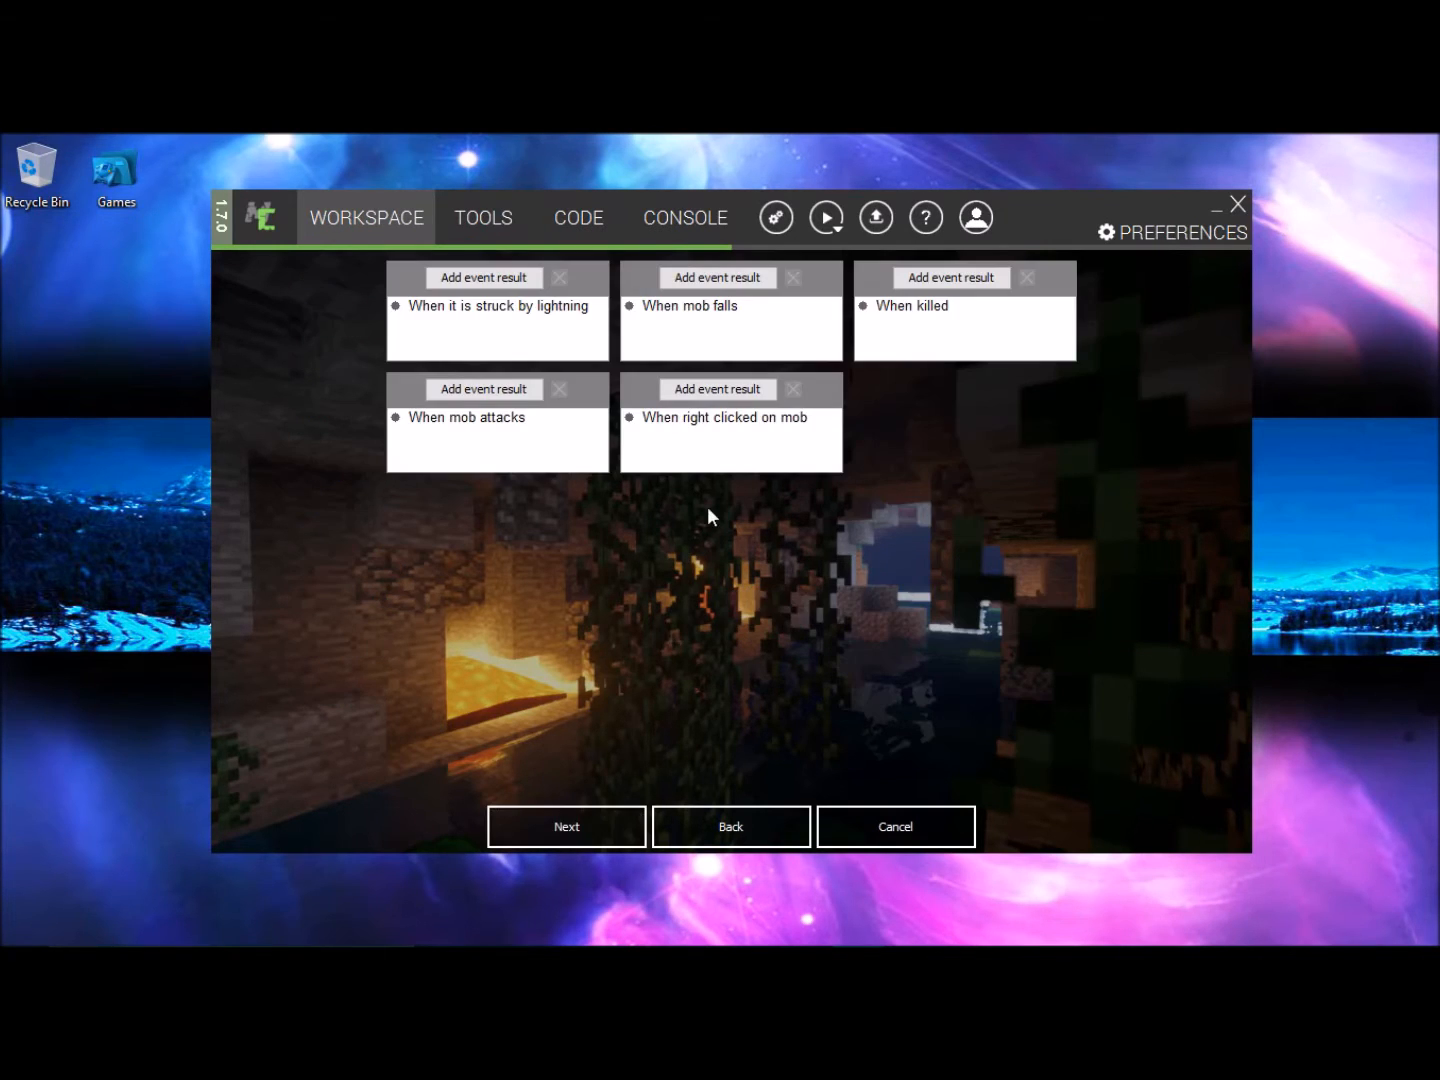
mouse_move(720, 376)
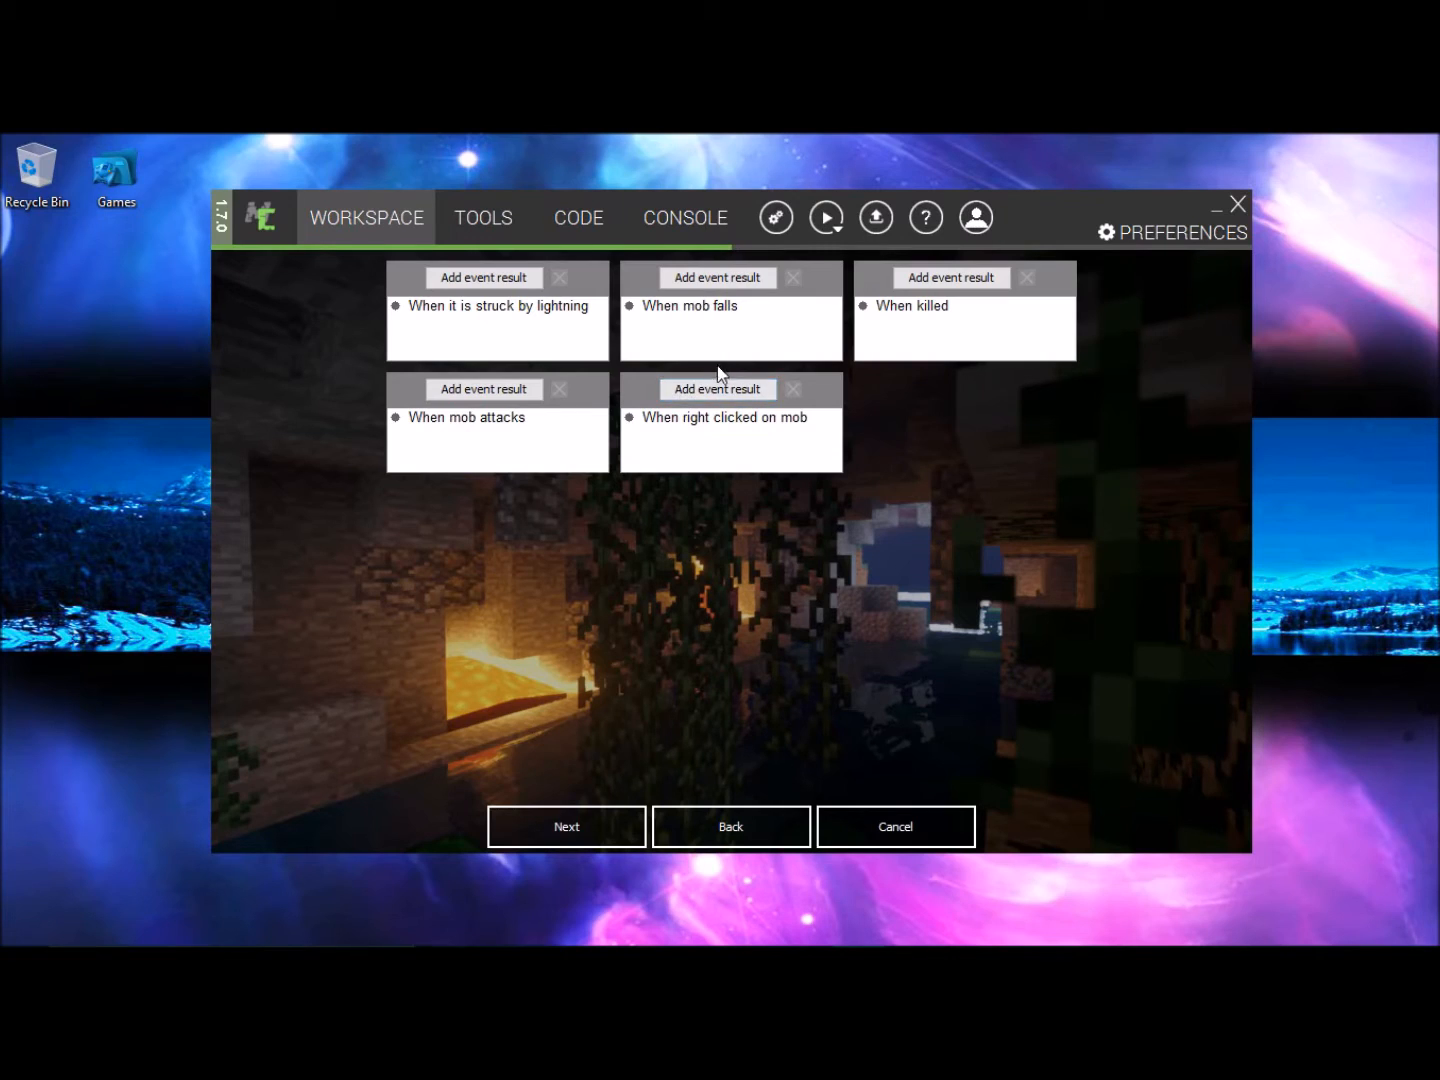
left_click(566, 826)
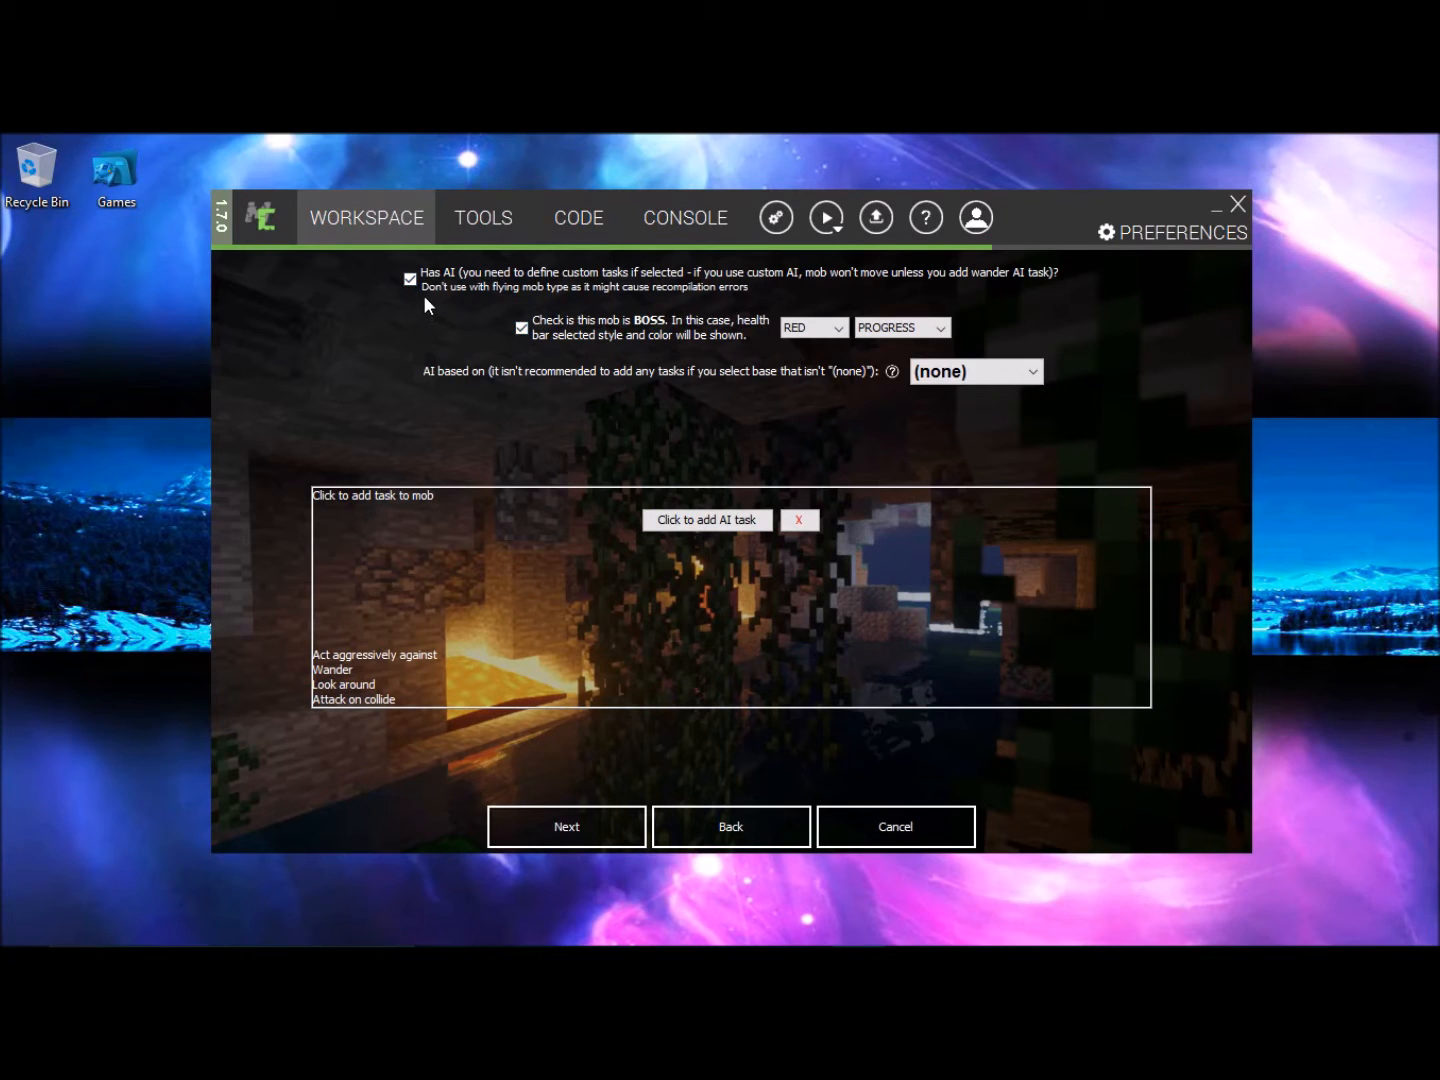
mouse_move(530, 378)
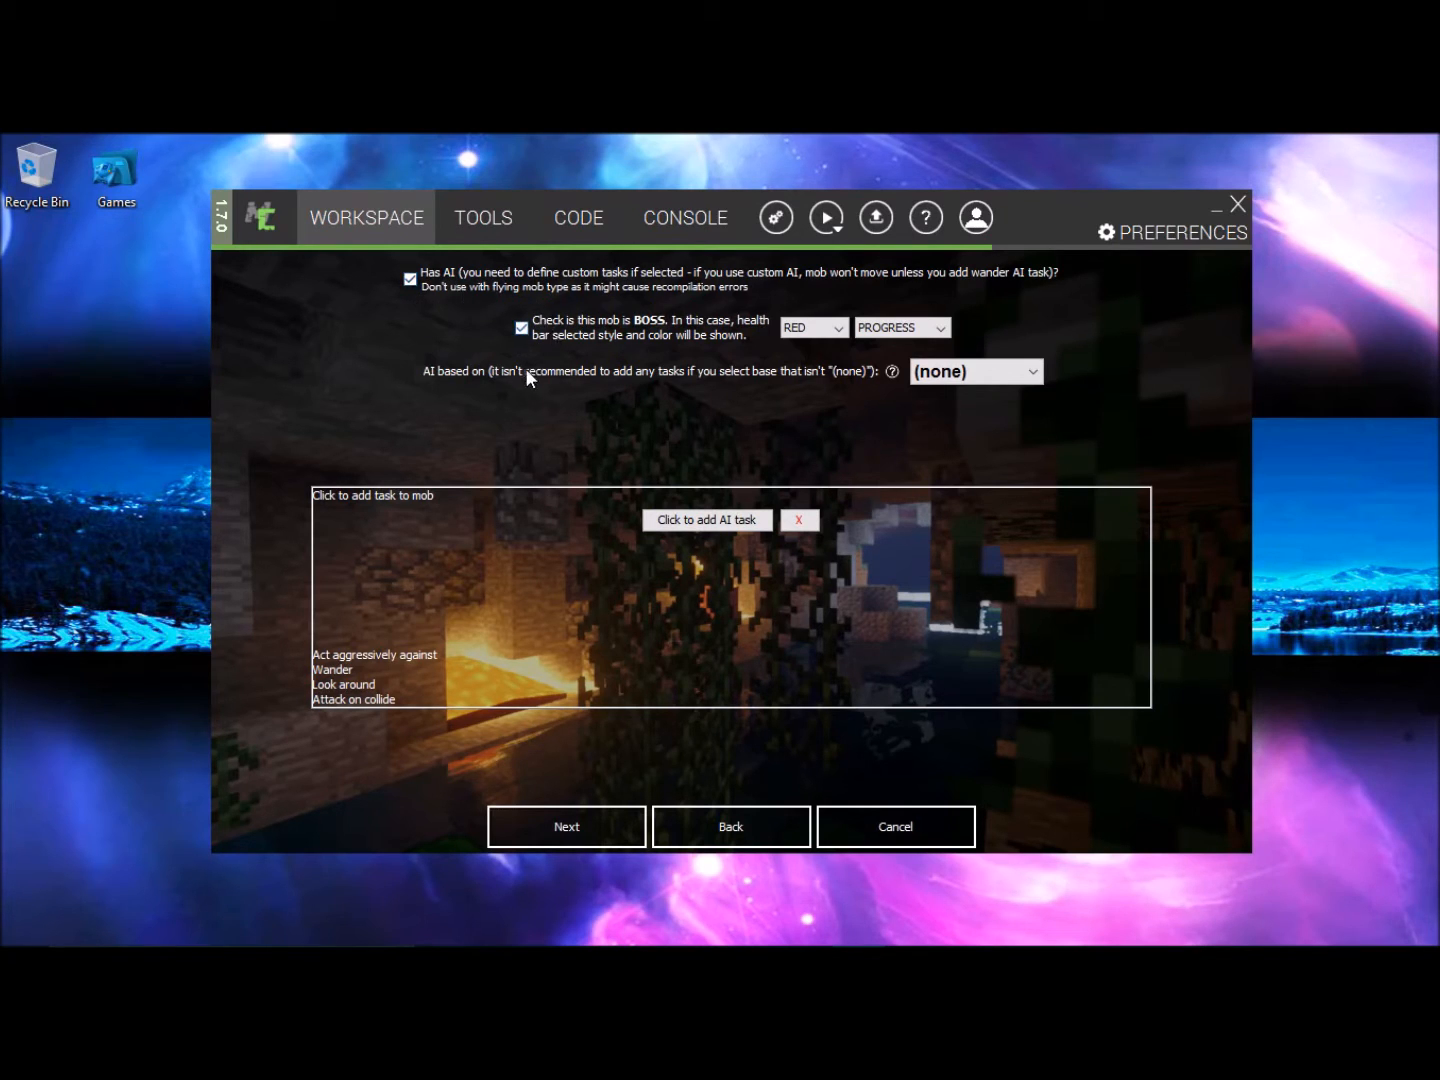
left_click(812, 328)
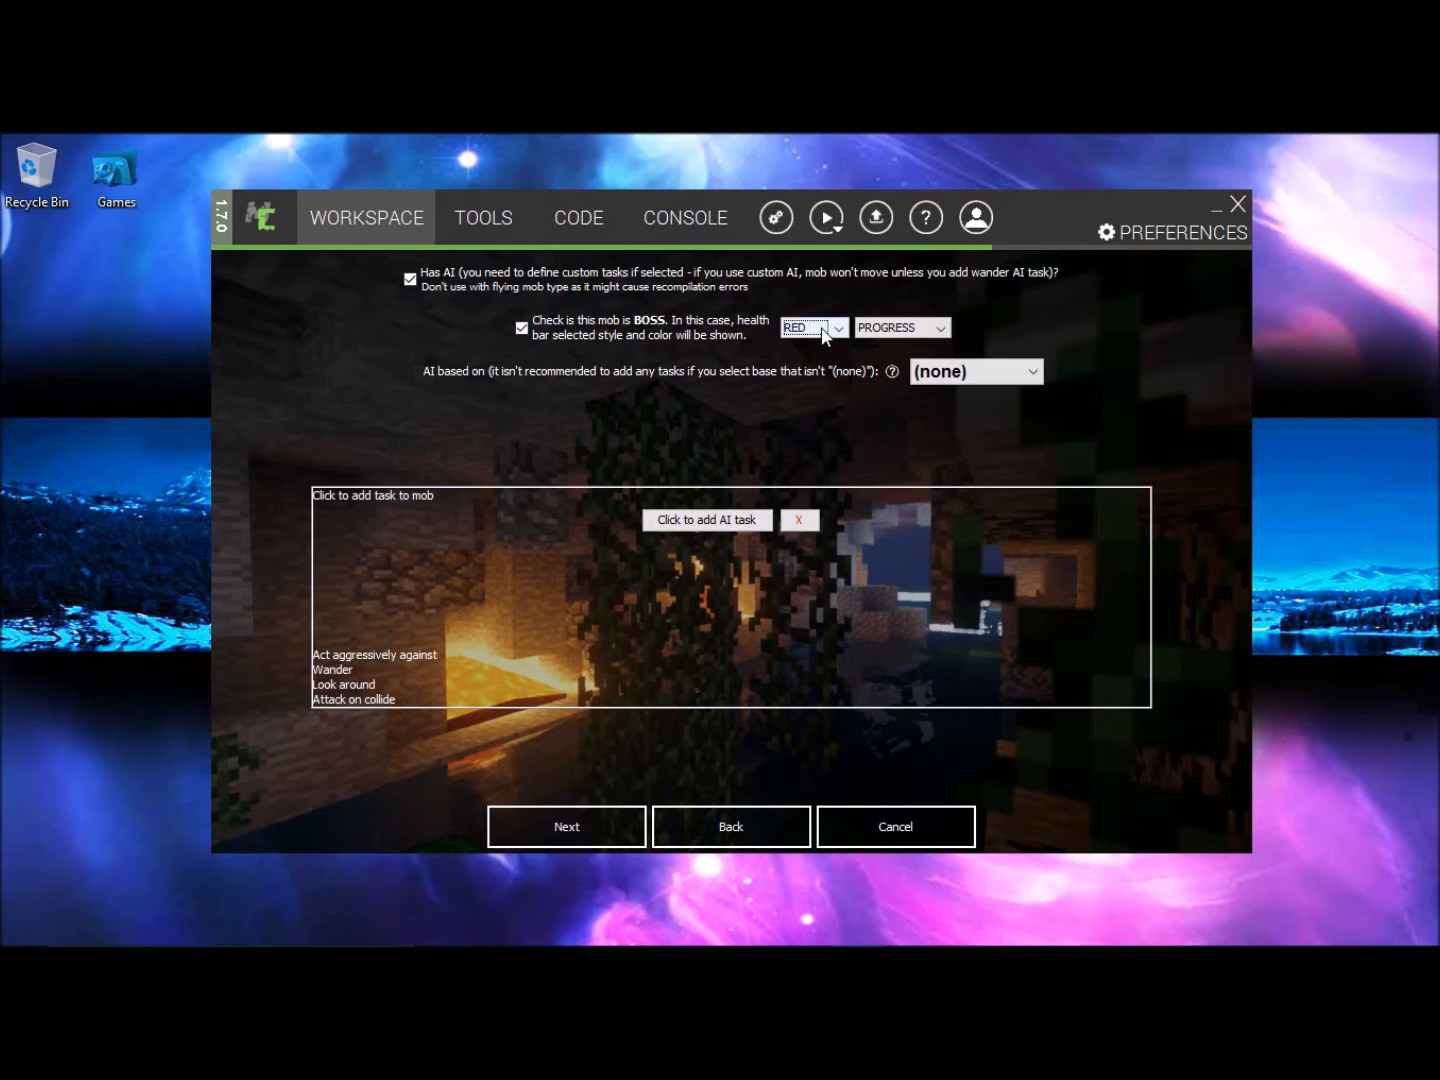
mouse_move(862, 348)
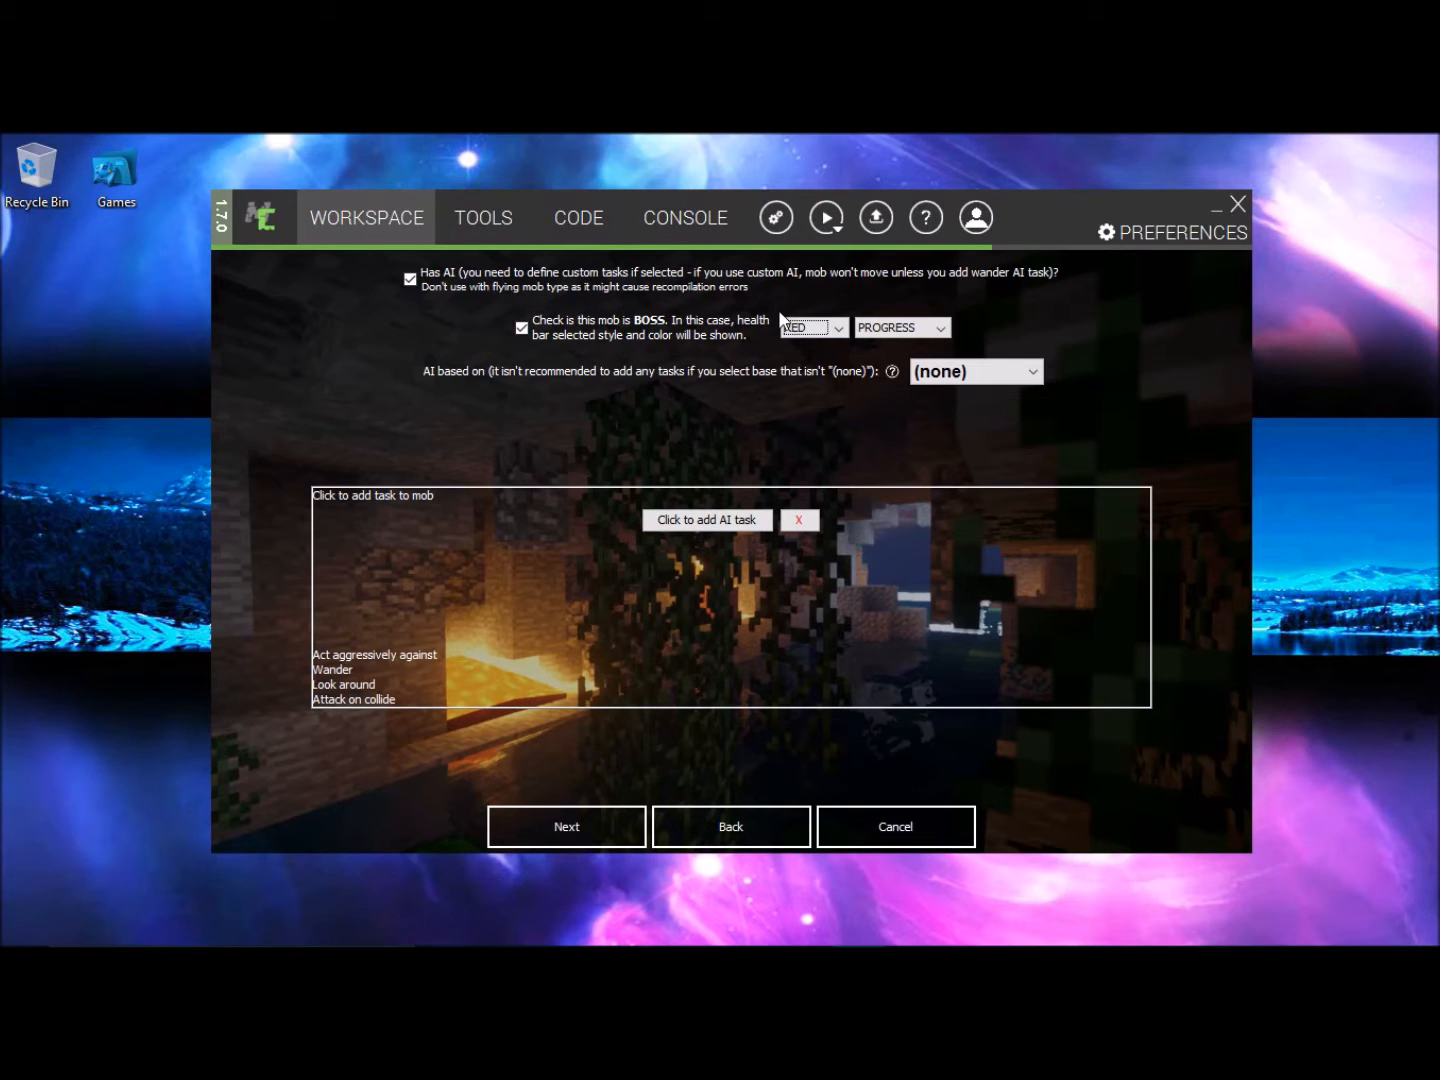
left_click(804, 328)
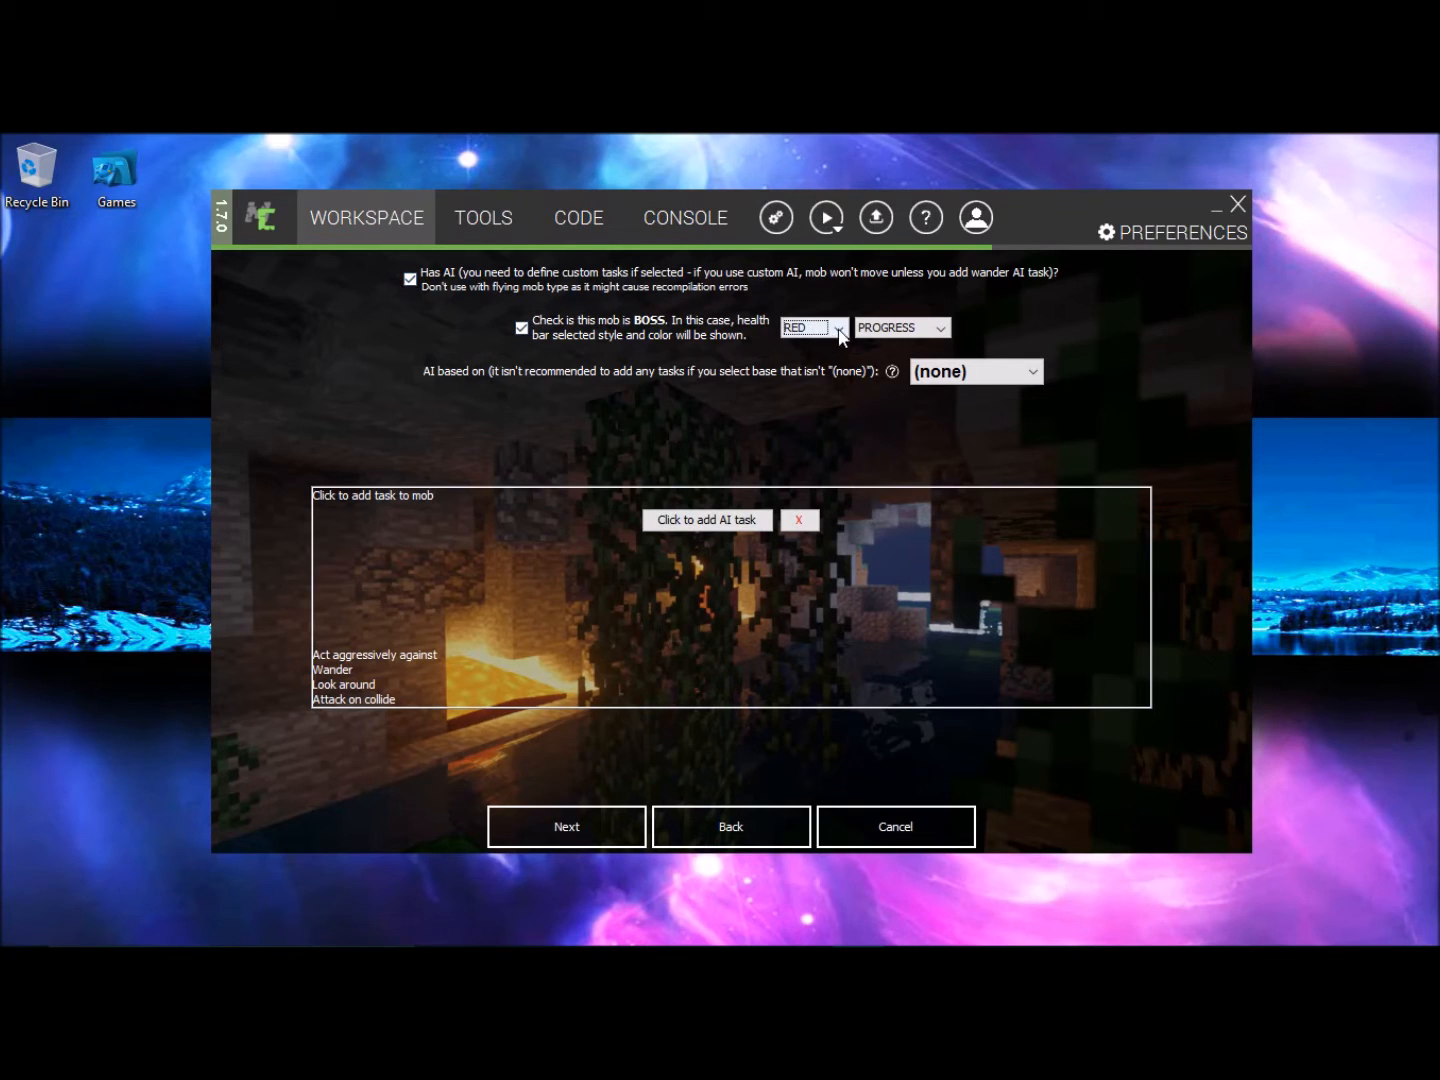
mouse_move(820, 348)
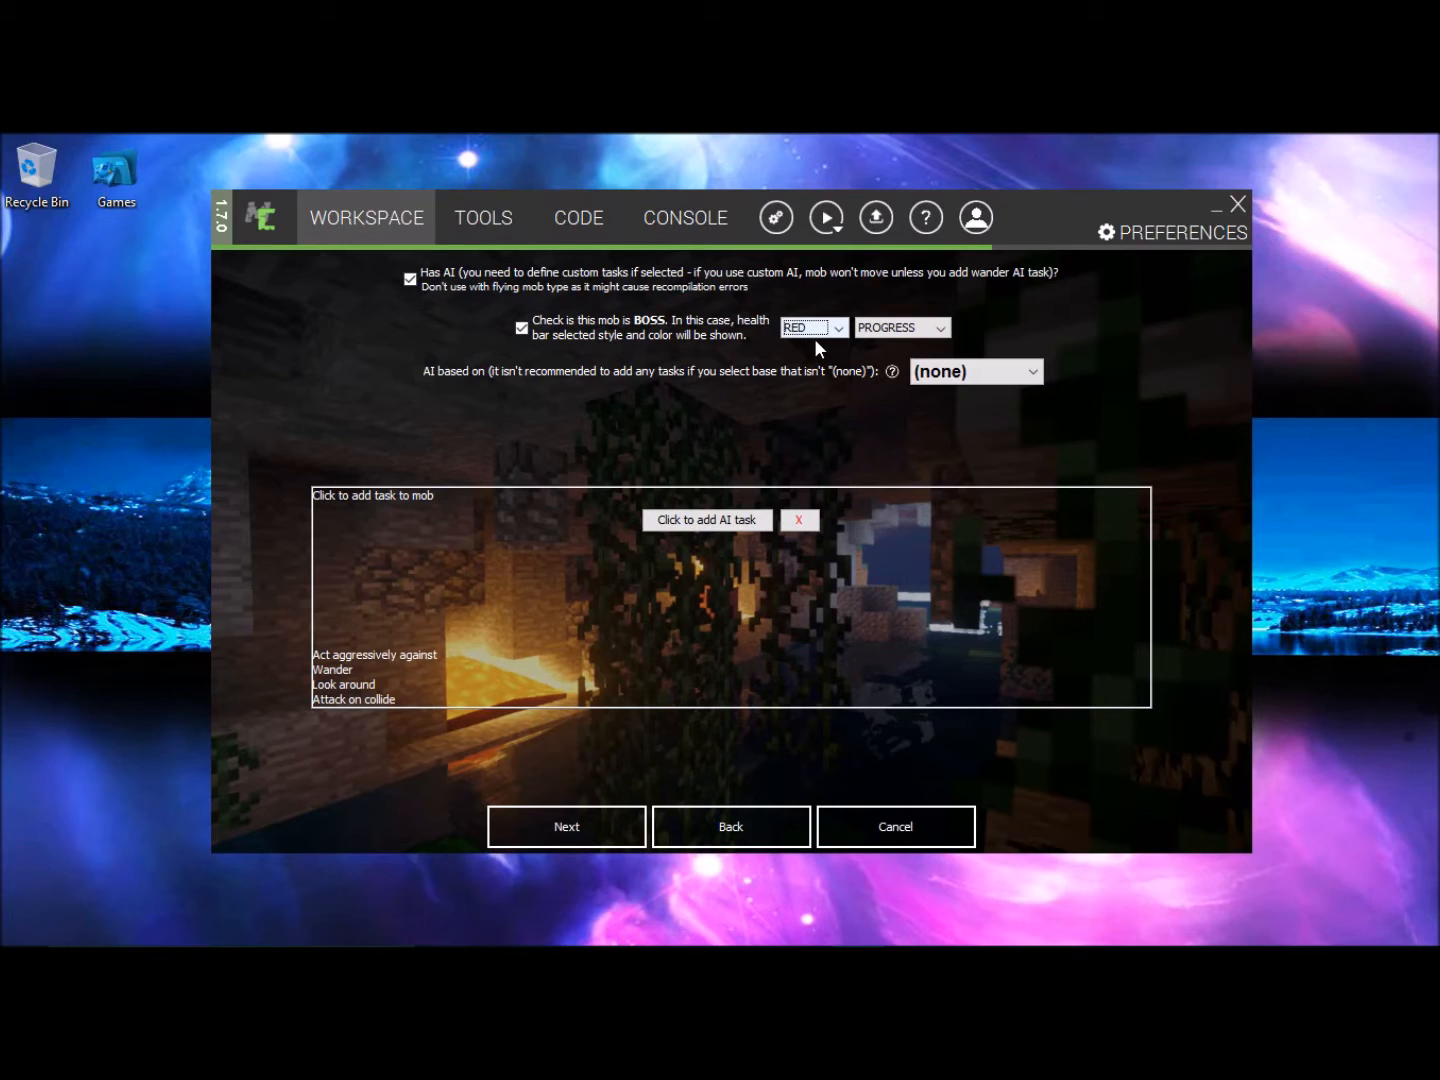
mouse_move(660, 418)
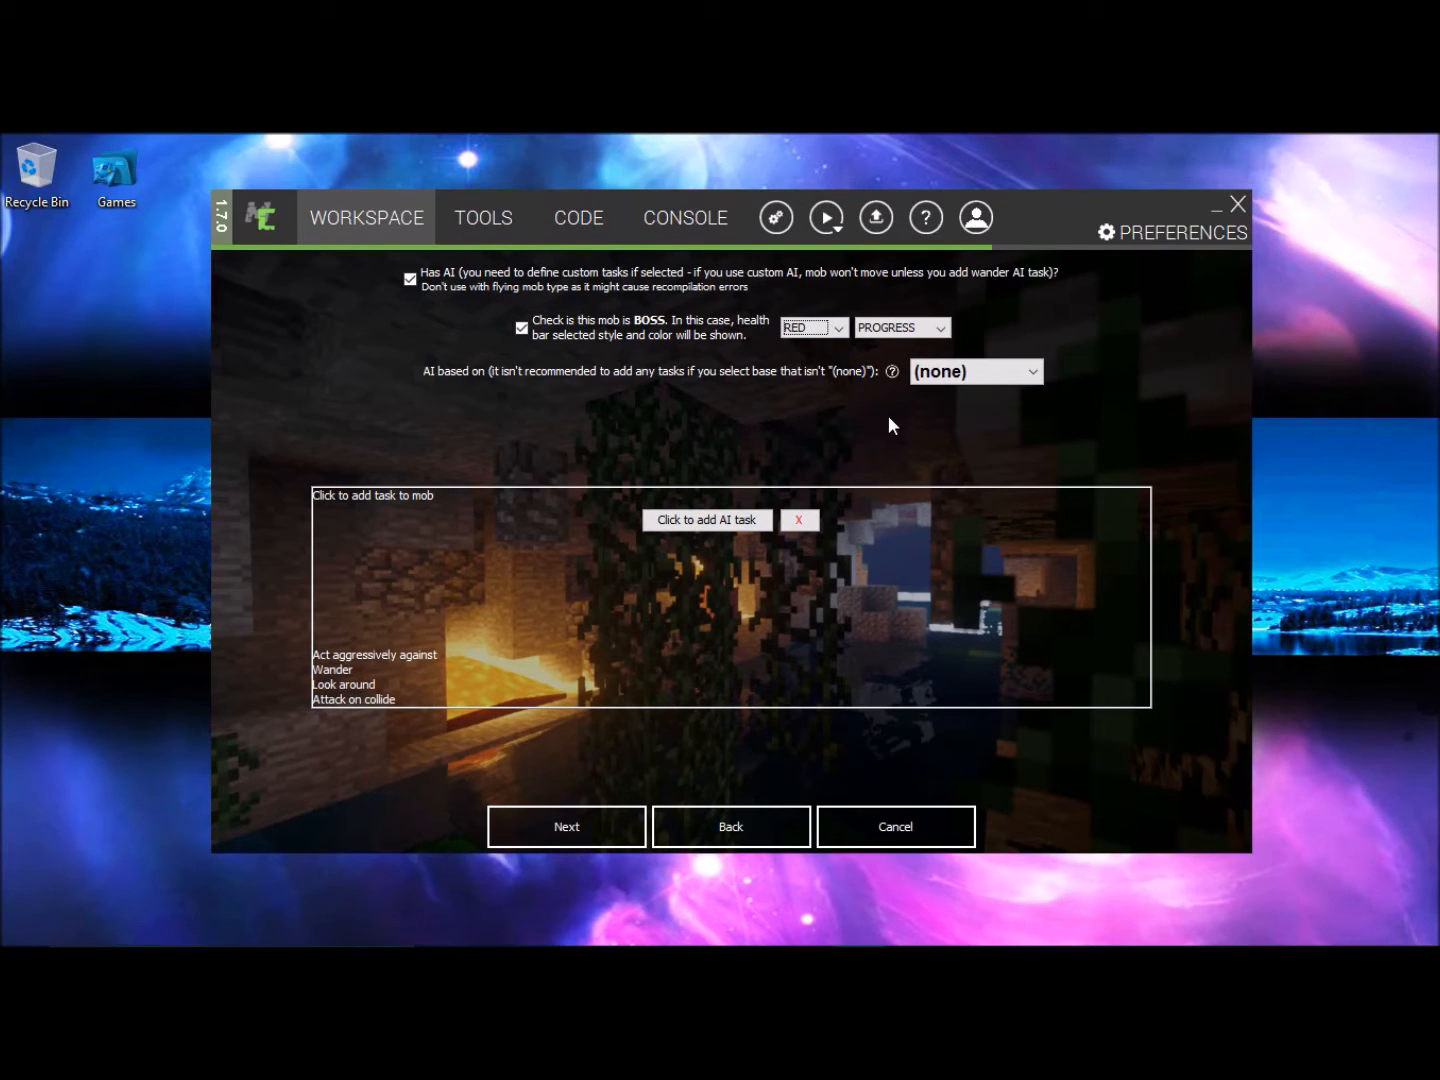
mouse_move(932, 388)
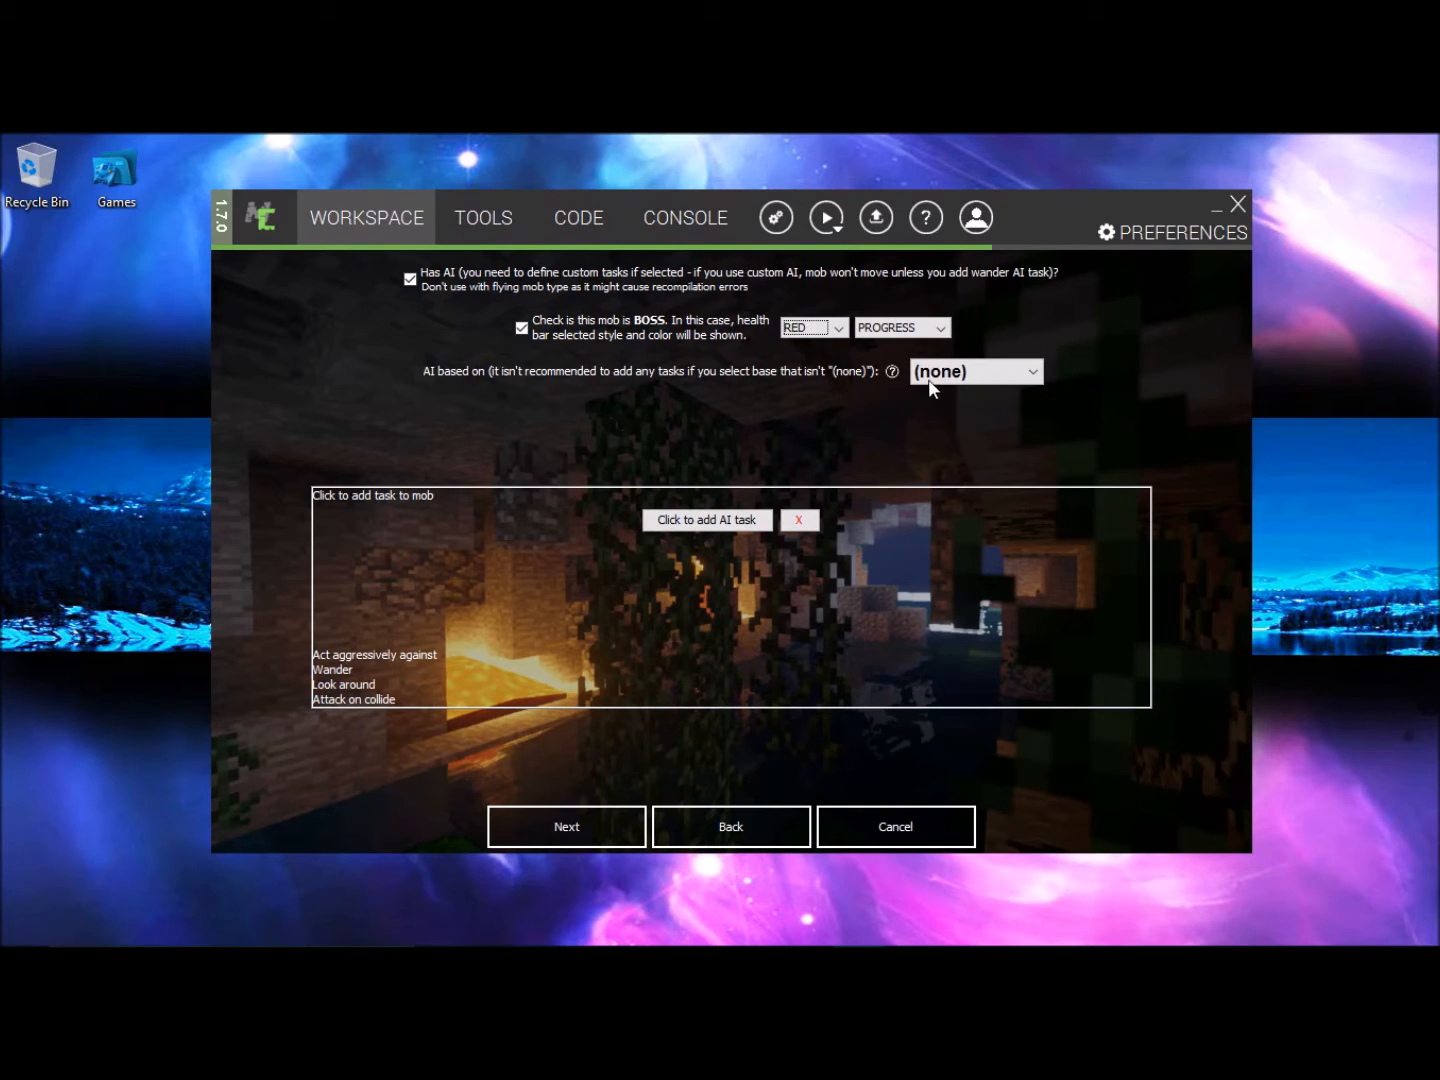
left_click(976, 372)
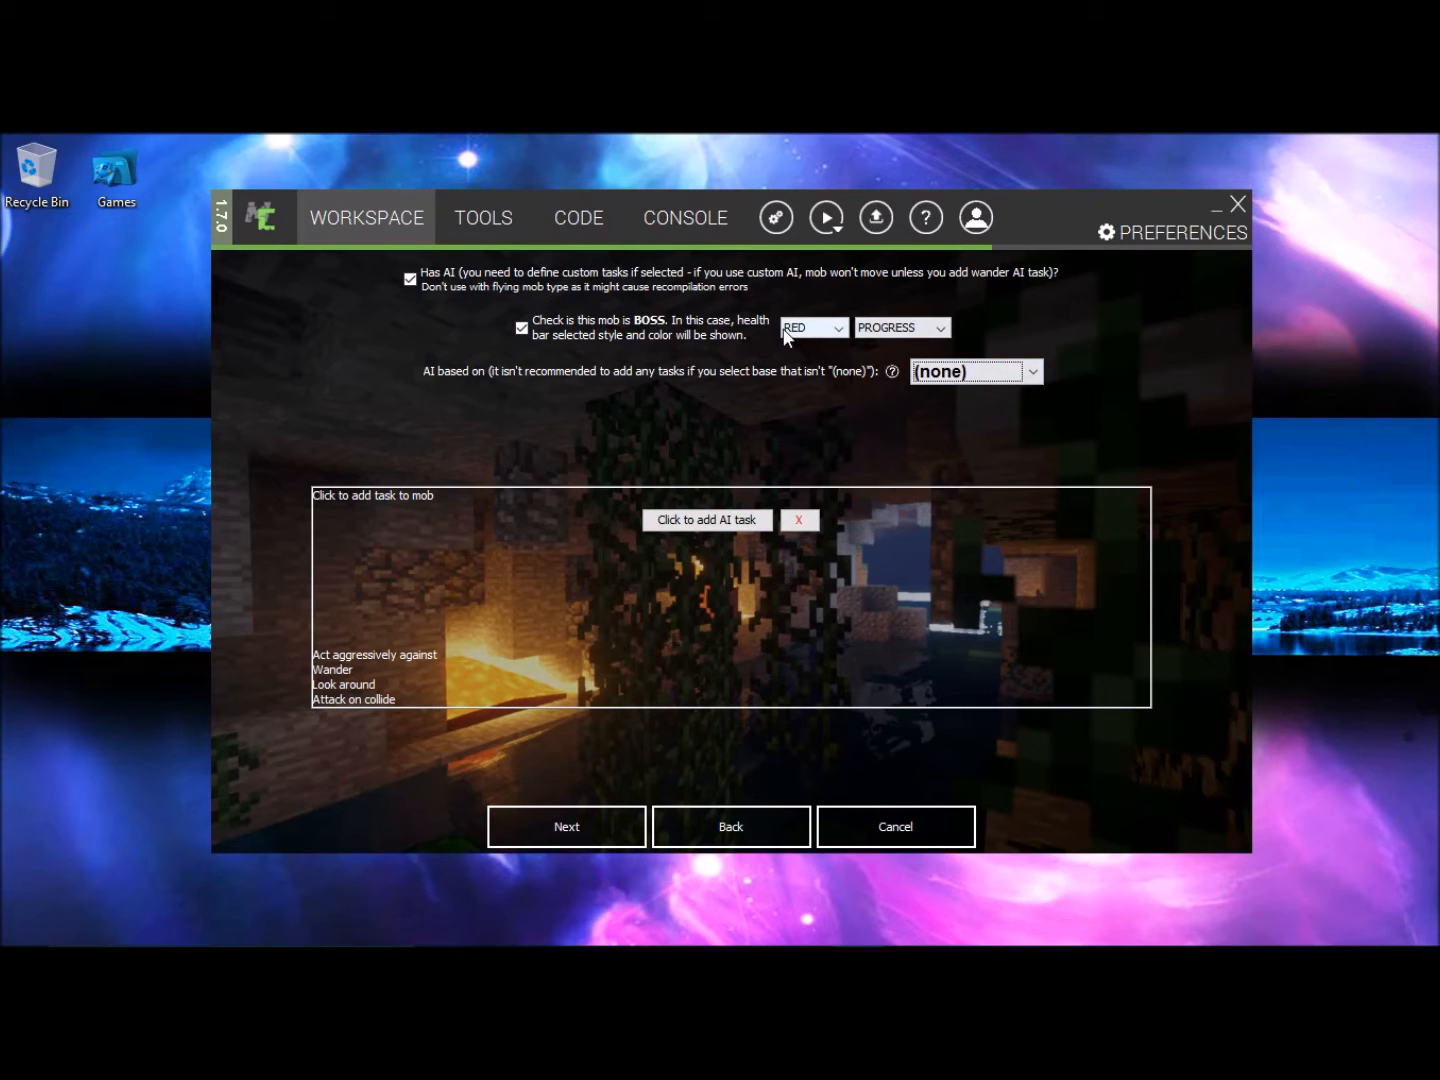
mouse_move(782, 408)
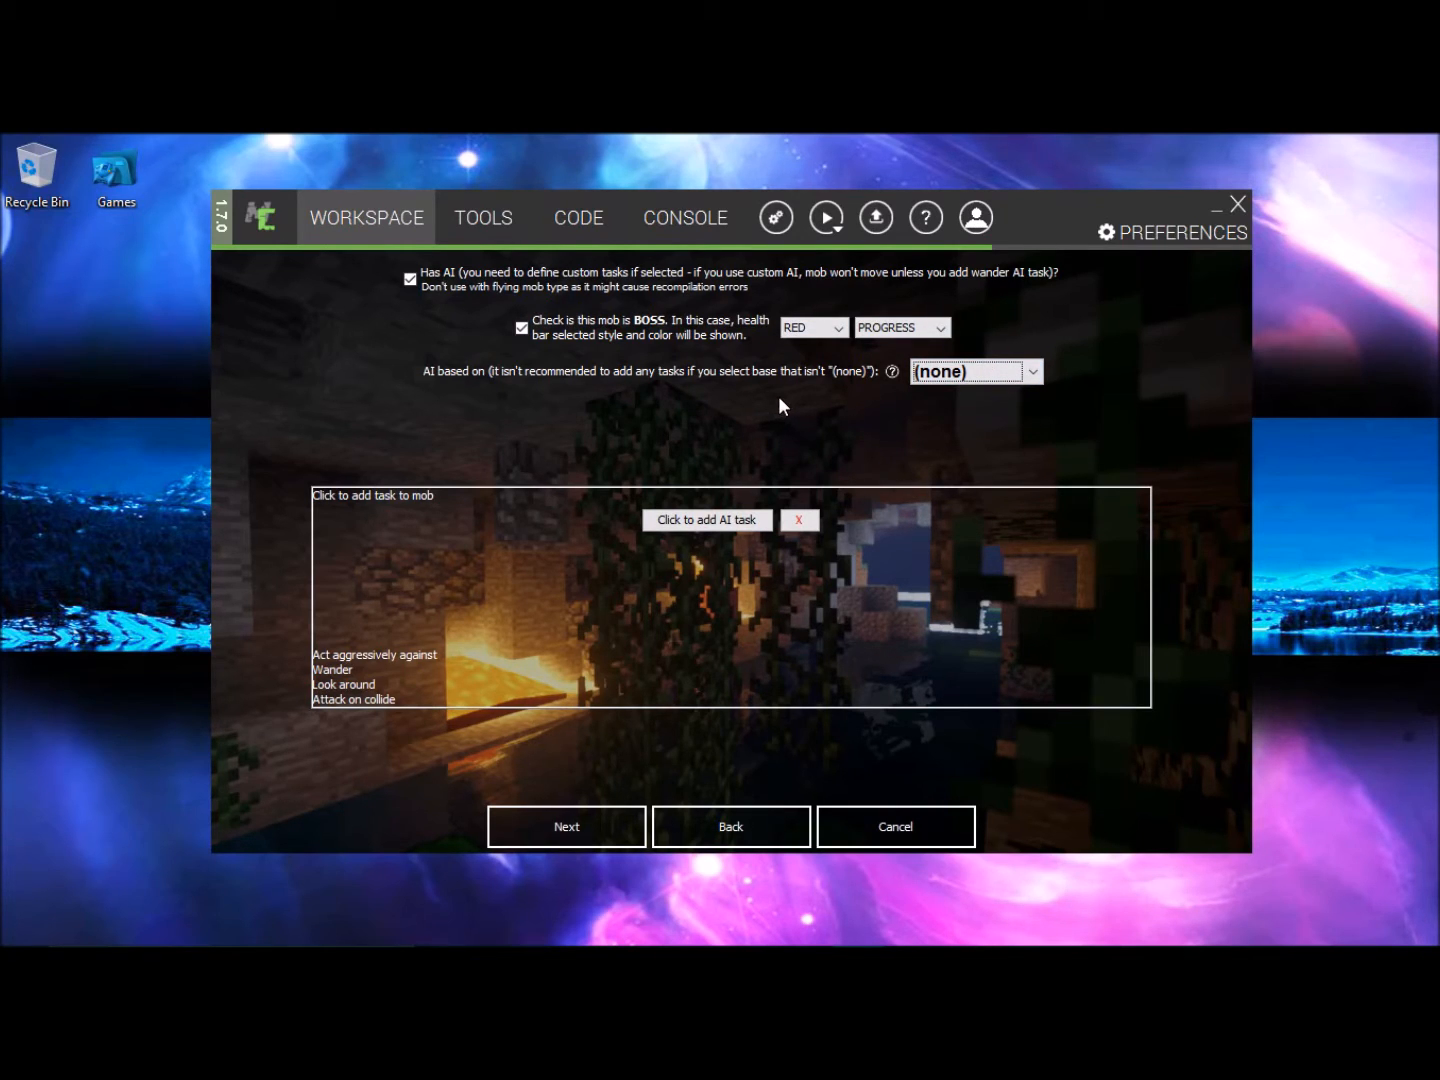
mouse_move(868, 424)
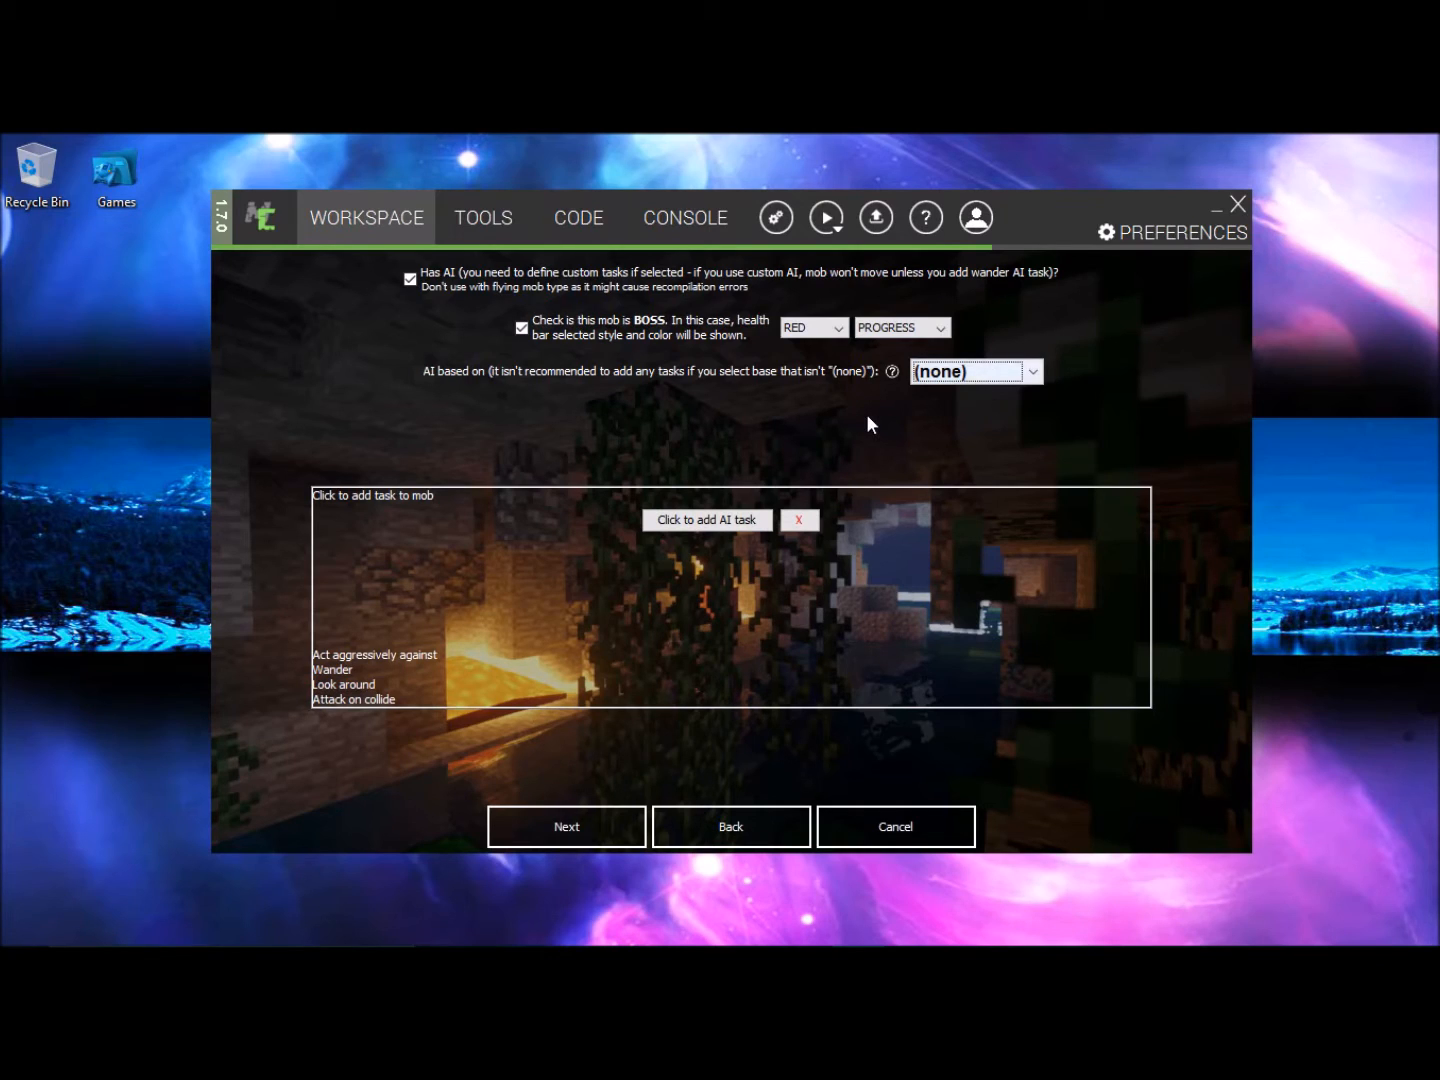
mouse_move(696, 502)
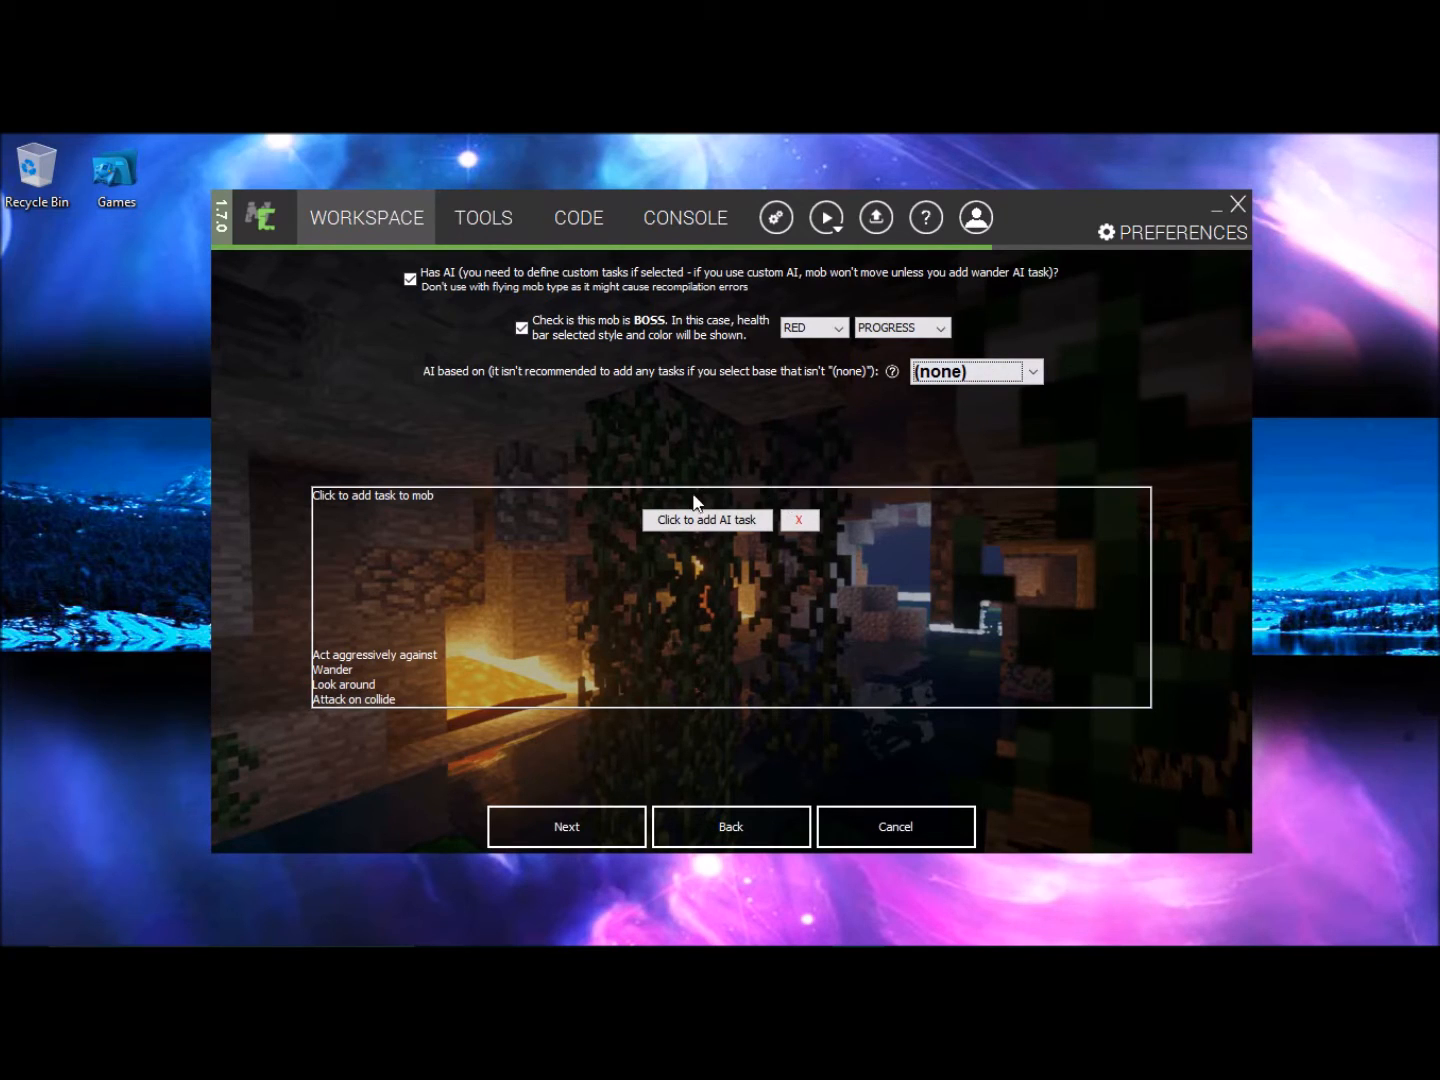
mouse_move(660, 460)
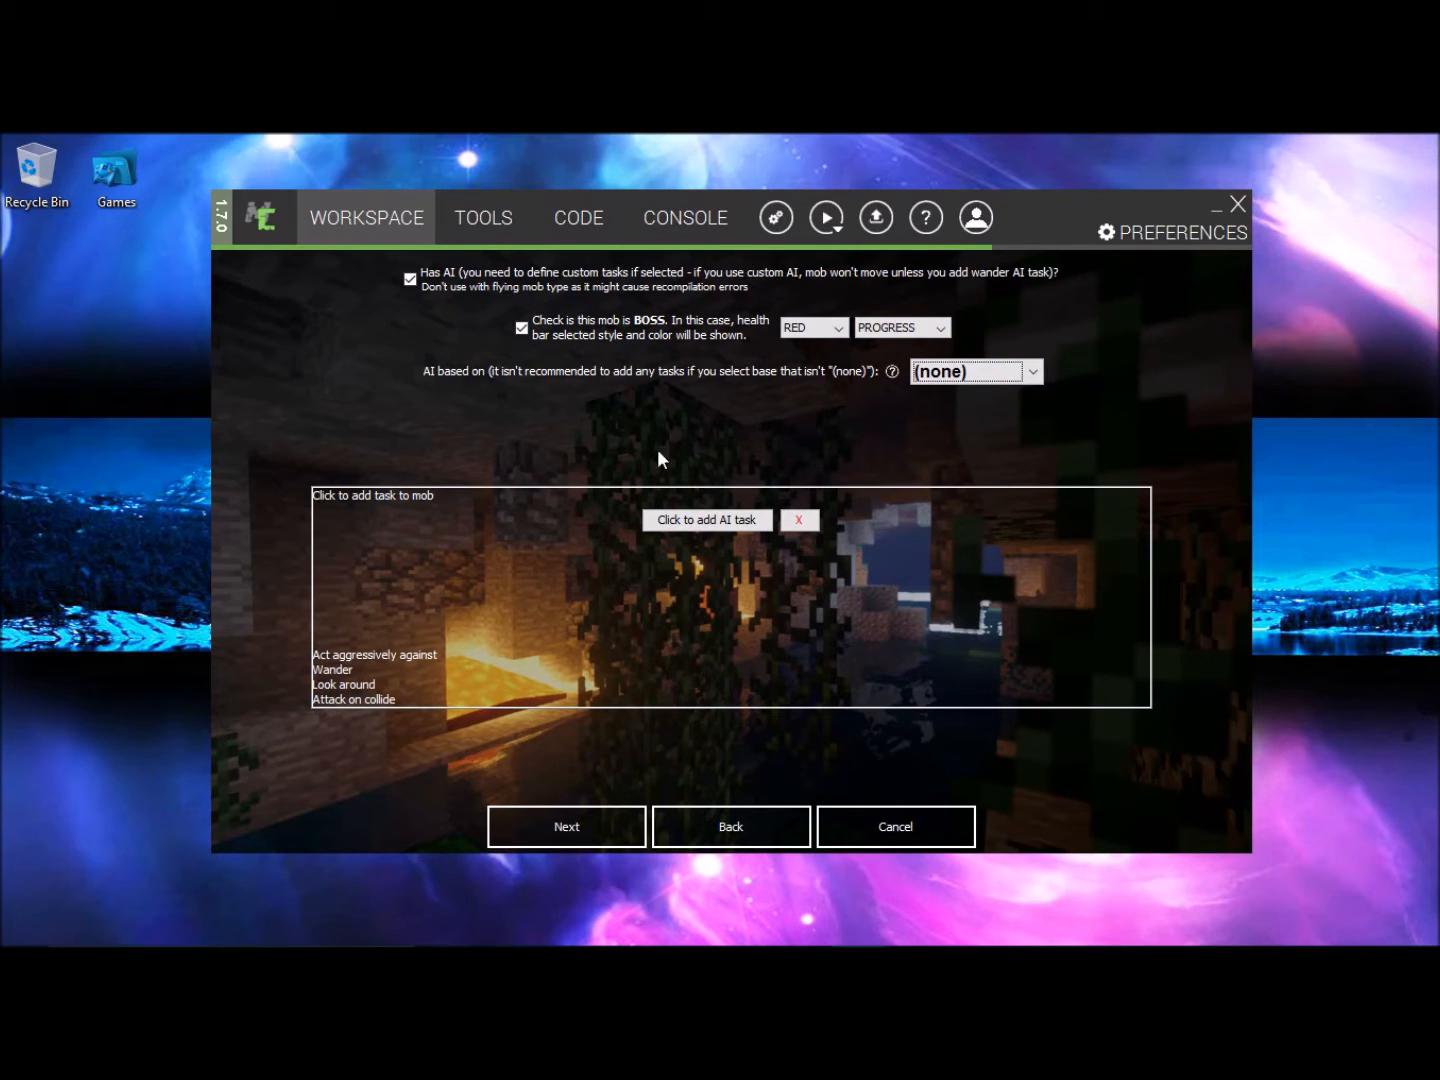
mouse_move(782, 540)
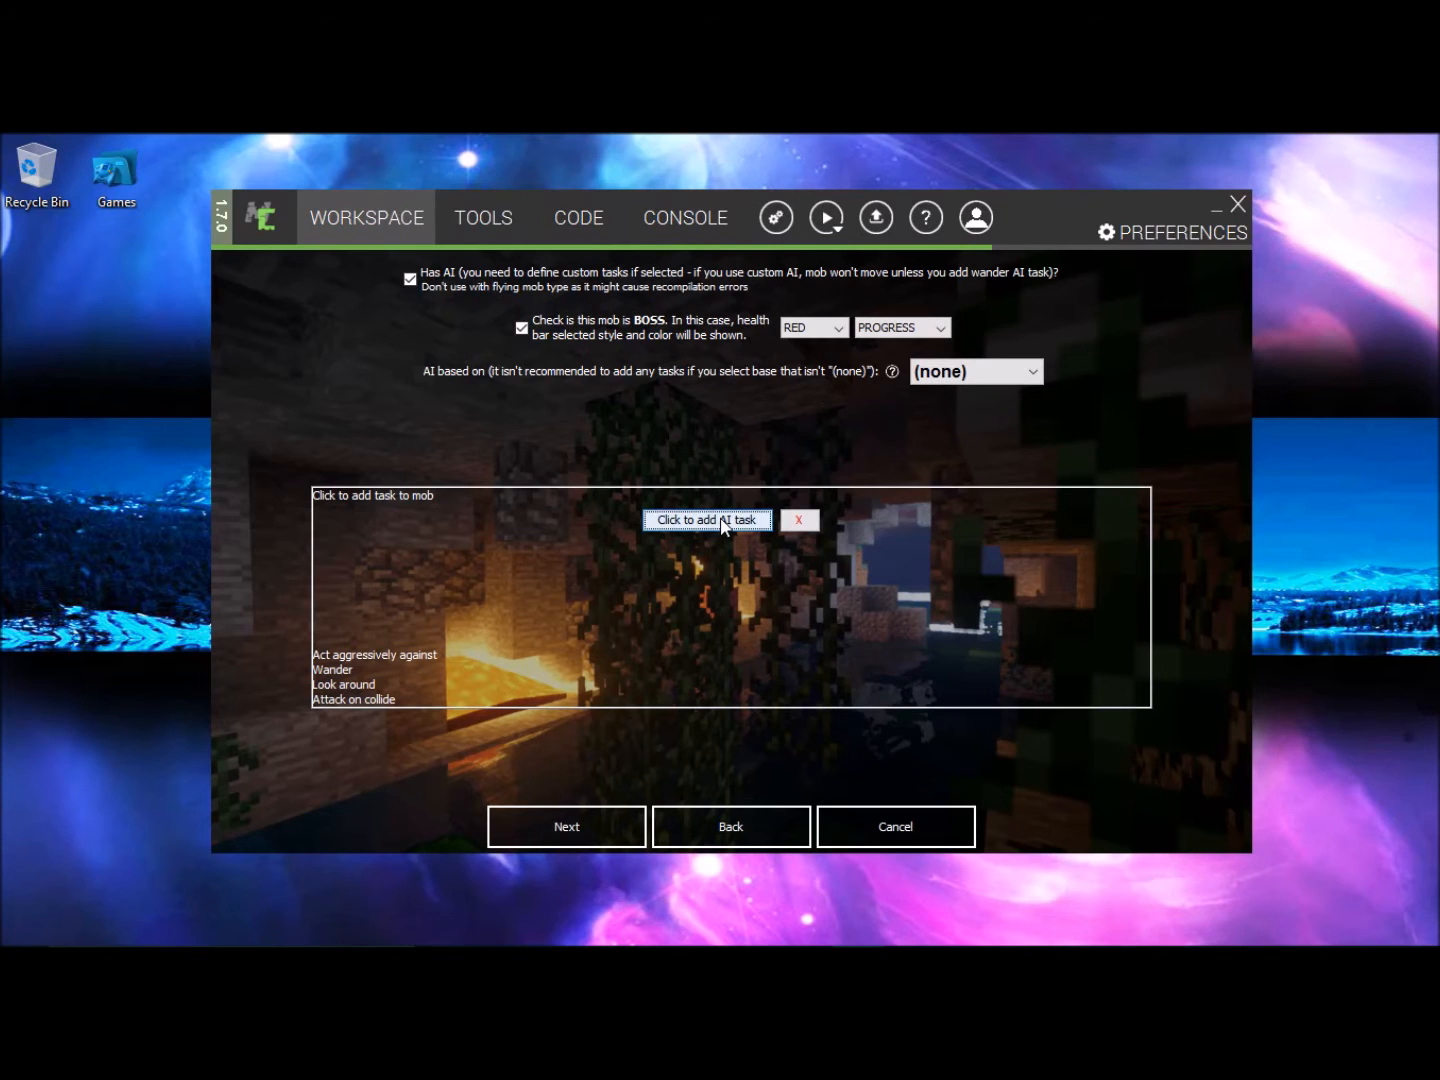
- Add an Act aggressively against AI task targeting EntityPlayer
left_click(706, 520)
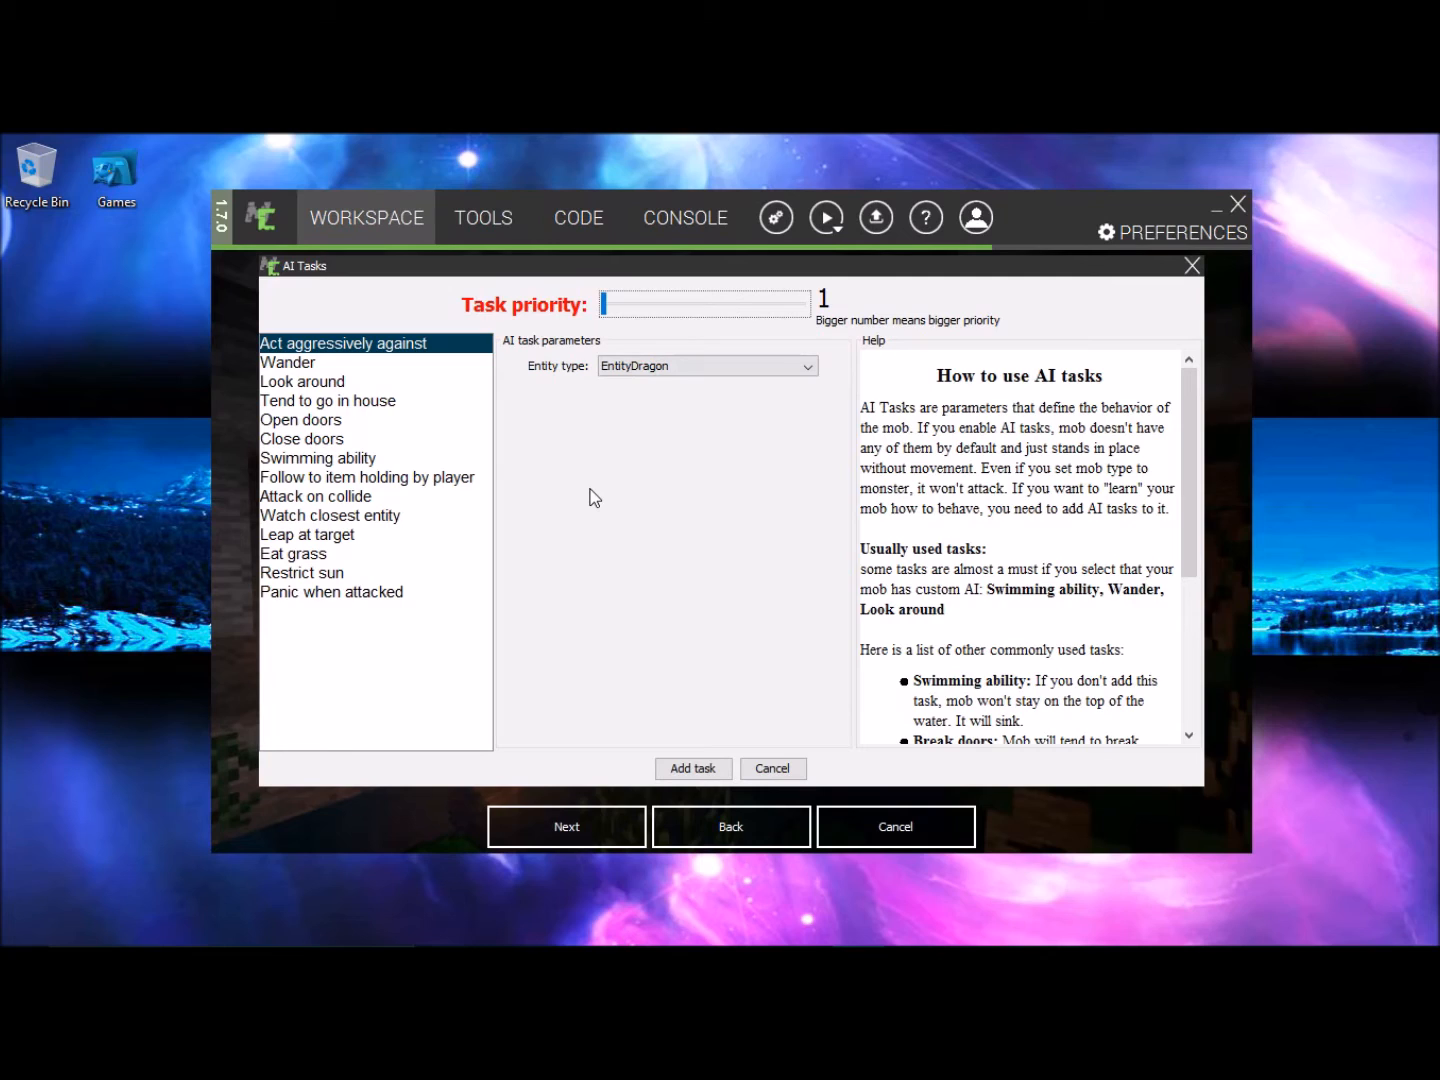
mouse_move(412, 350)
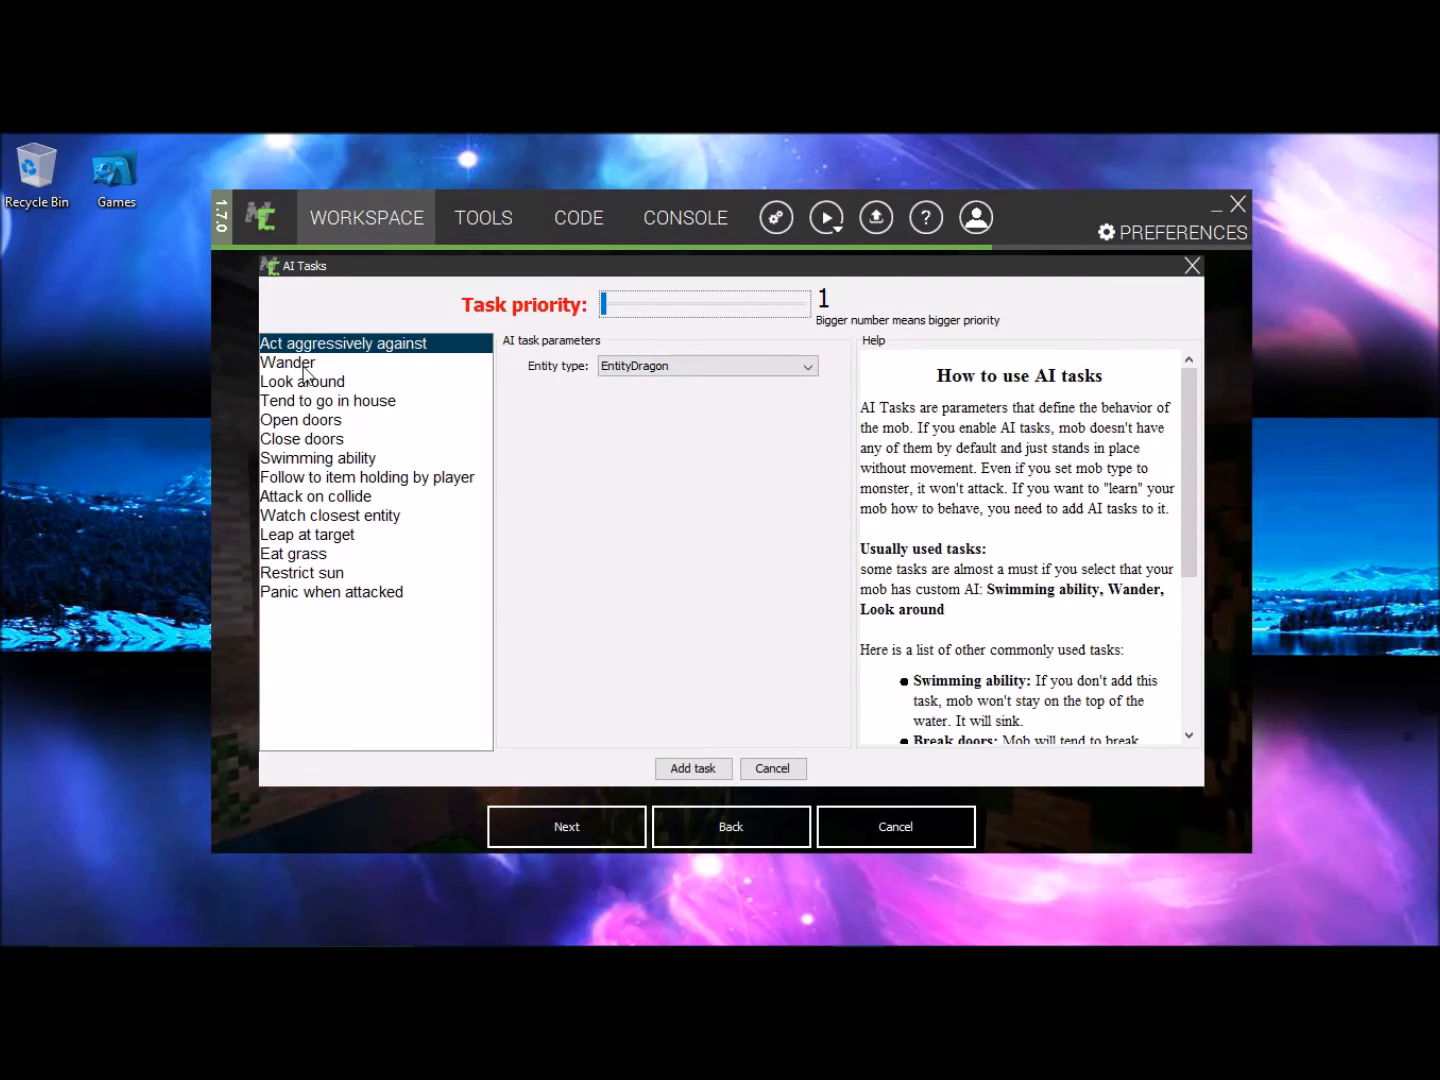
mouse_move(528, 316)
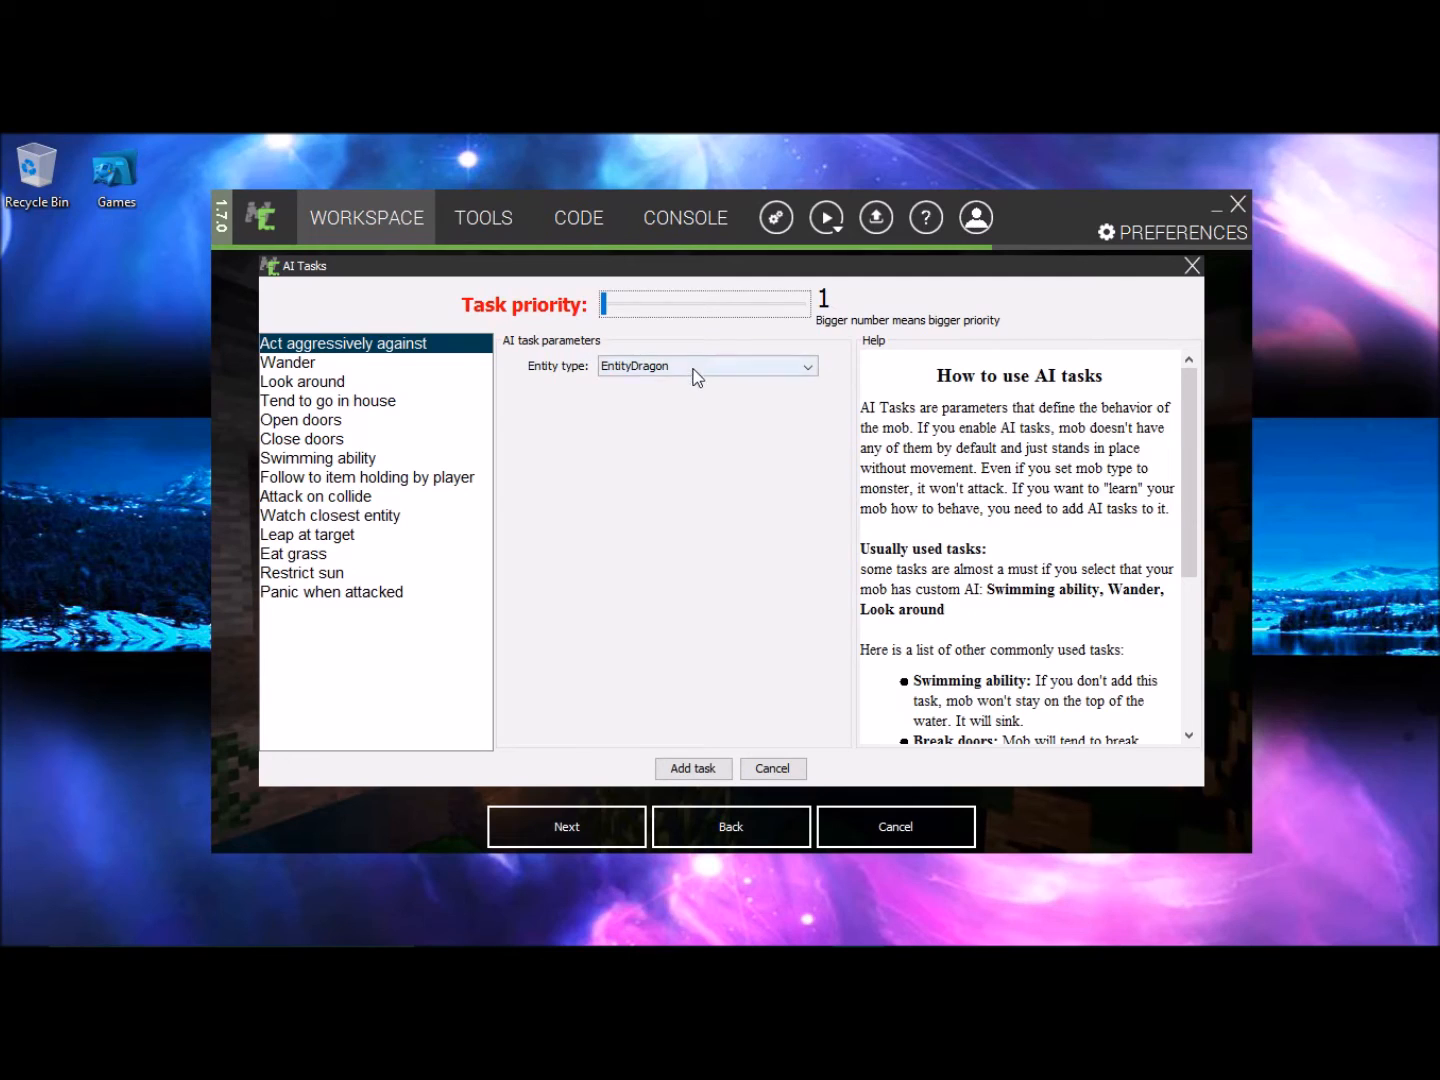
left_click(704, 364)
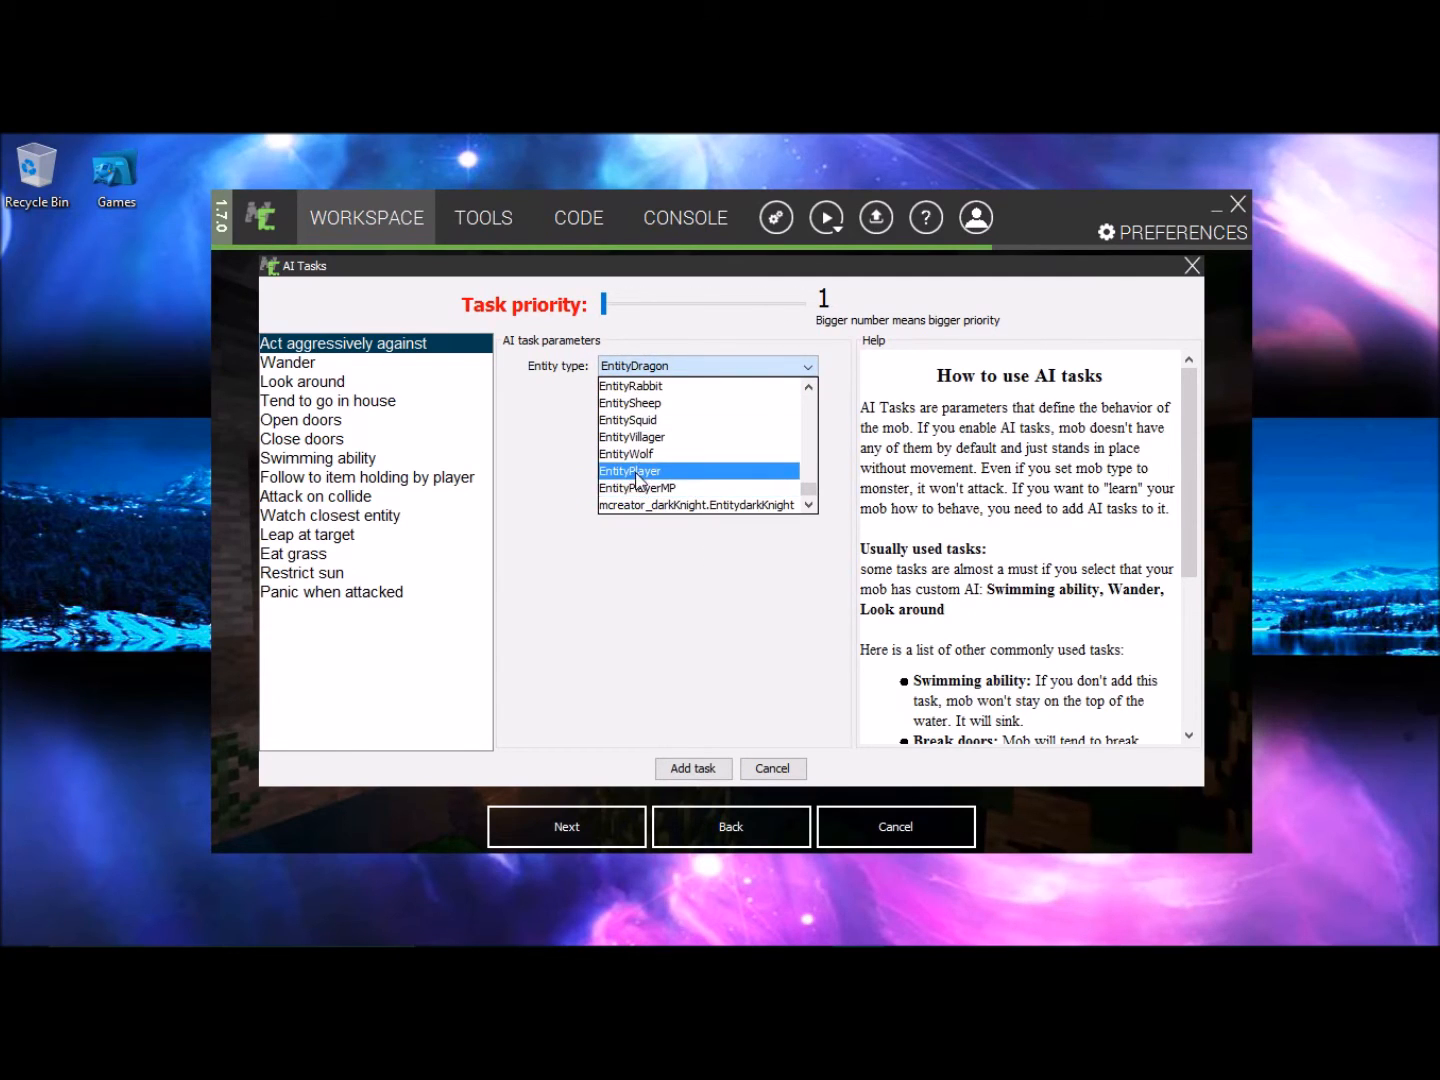
left_click(630, 470)
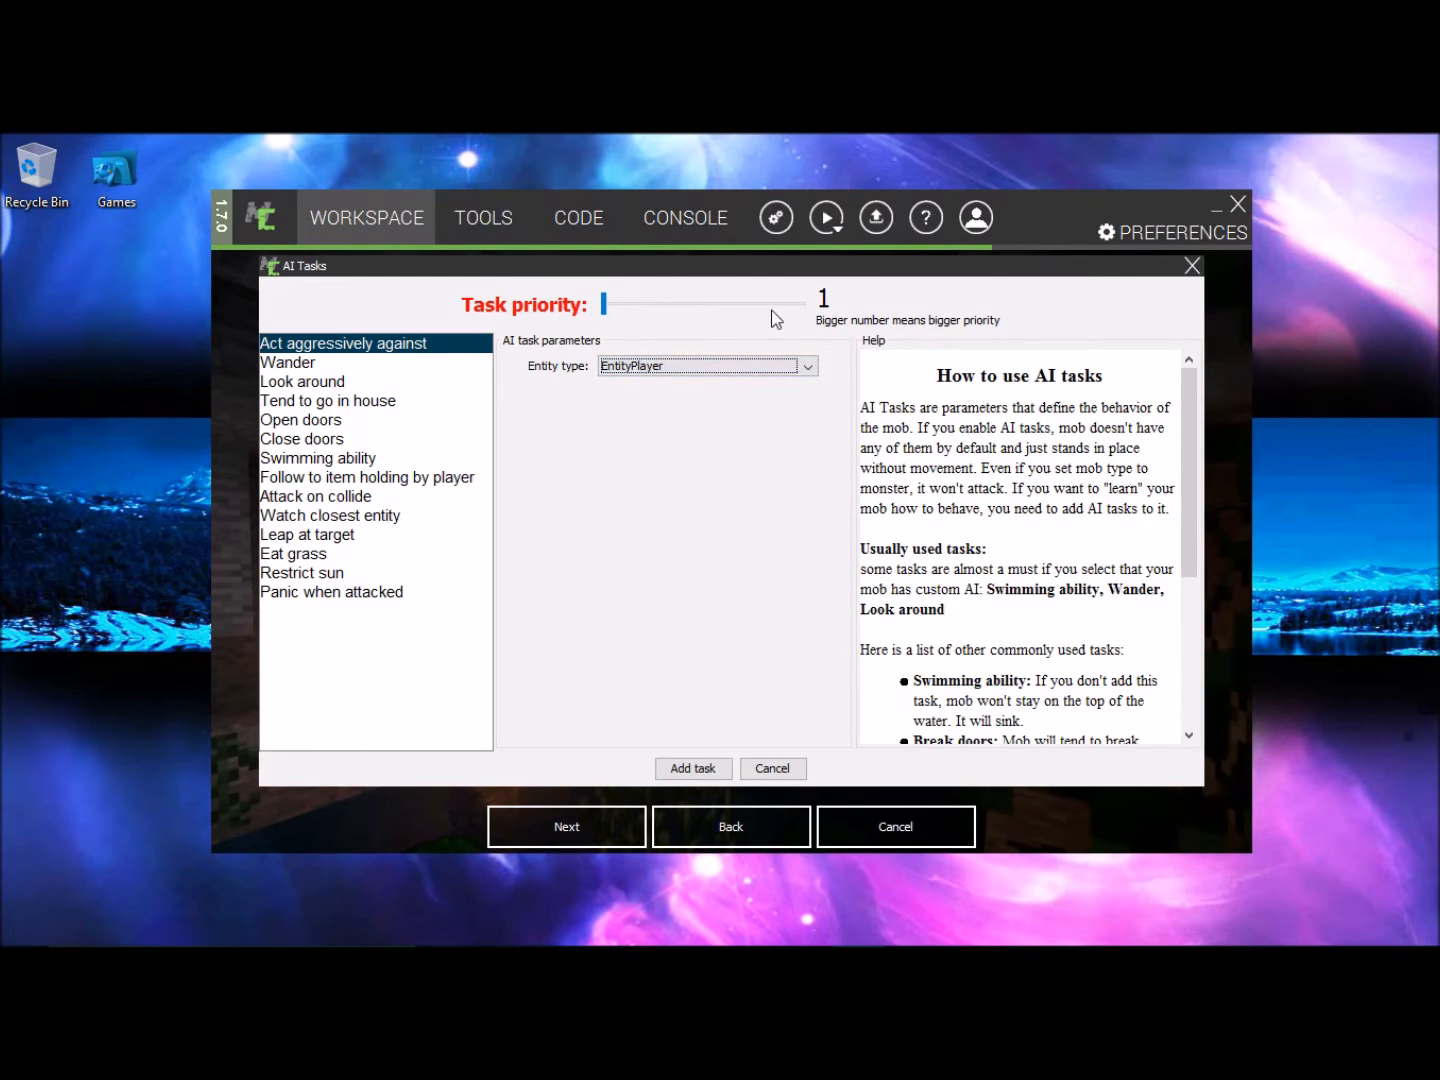
- Adjust the aggression task priority between 10 and 1 on the slider
left_click_drag(604, 304, 804, 304)
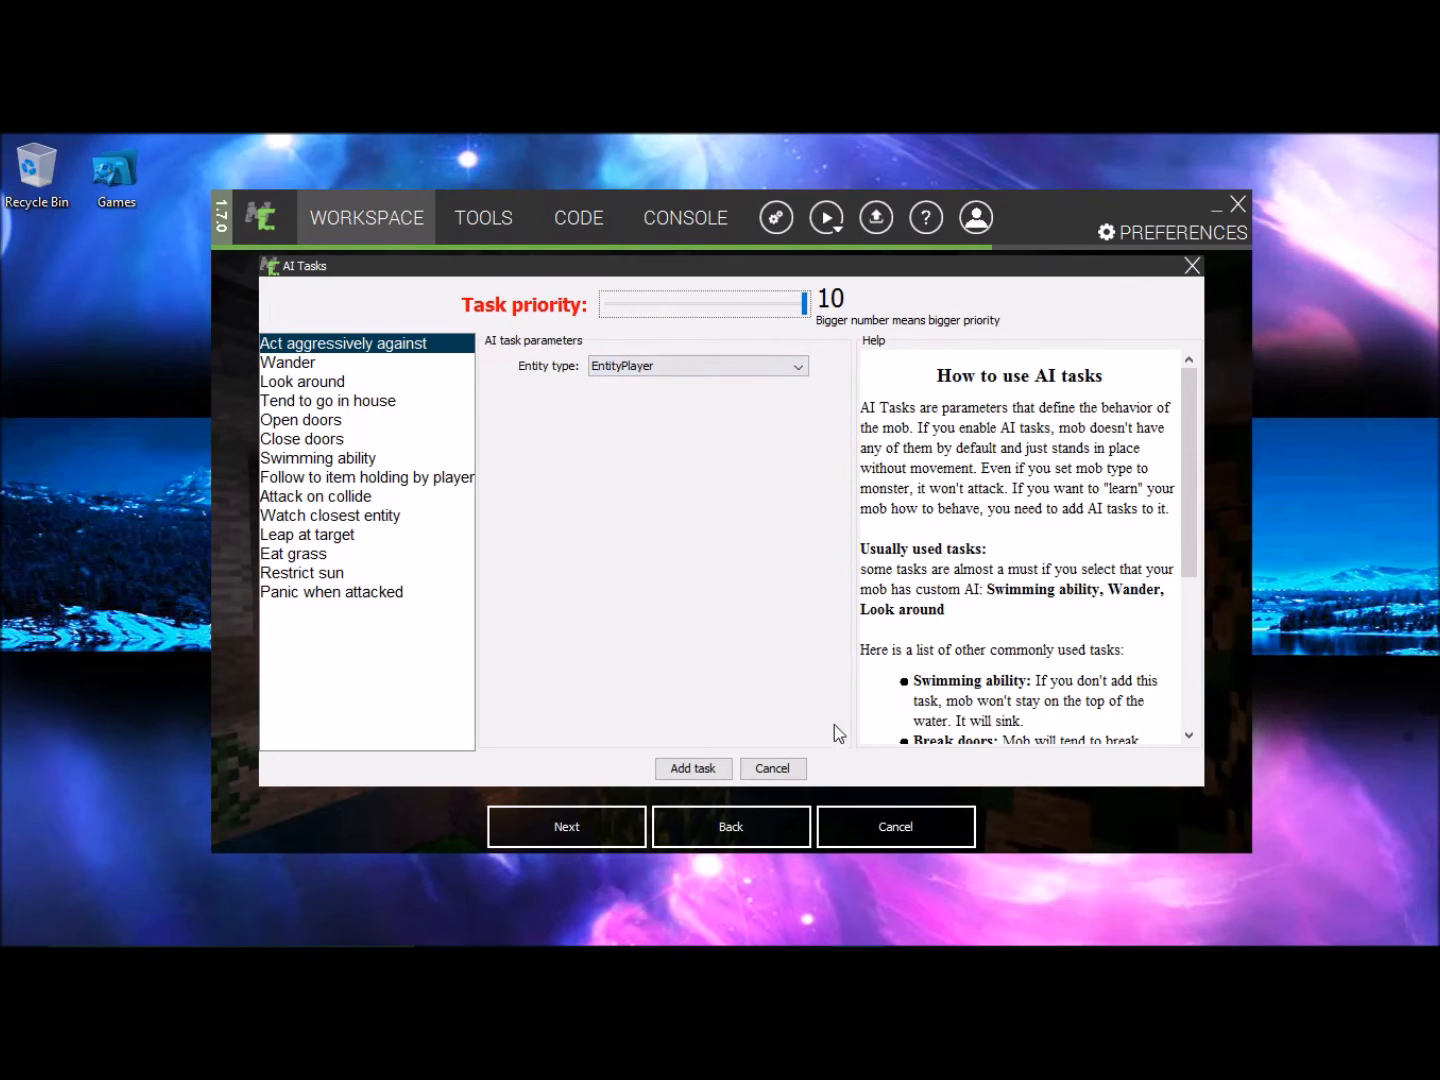
mouse_move(710, 718)
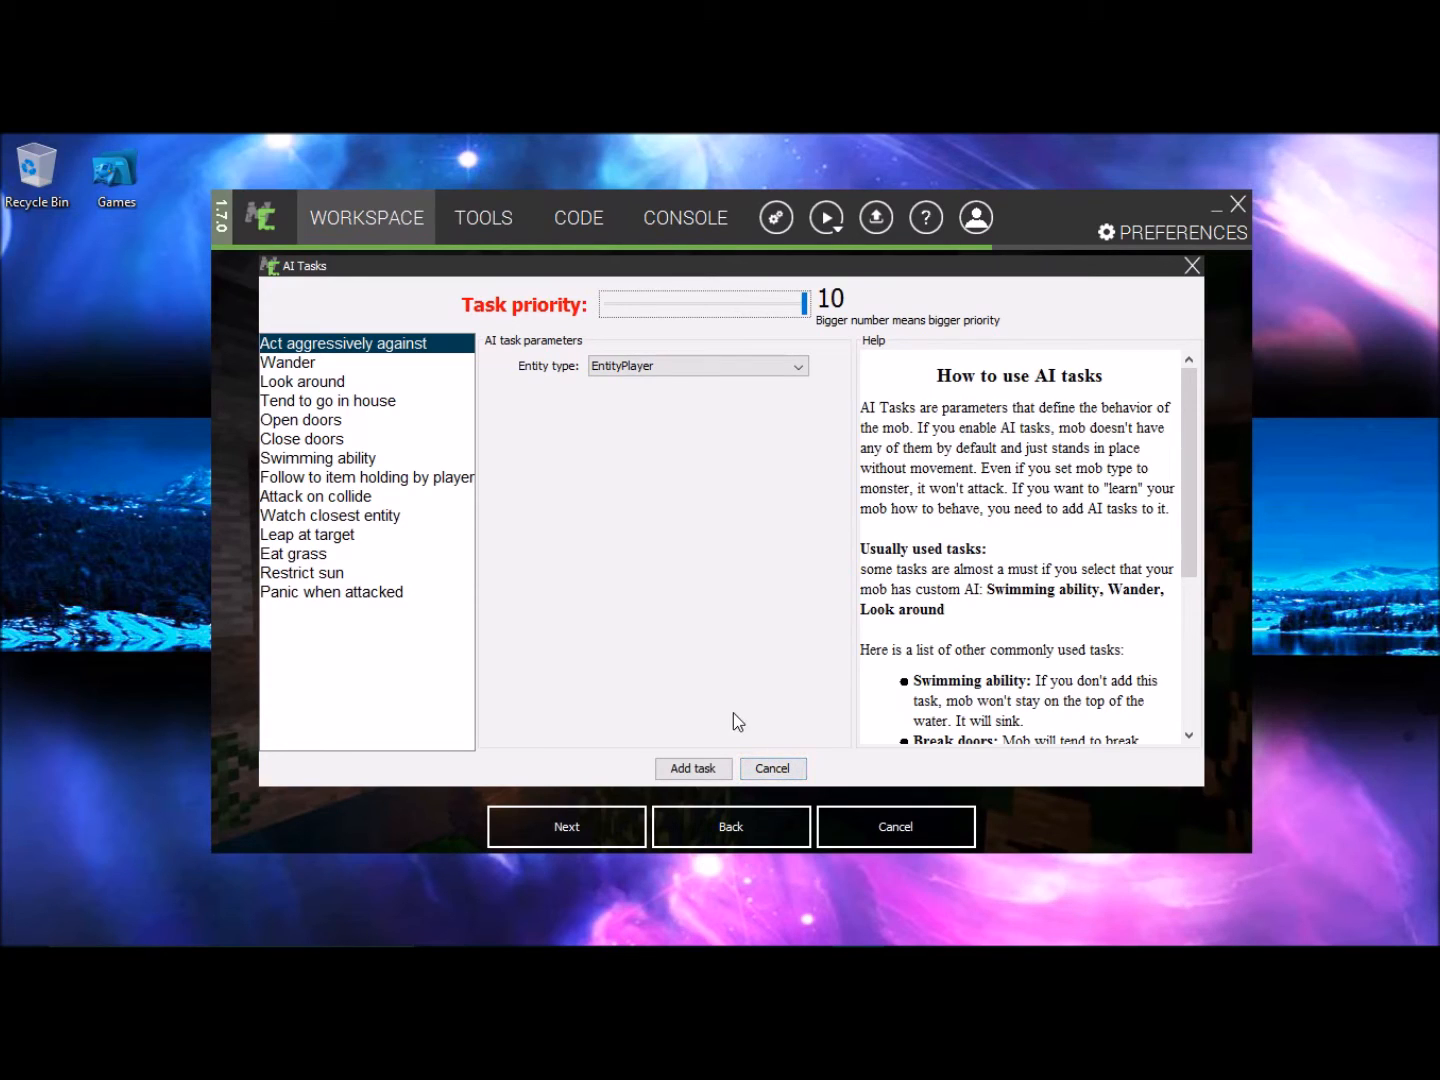
left_click_drag(804, 304, 748, 304)
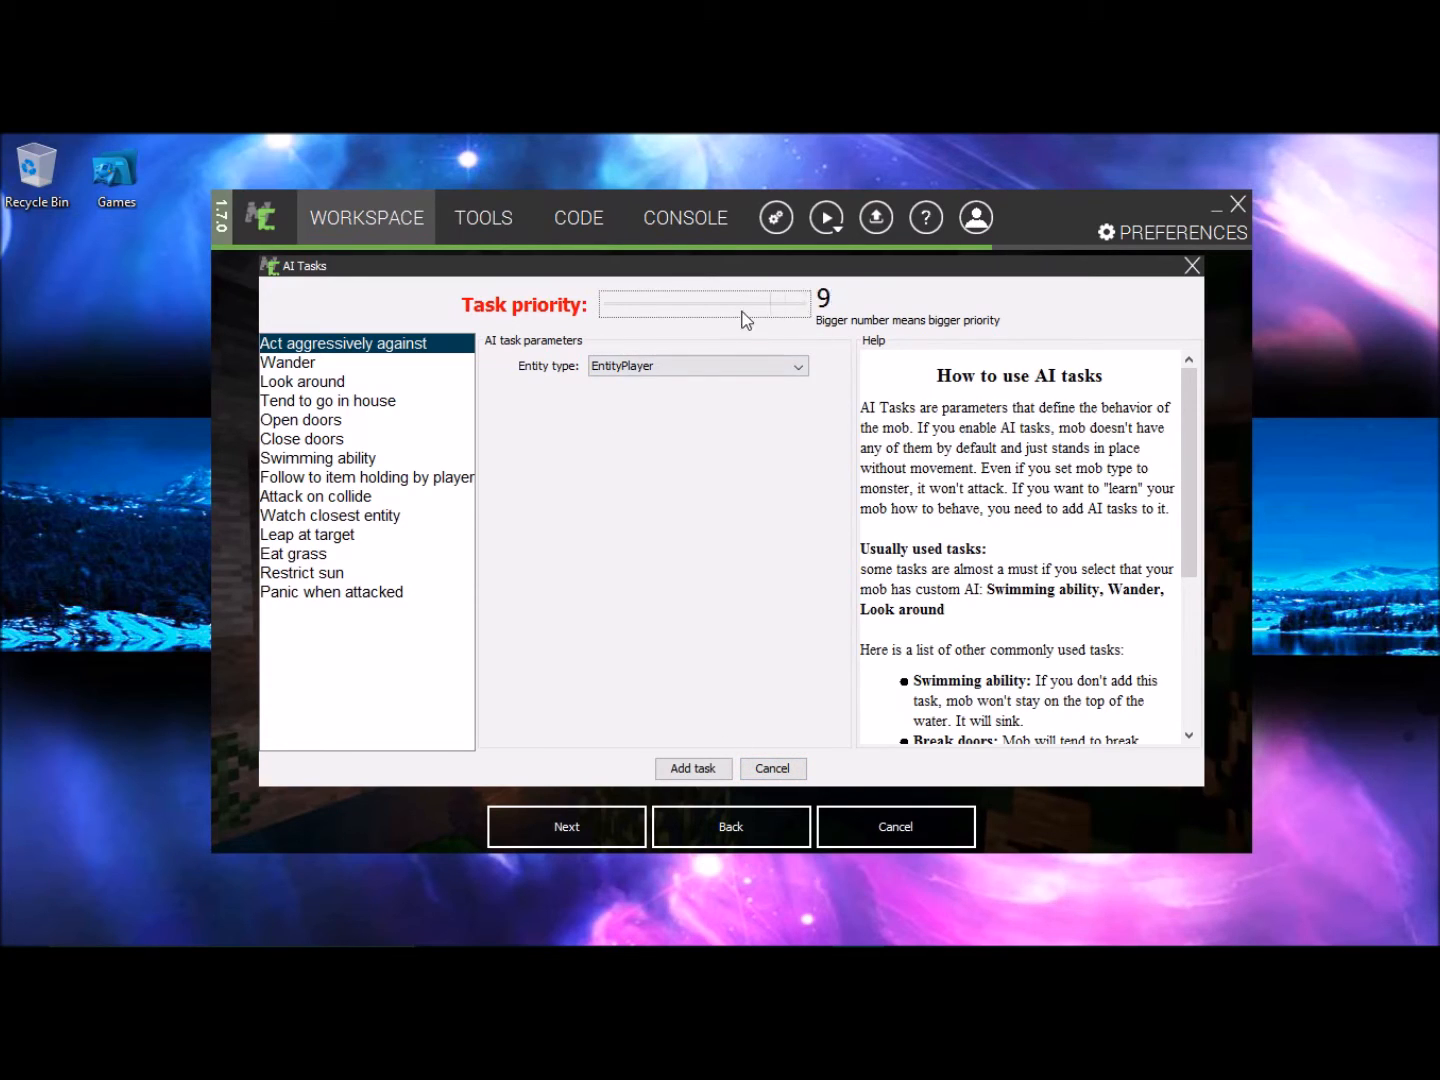
left_click_drag(704, 304, 804, 304)
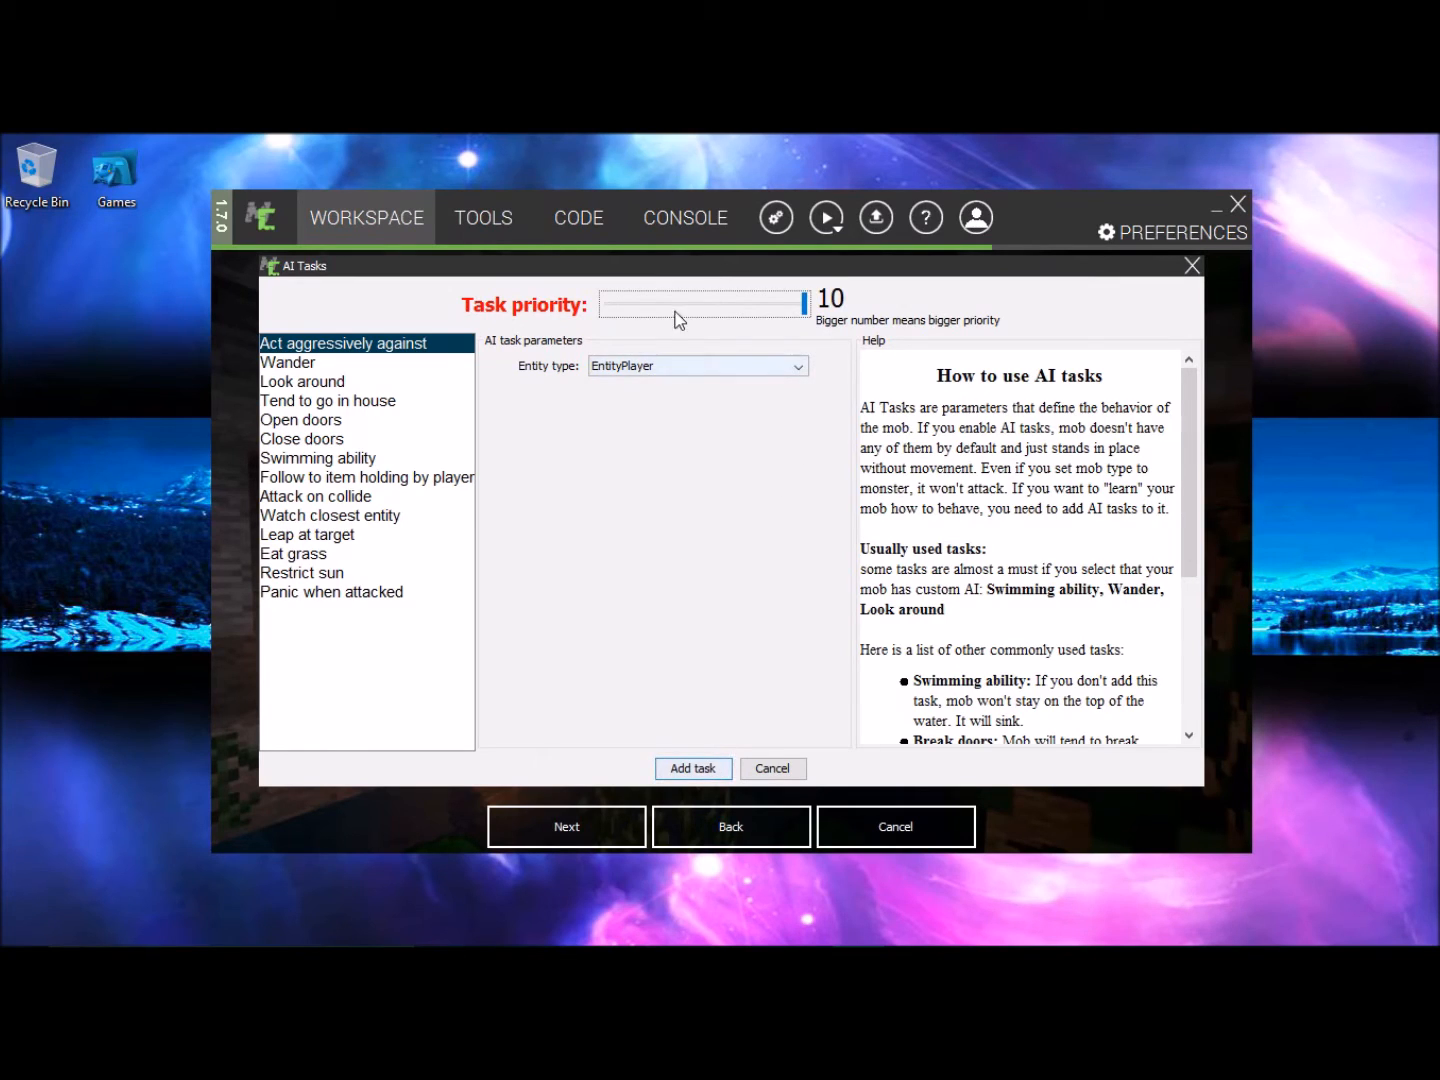
left_click_drag(804, 304, 604, 304)
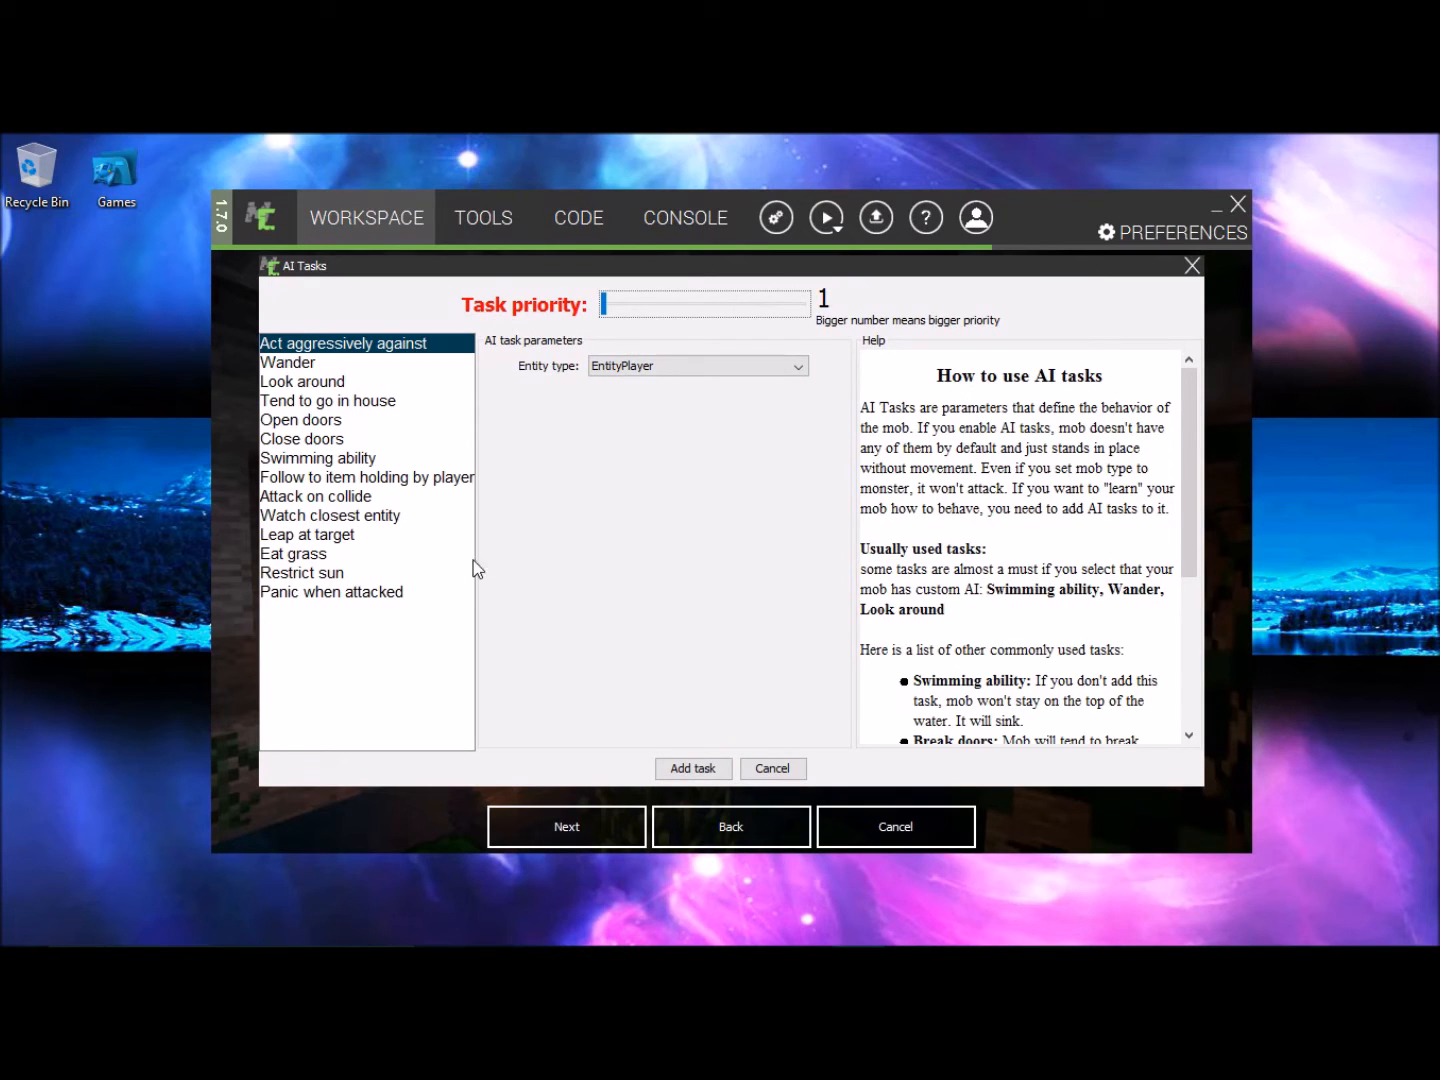
- Choose an Attack on collide task and set its priority to 1
left_click(316, 496)
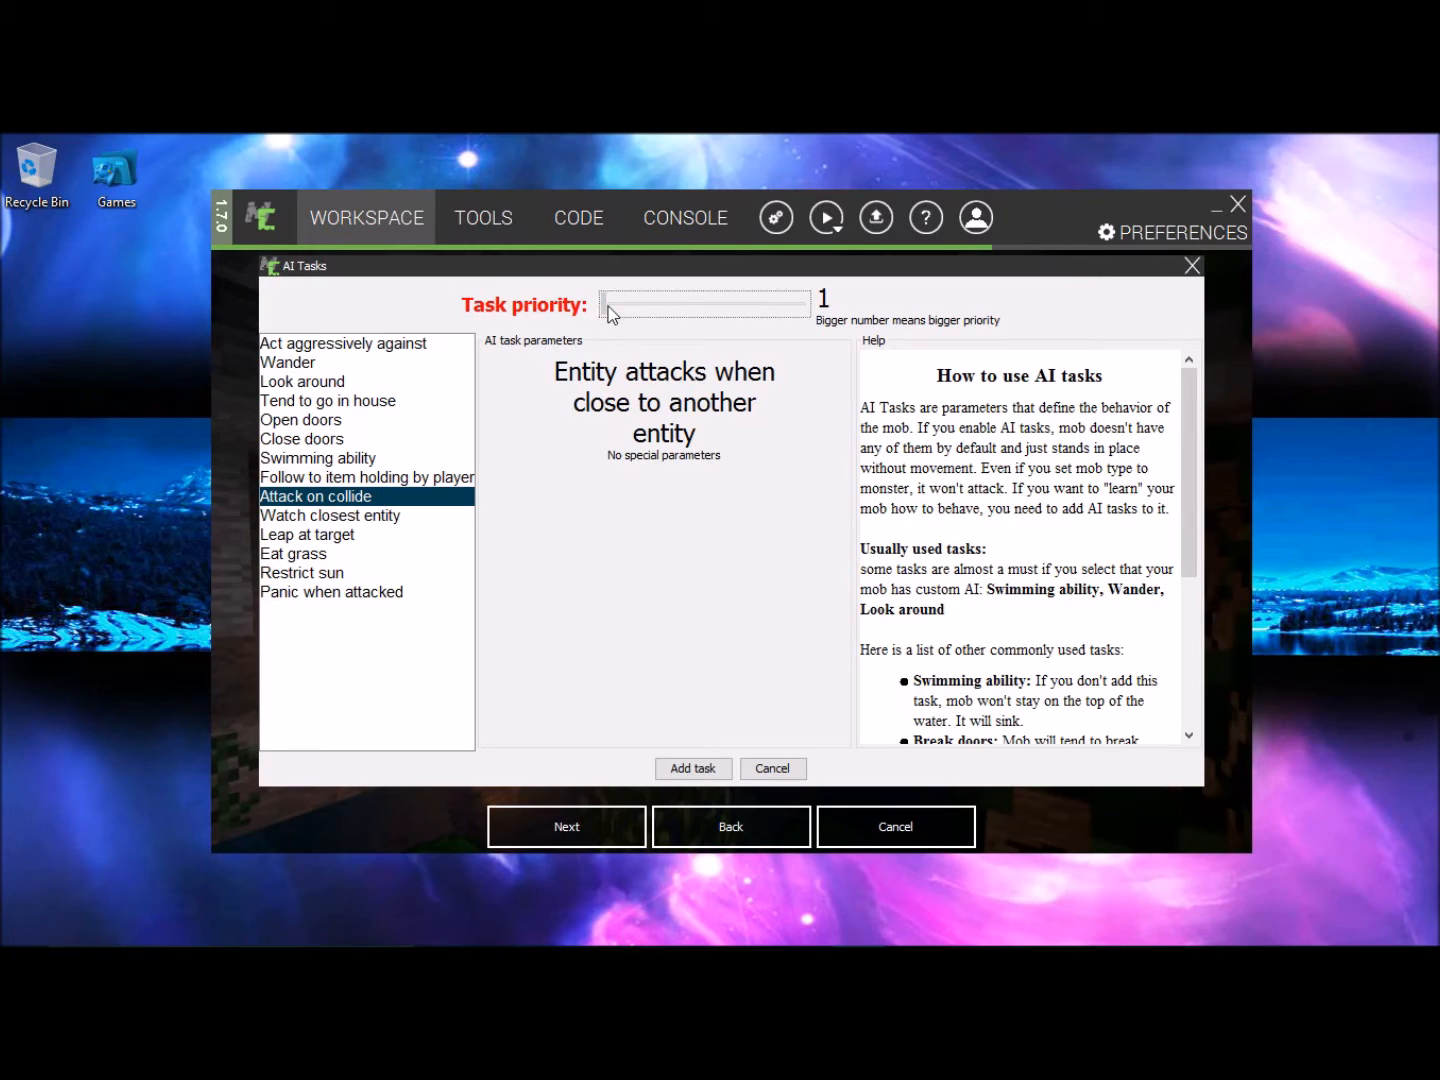
left_click_drag(610, 304, 724, 304)
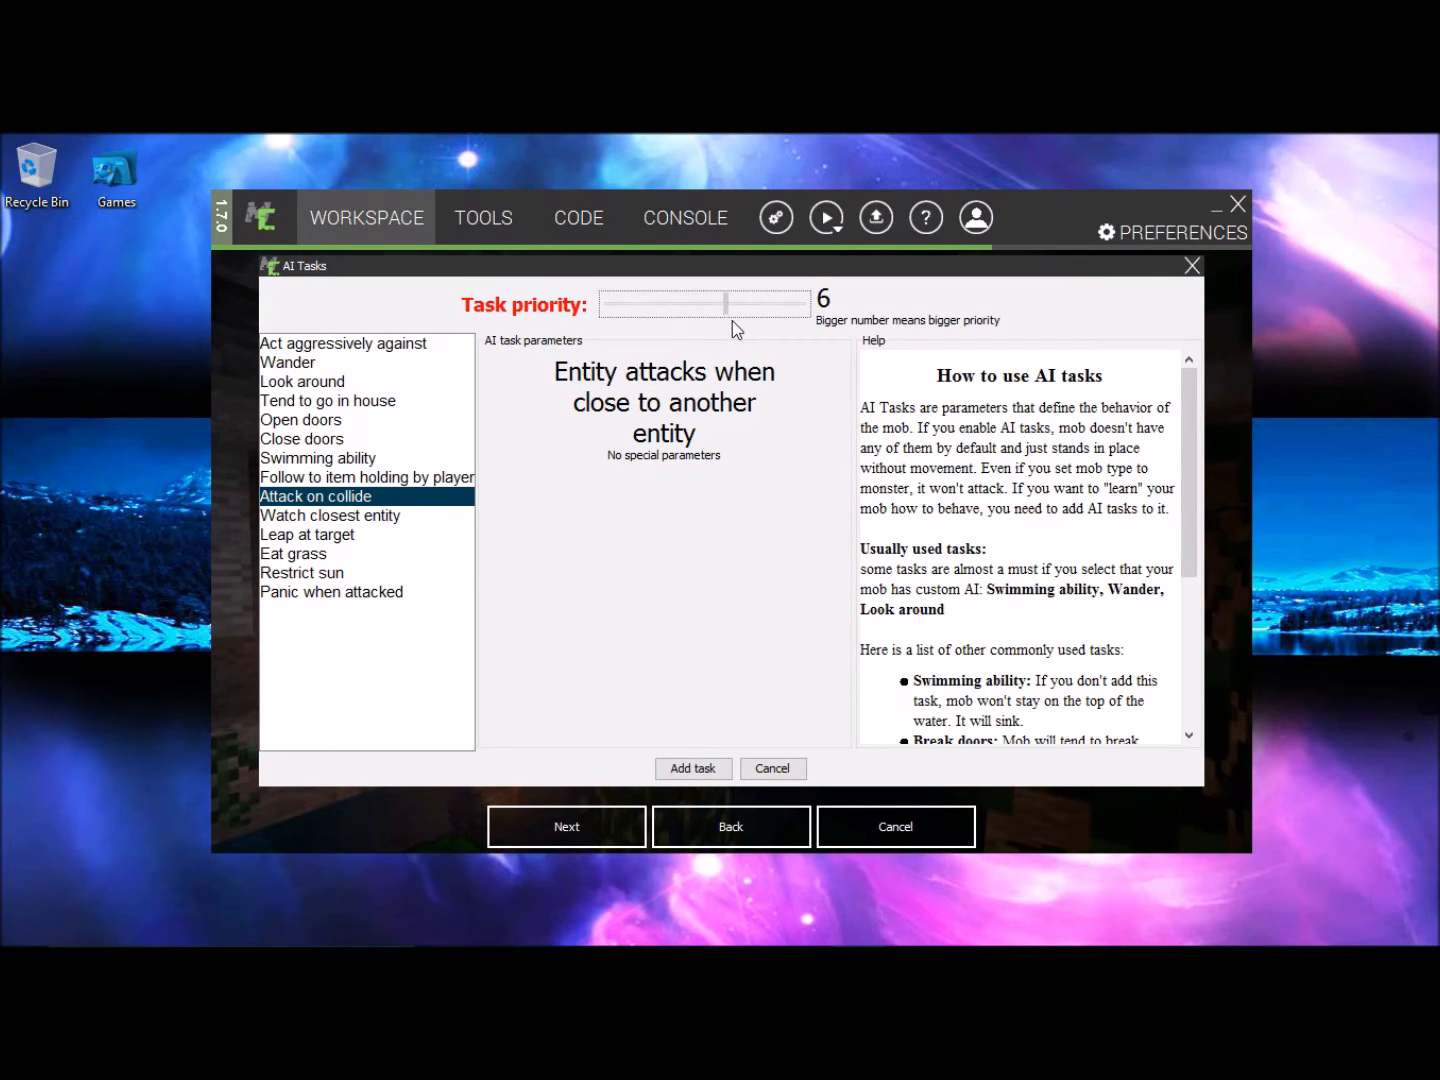
left_click_drag(724, 304, 604, 304)
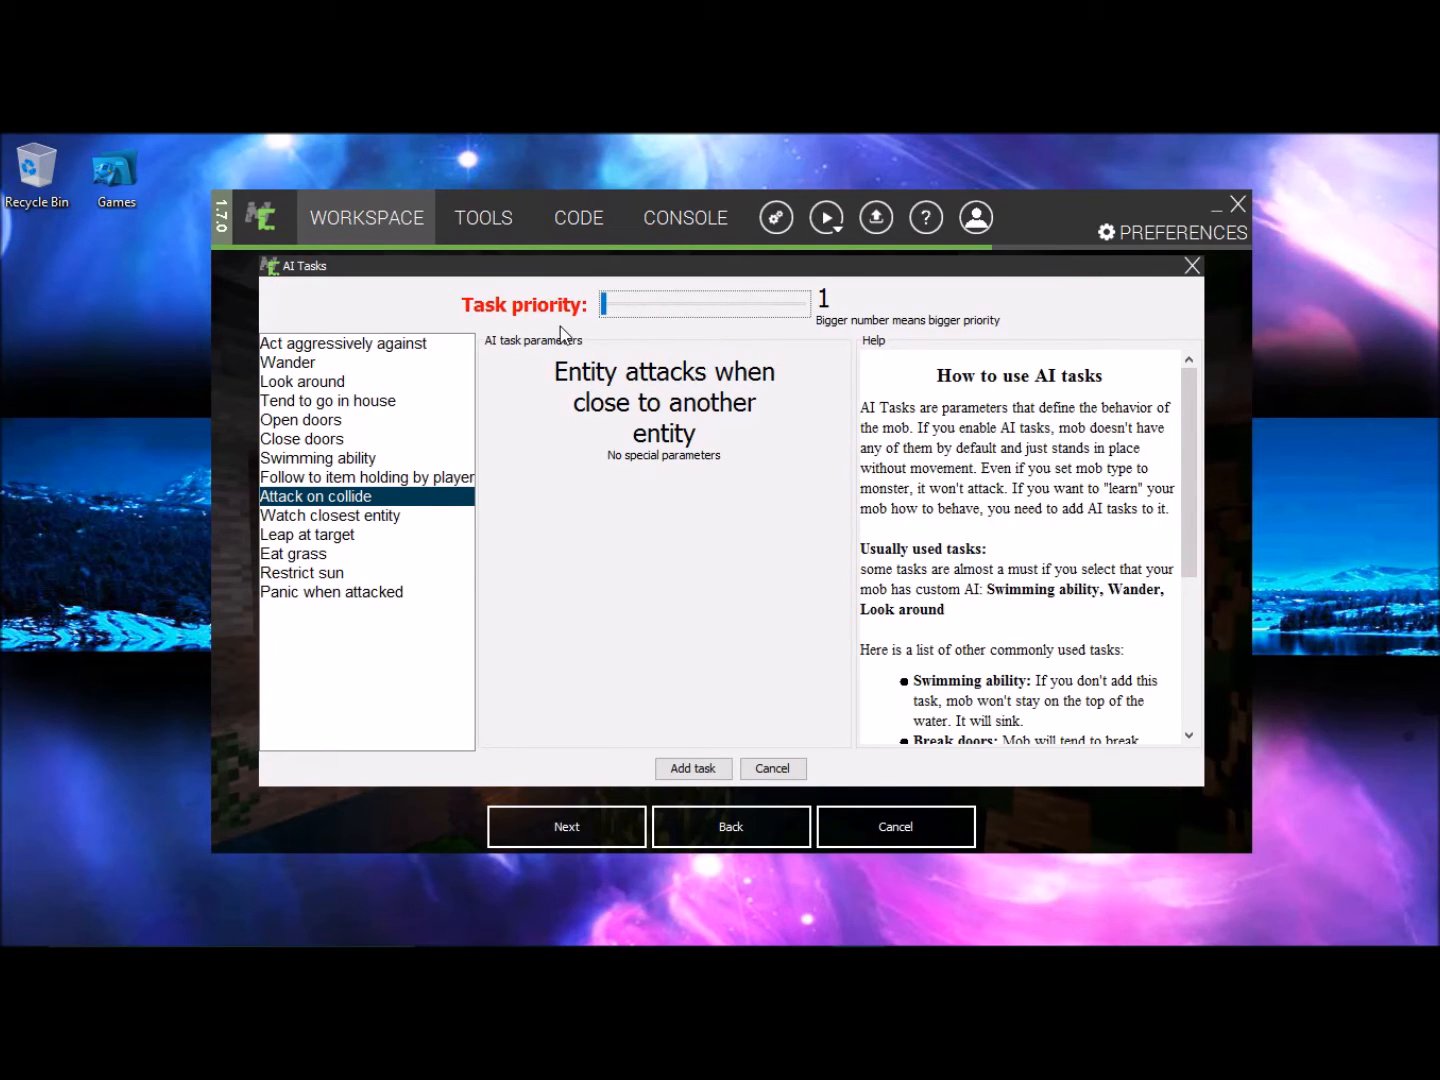
mouse_move(602, 714)
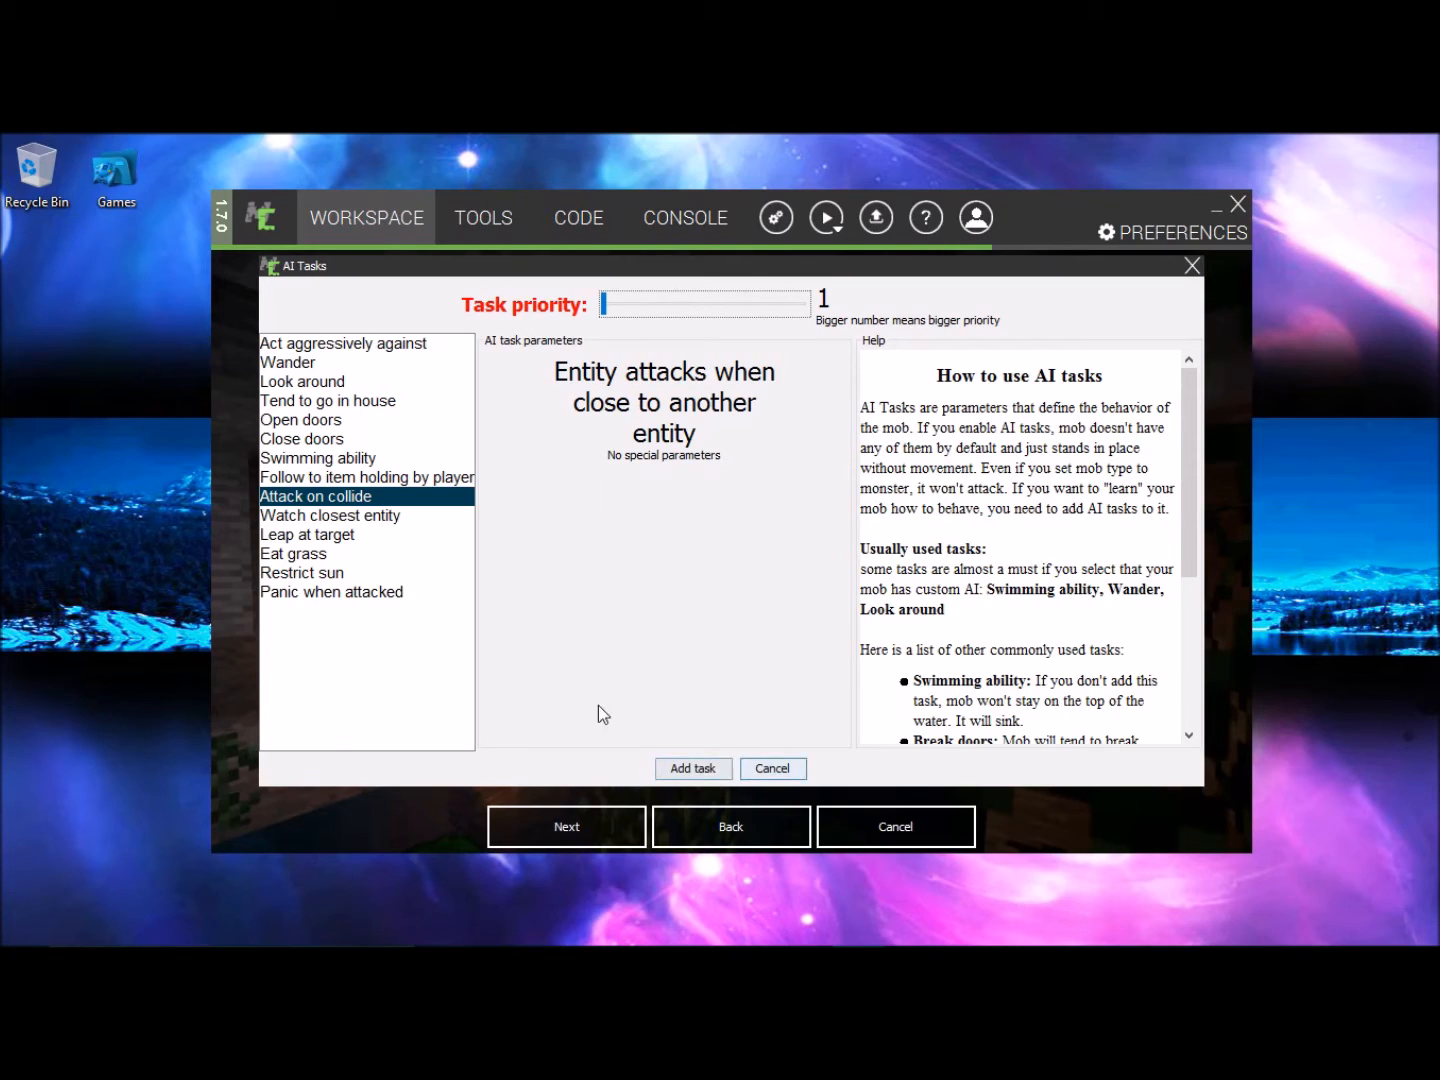
mouse_move(304, 382)
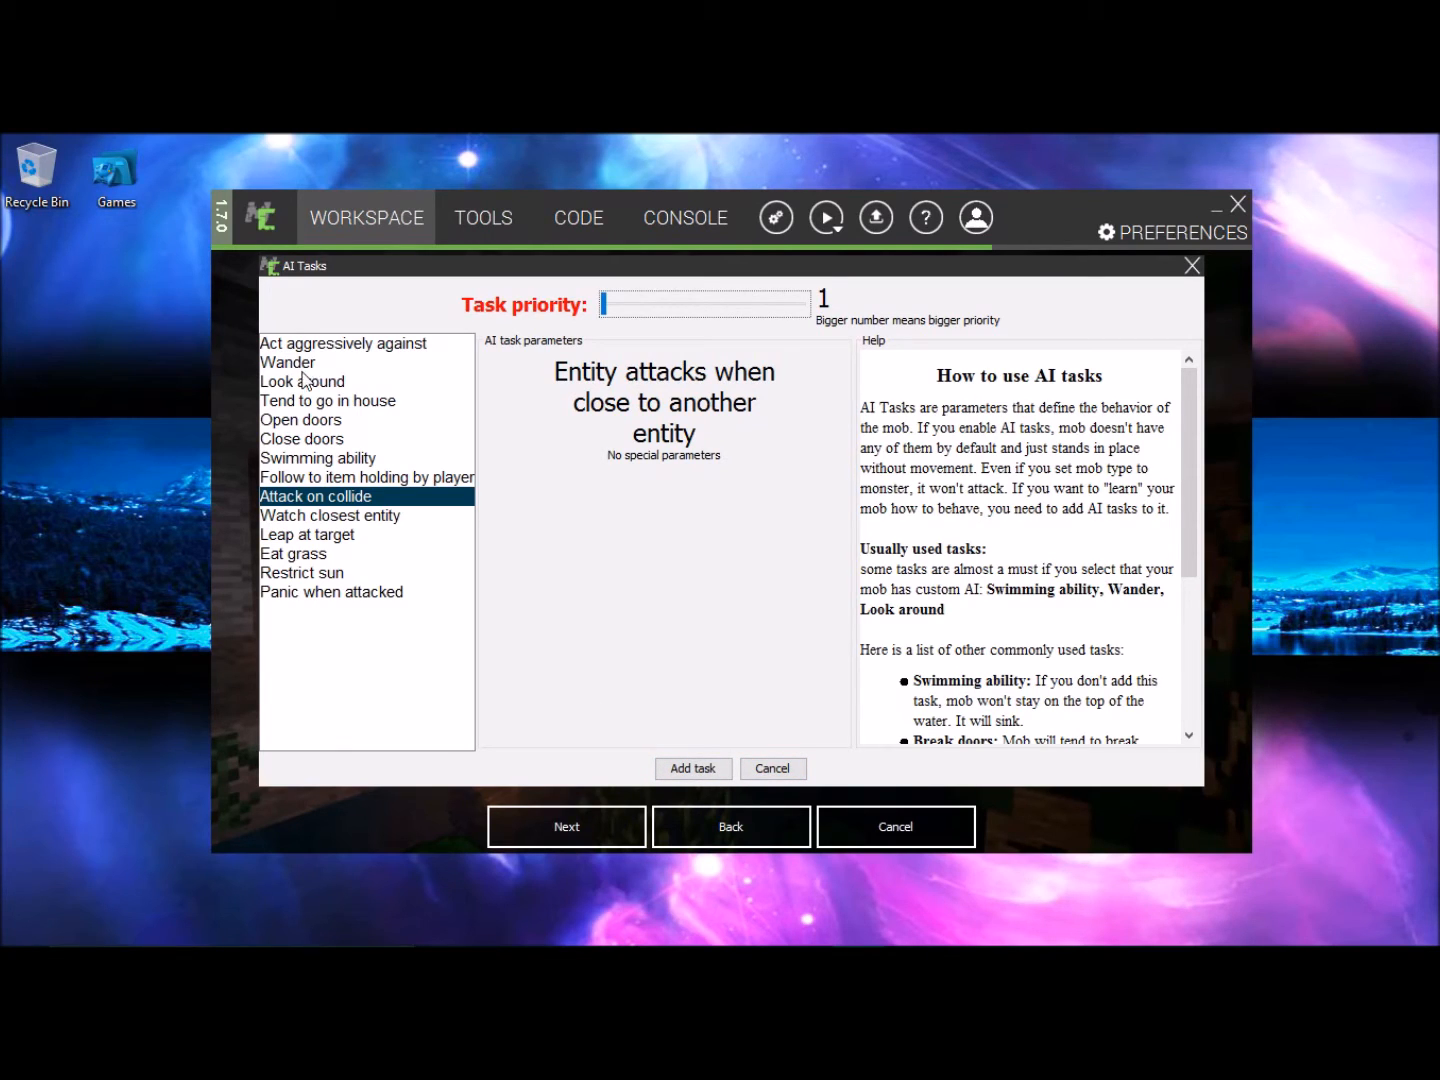
mouse_move(596, 586)
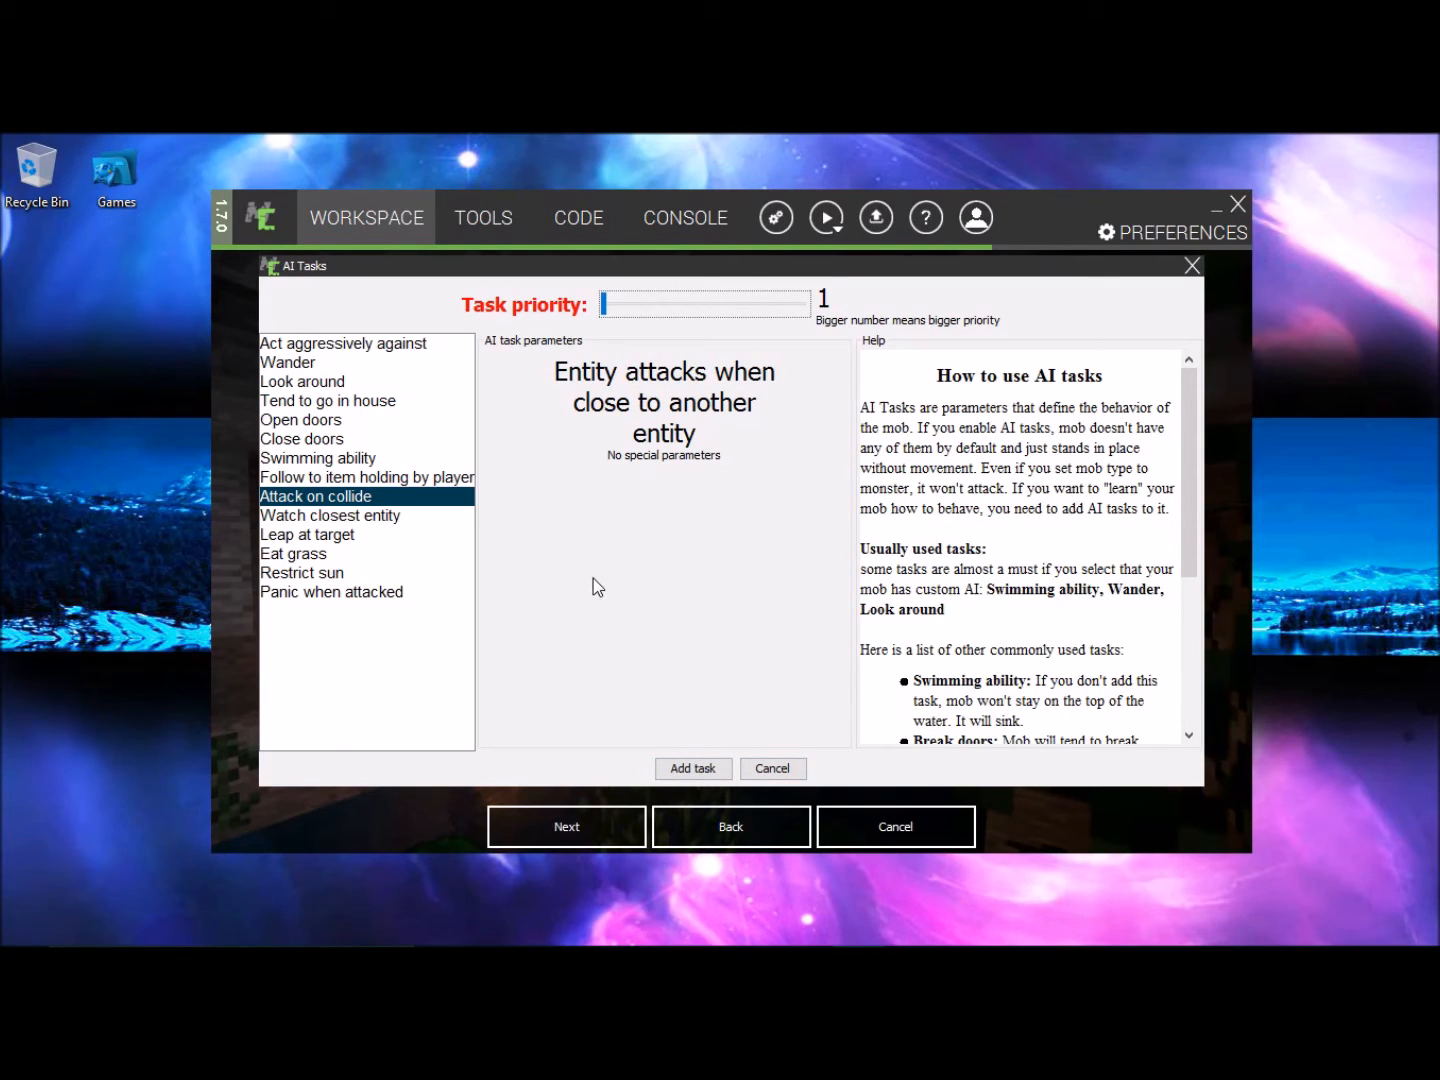
mouse_move(396, 500)
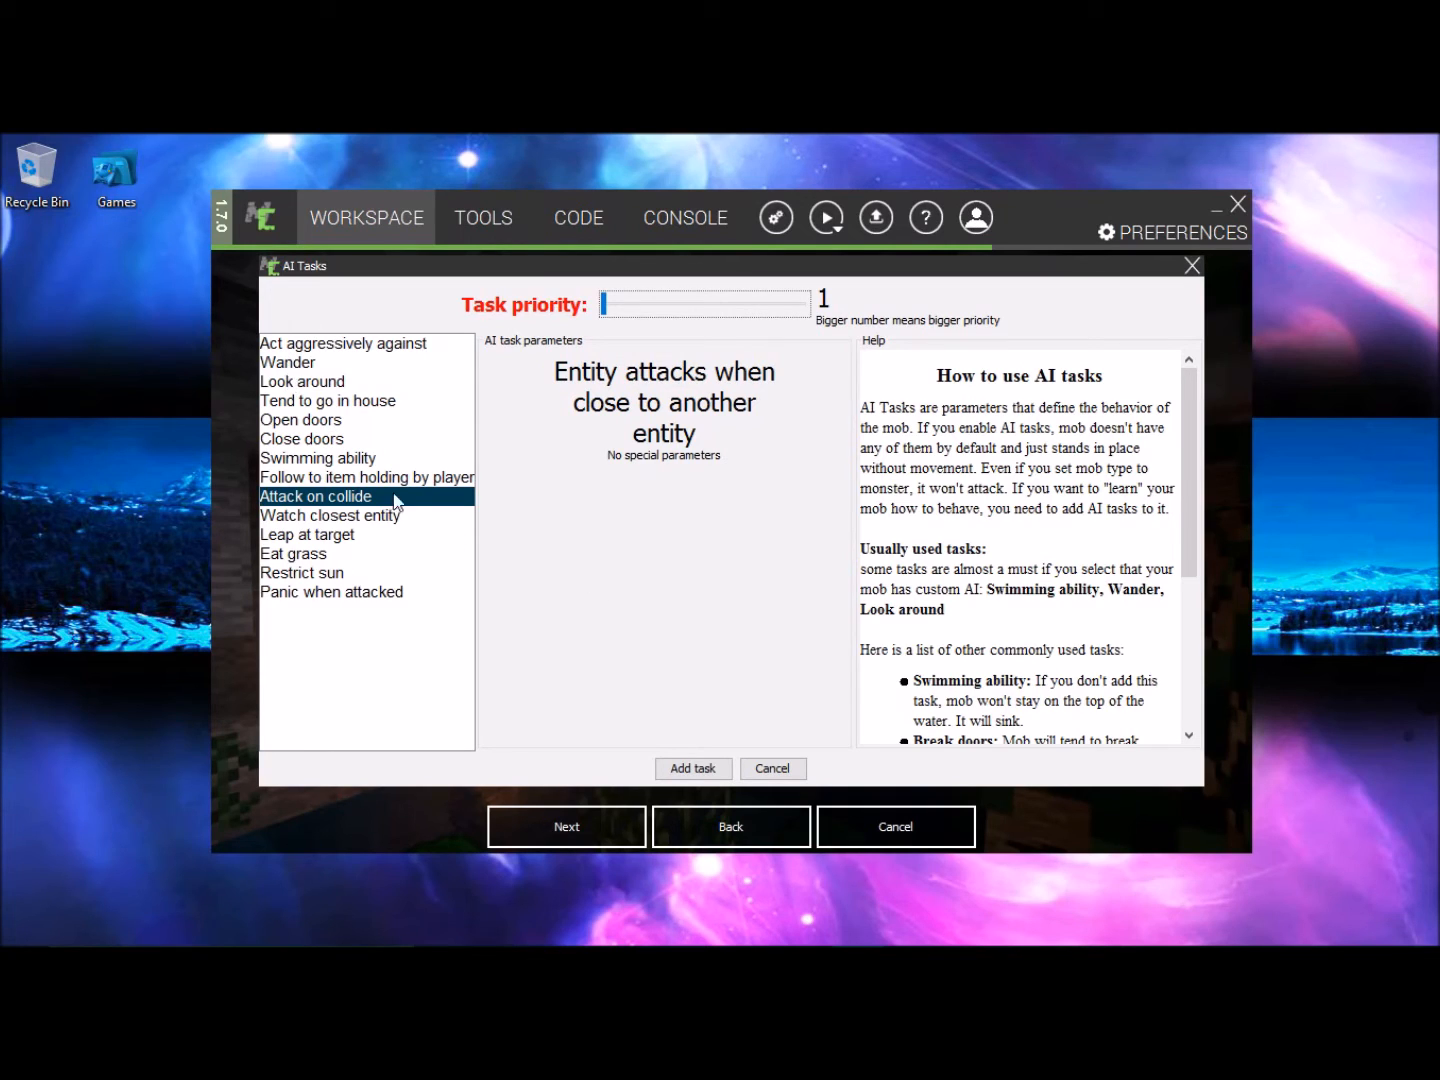
mouse_move(356, 368)
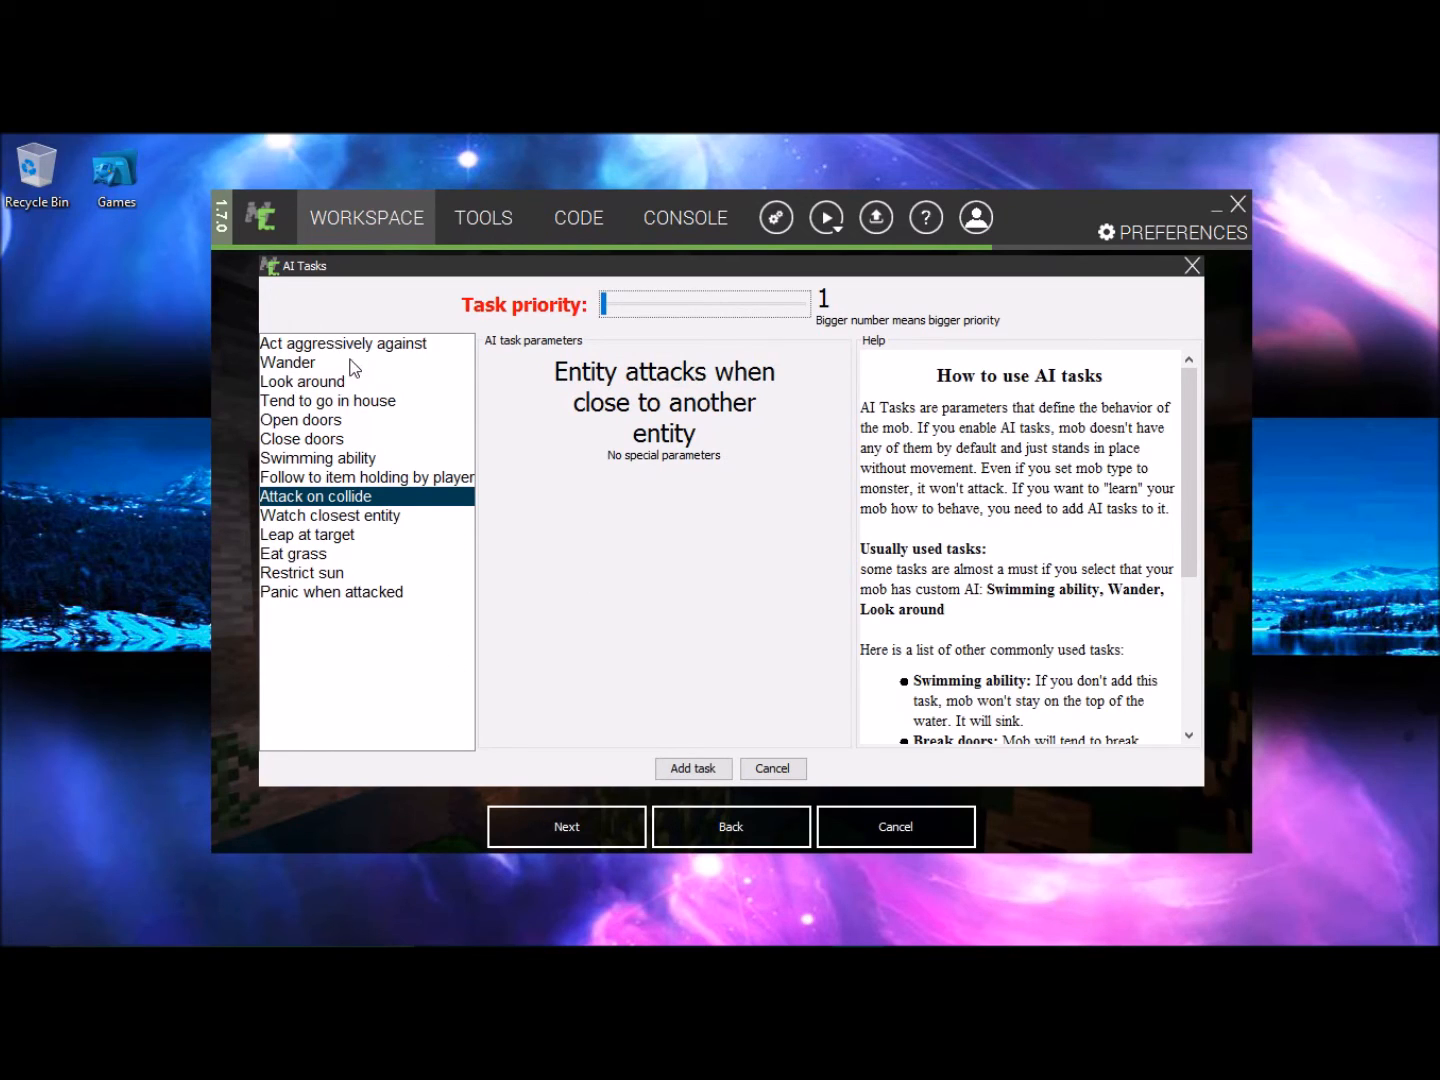
mouse_move(310, 384)
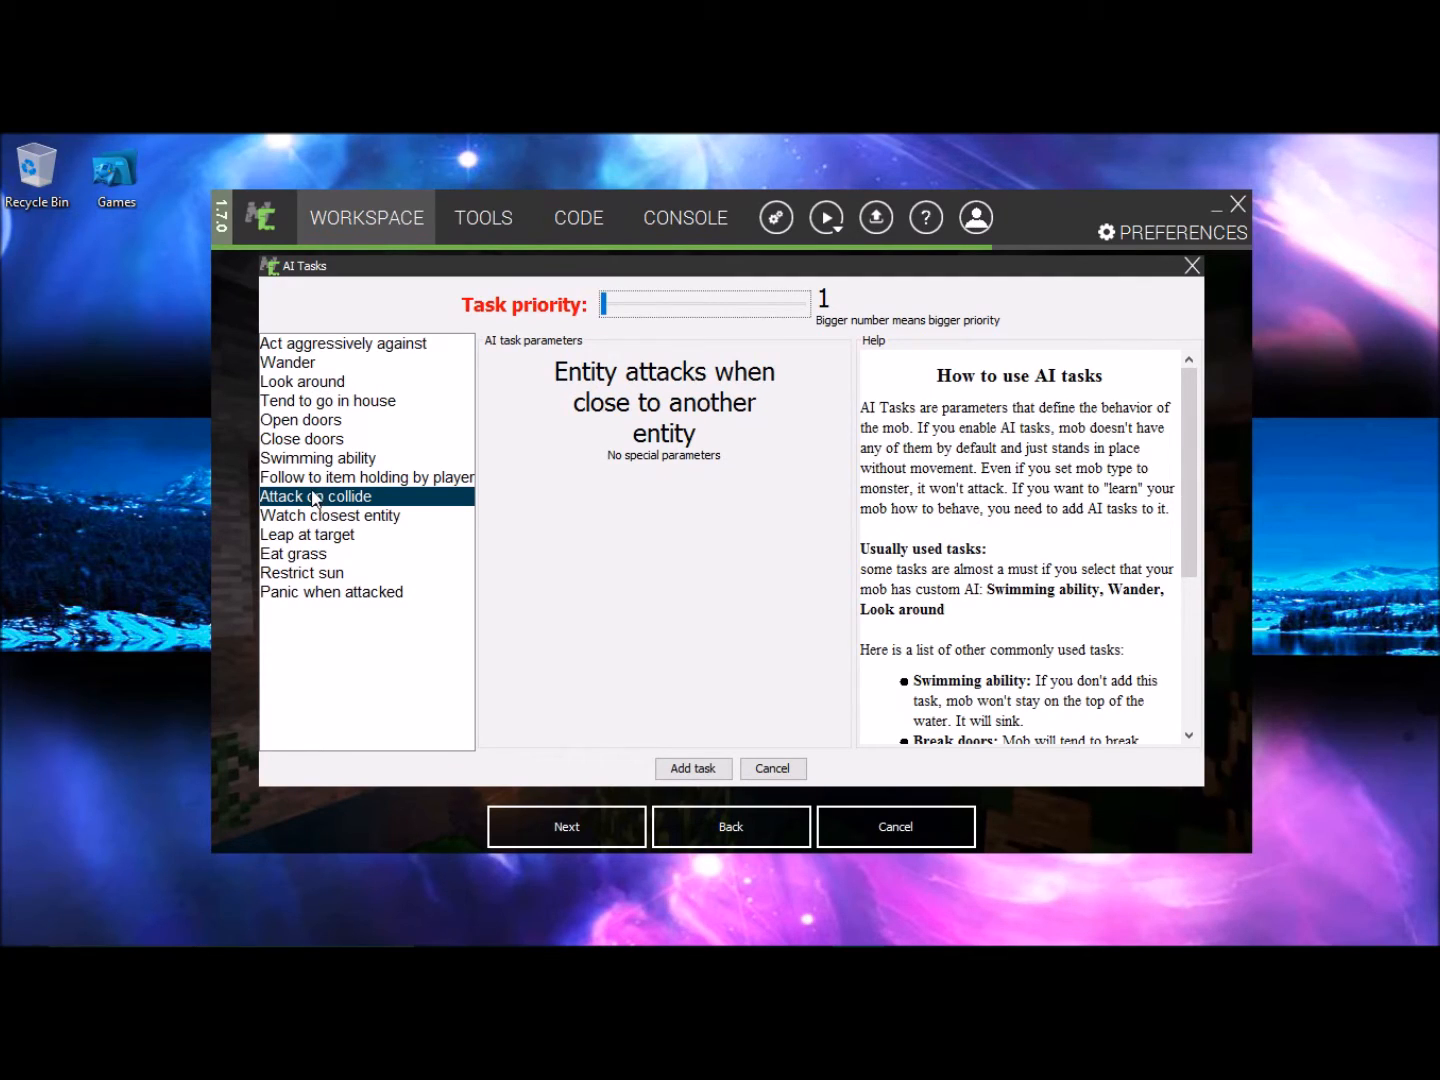
mouse_move(930, 398)
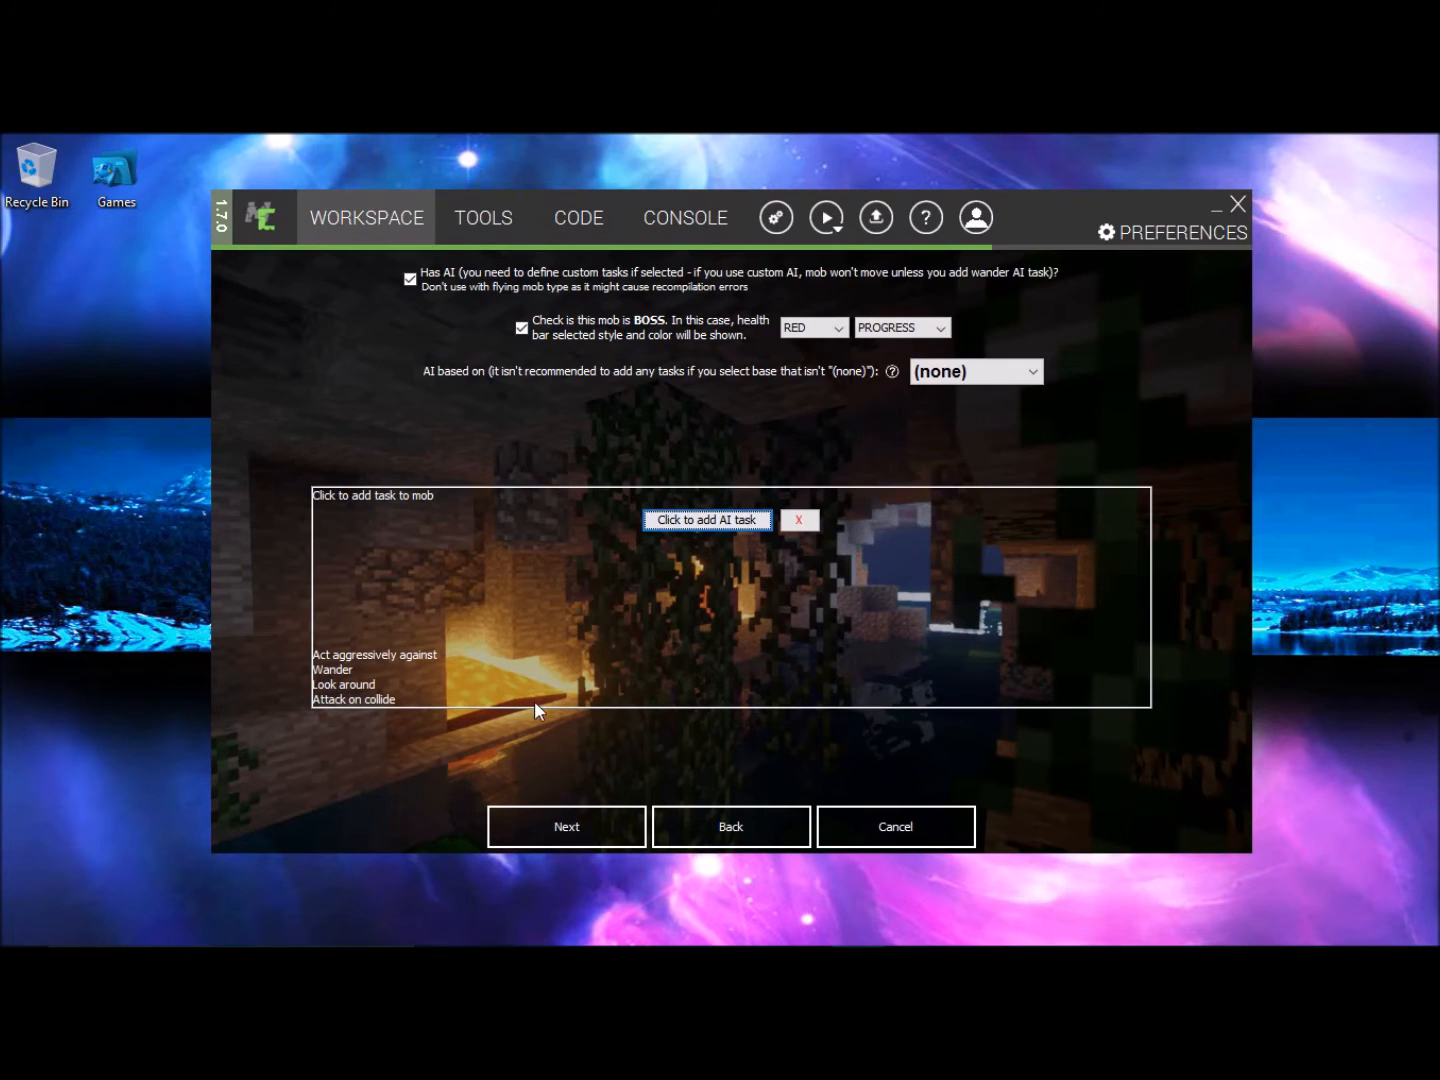
mouse_move(492, 628)
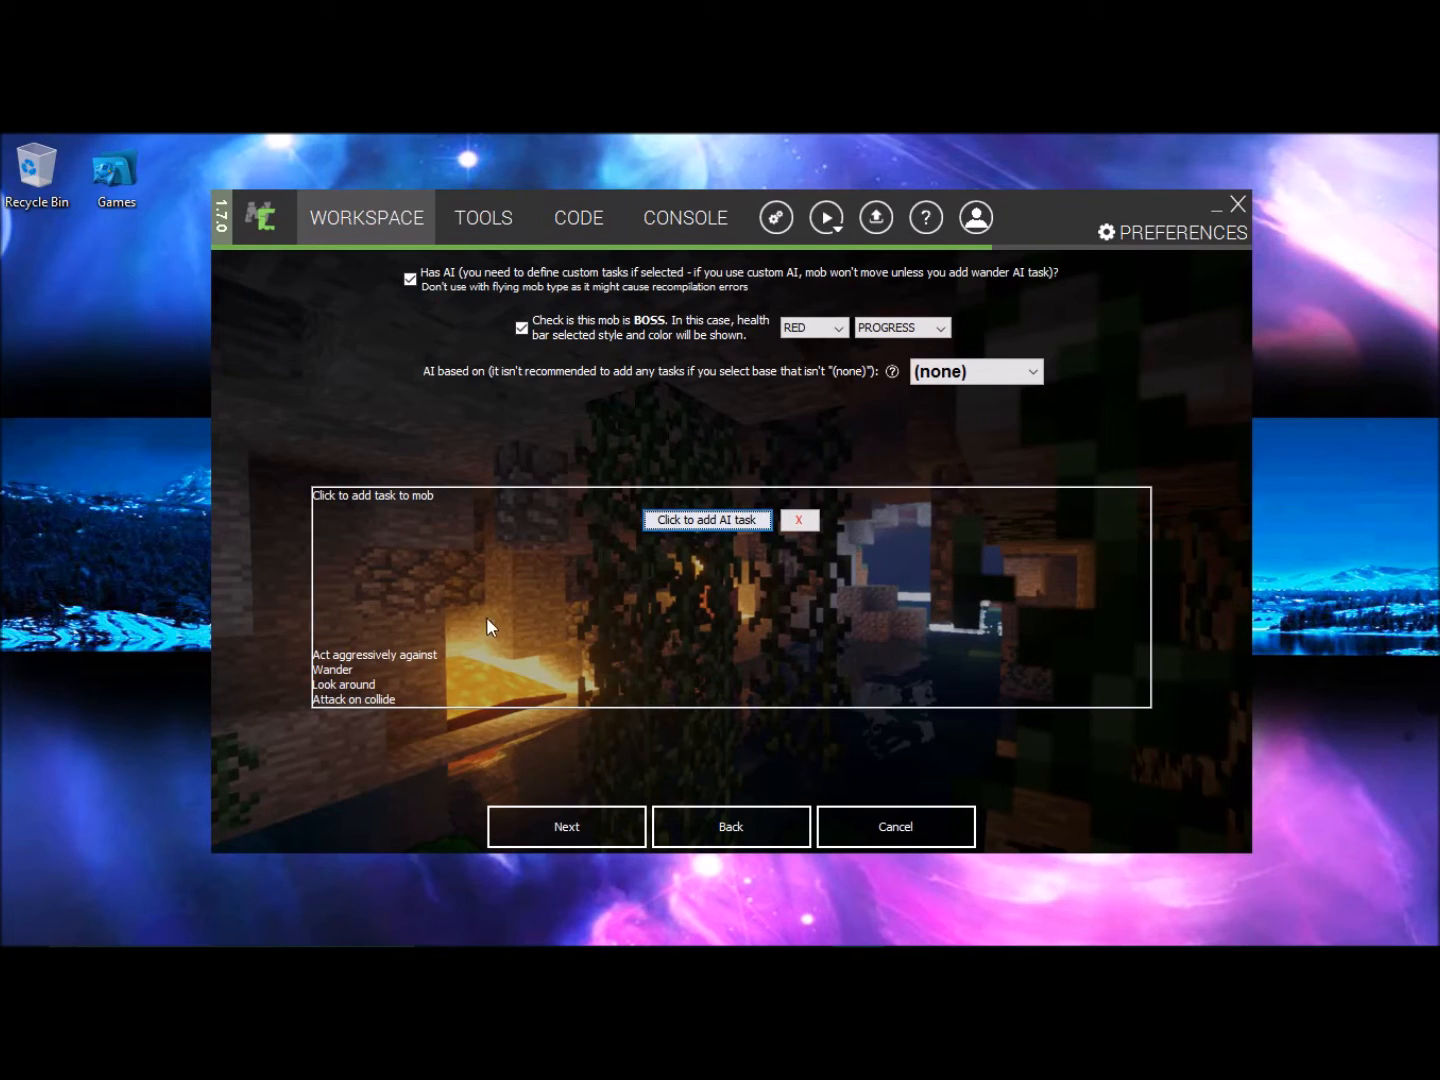
mouse_move(508, 616)
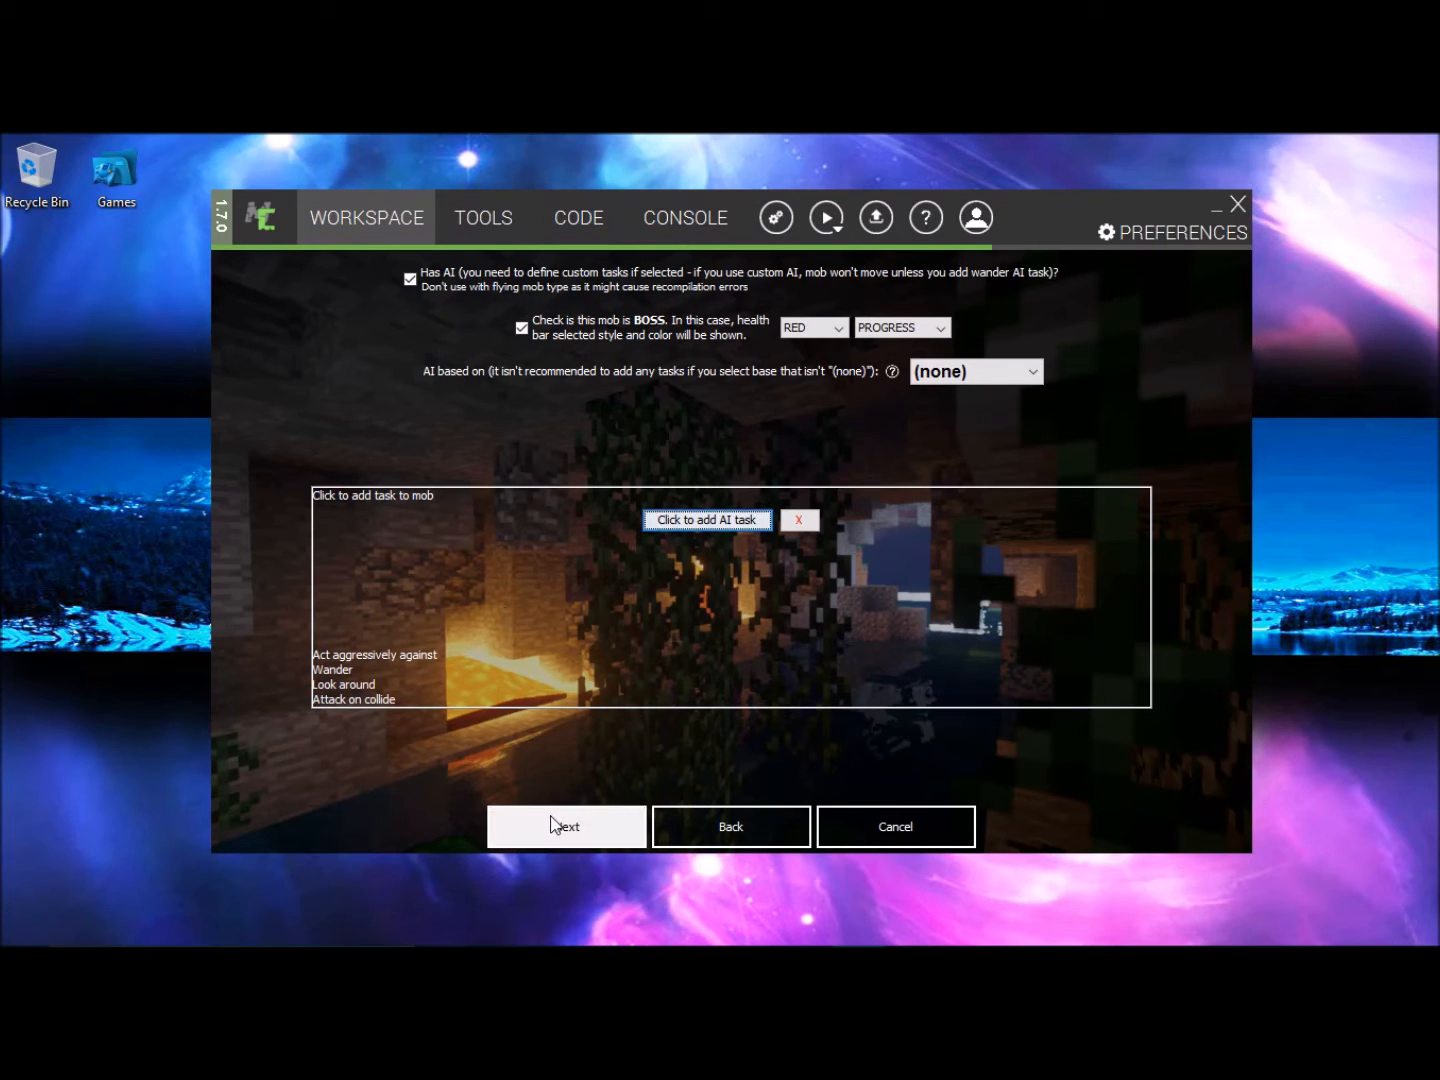
- Move on to the spawn settings for jungle biome, probability 60, groups of 3 to 5
left_click(566, 826)
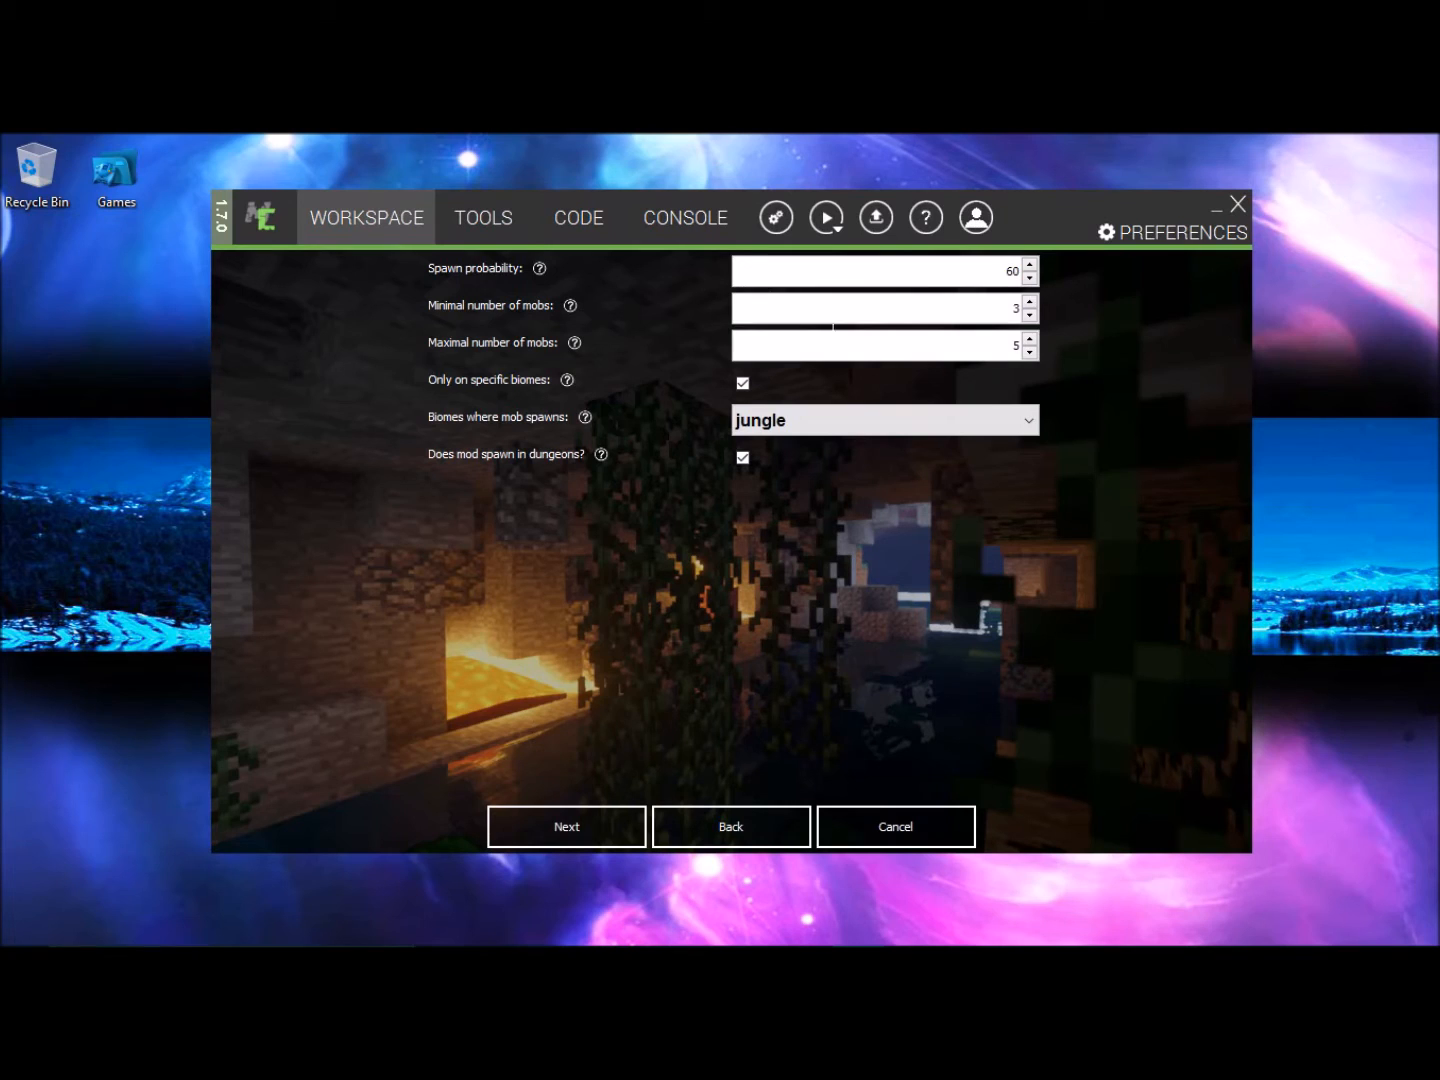
mouse_move(952, 338)
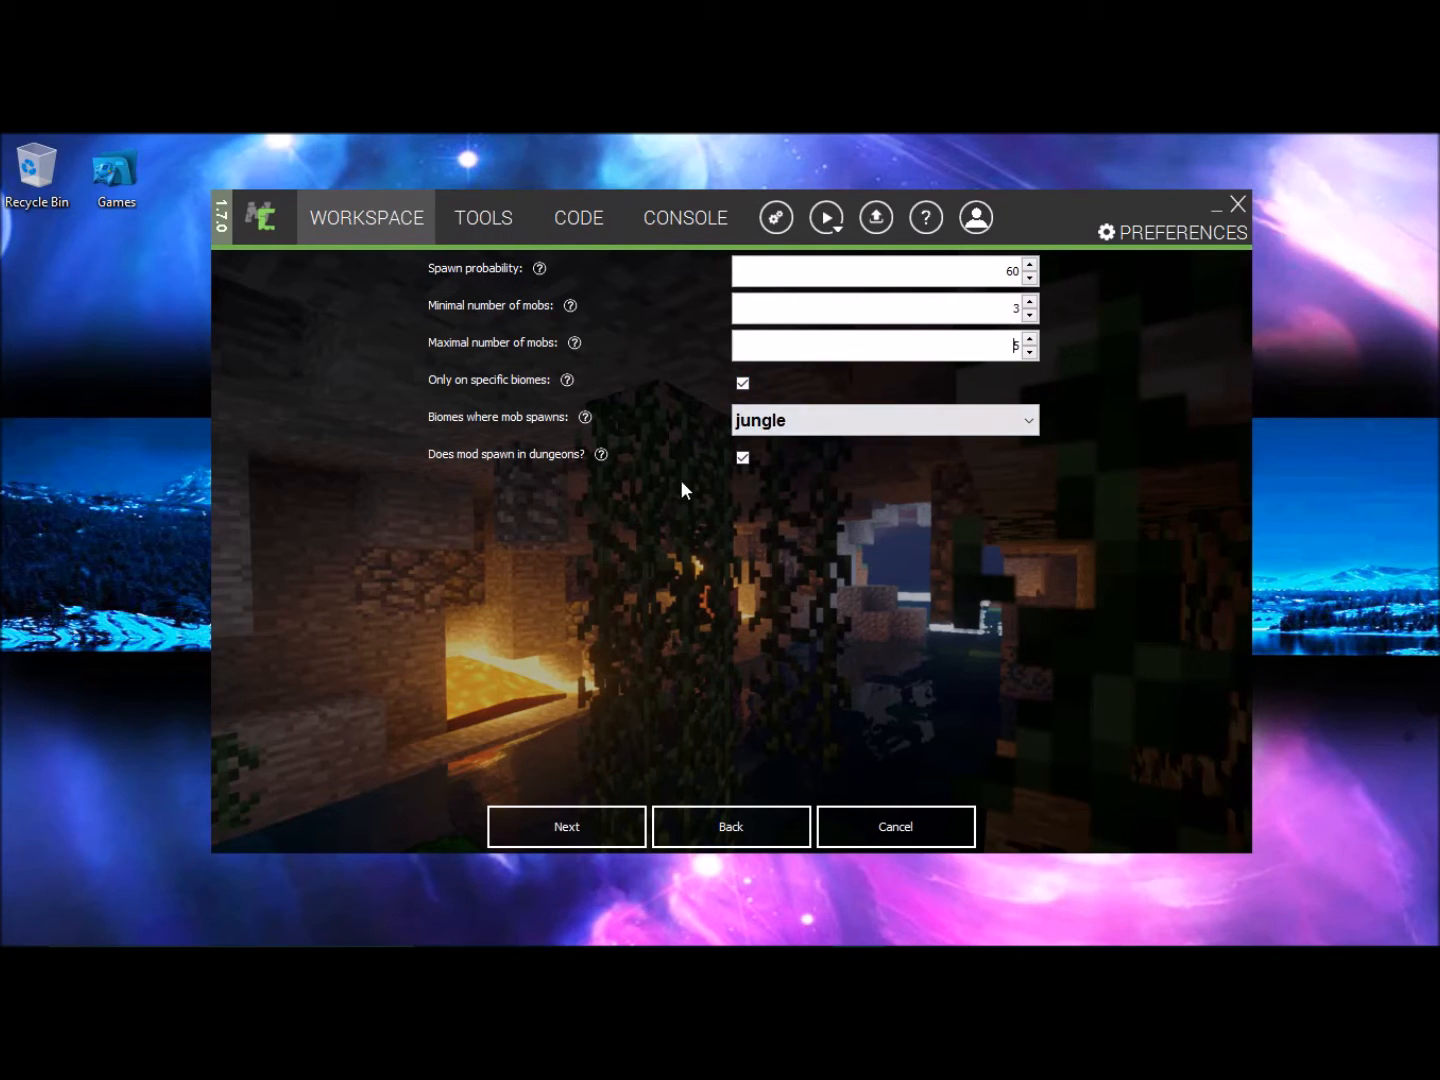
mouse_move(616, 596)
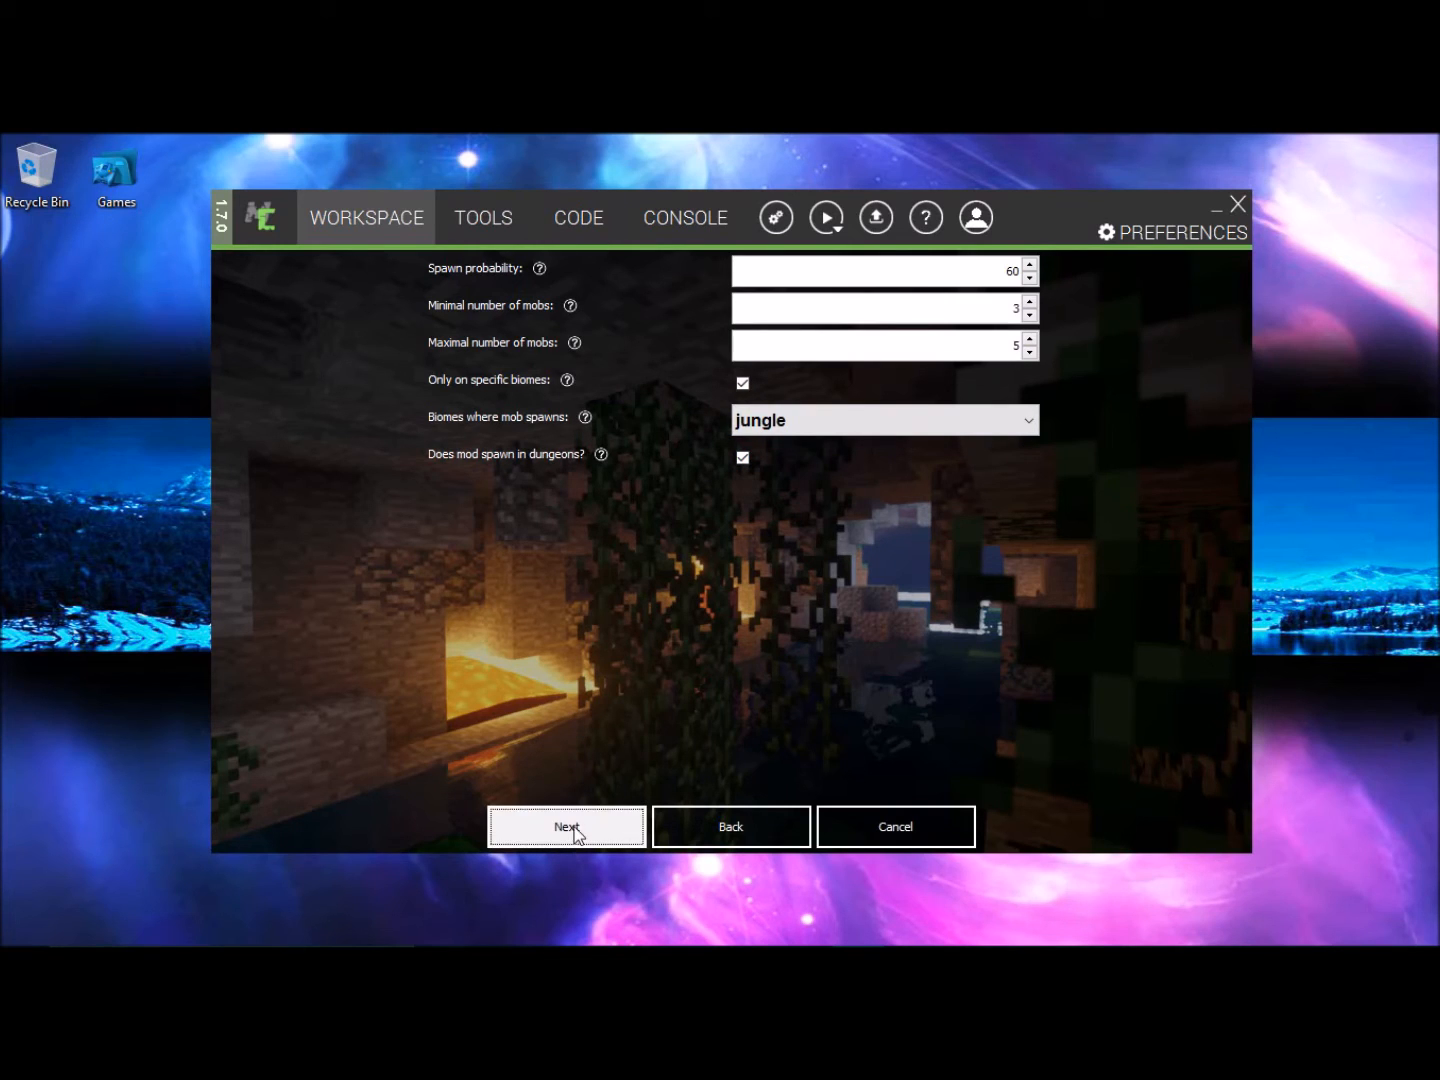
mouse_move(556, 380)
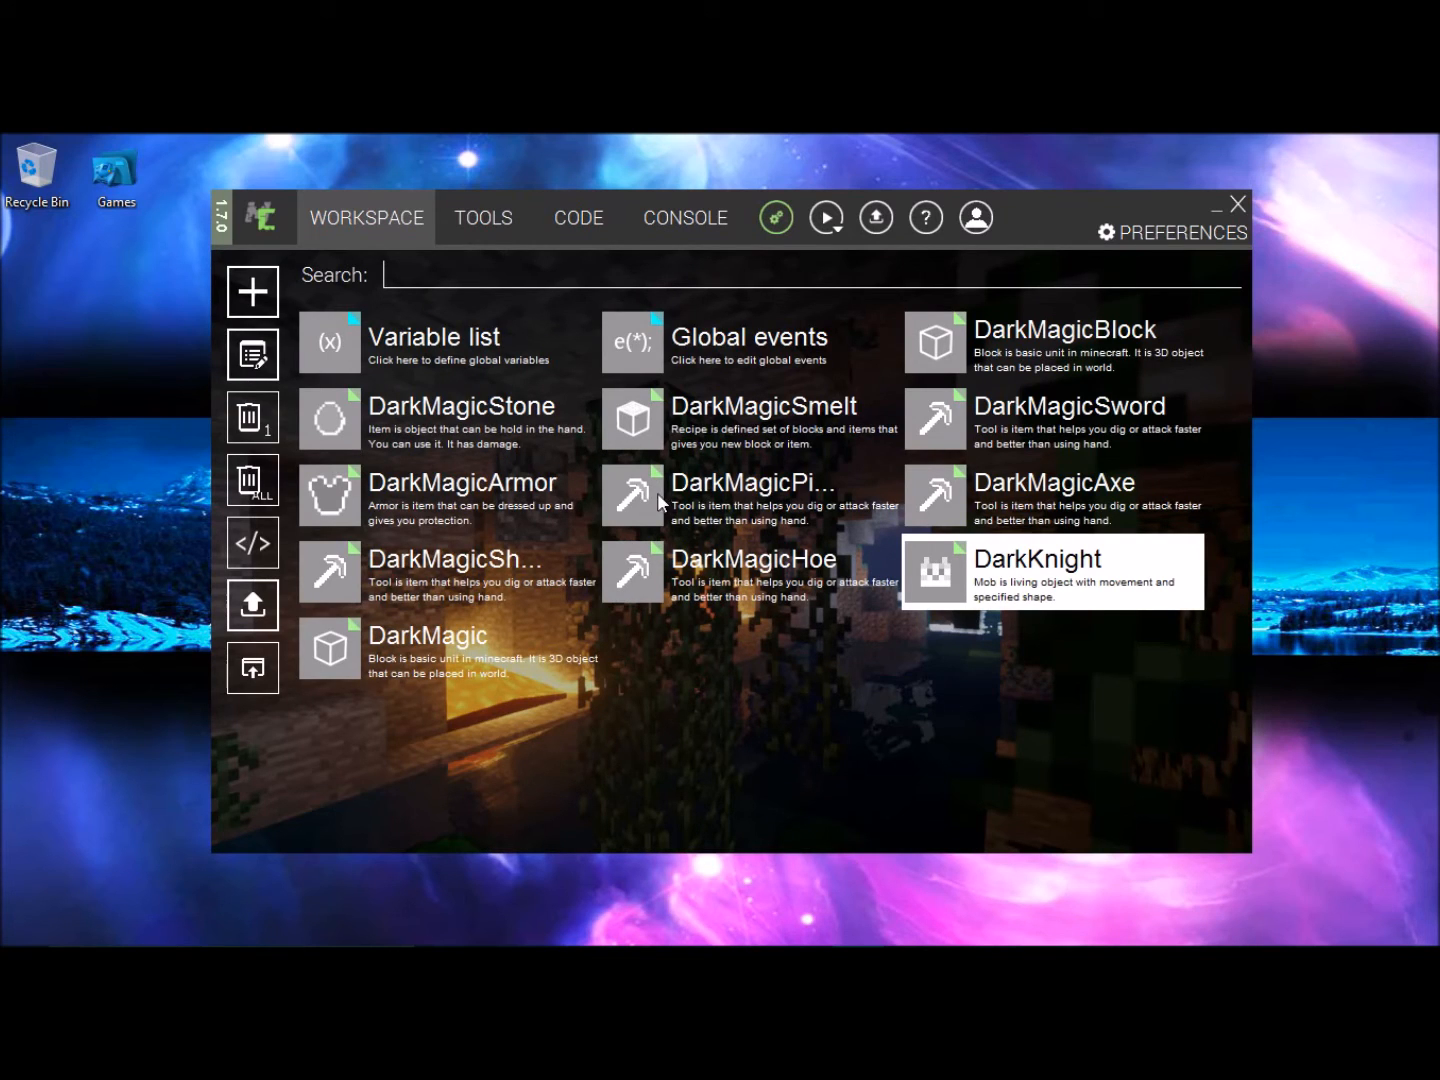
mouse_move(686, 232)
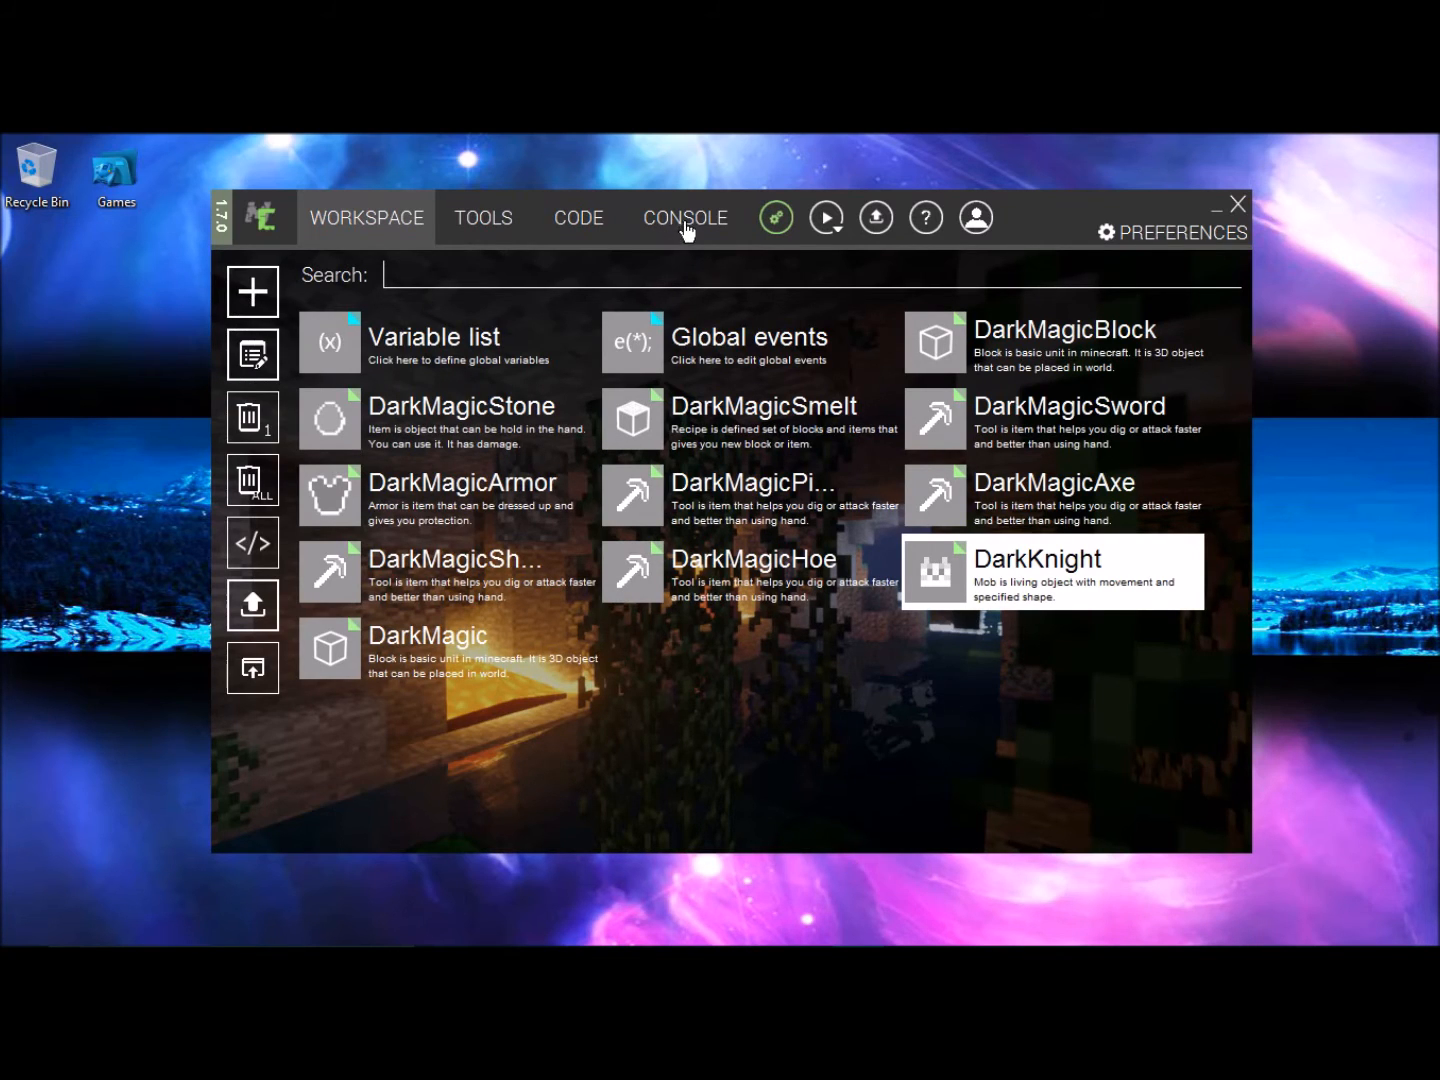
- Watch the console until BUILD SUCCESSFUL, with DarkKnight listed in the workspace
left_click(684, 216)
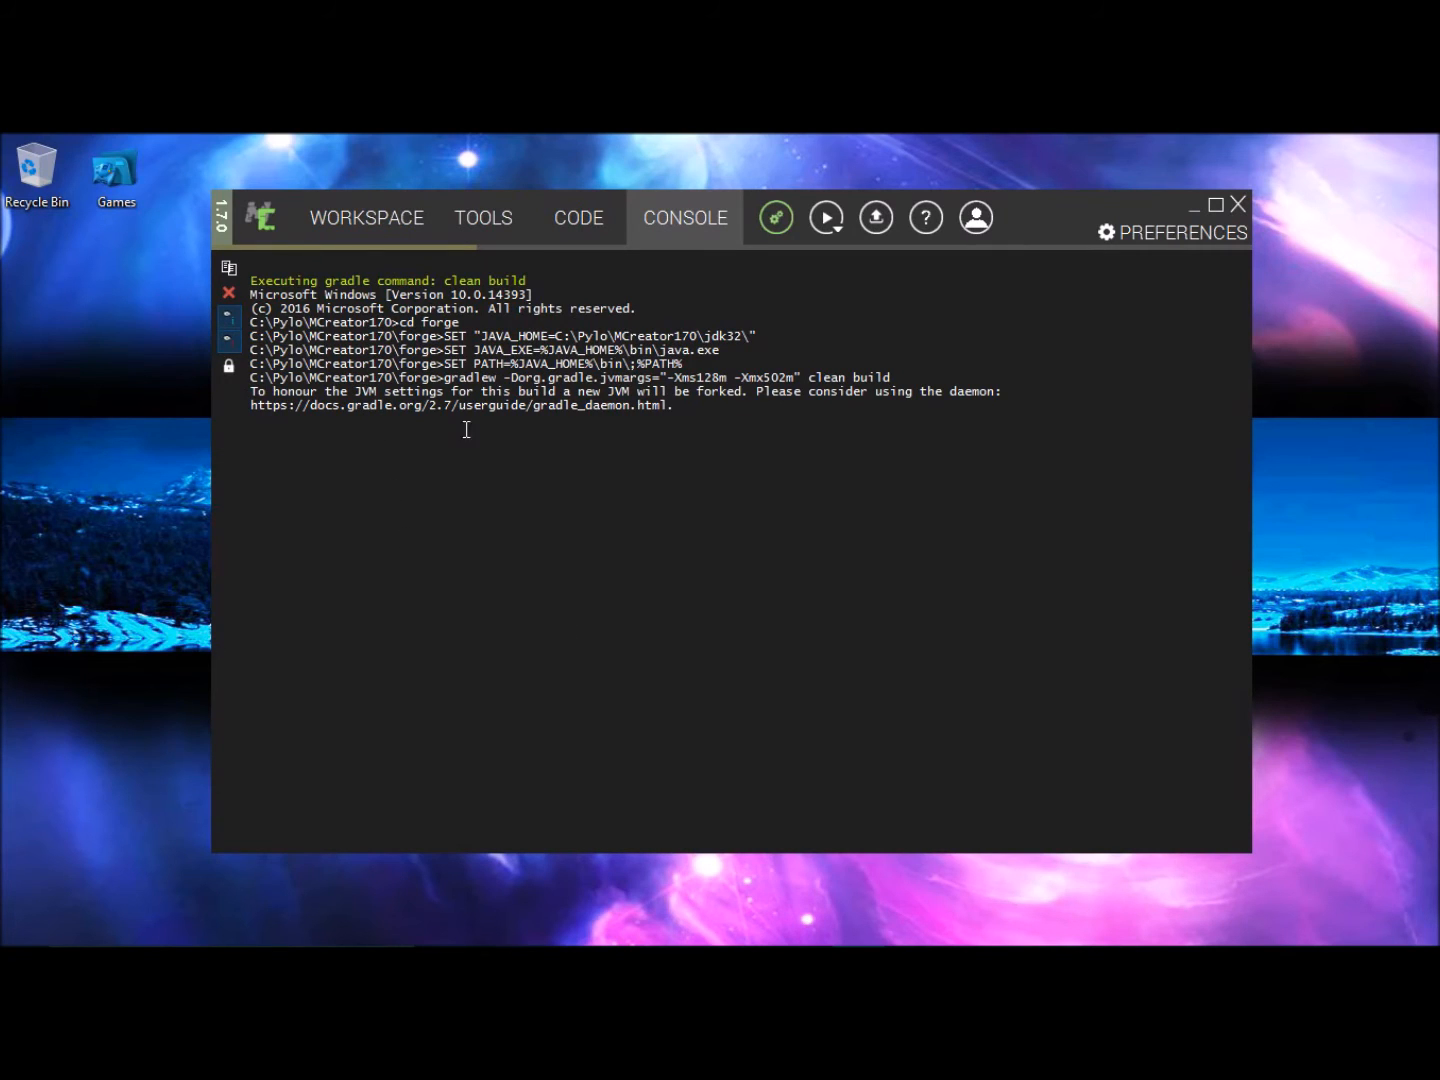
left_click(366, 216)
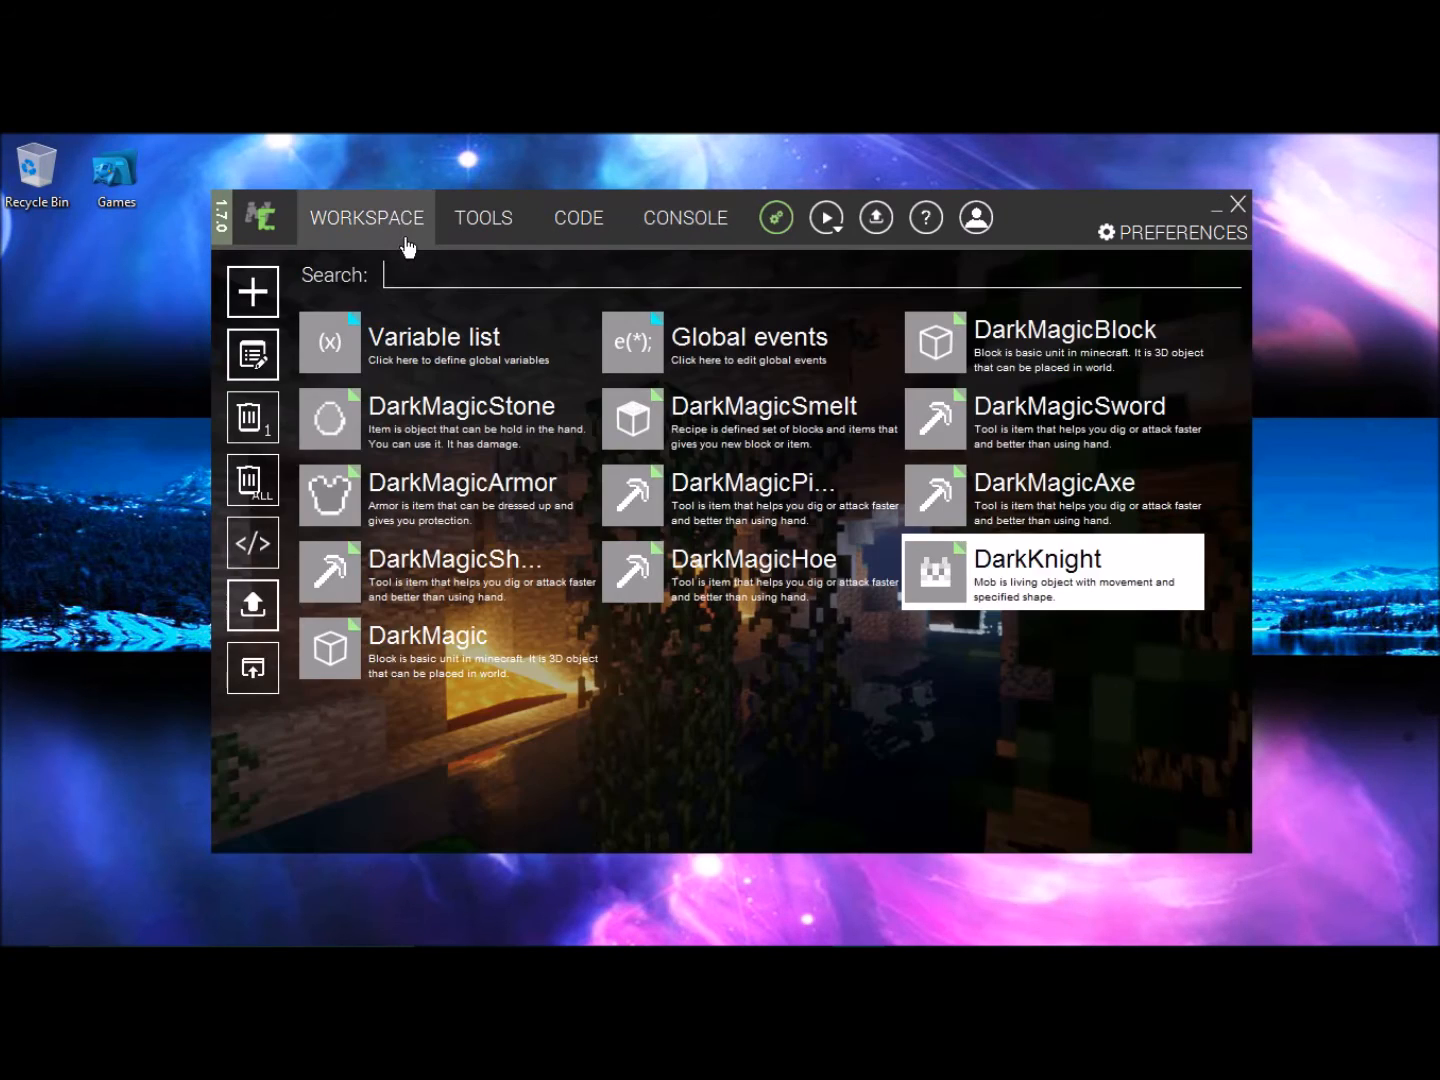
left_click(684, 218)
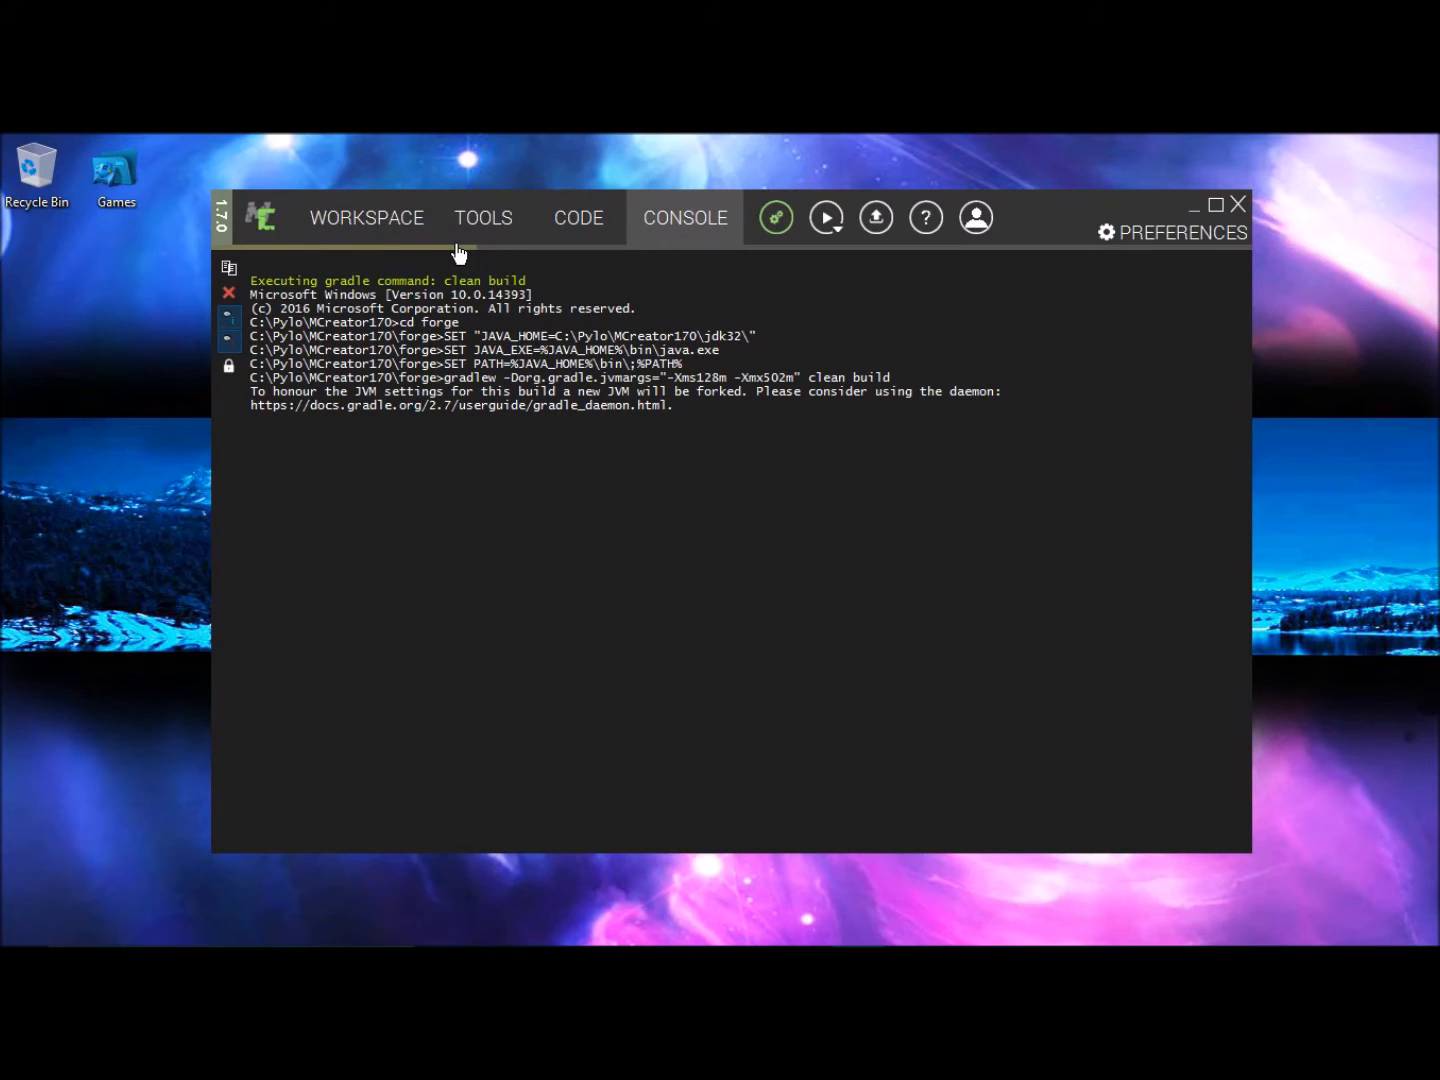
left_click(366, 218)
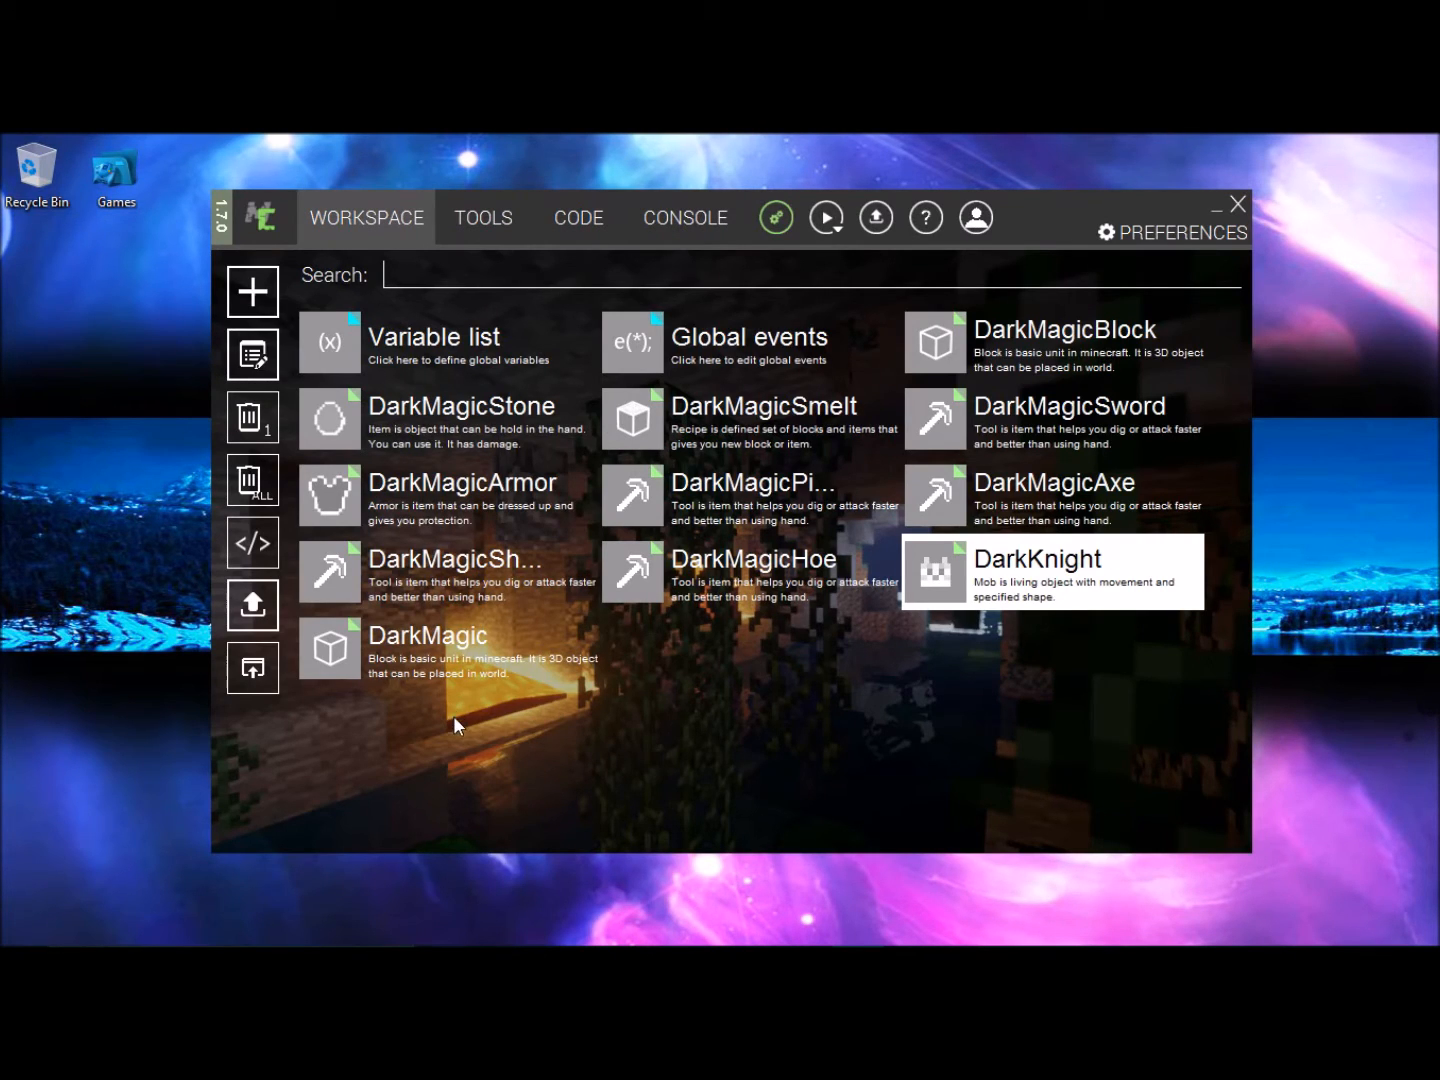
left_click(684, 218)
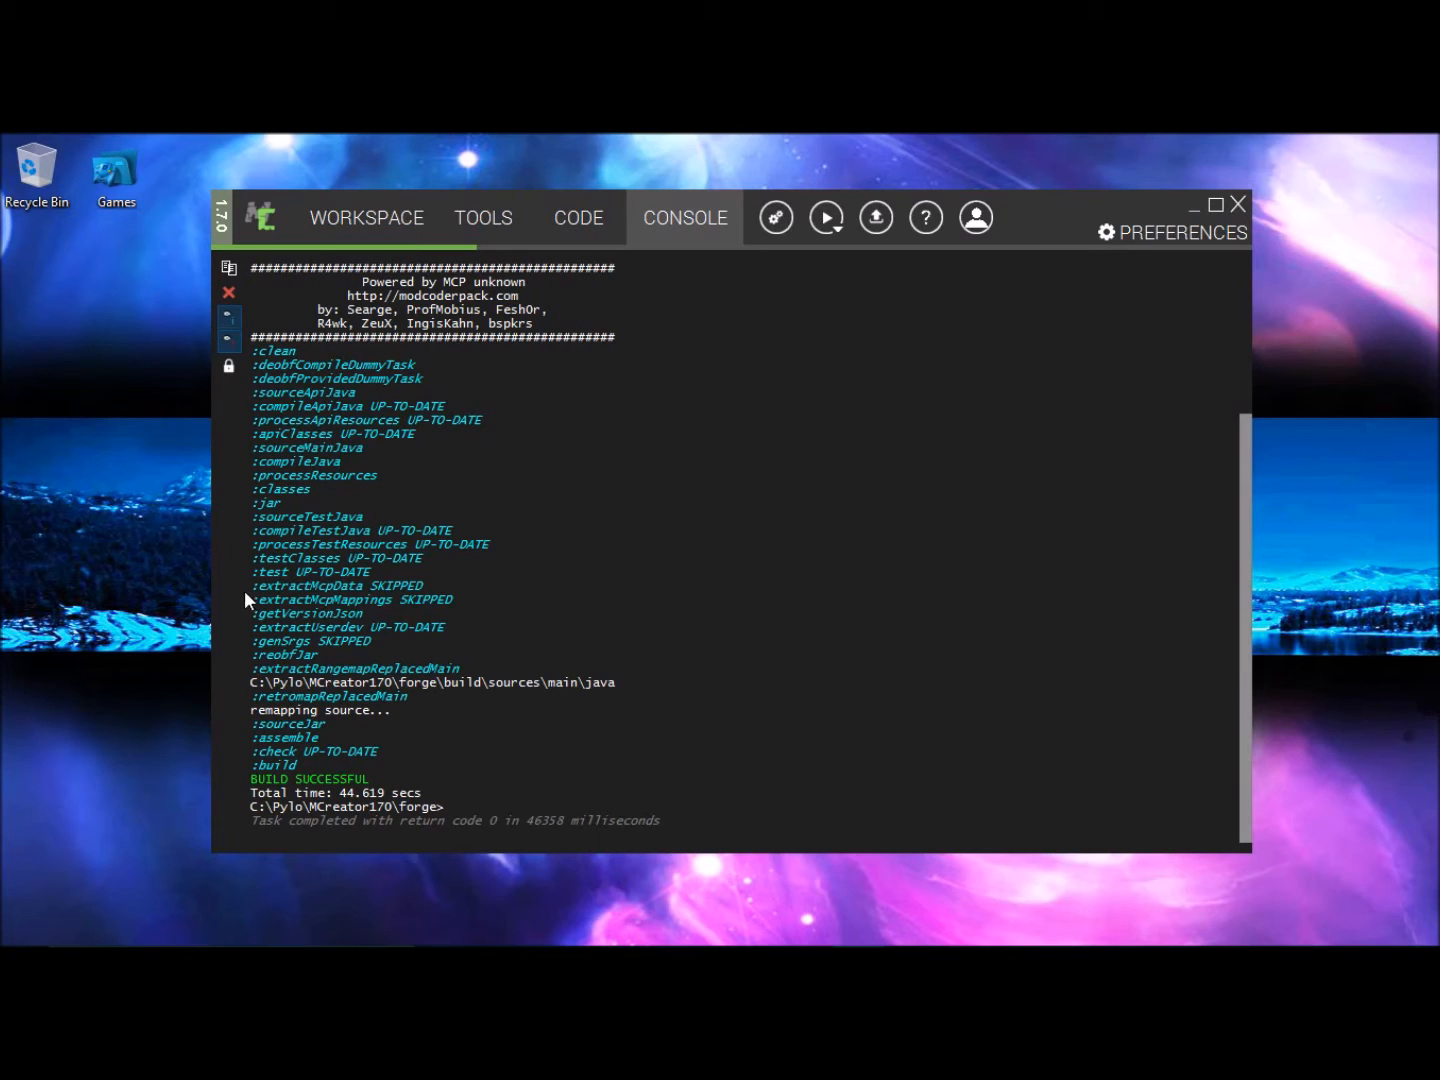
mouse_move(618, 384)
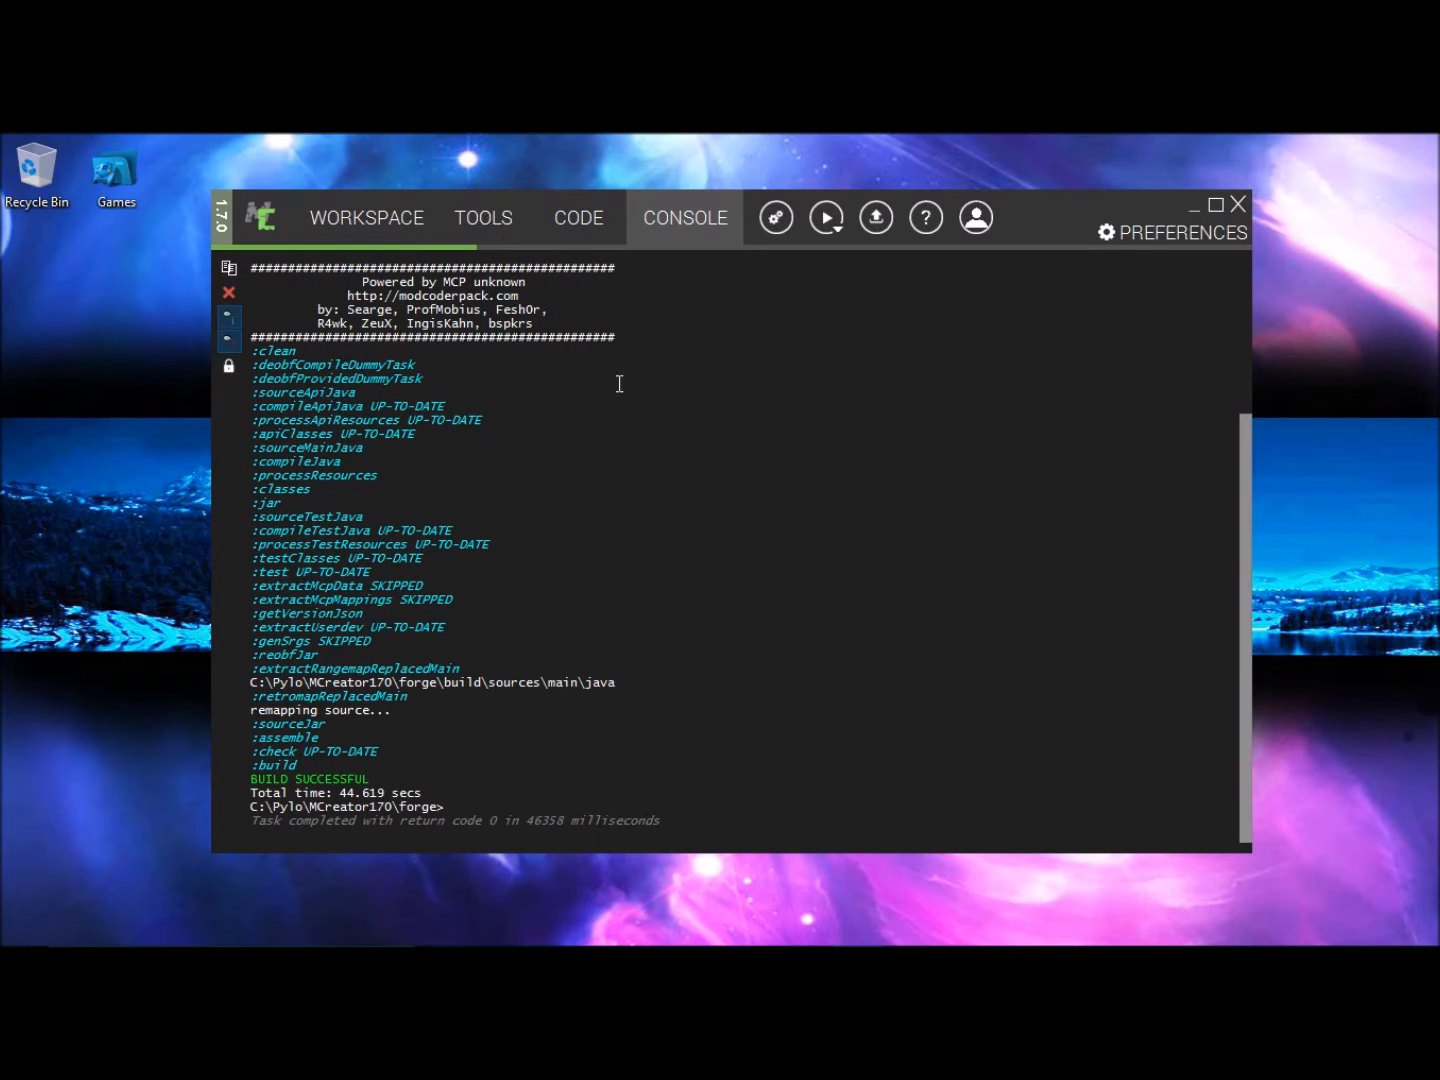
left_click(366, 218)
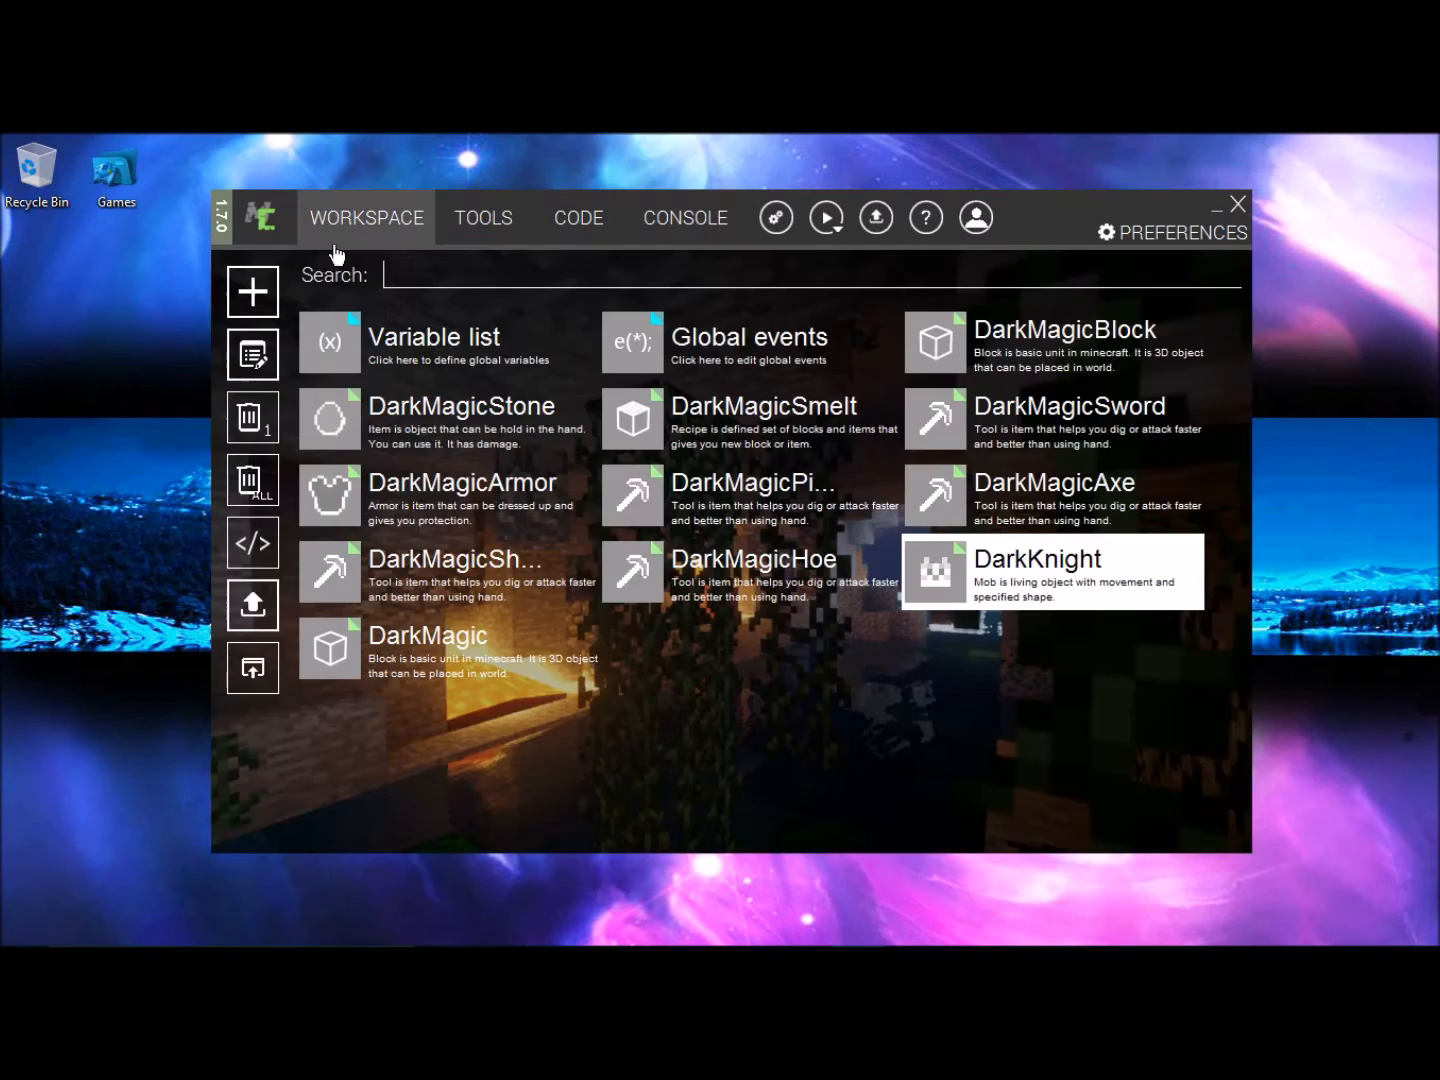
mouse_move(490, 376)
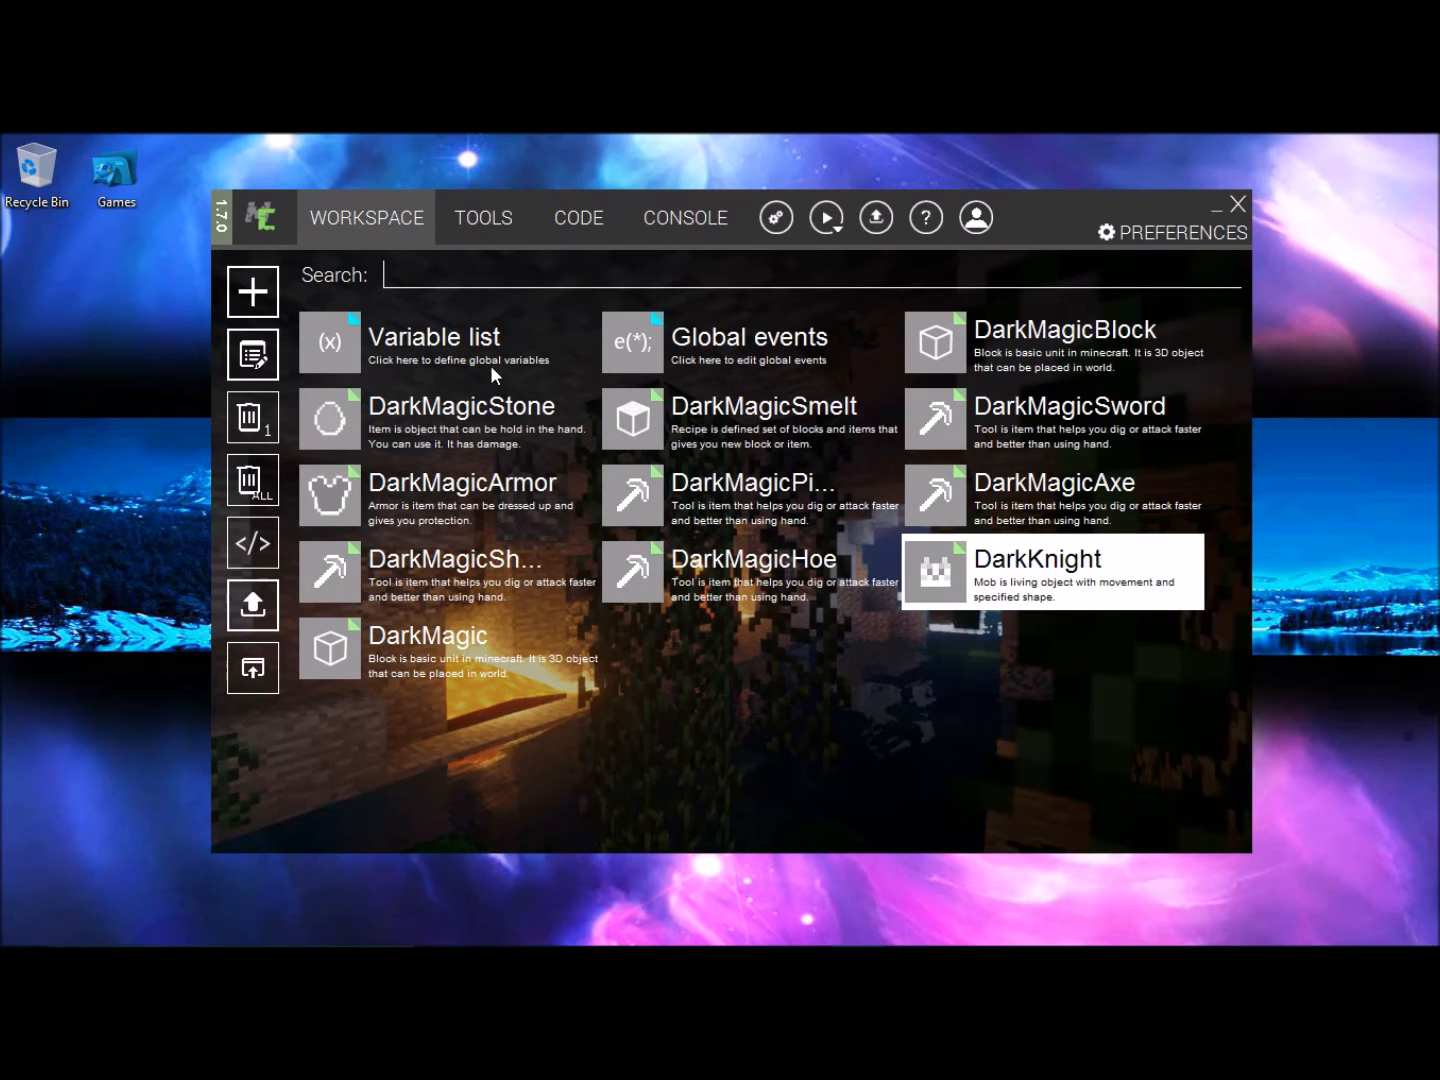
mouse_move(824, 216)
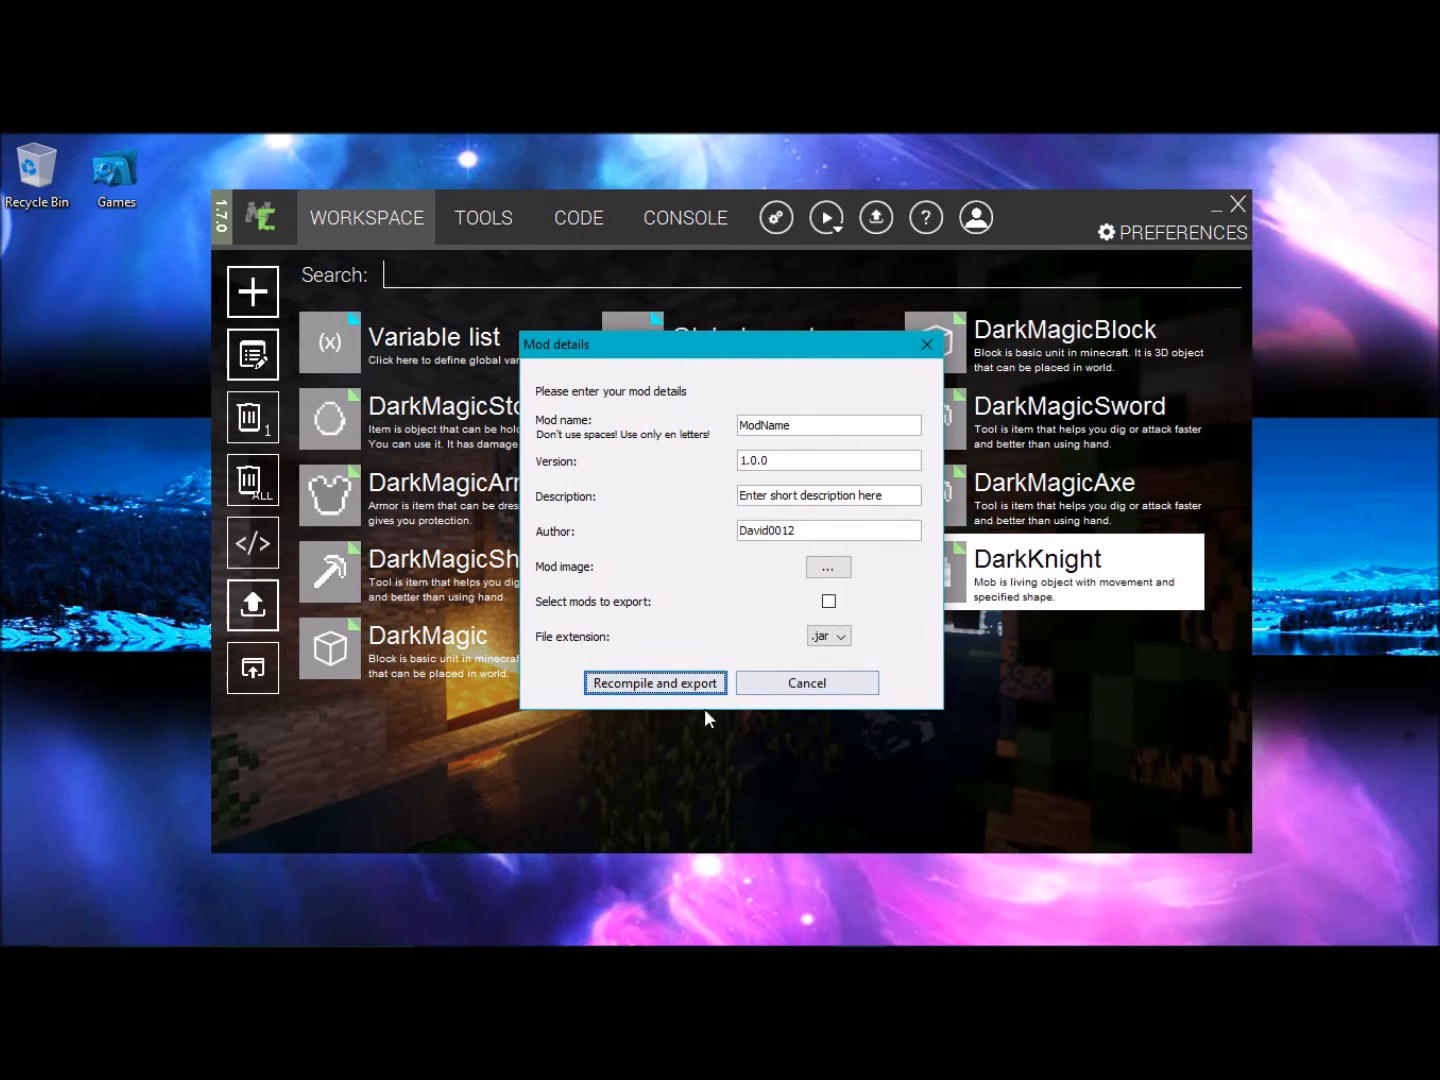
- Start recompiling and exporting the mod, then view the tools page while it builds
left_click(806, 684)
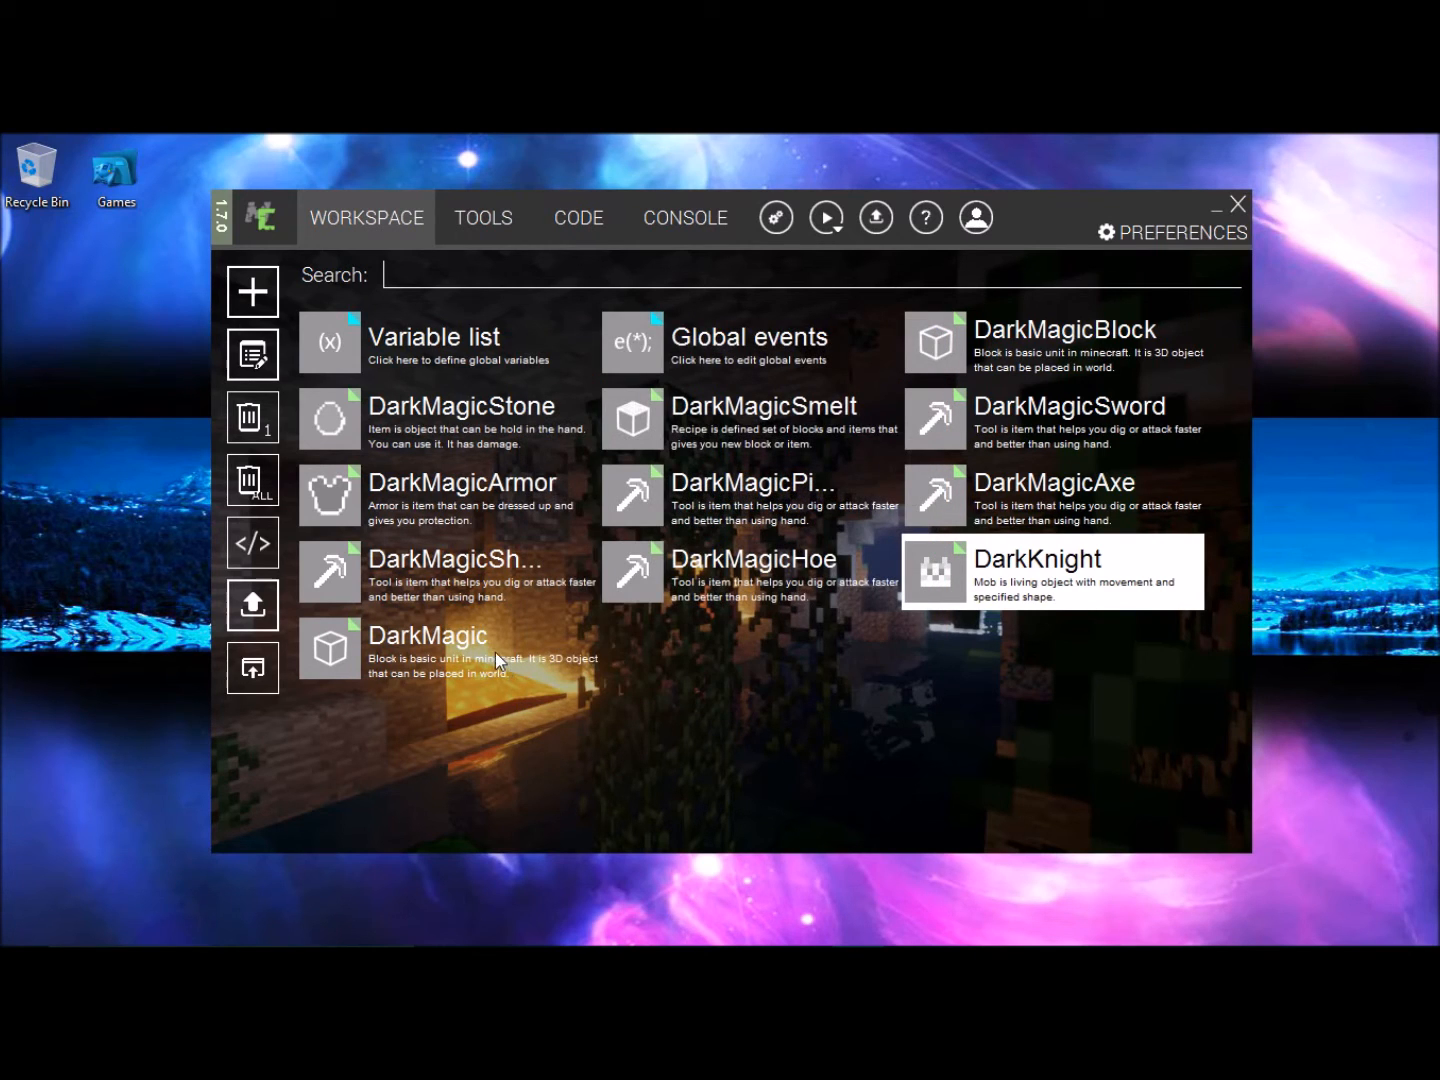
left_click(776, 216)
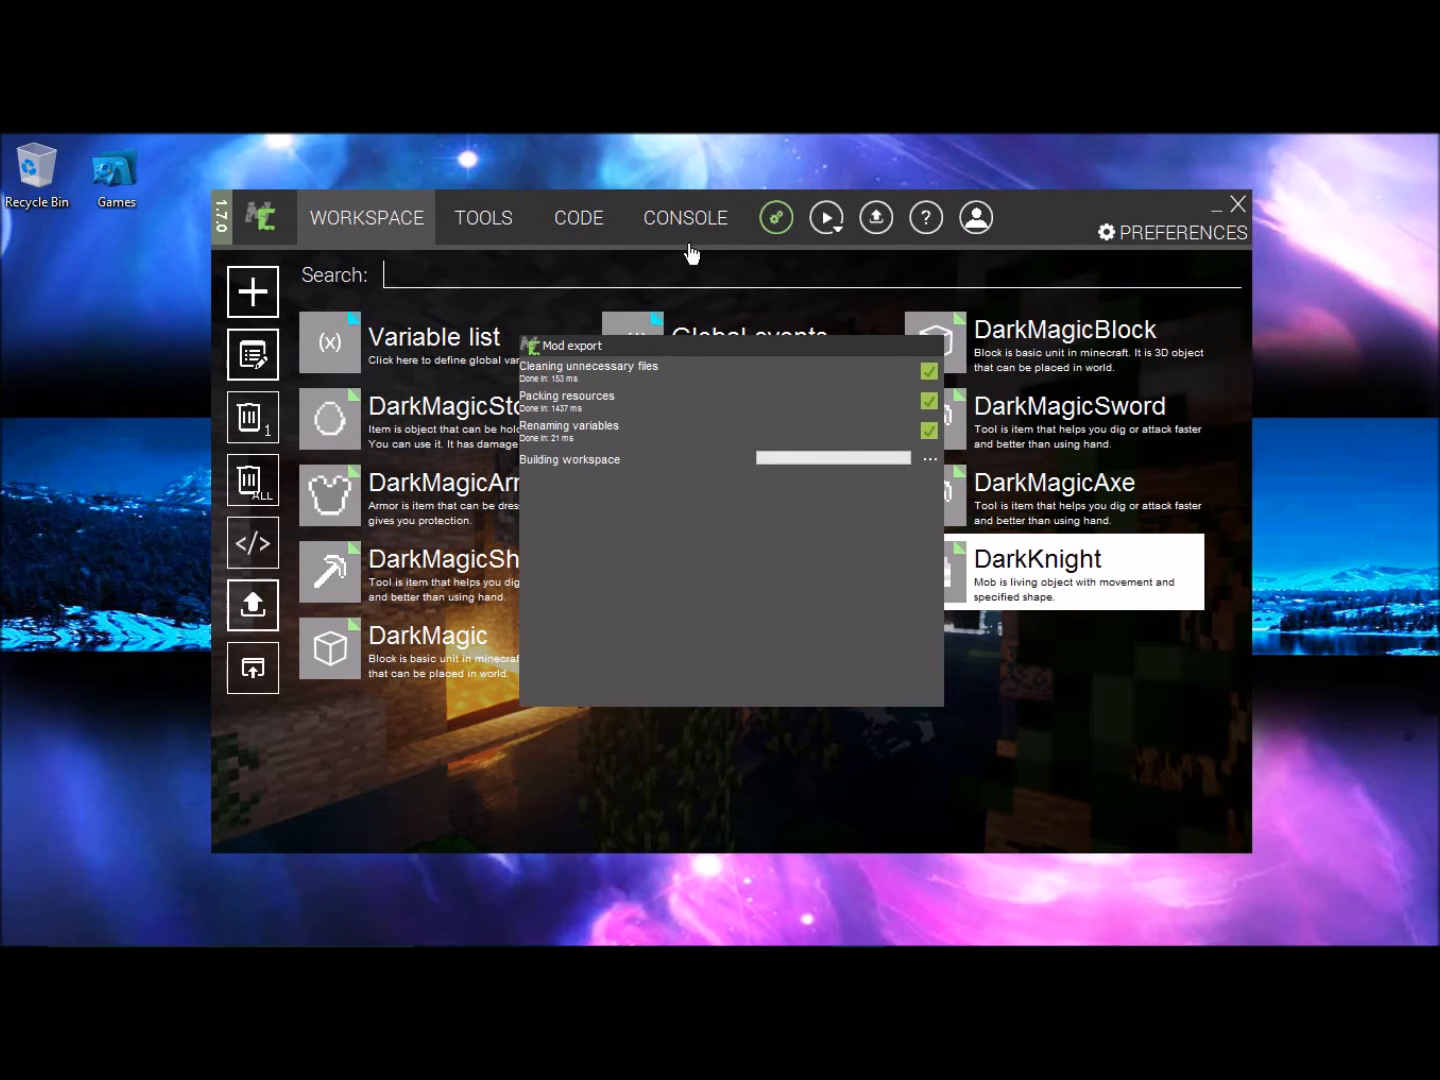
left_click(684, 218)
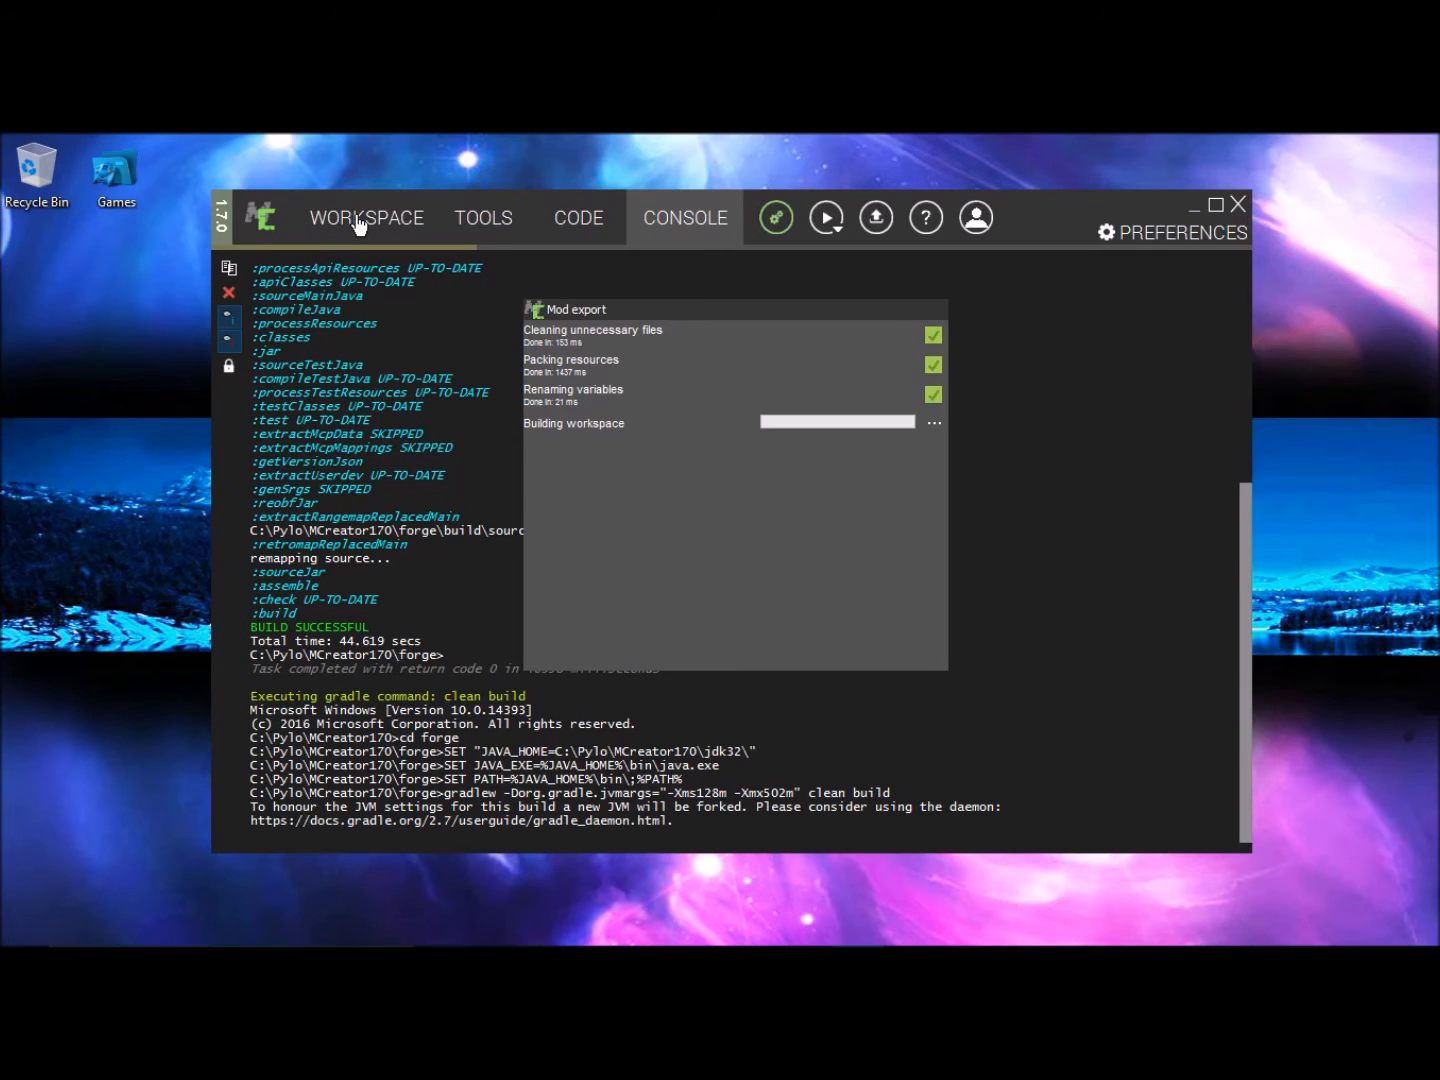
left_click(366, 218)
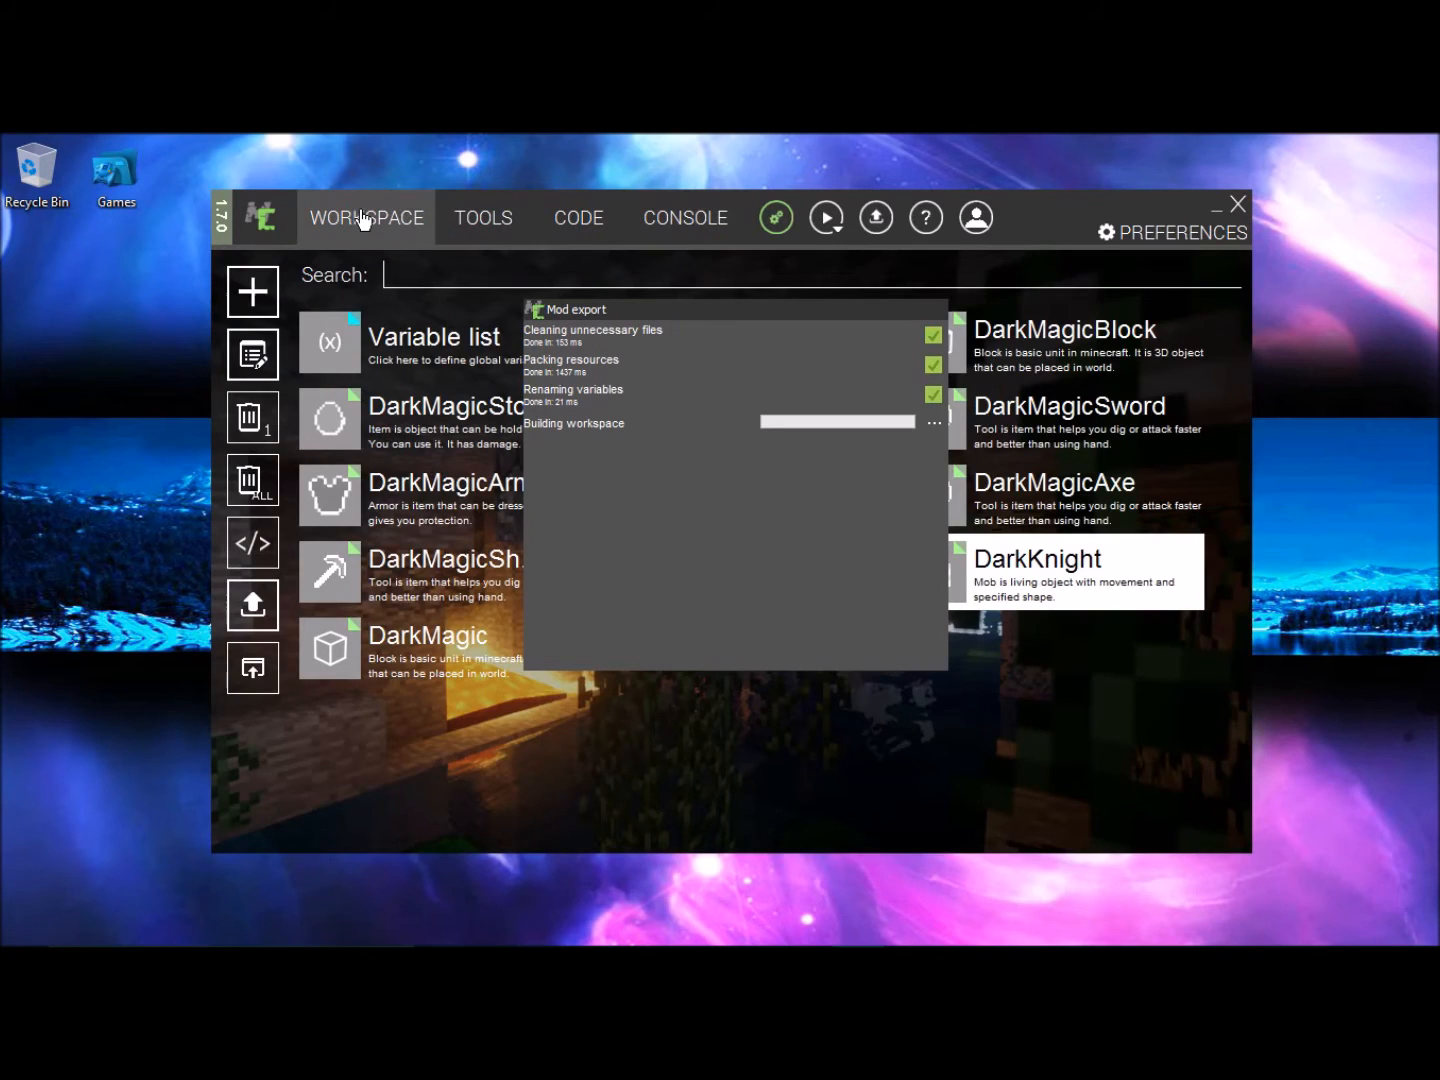
mouse_move(298, 224)
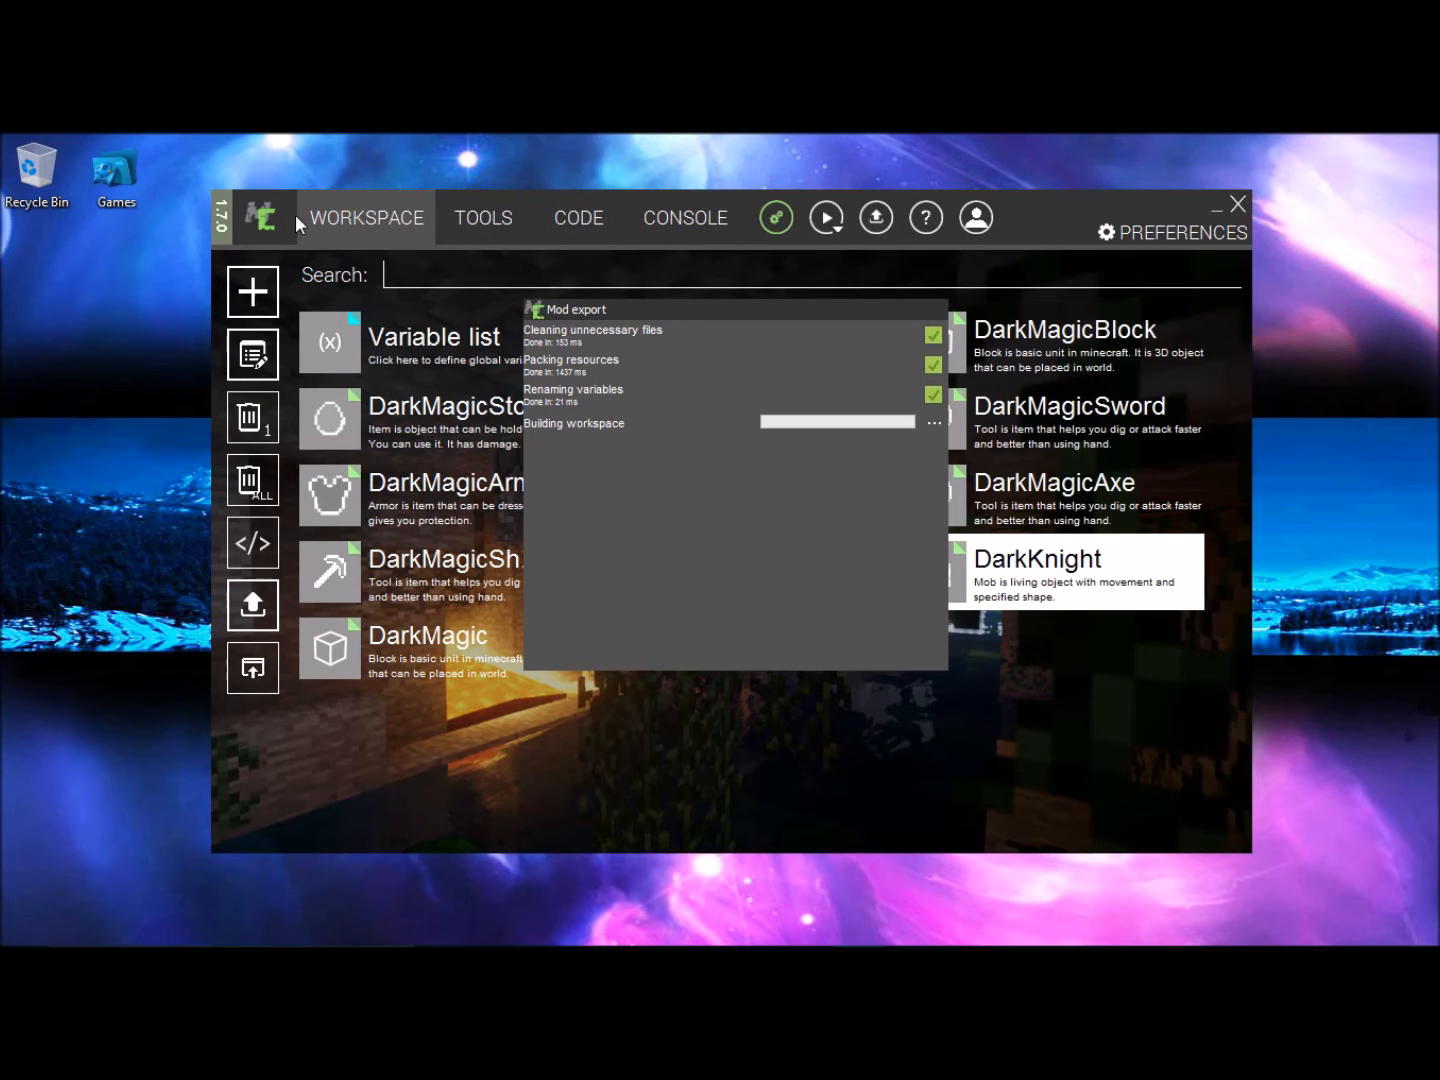
left_click(366, 218)
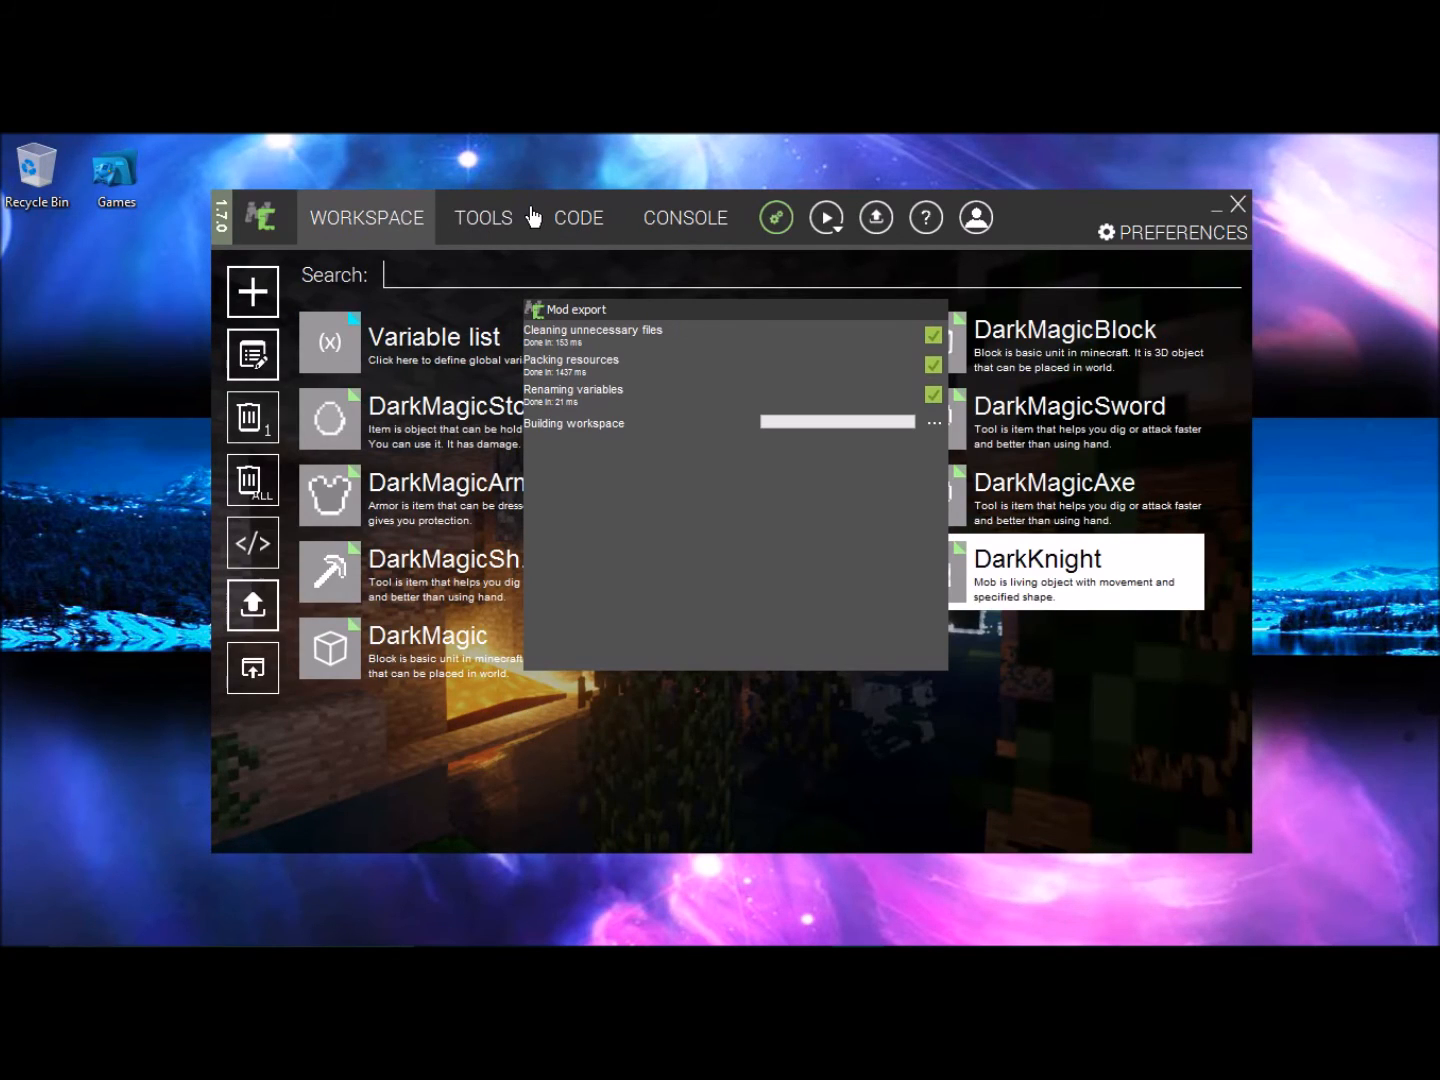
mouse_move(238, 170)
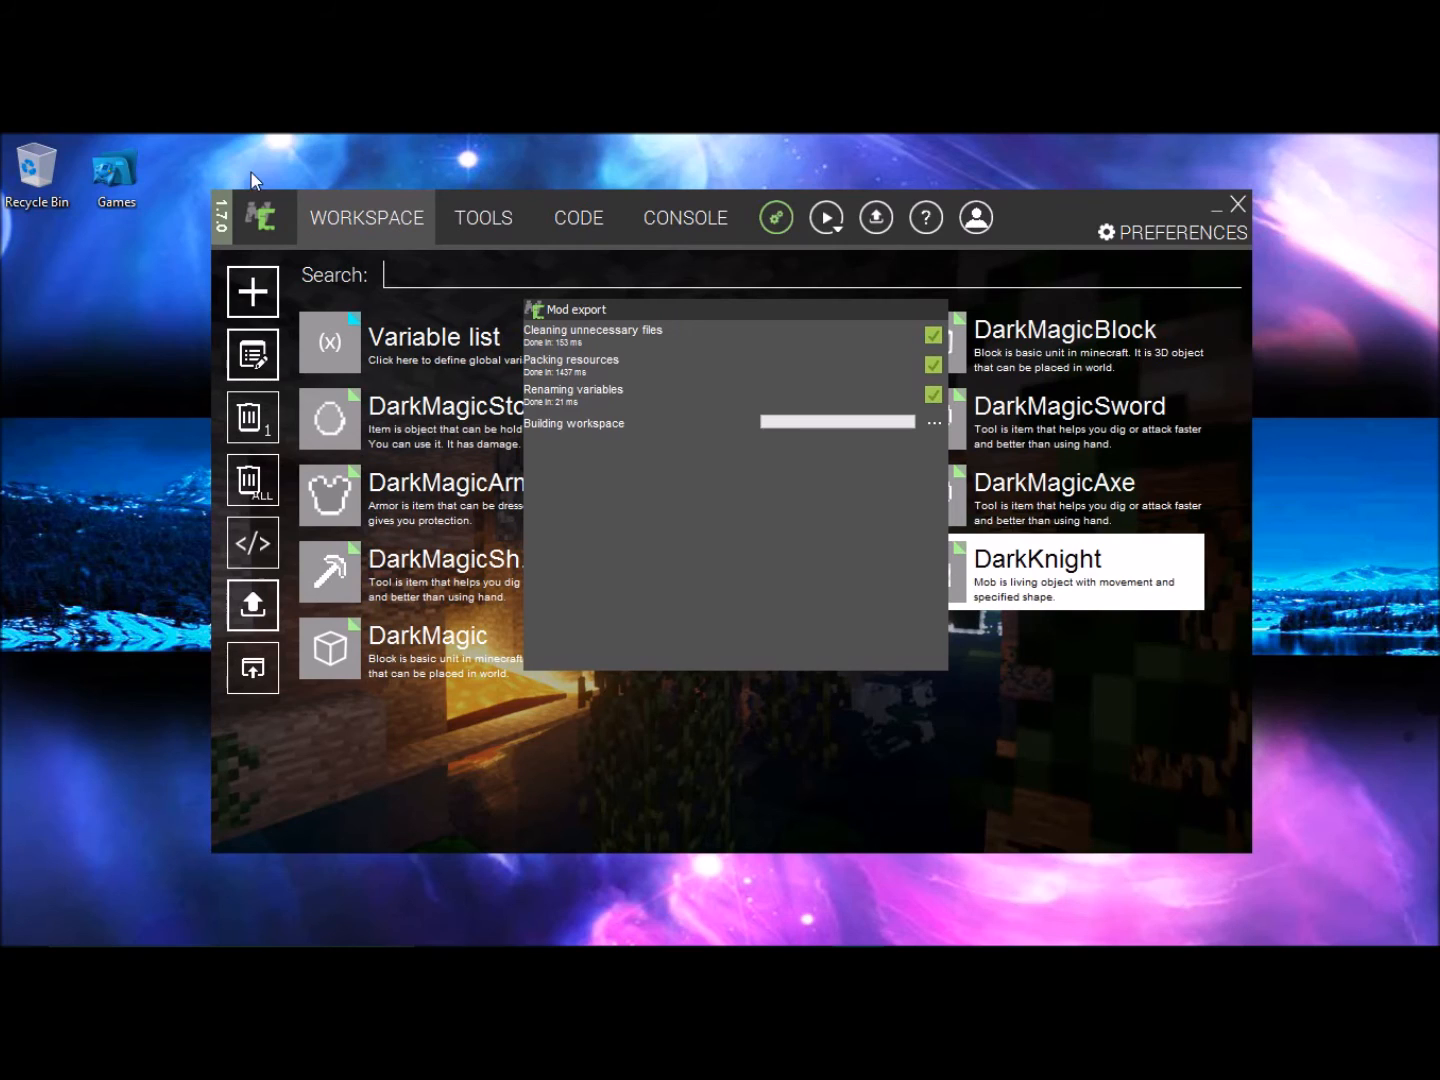
mouse_move(190, 212)
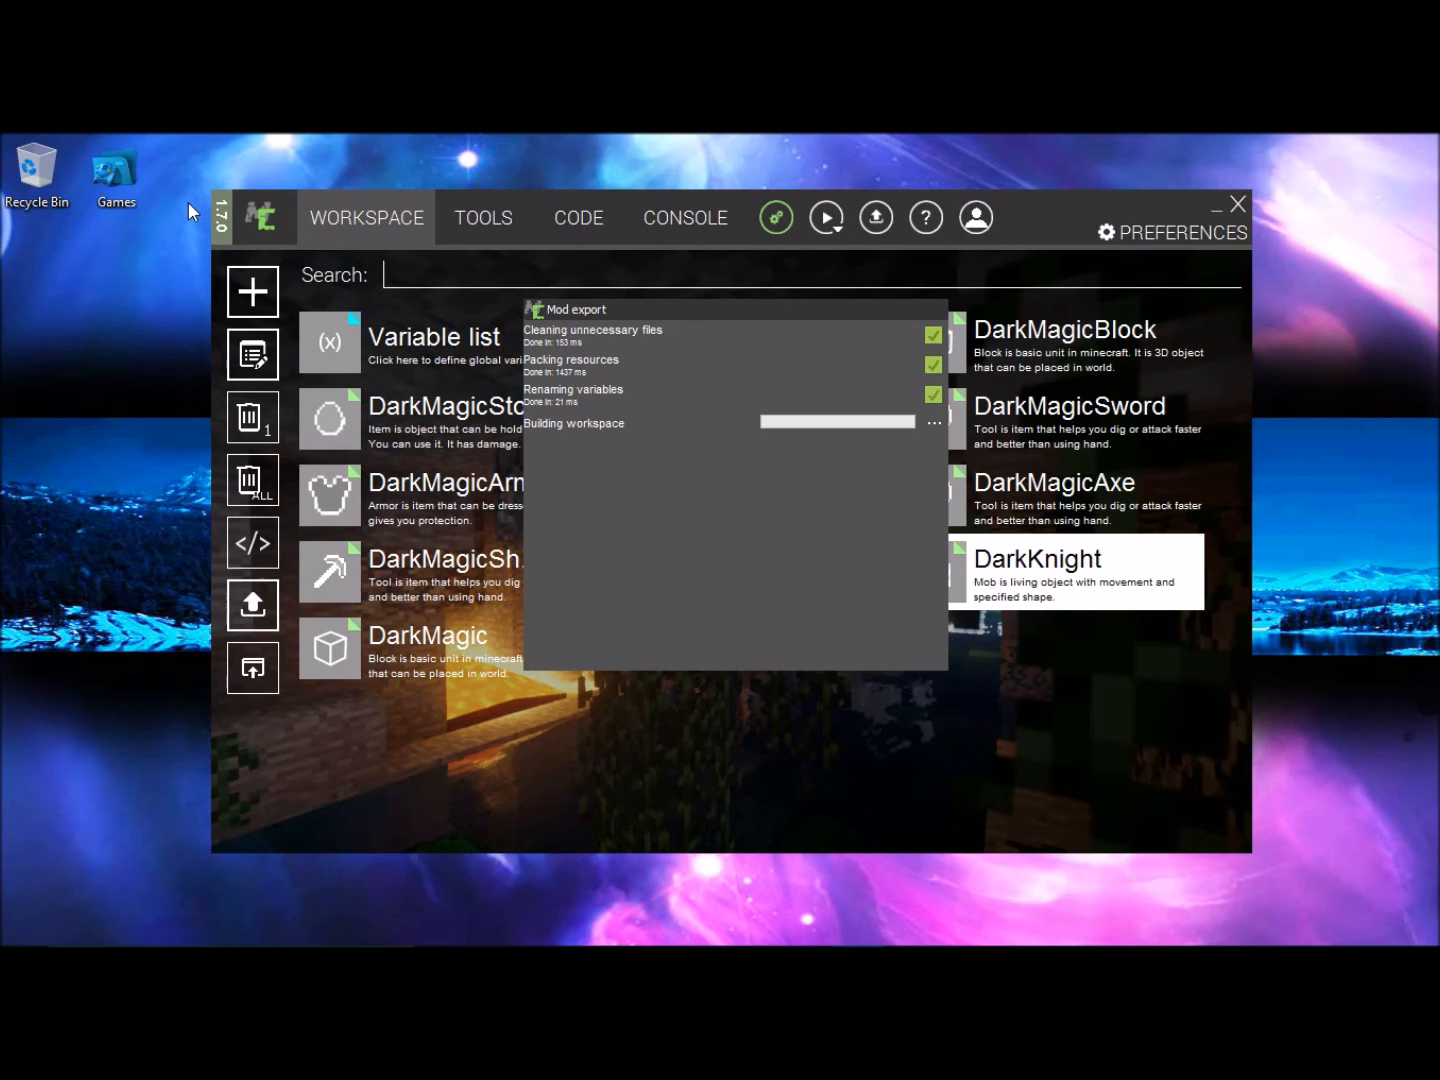
mouse_move(716, 320)
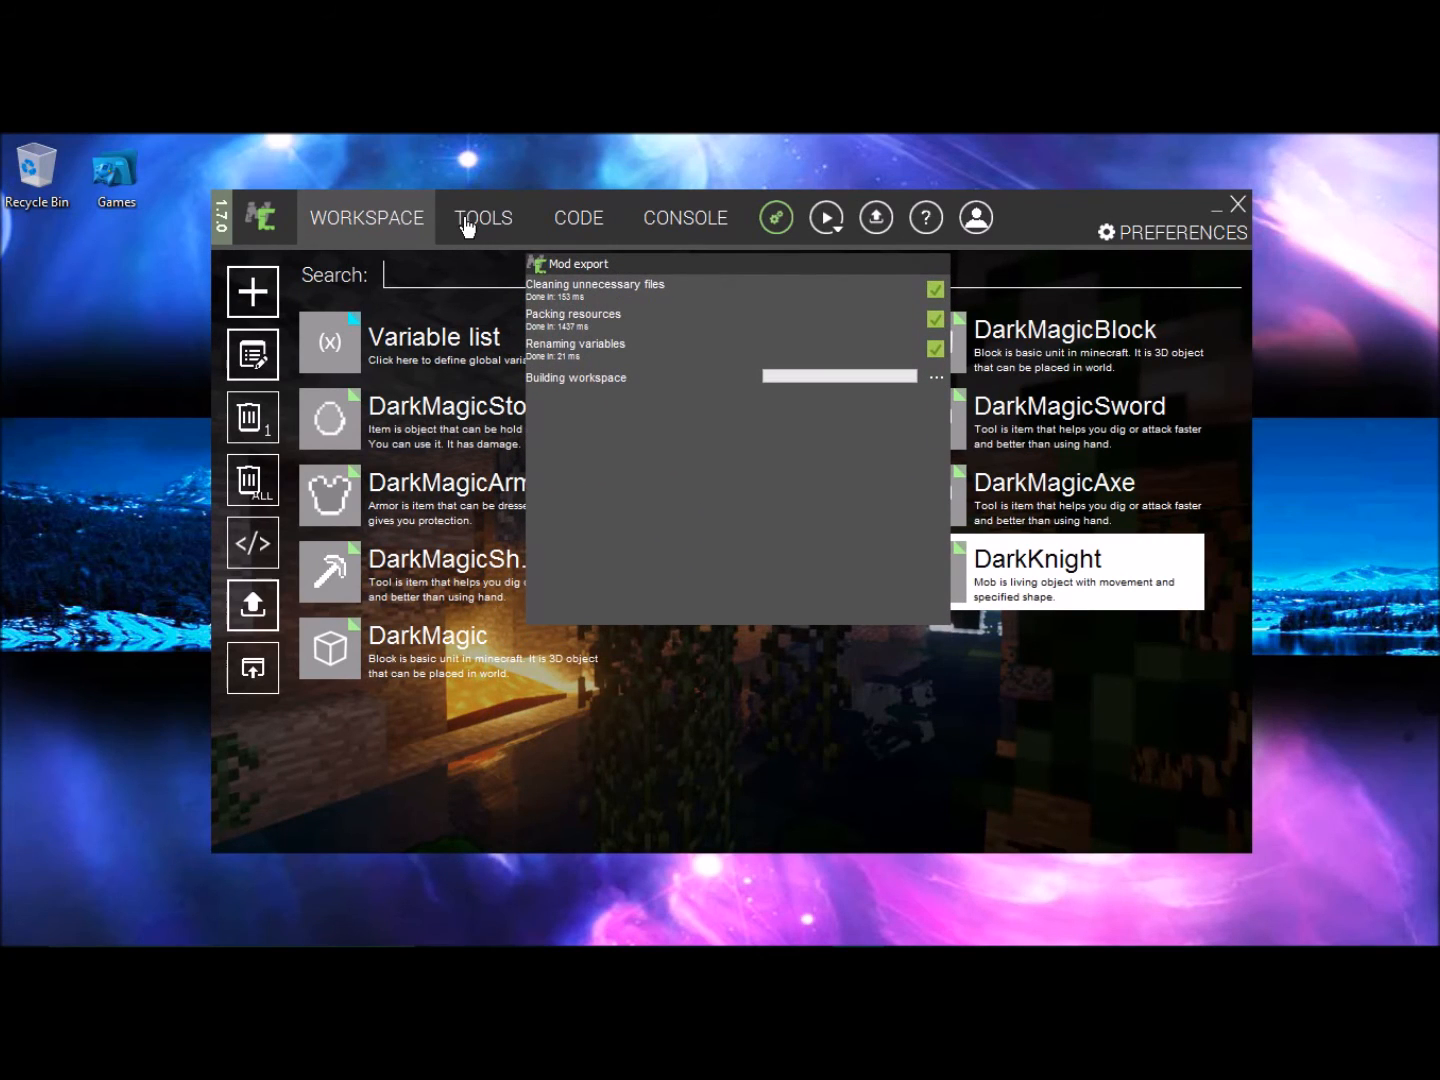
left_click(482, 216)
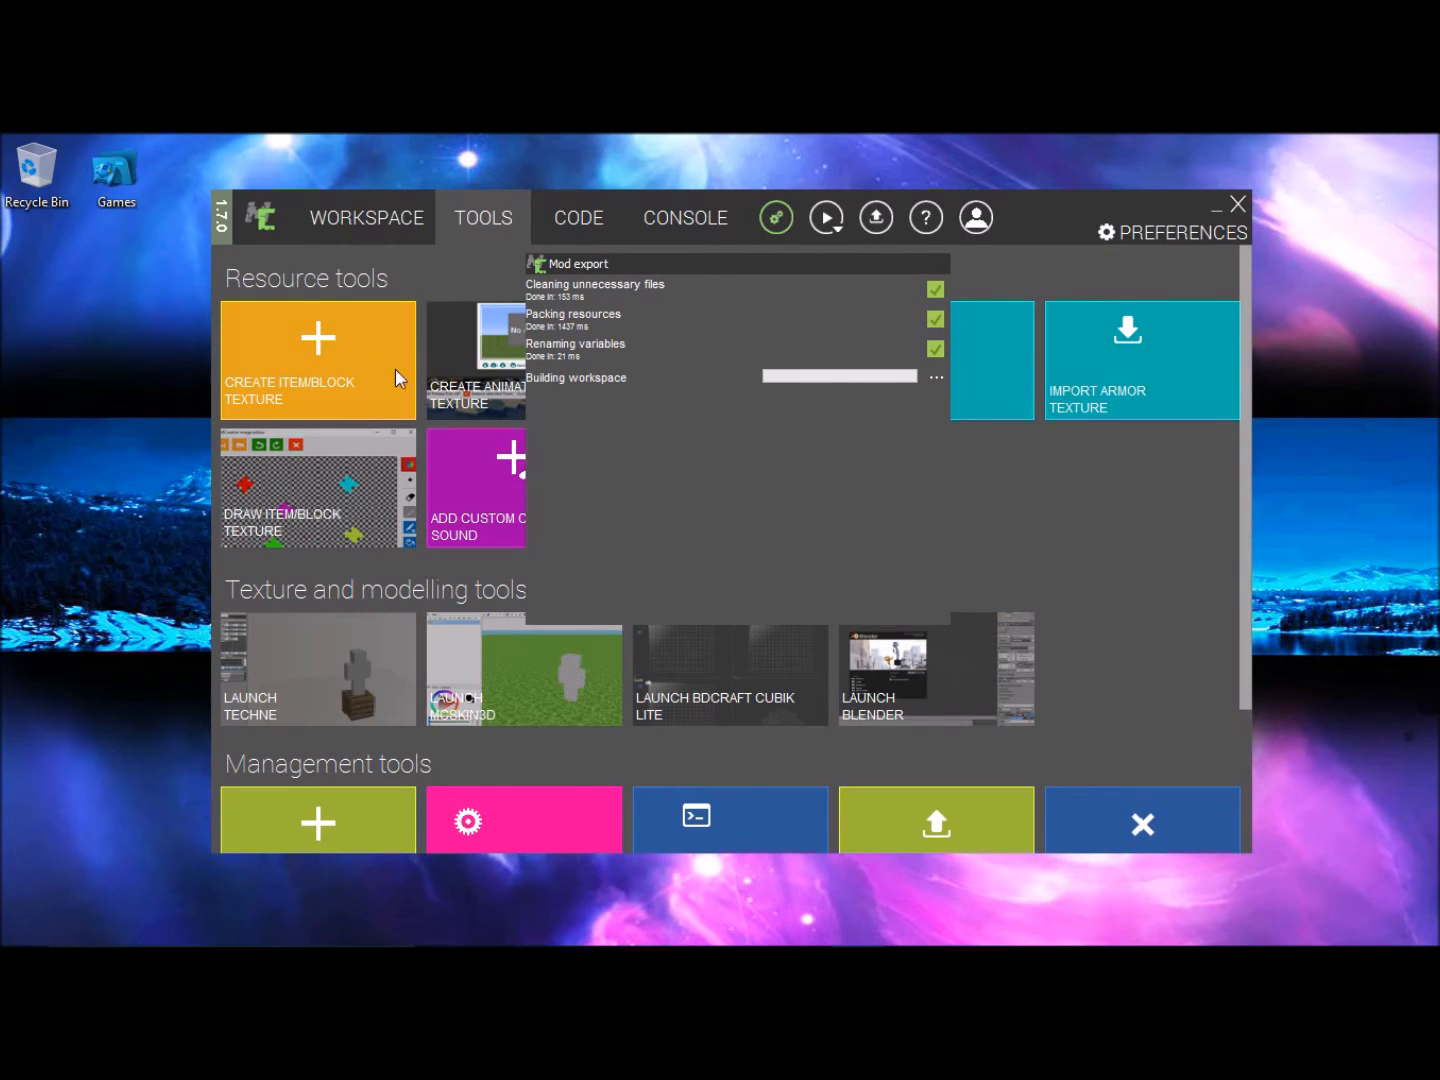
- Save the exported mod jar to the desktop with the file name mod
left_click(366, 216)
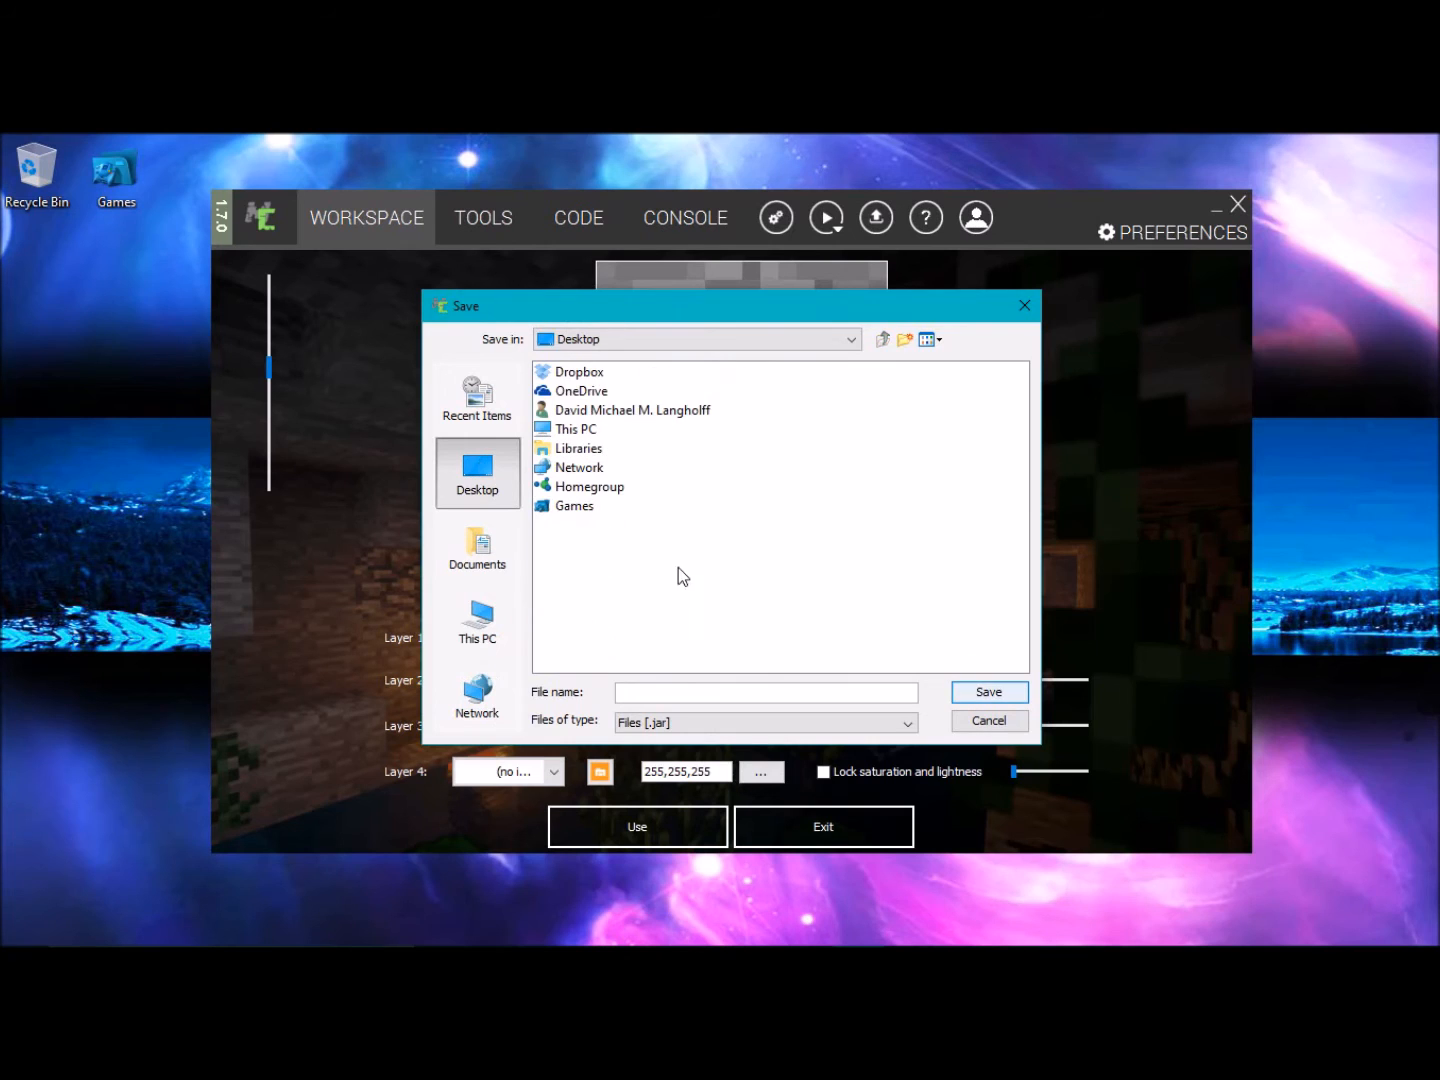
type("mo")
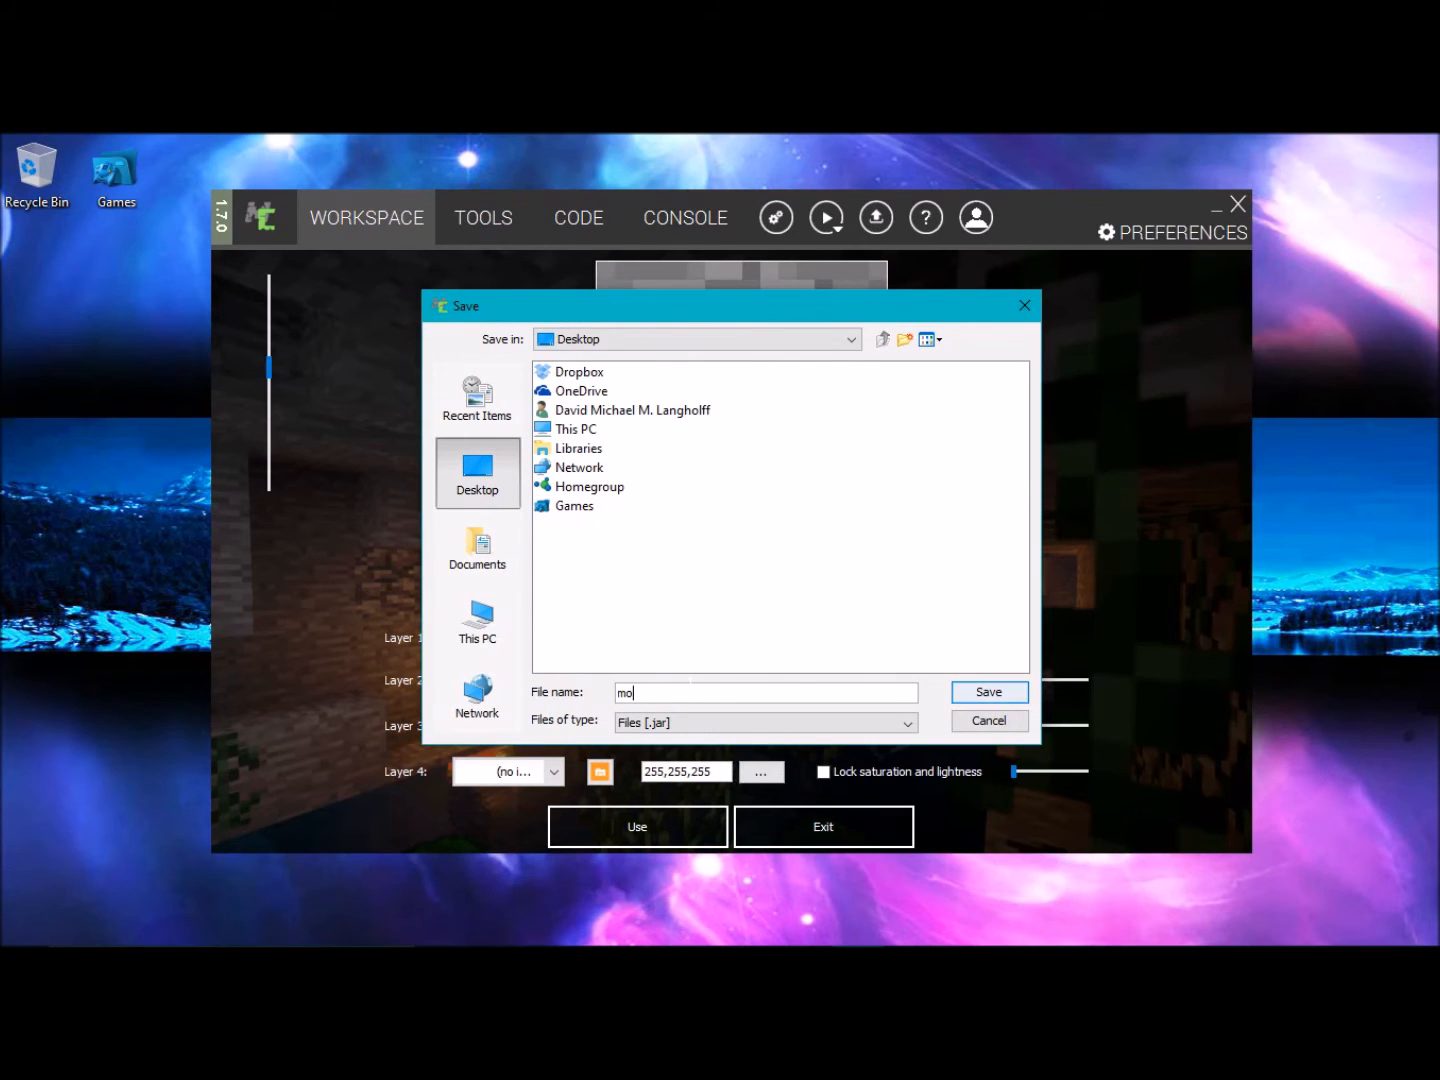
left_click(988, 692)
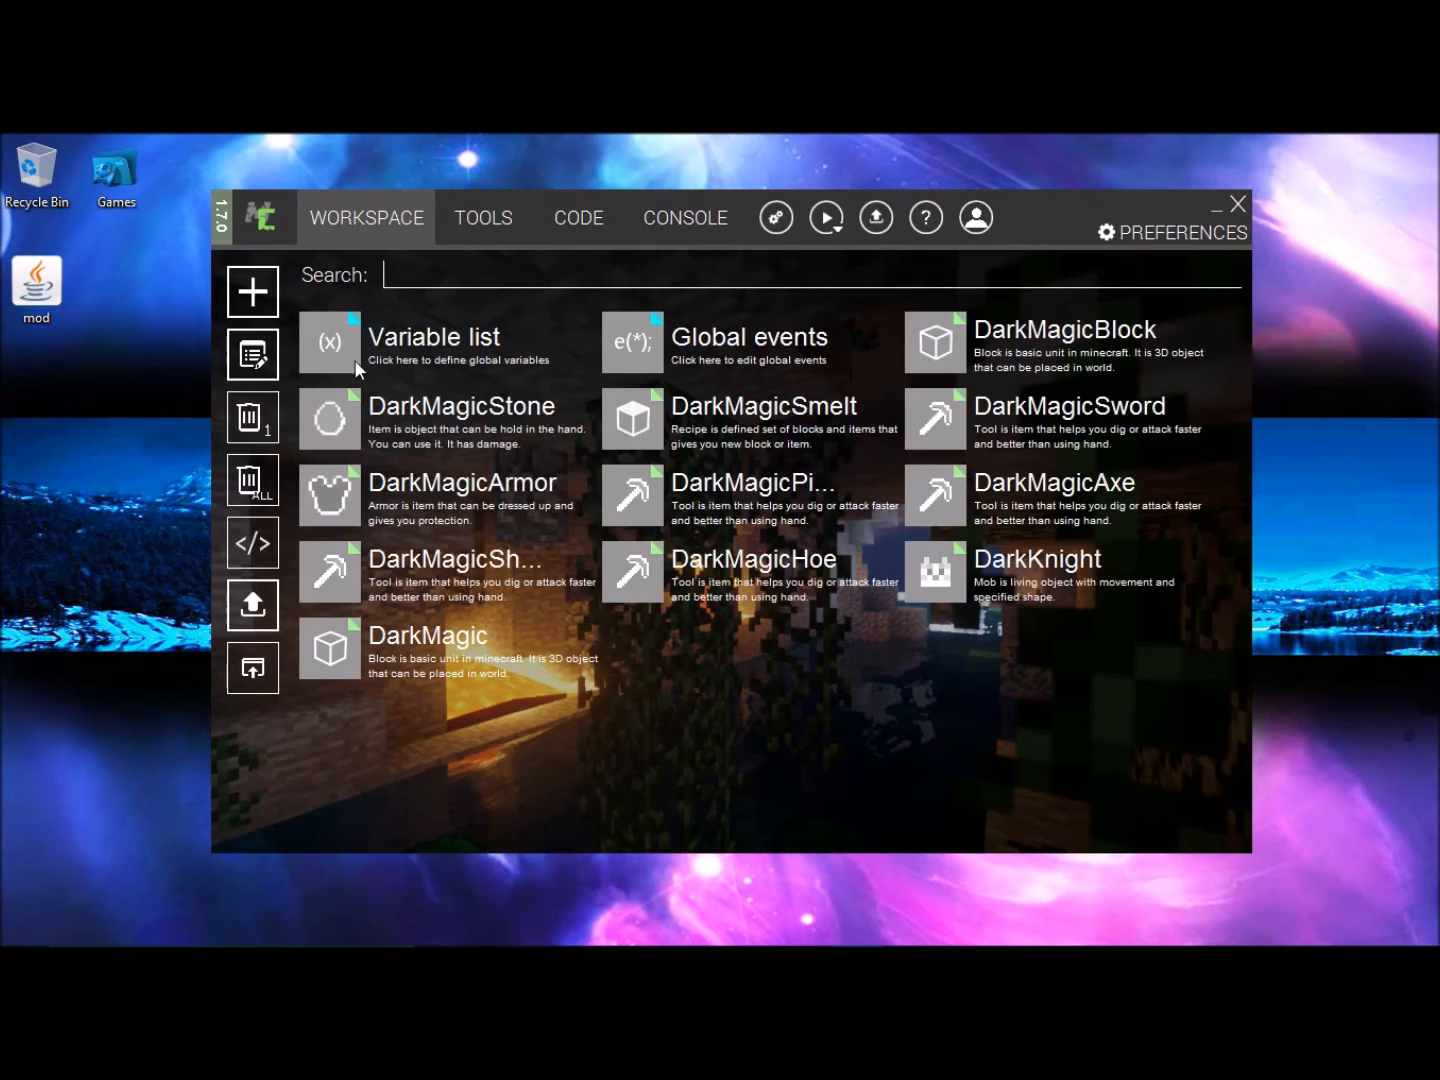
mouse_move(108, 488)
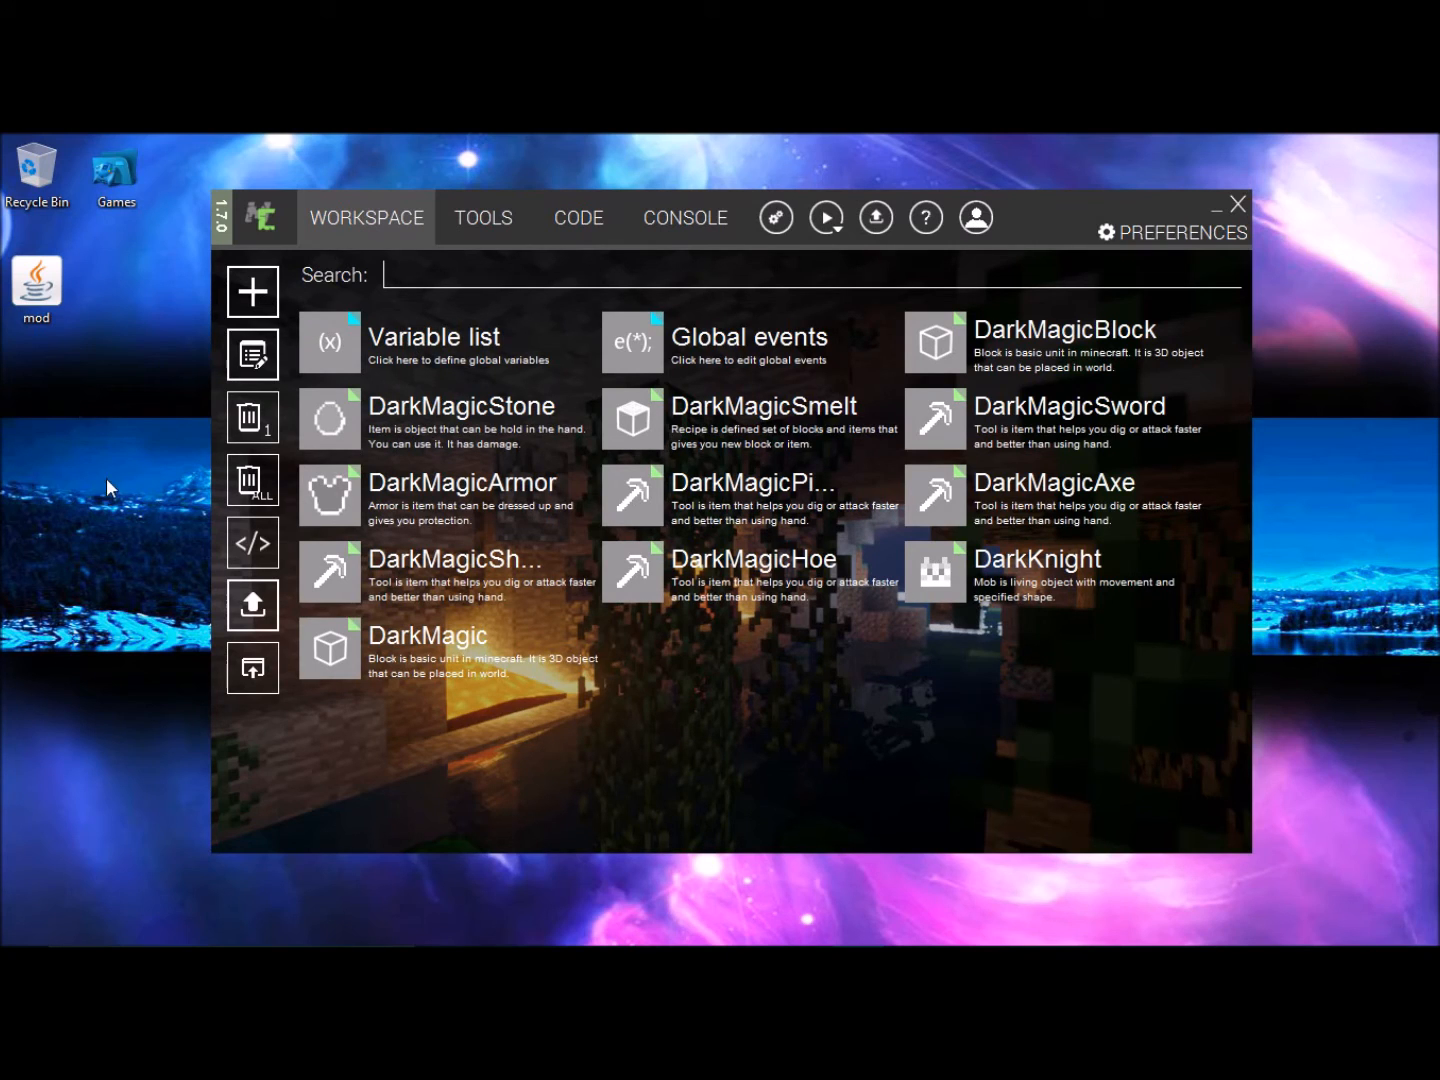
- Navigate from %appdata% through .minecraft into the mods folder to confirm the mod jar is there
left_click(22, 926)
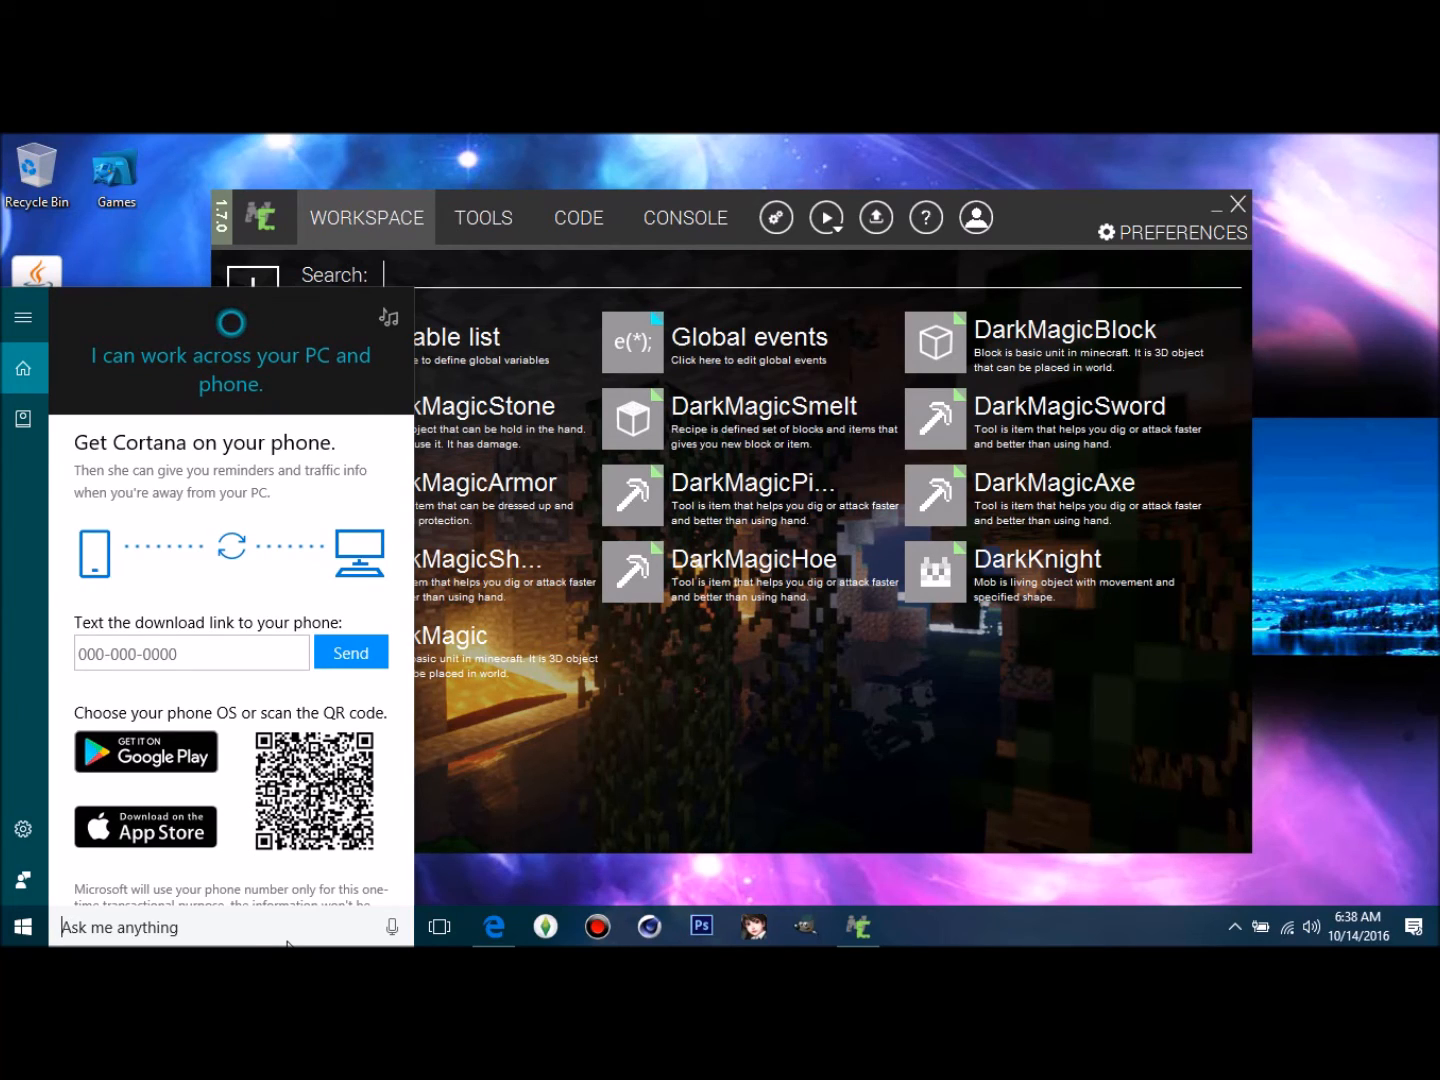
type("%")
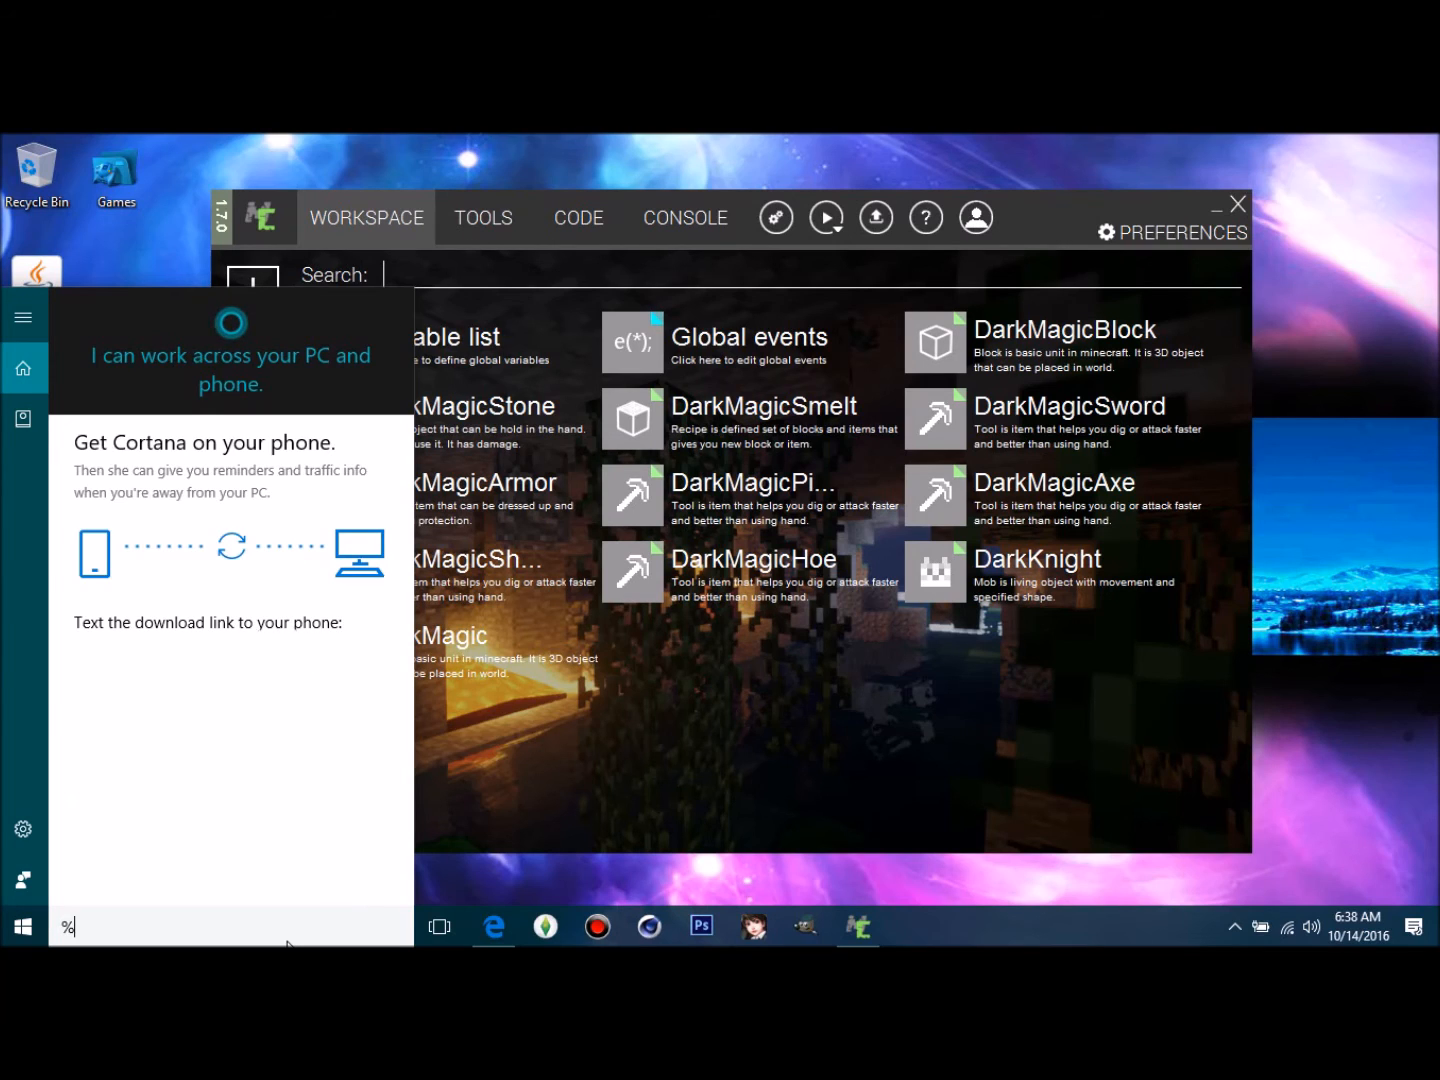
type("a")
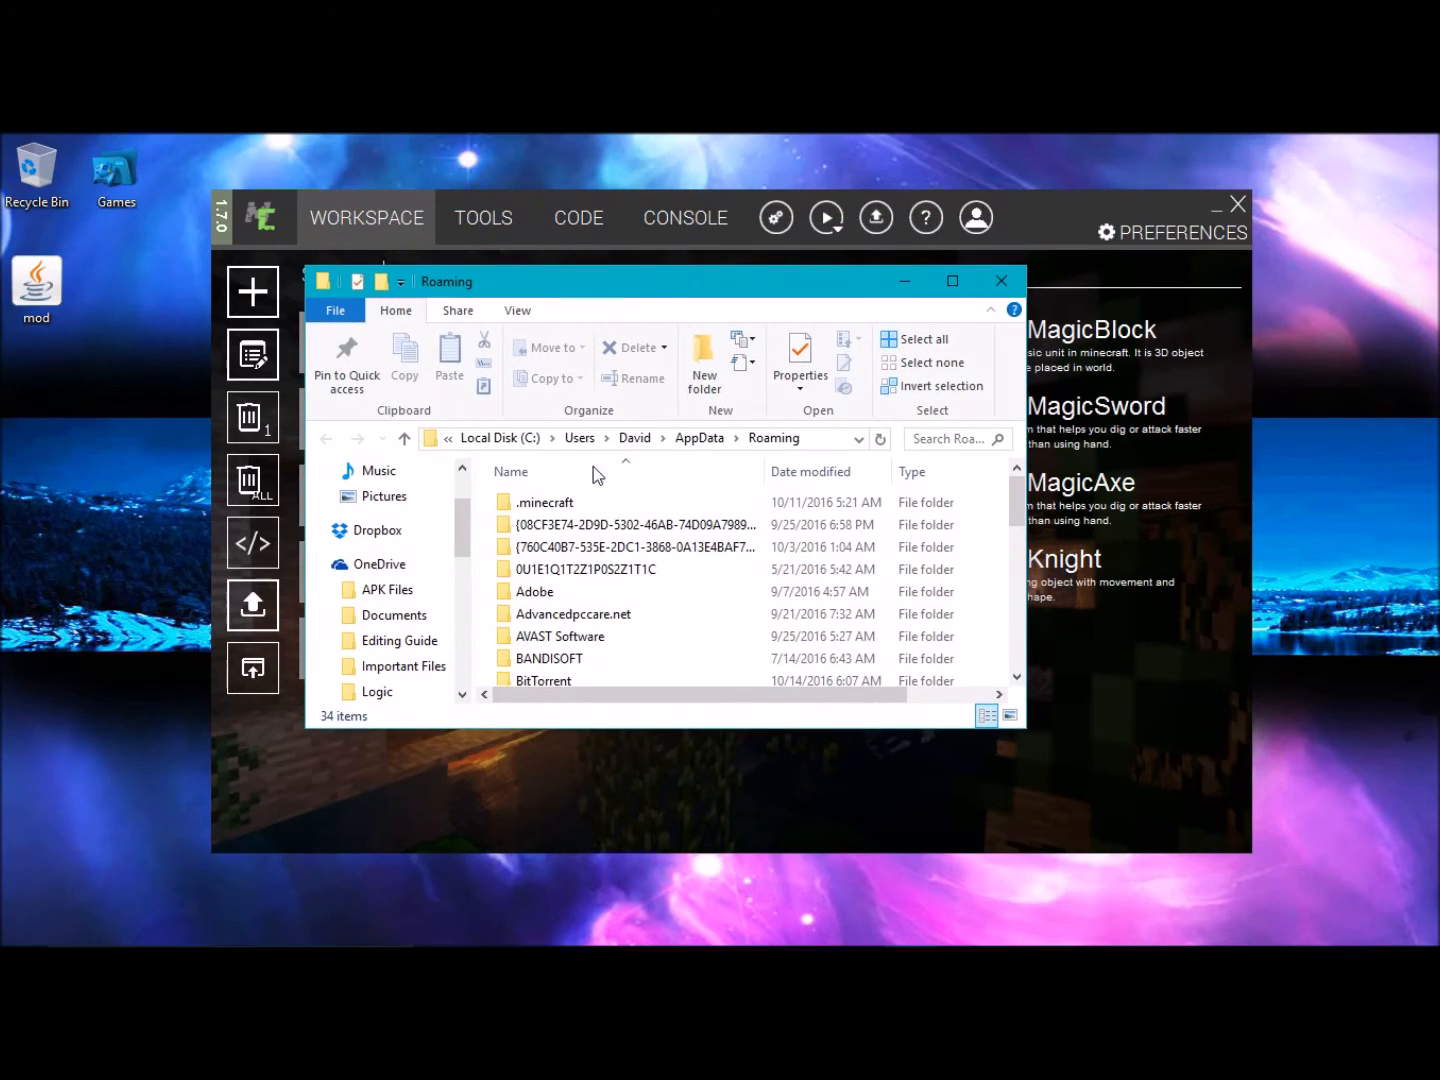
double_click(544, 502)
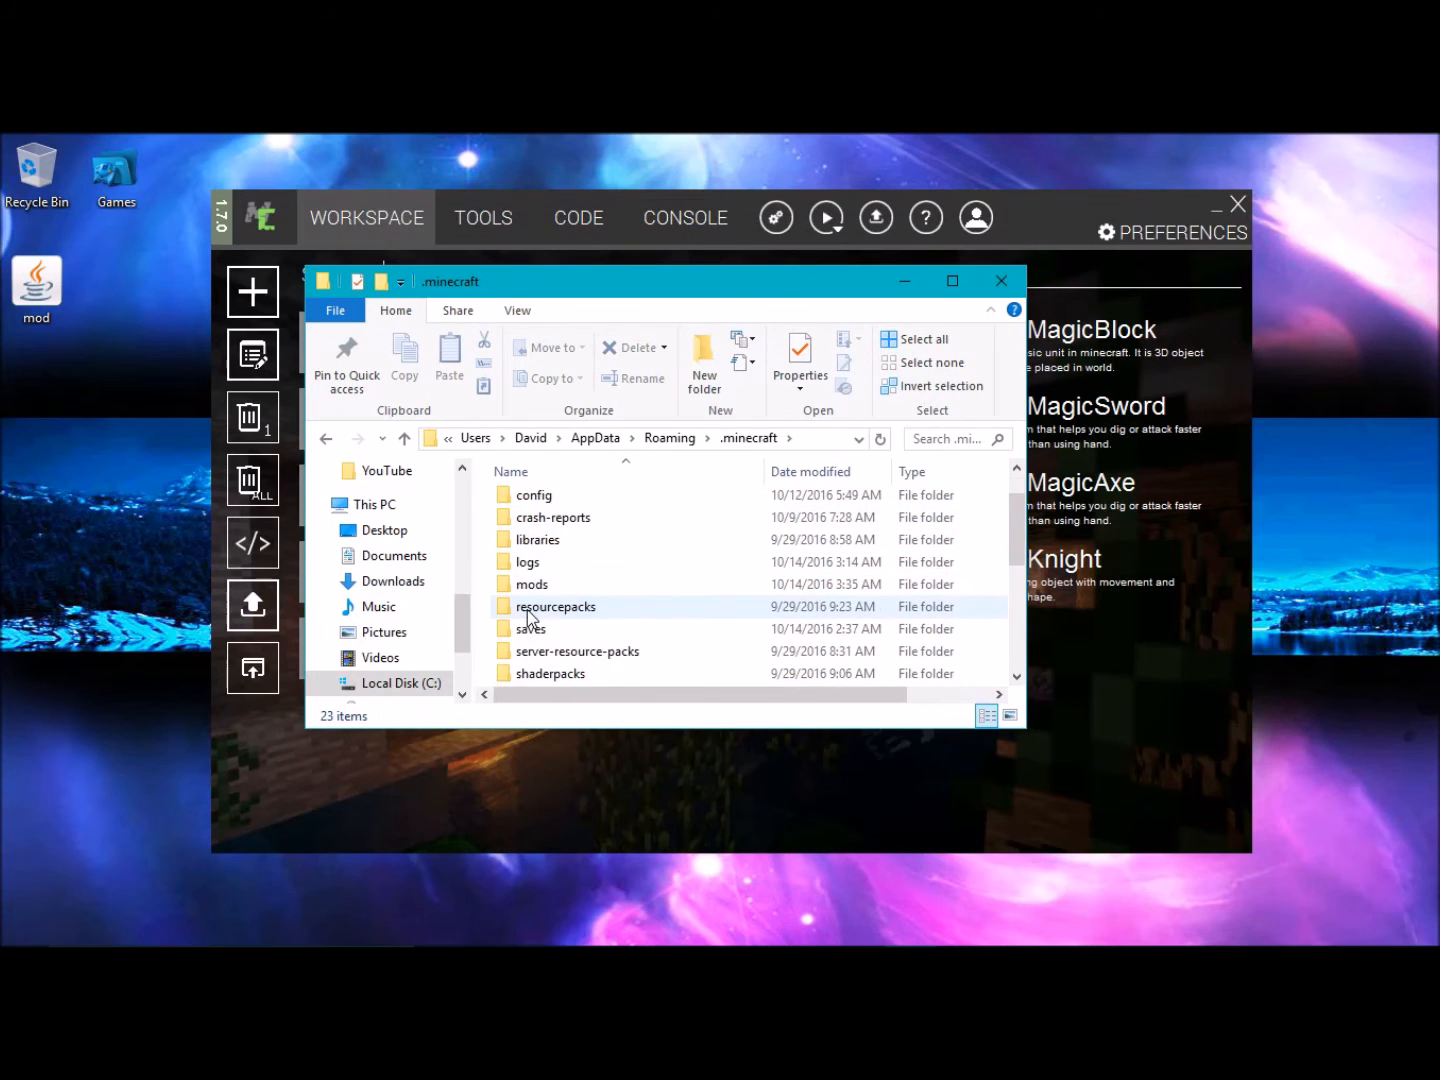
left_click(532, 518)
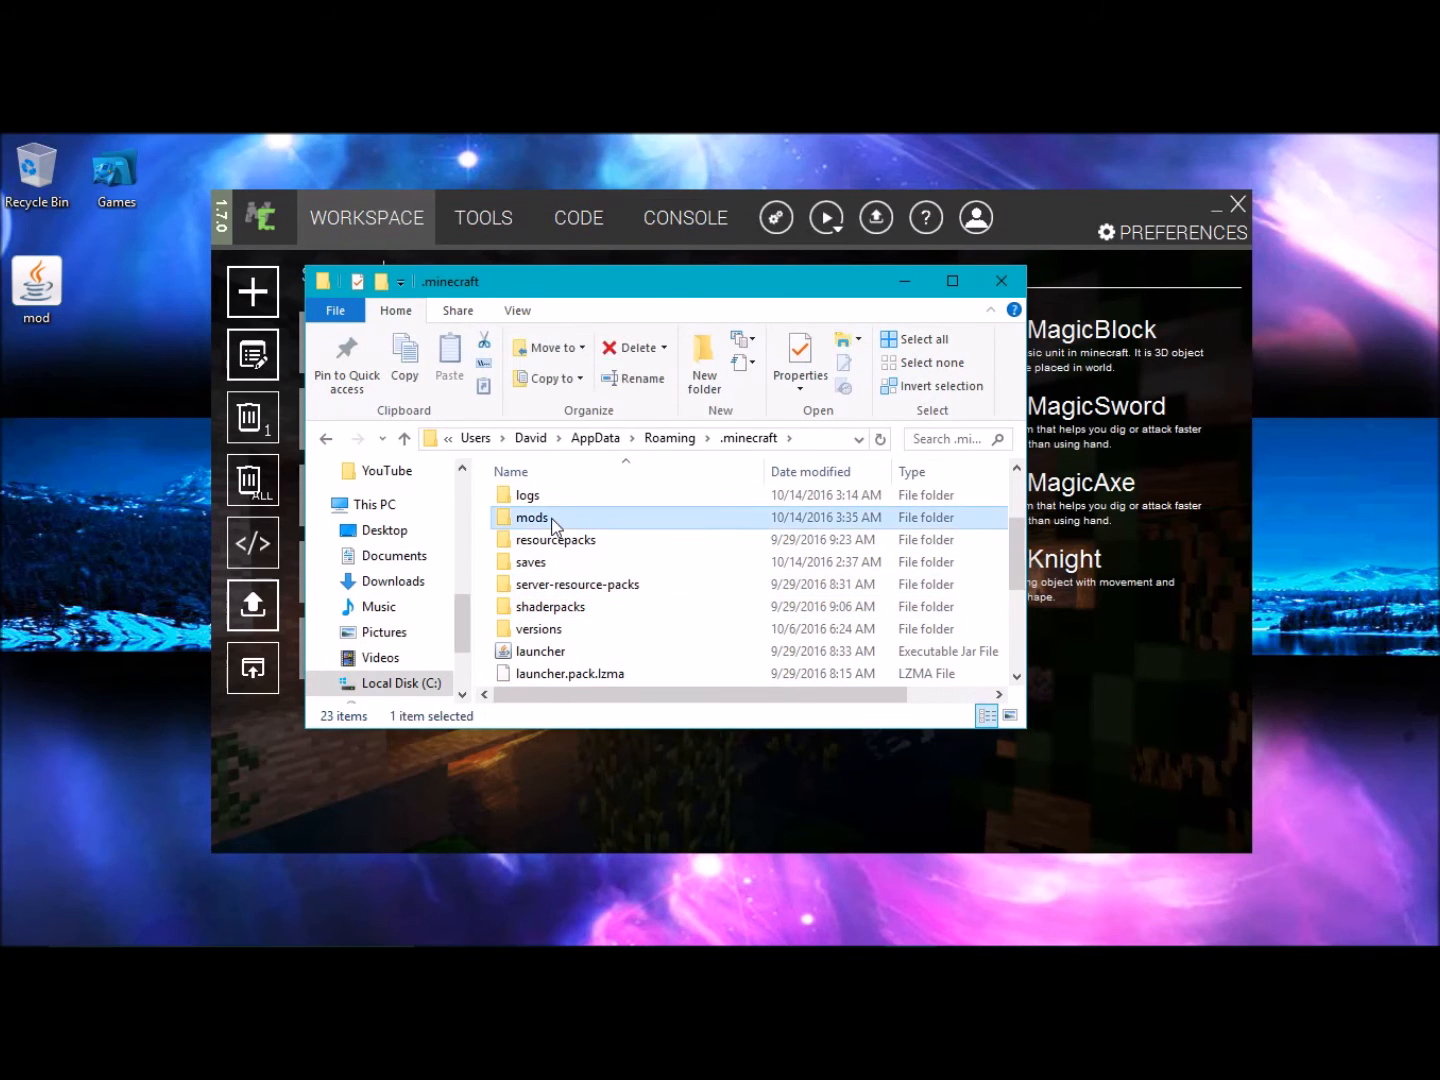
double_click(532, 516)
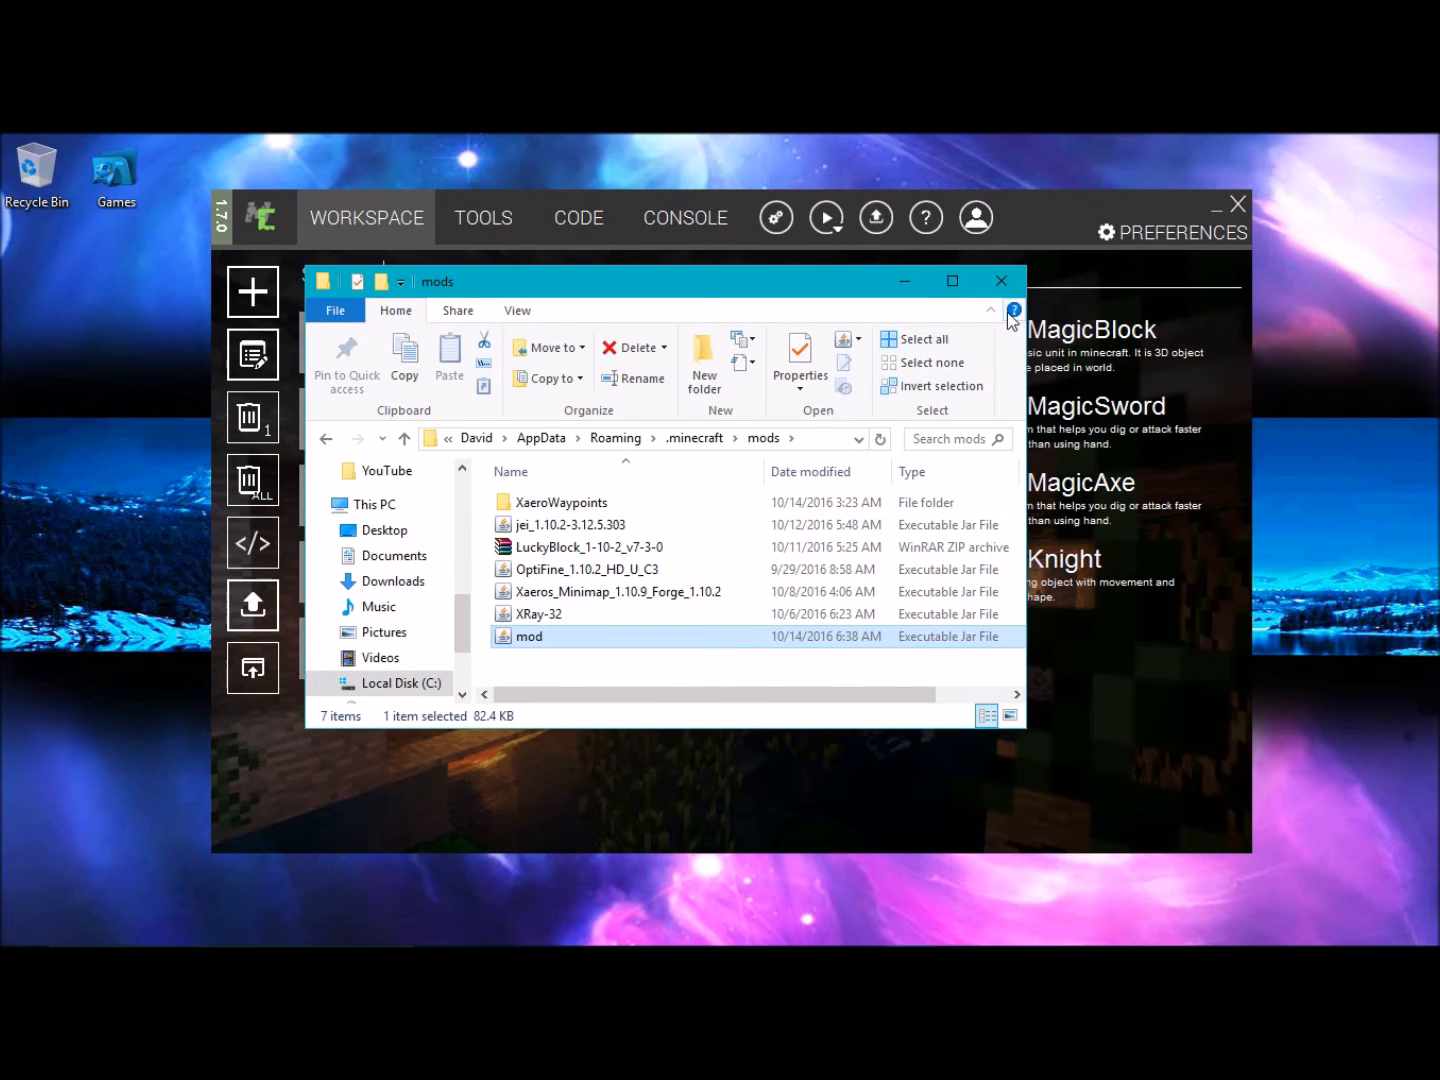
- Close the mods folder window and bring the Minecraft game back up
left_click(1000, 280)
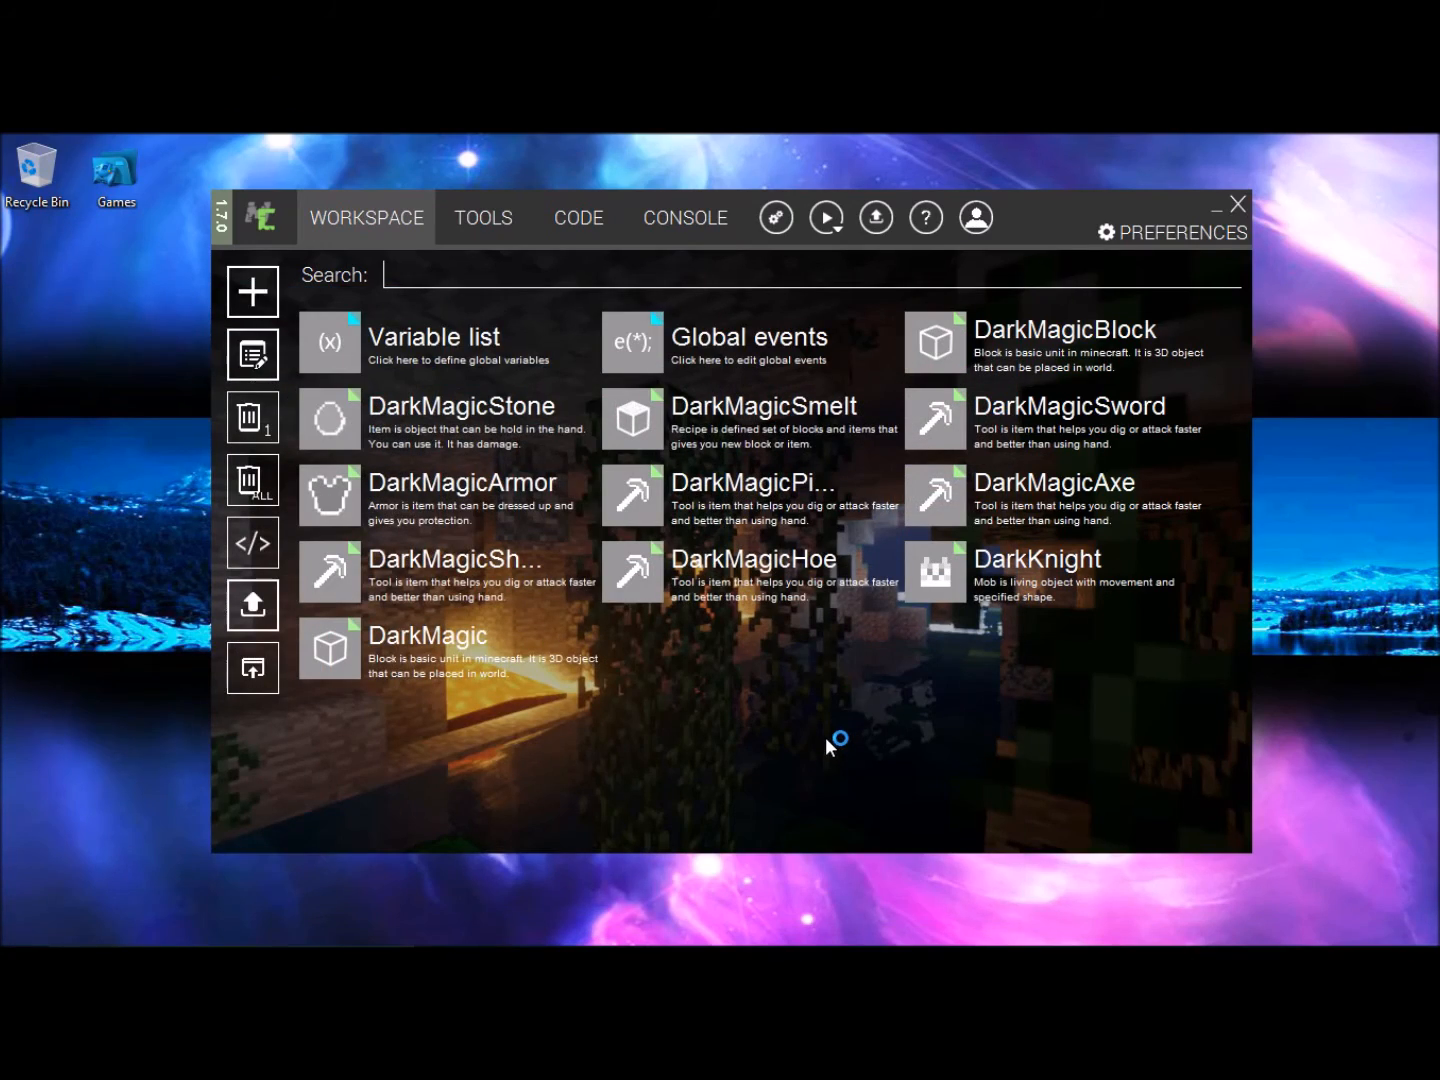
left_click(824, 216)
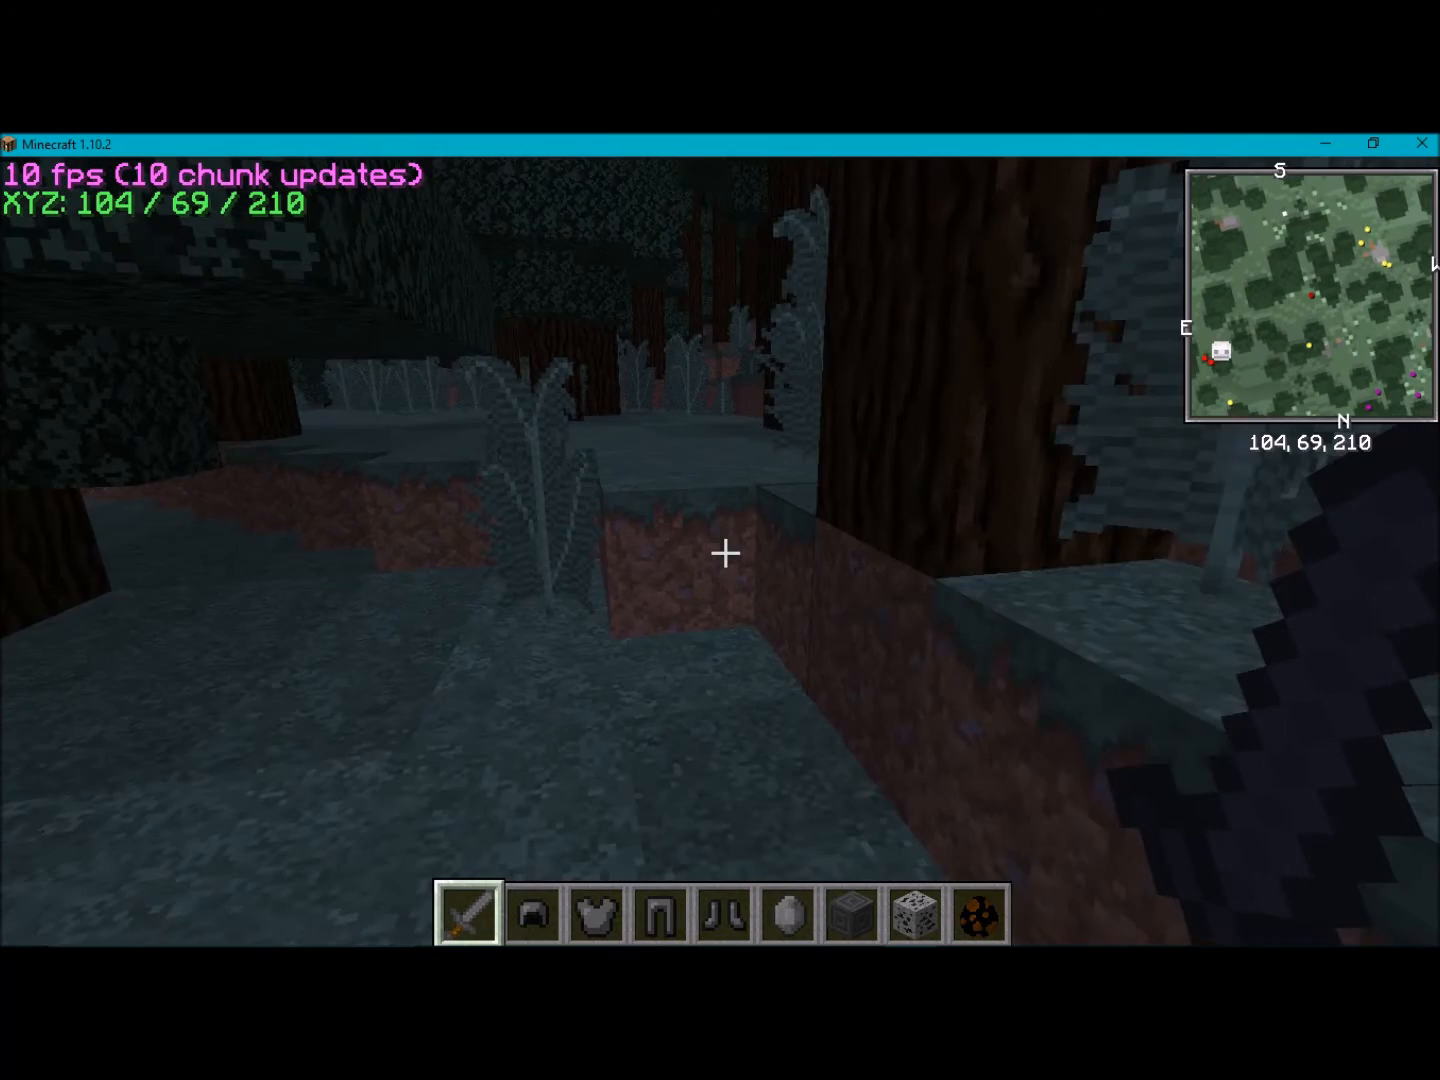
- Take the Dark Magic items from the creative inventory and hold the Dark Magic Armor Body
key("e")
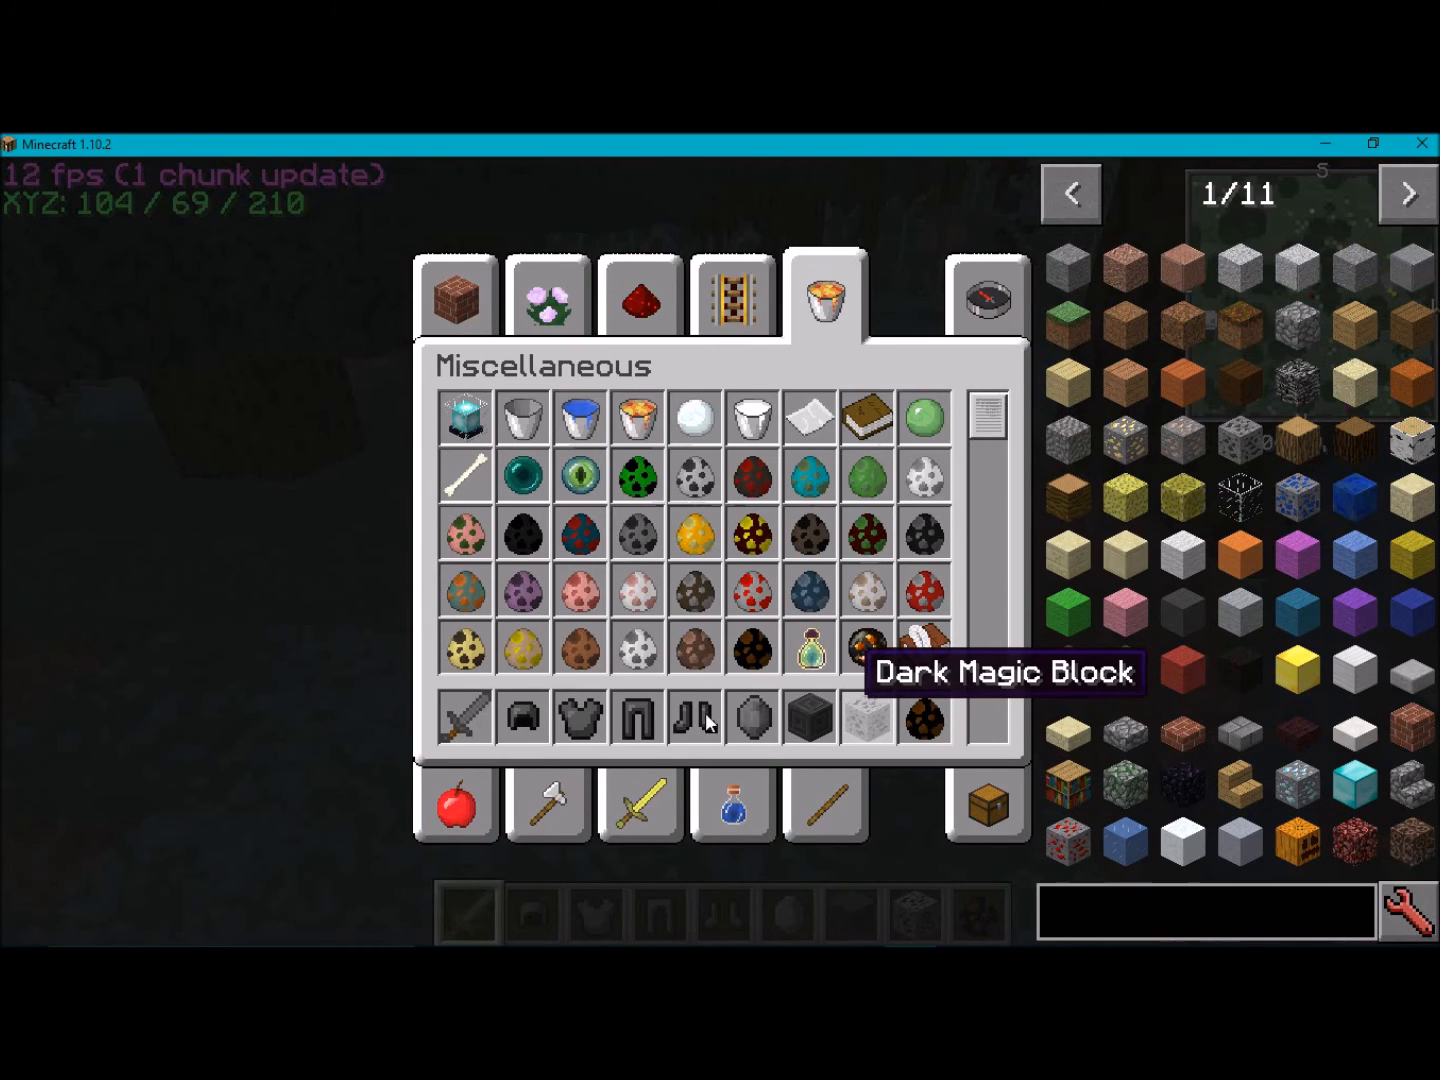
mouse_move(444, 758)
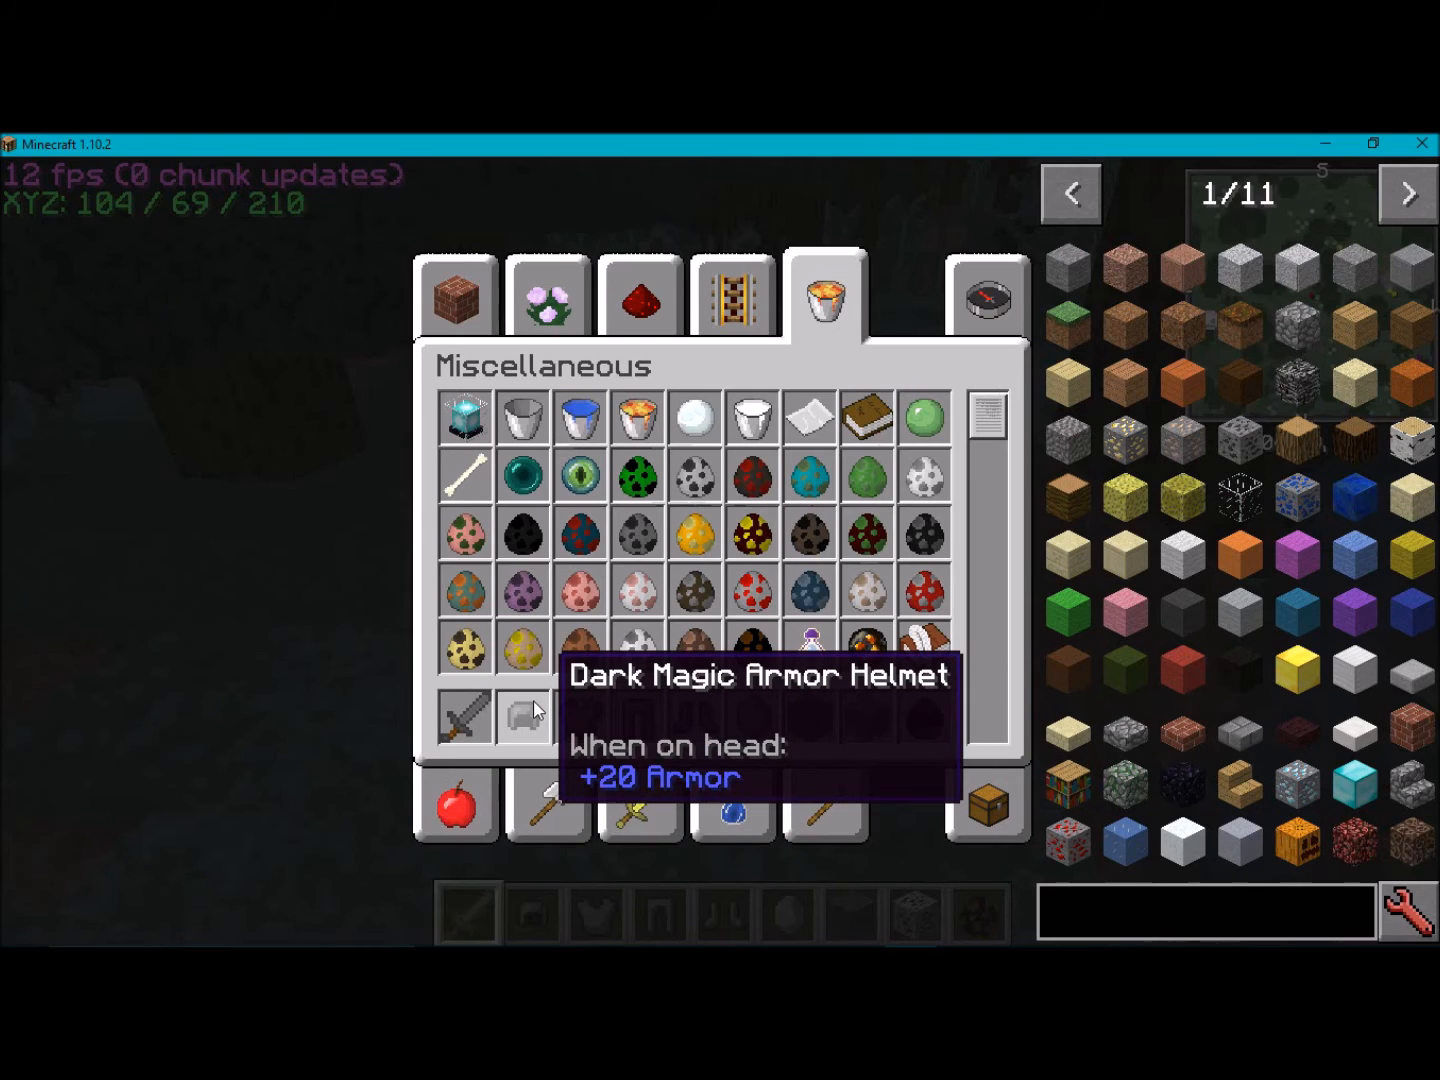
mouse_move(584, 708)
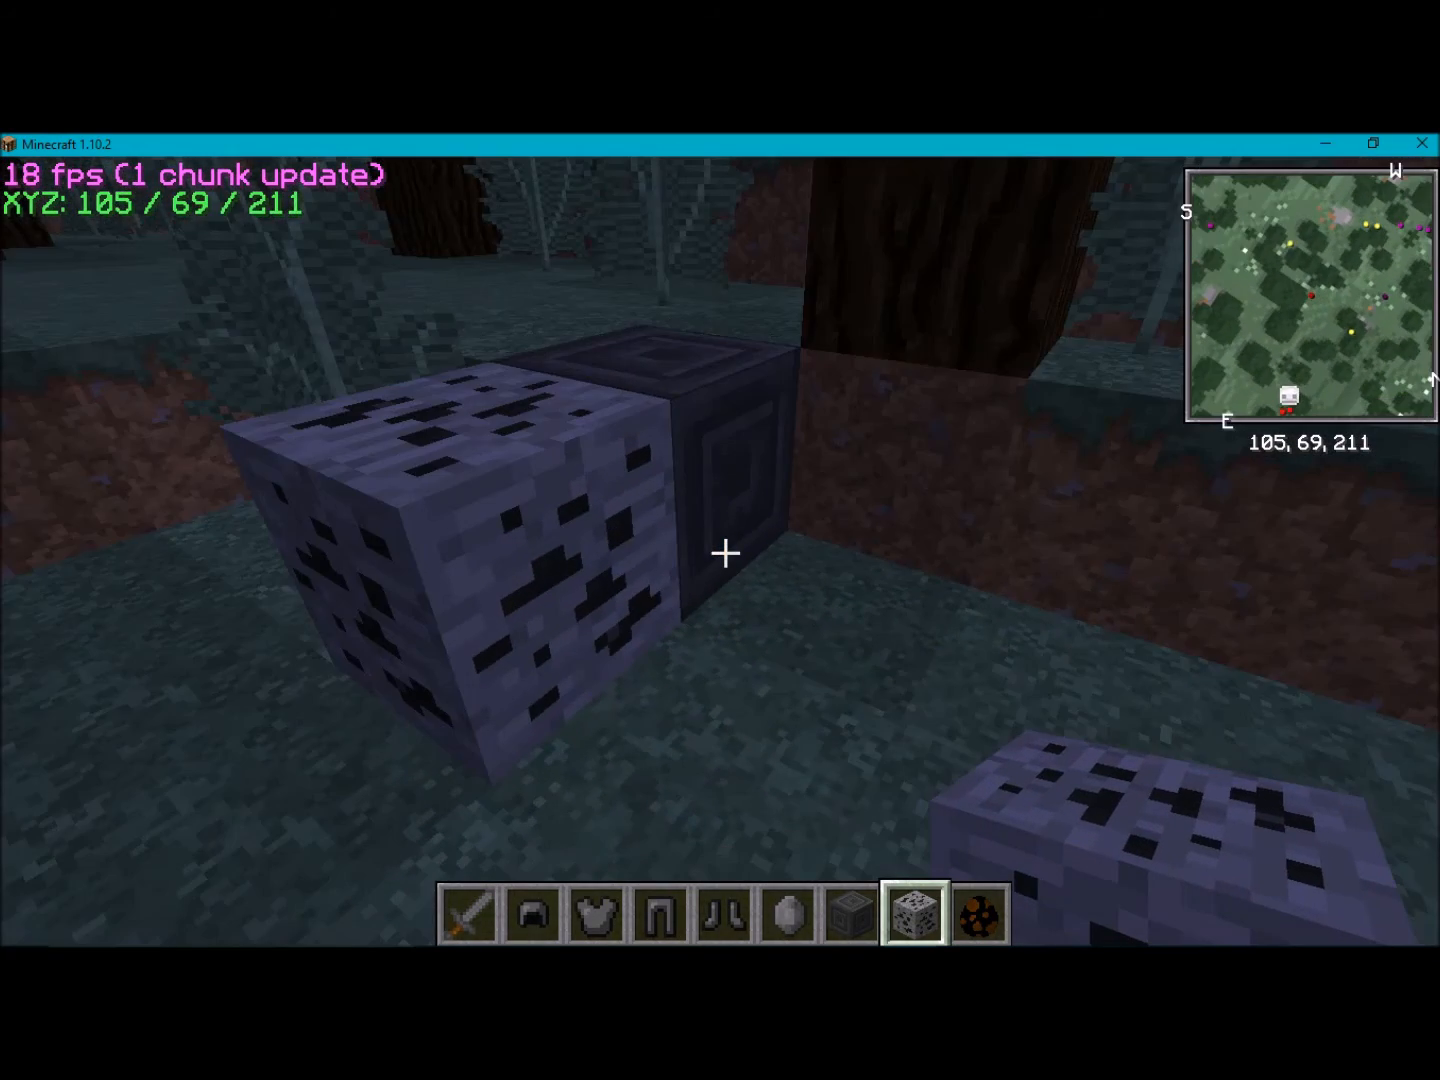
mouse_move(720, 556)
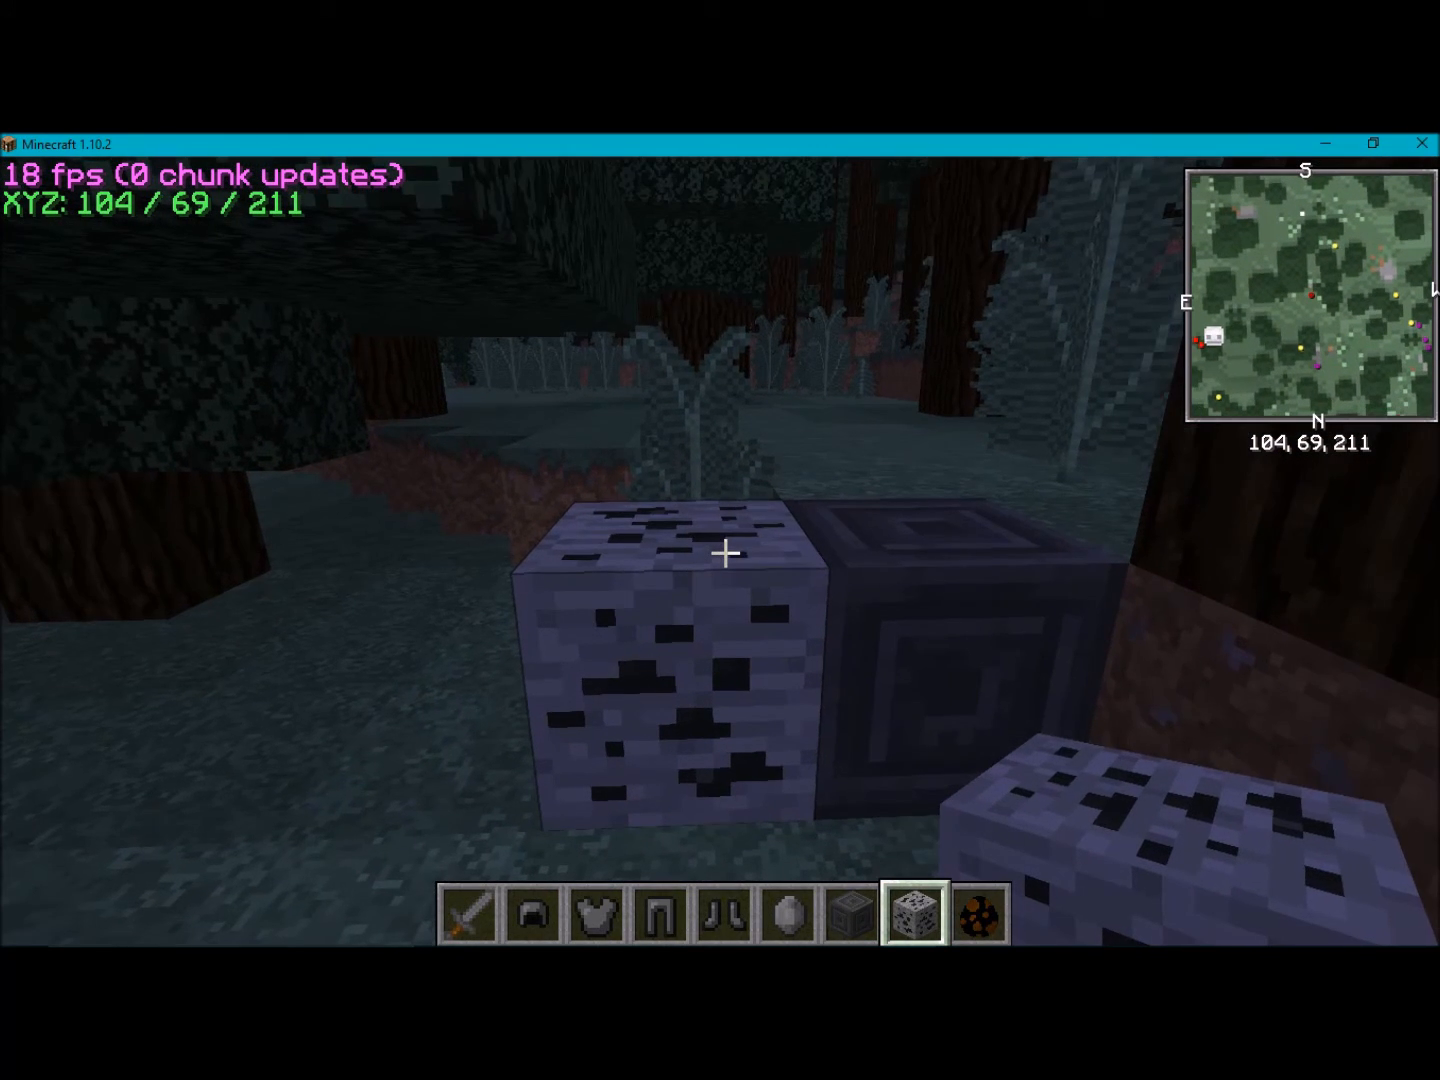
key("w")
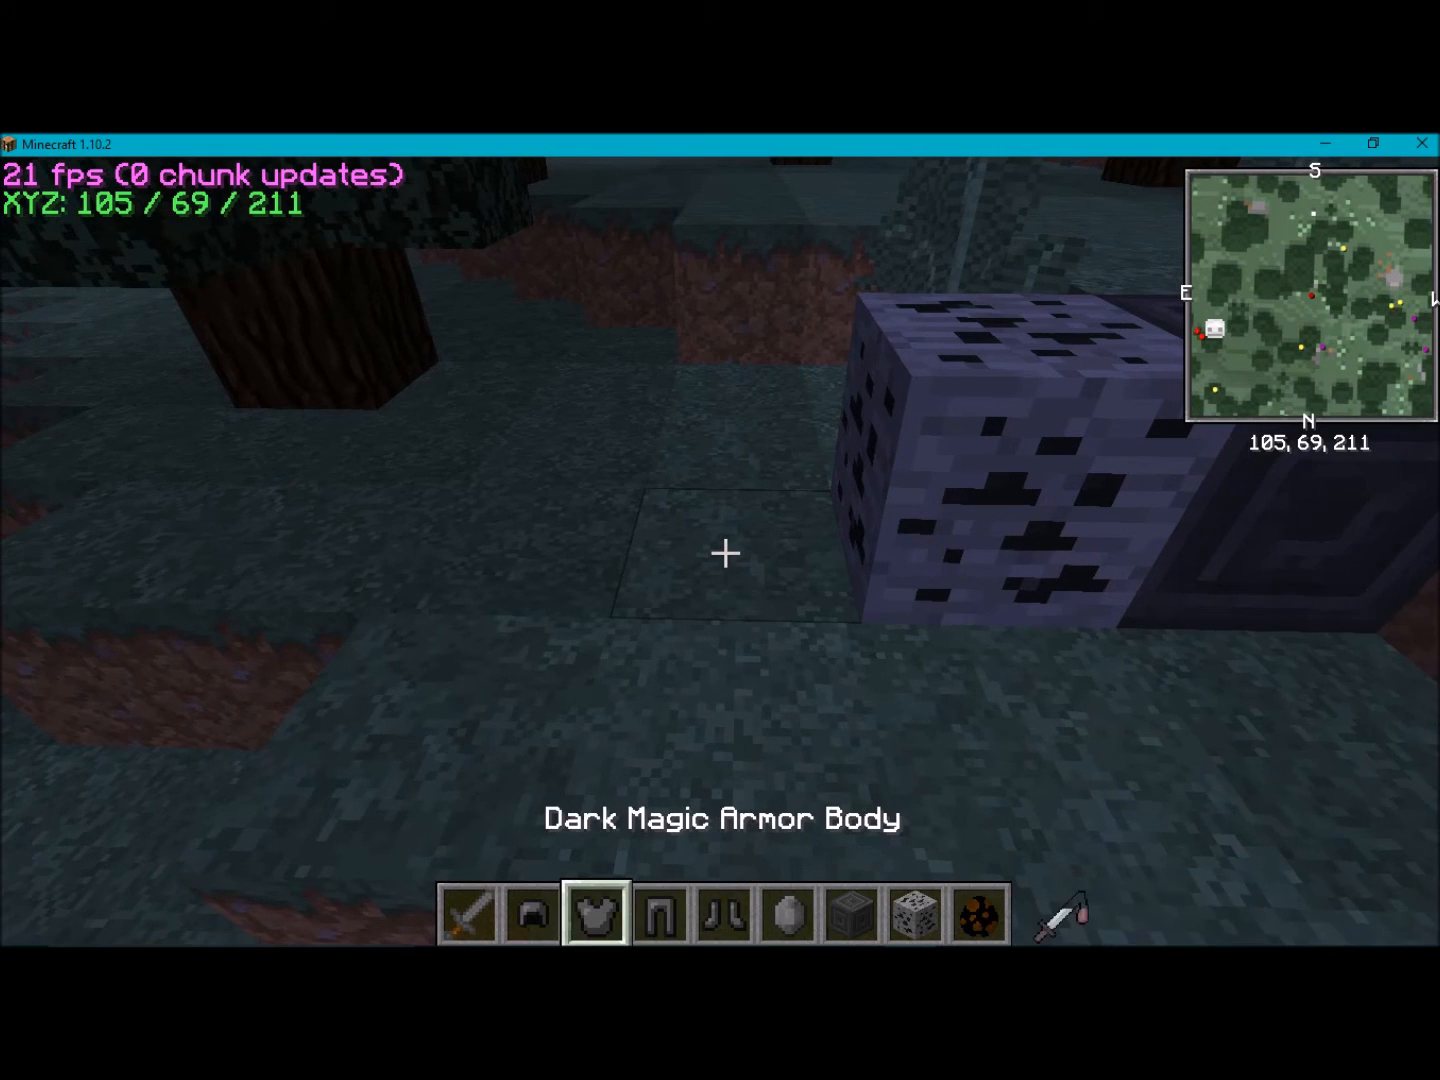
- Run /gamemode to leave creative, let the Dark Knight kill you, and respawn
key("e")
type("/")
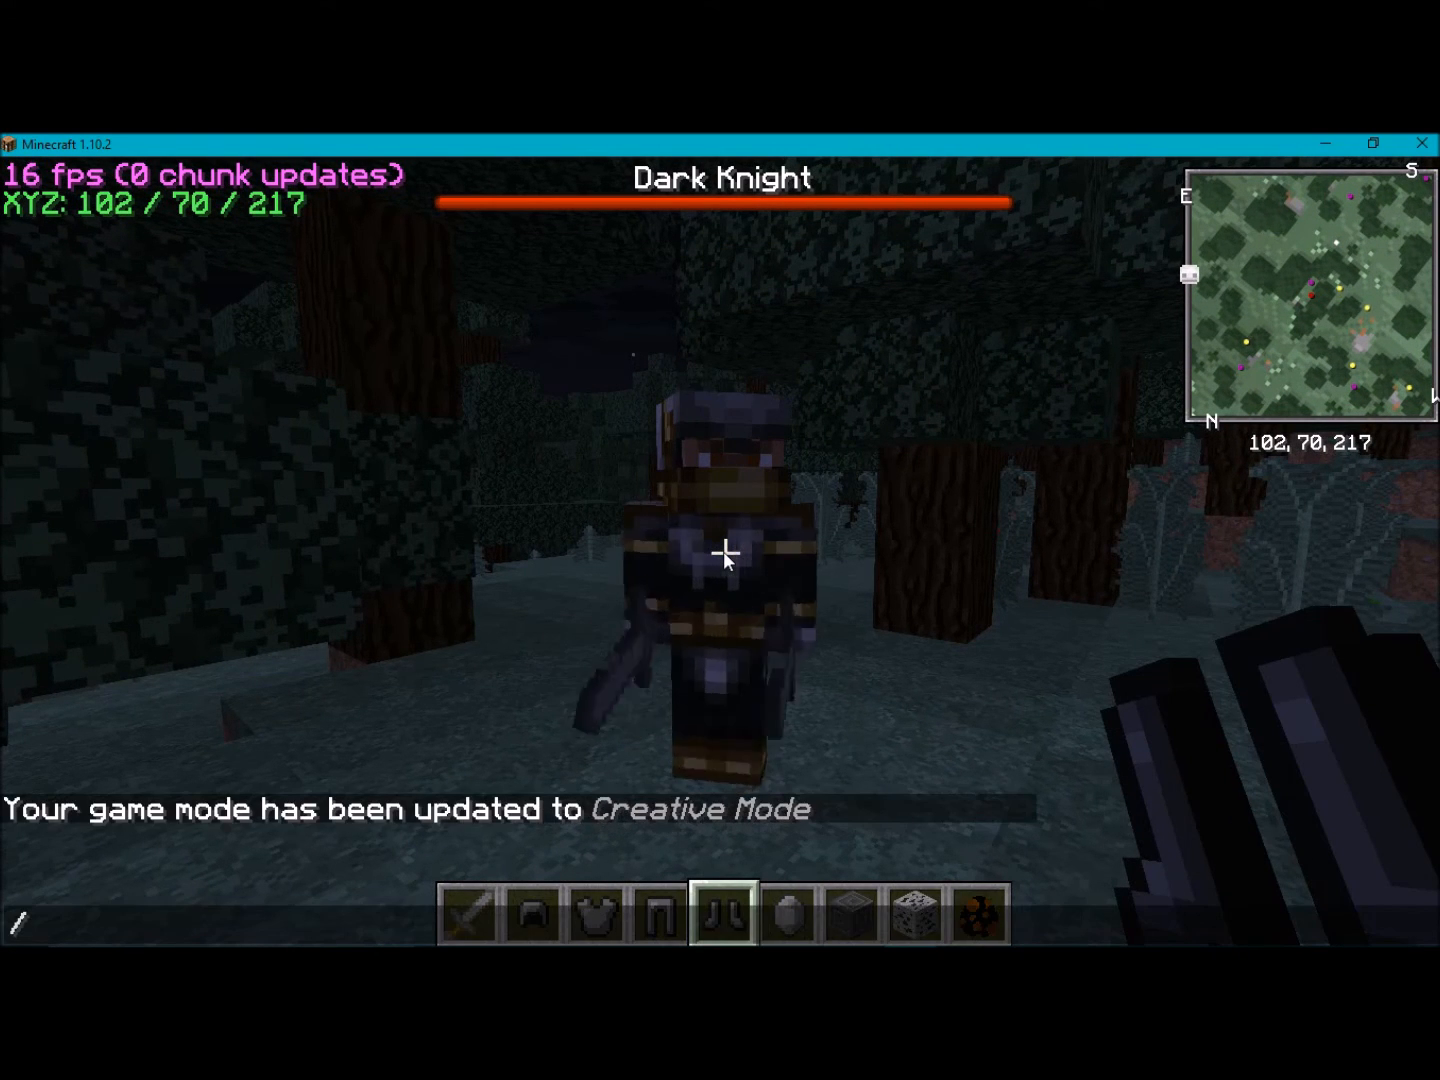
type("gamemode")
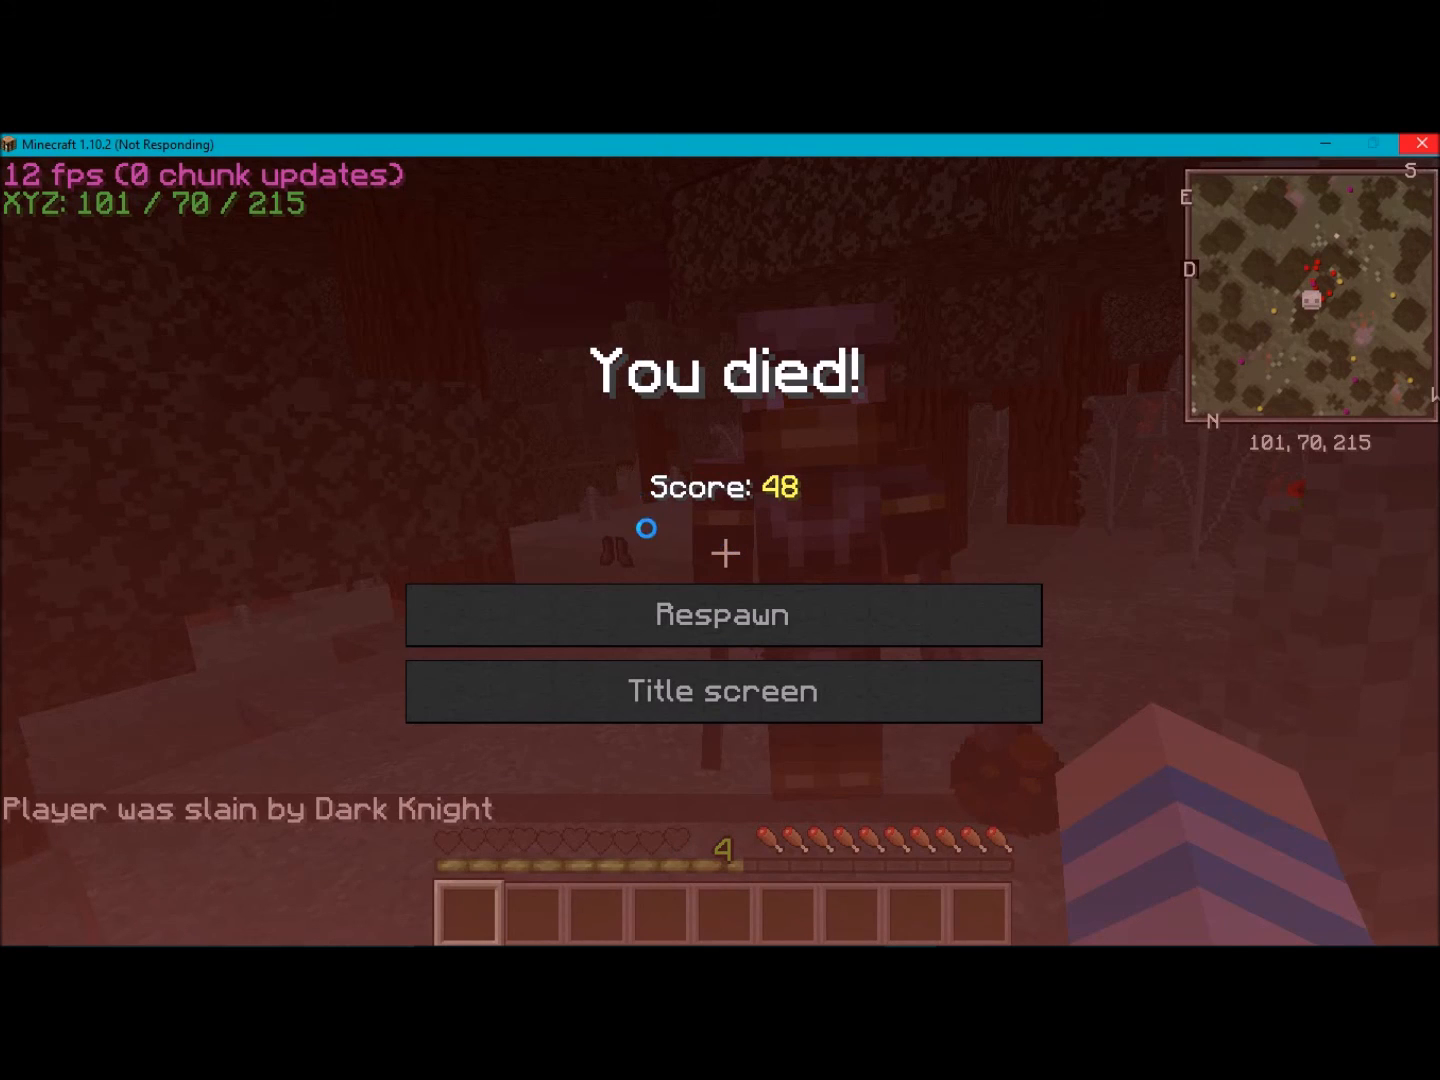
left_click(722, 614)
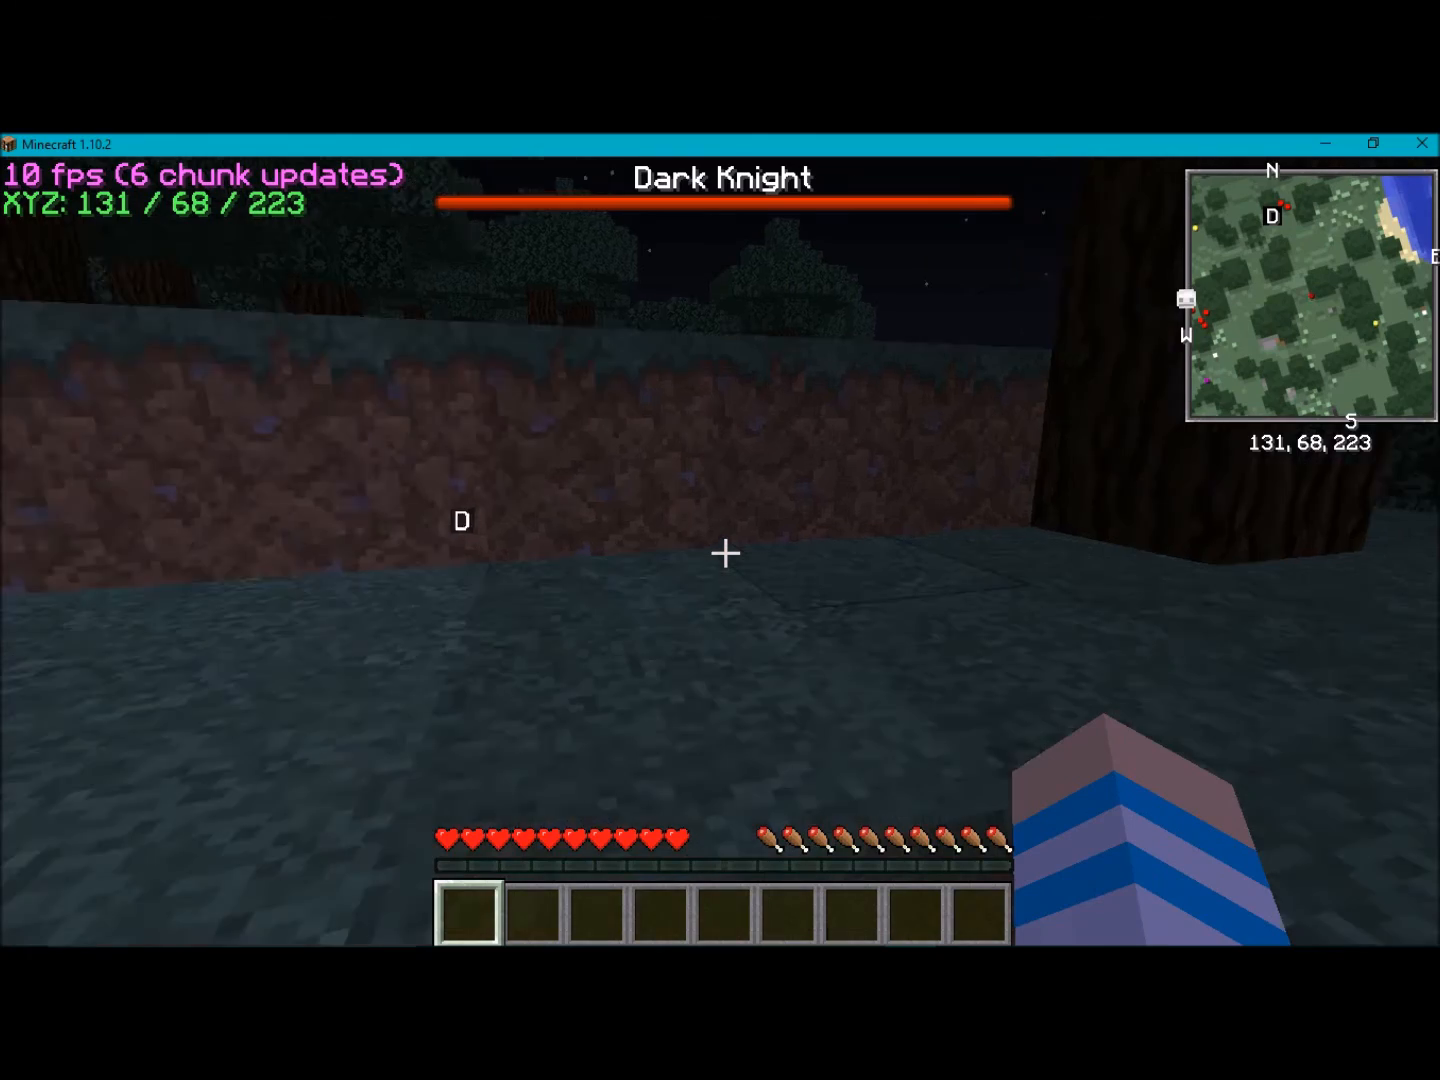
mouse_move(720, 550)
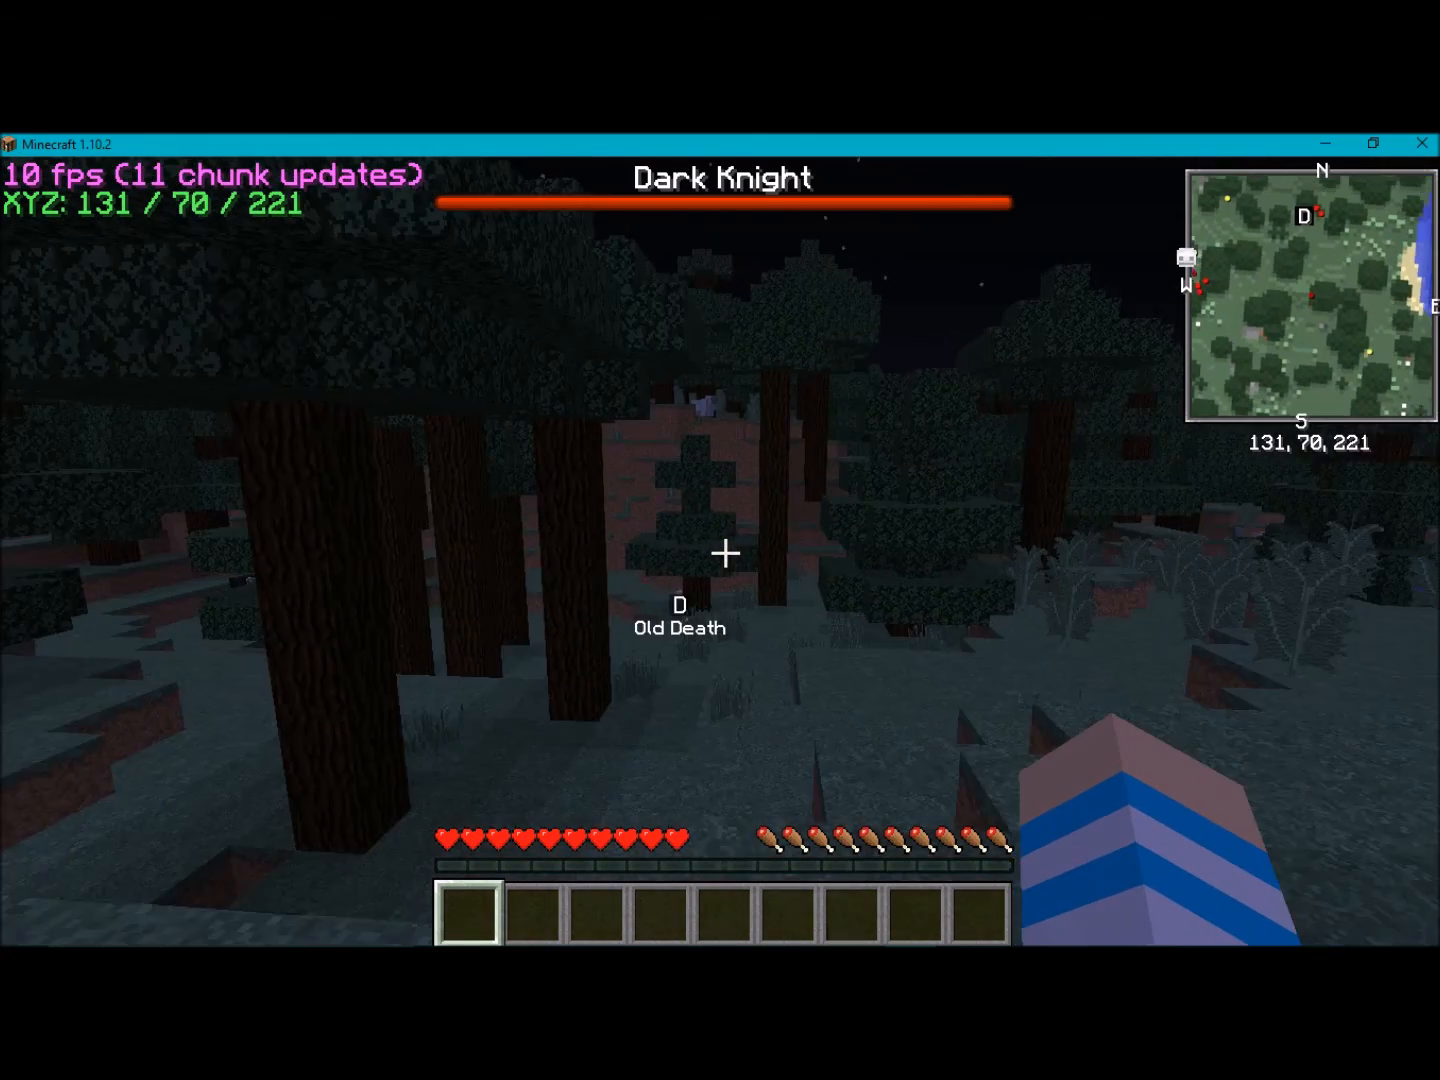
- Run /gamemode survival after respawning and return to the Dark Magic blocks
key("e")
type("/")
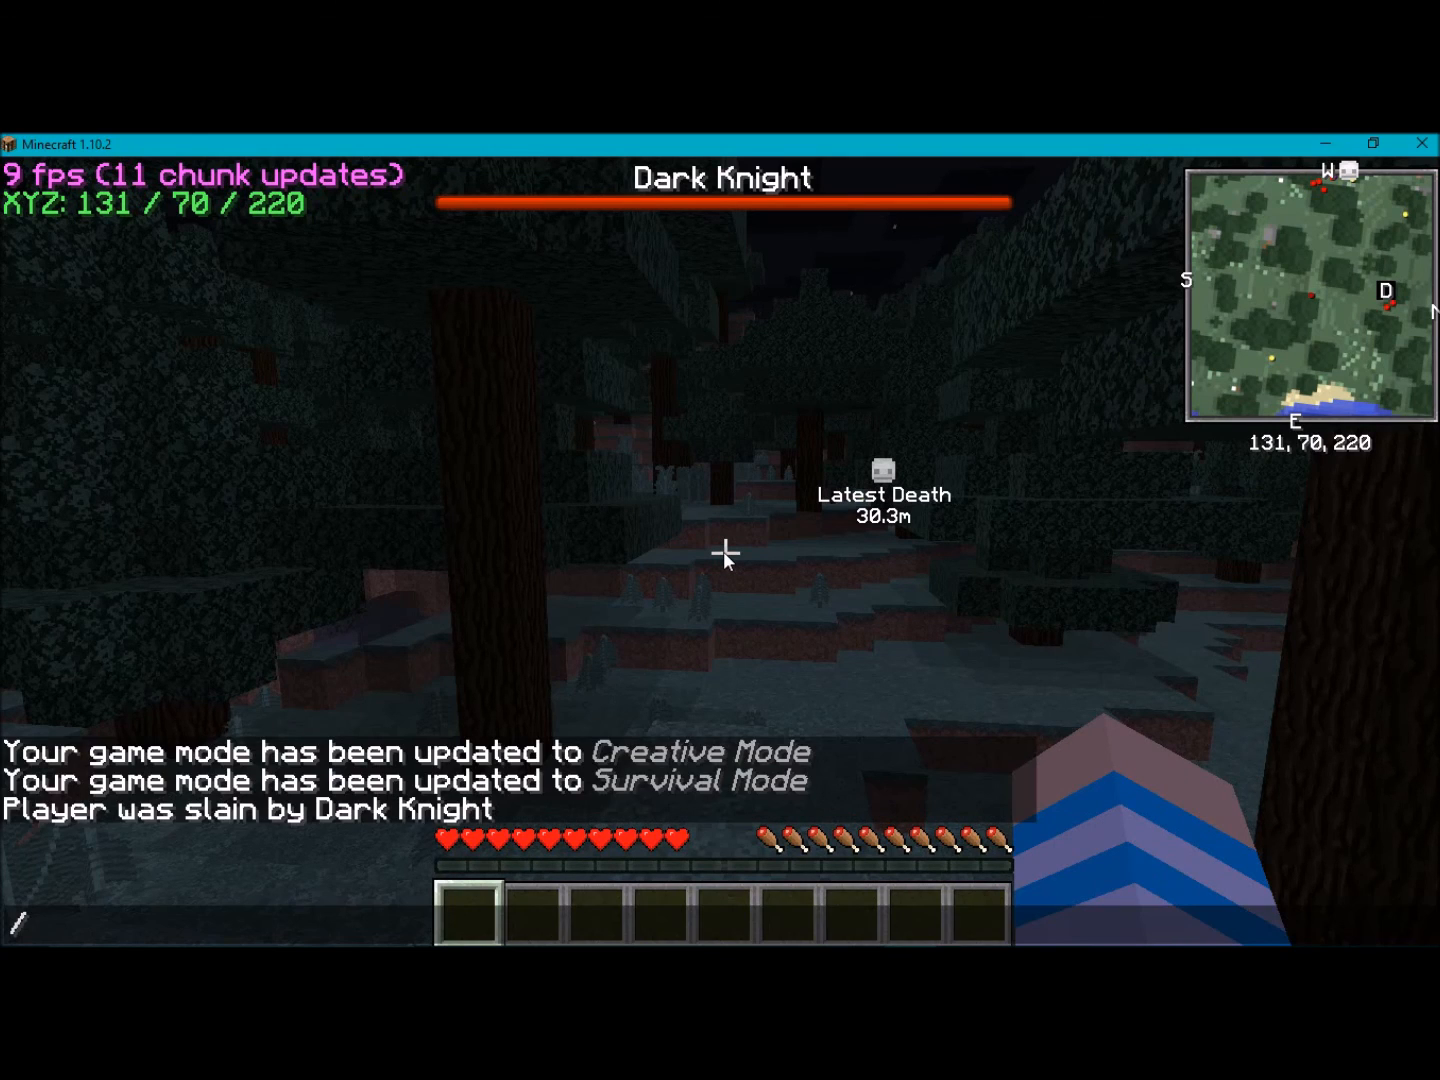
type("gamemode")
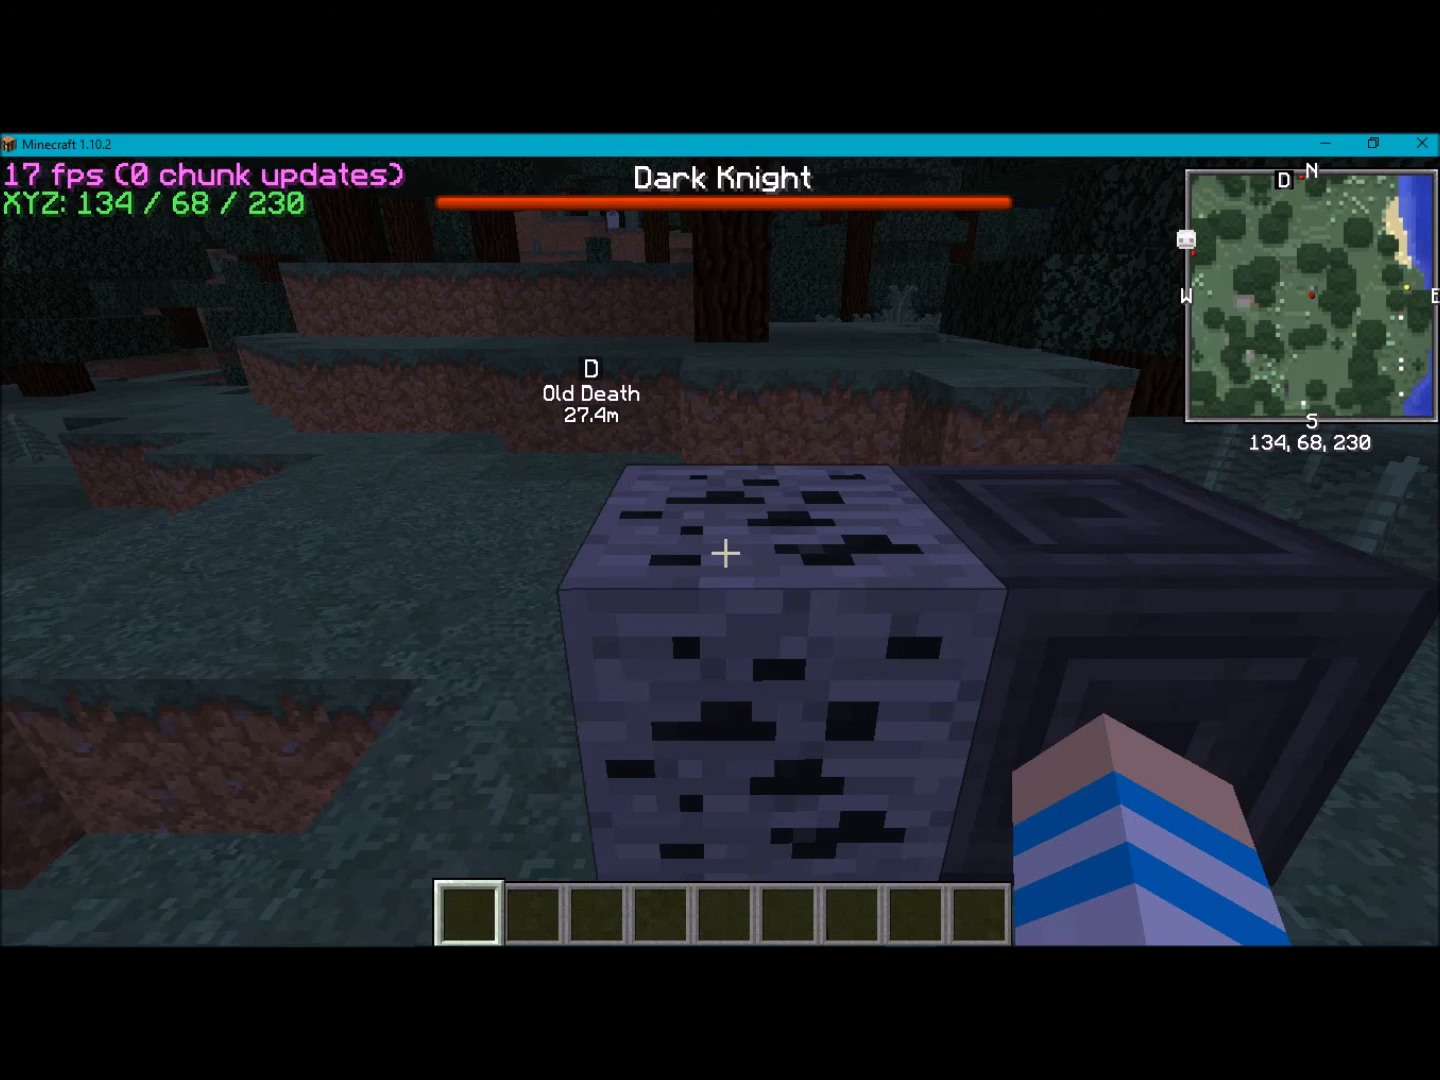
mouse_move(720, 550)
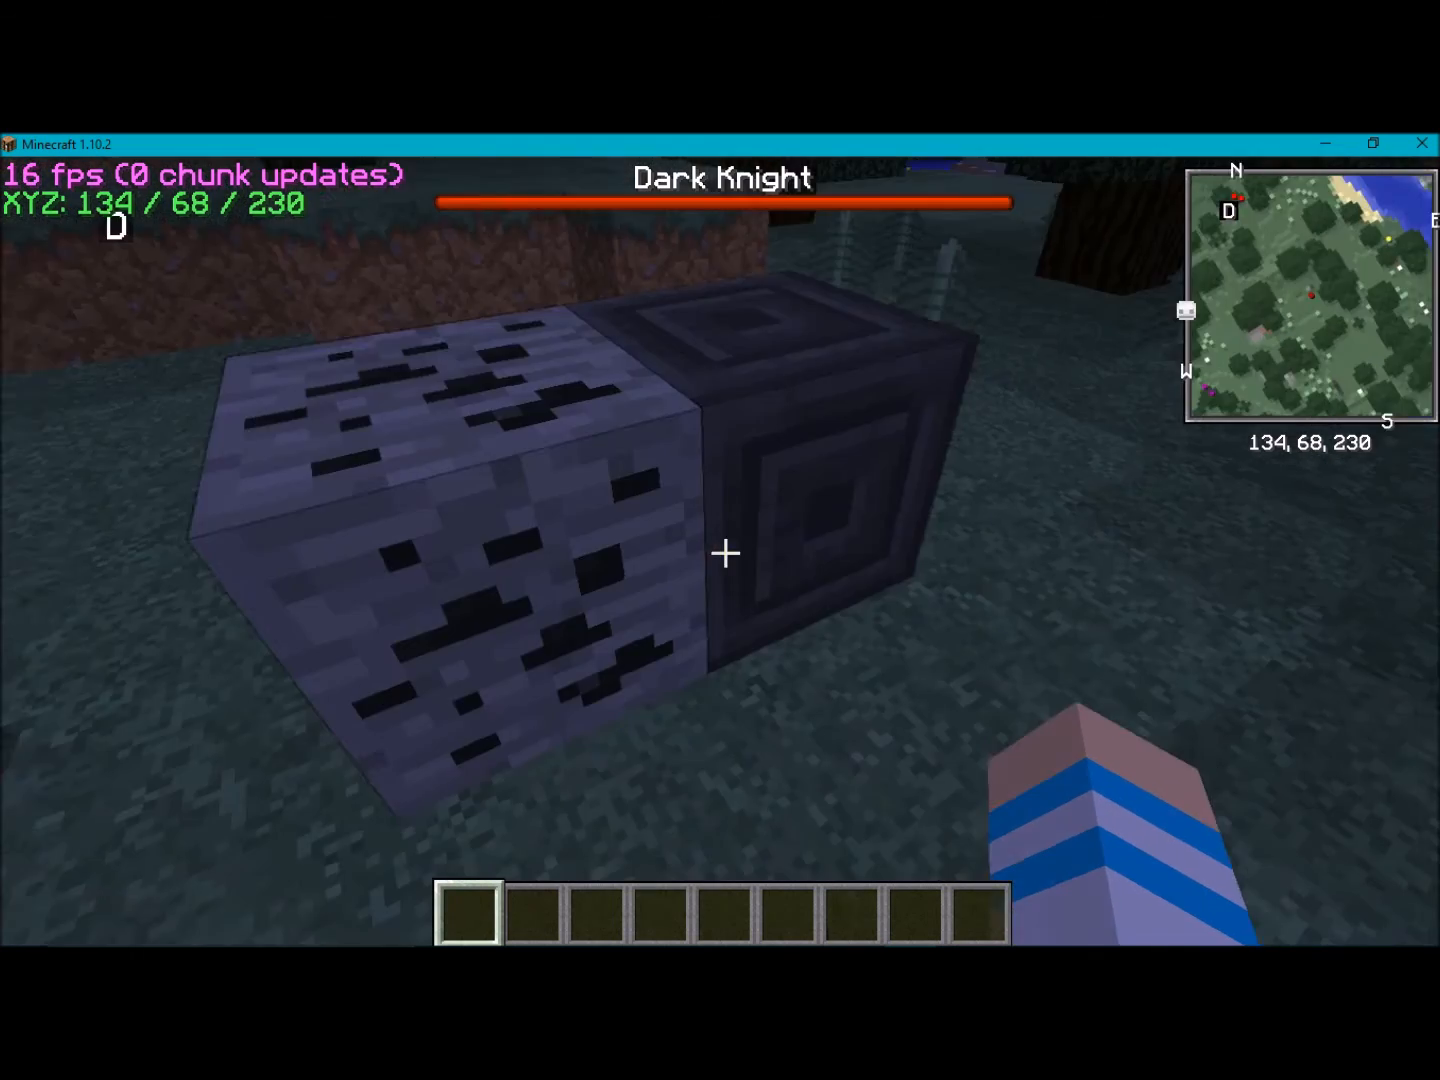